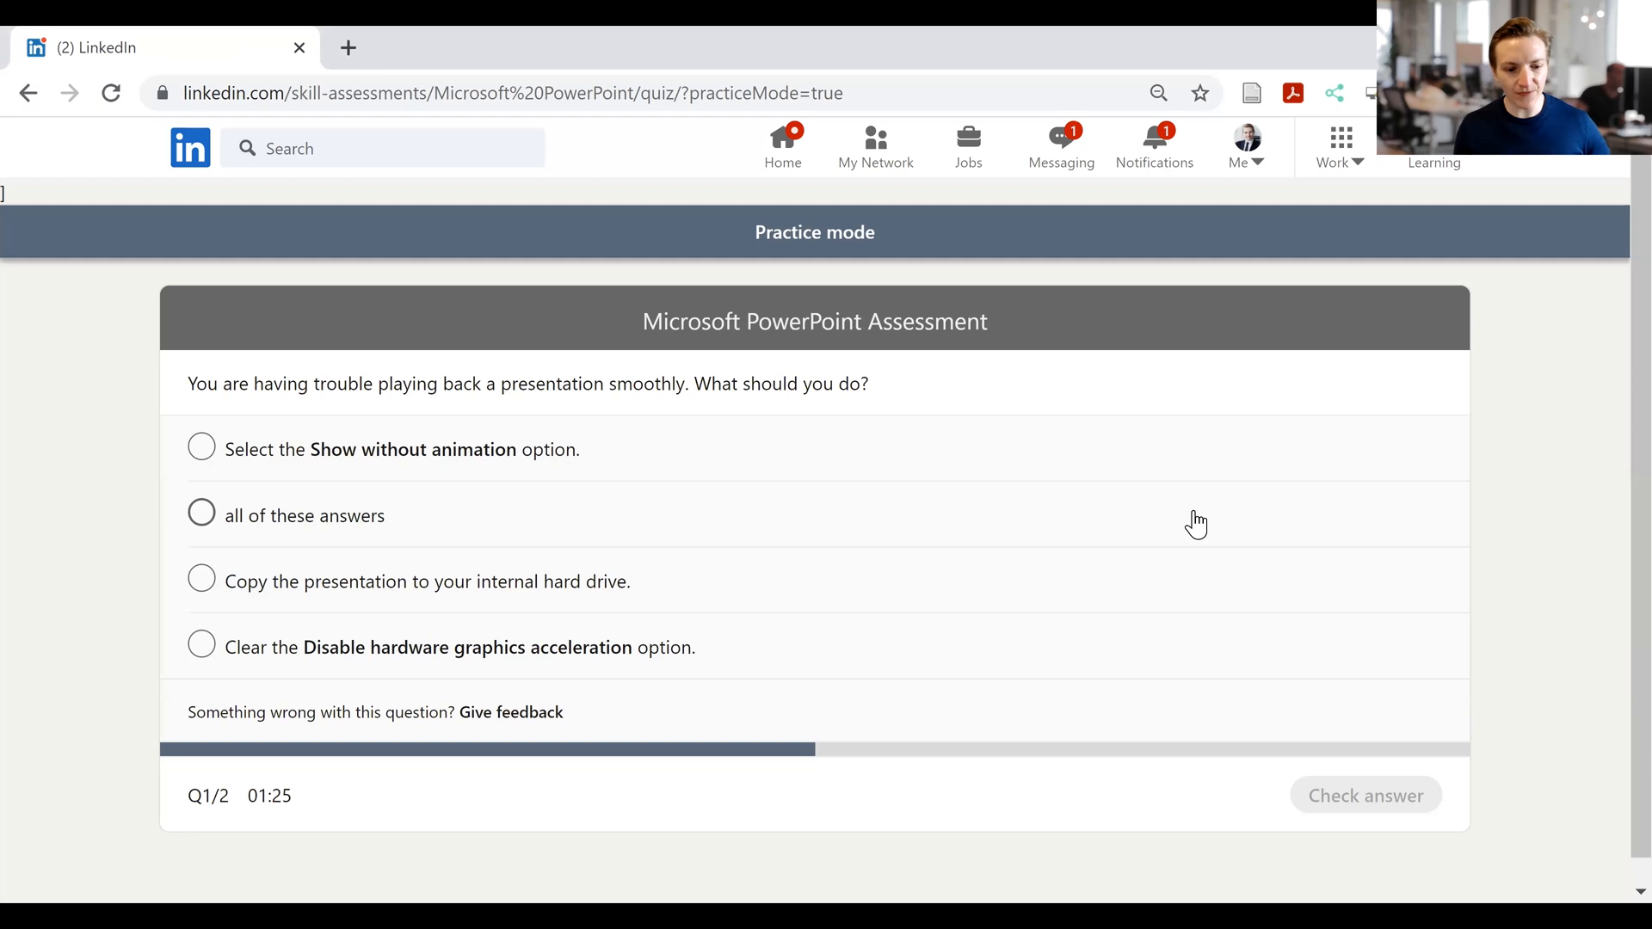
mouse_move(327, 397)
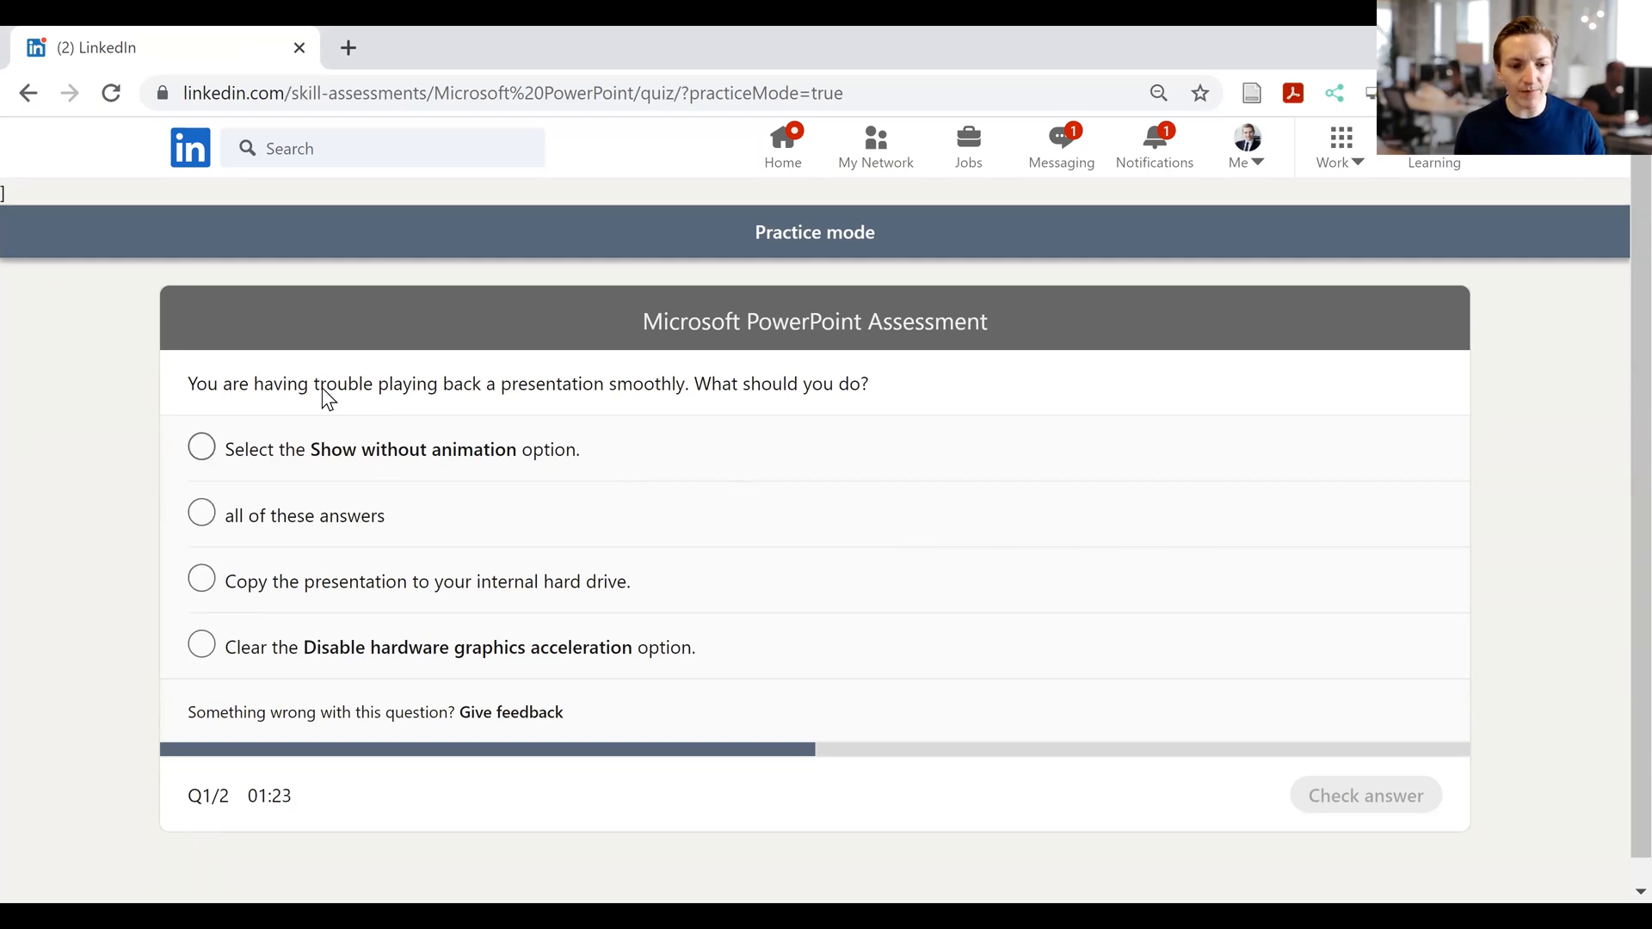
mouse_move(177, 388)
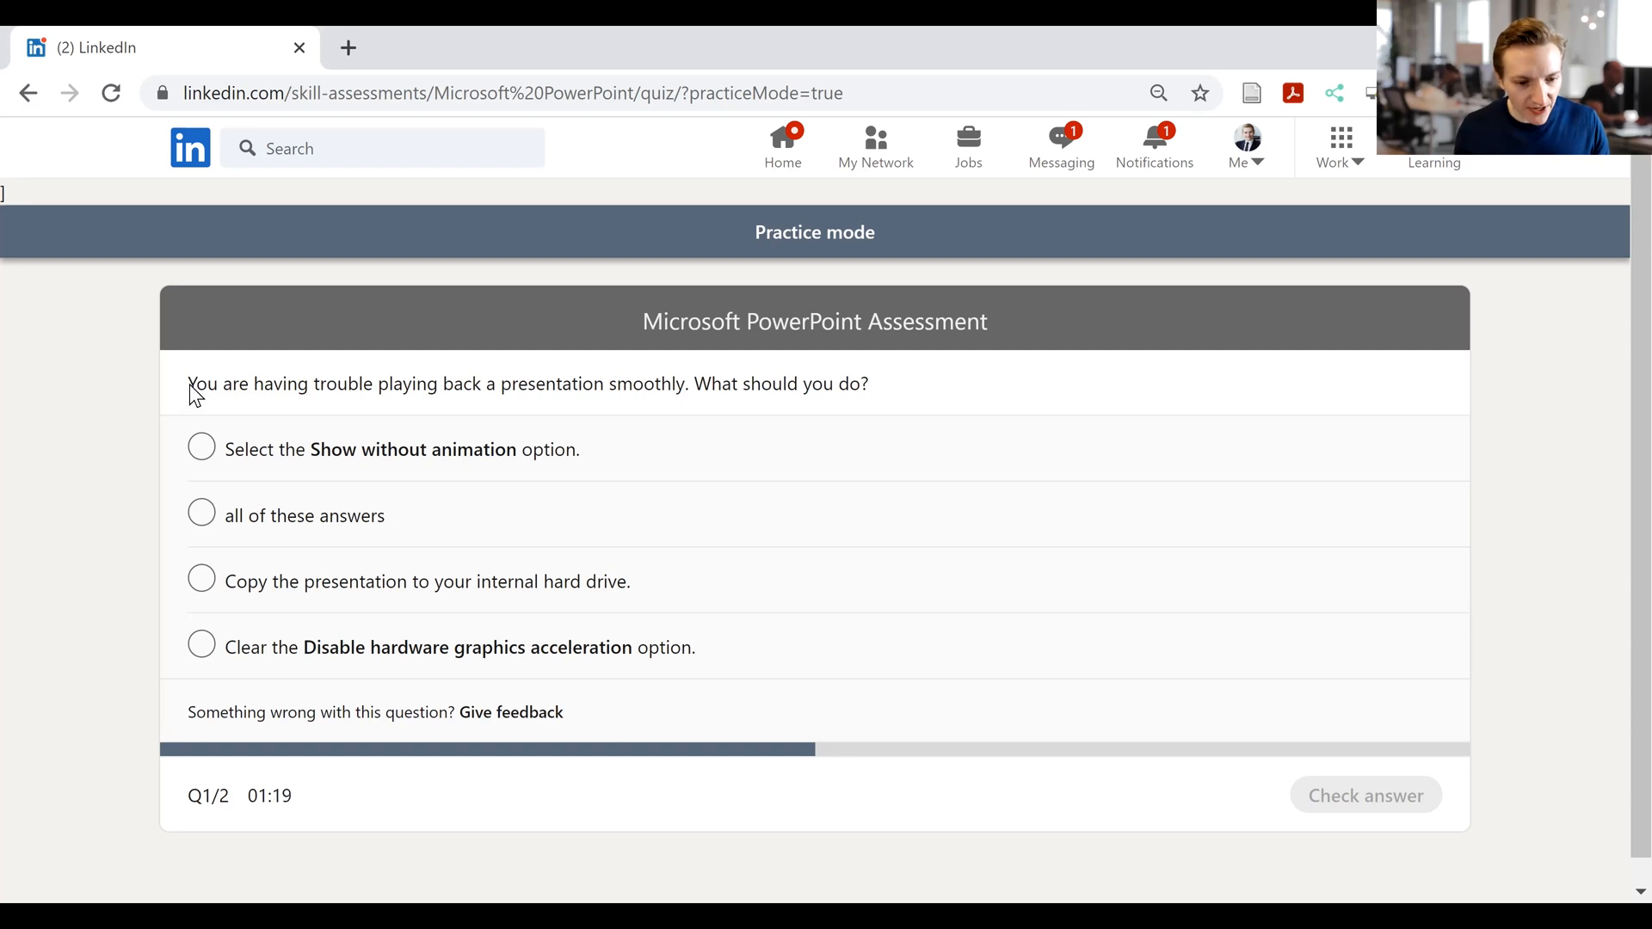
mouse_move(259, 377)
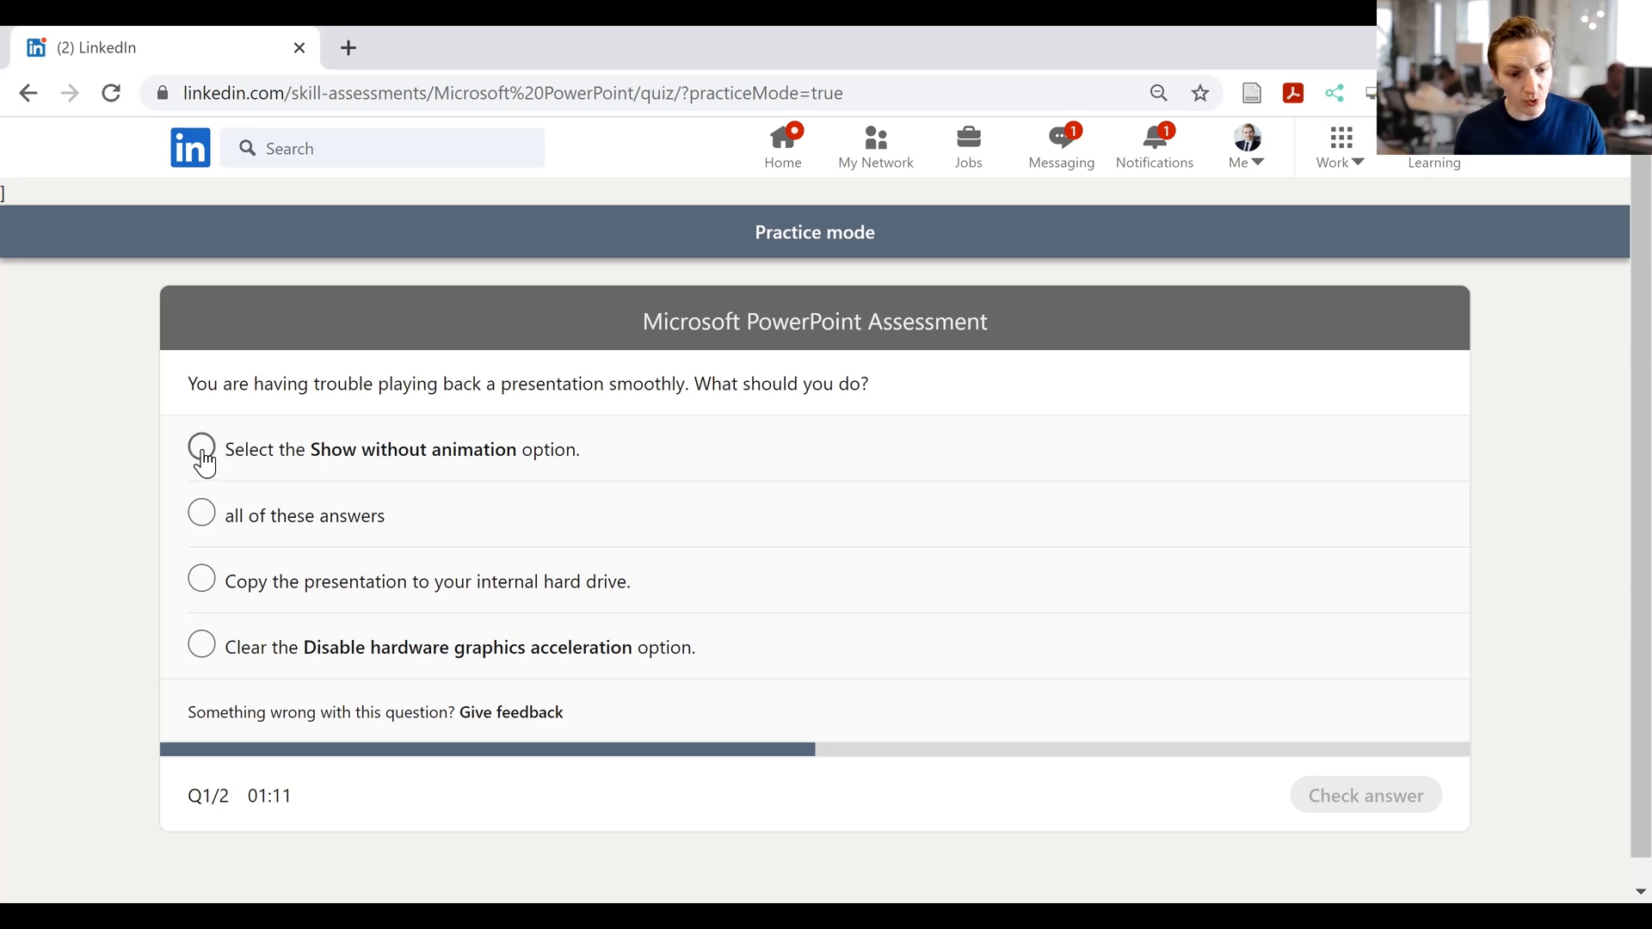
- Answer the first practice question with 'all of these answers' and check it
left_click(201, 449)
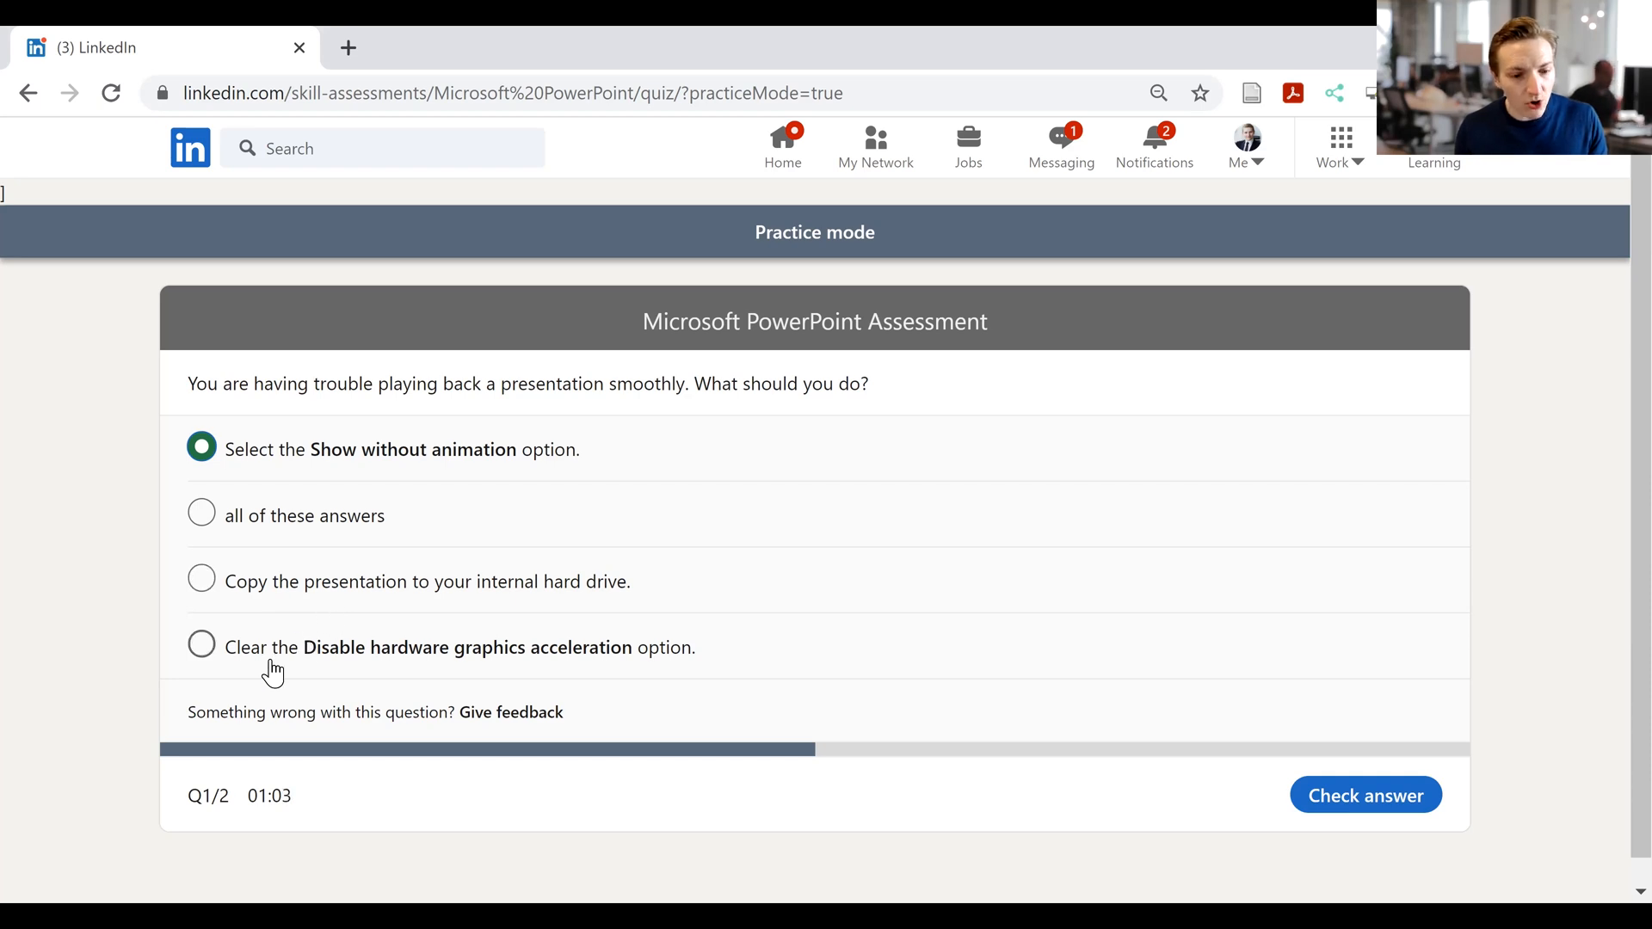
mouse_move(274, 665)
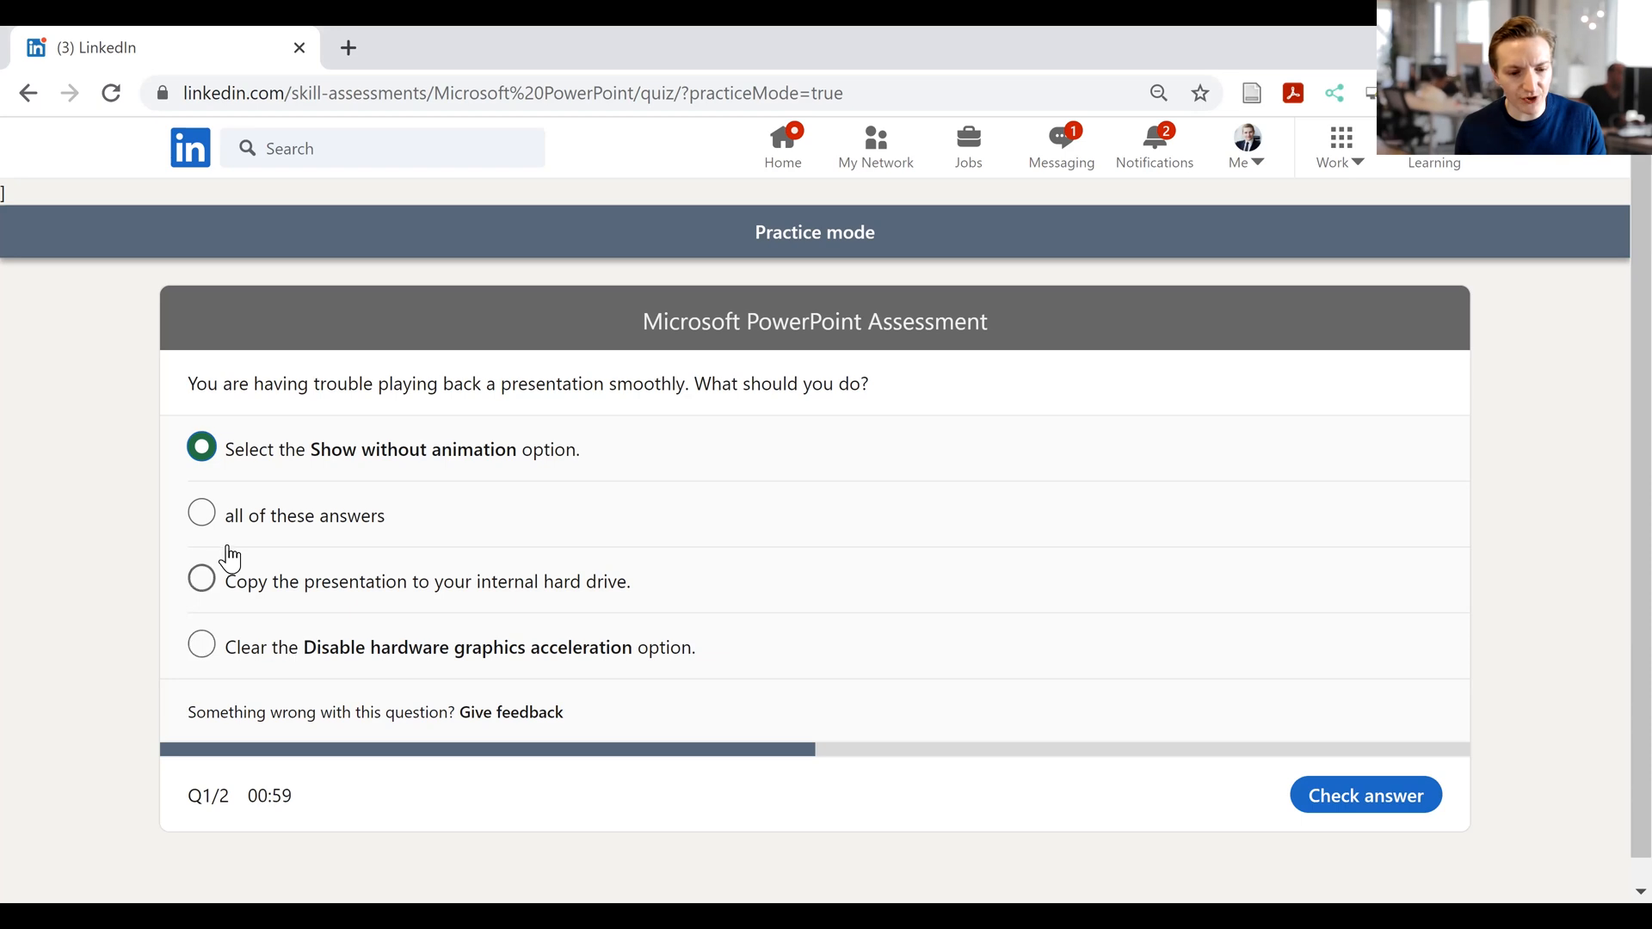
left_click(201, 513)
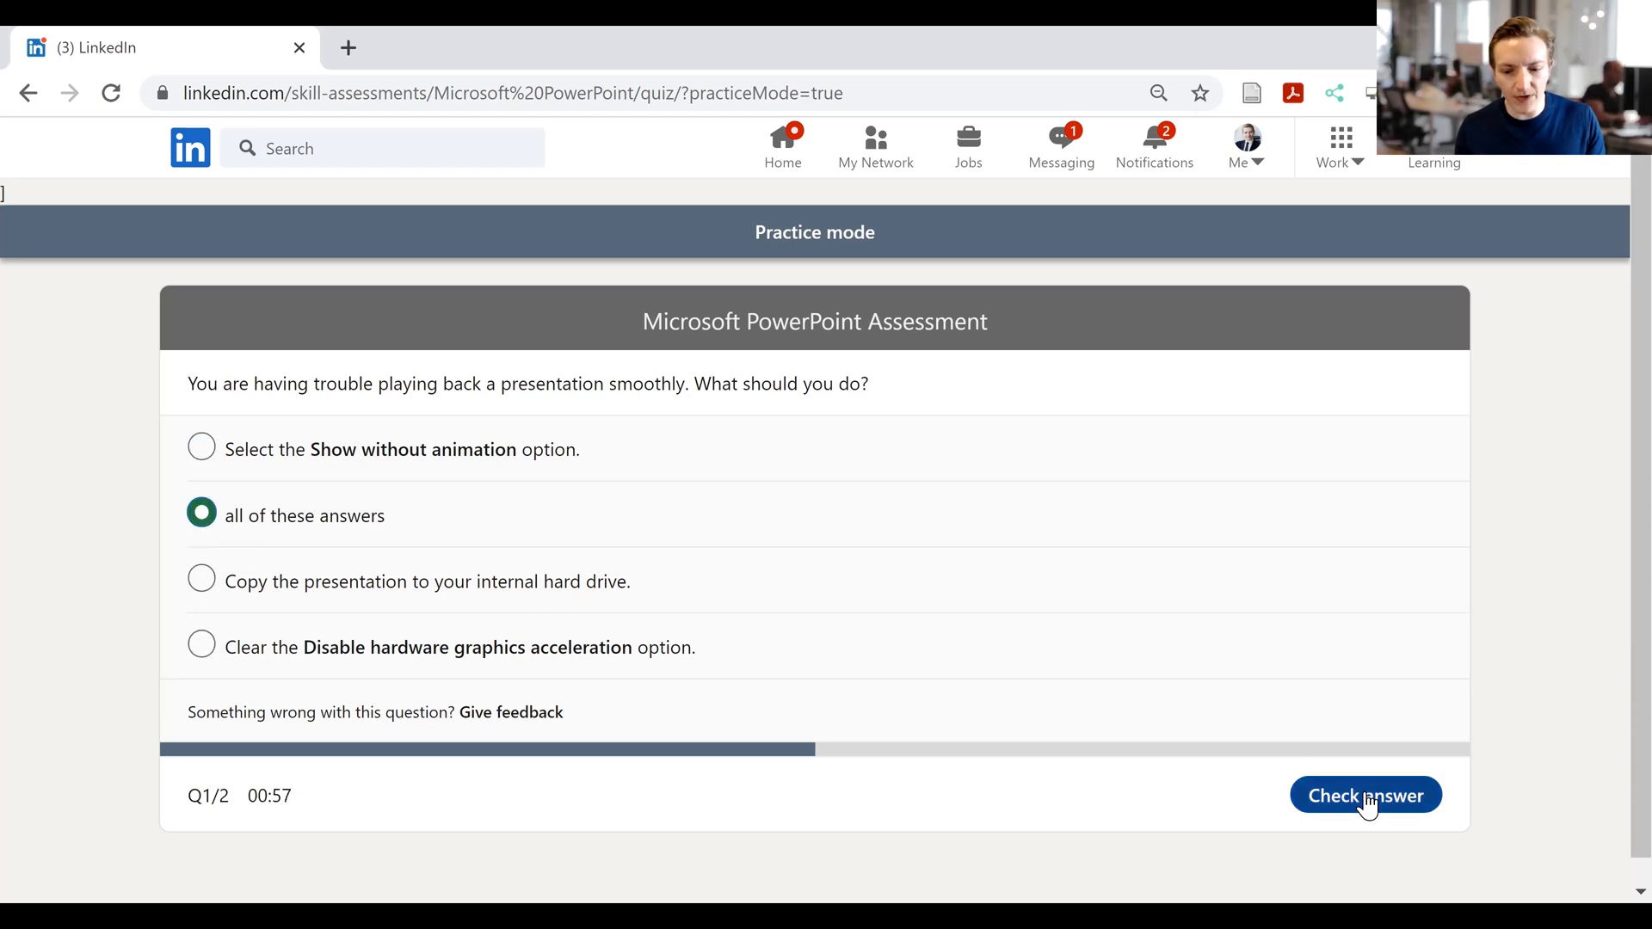
left_click(1365, 795)
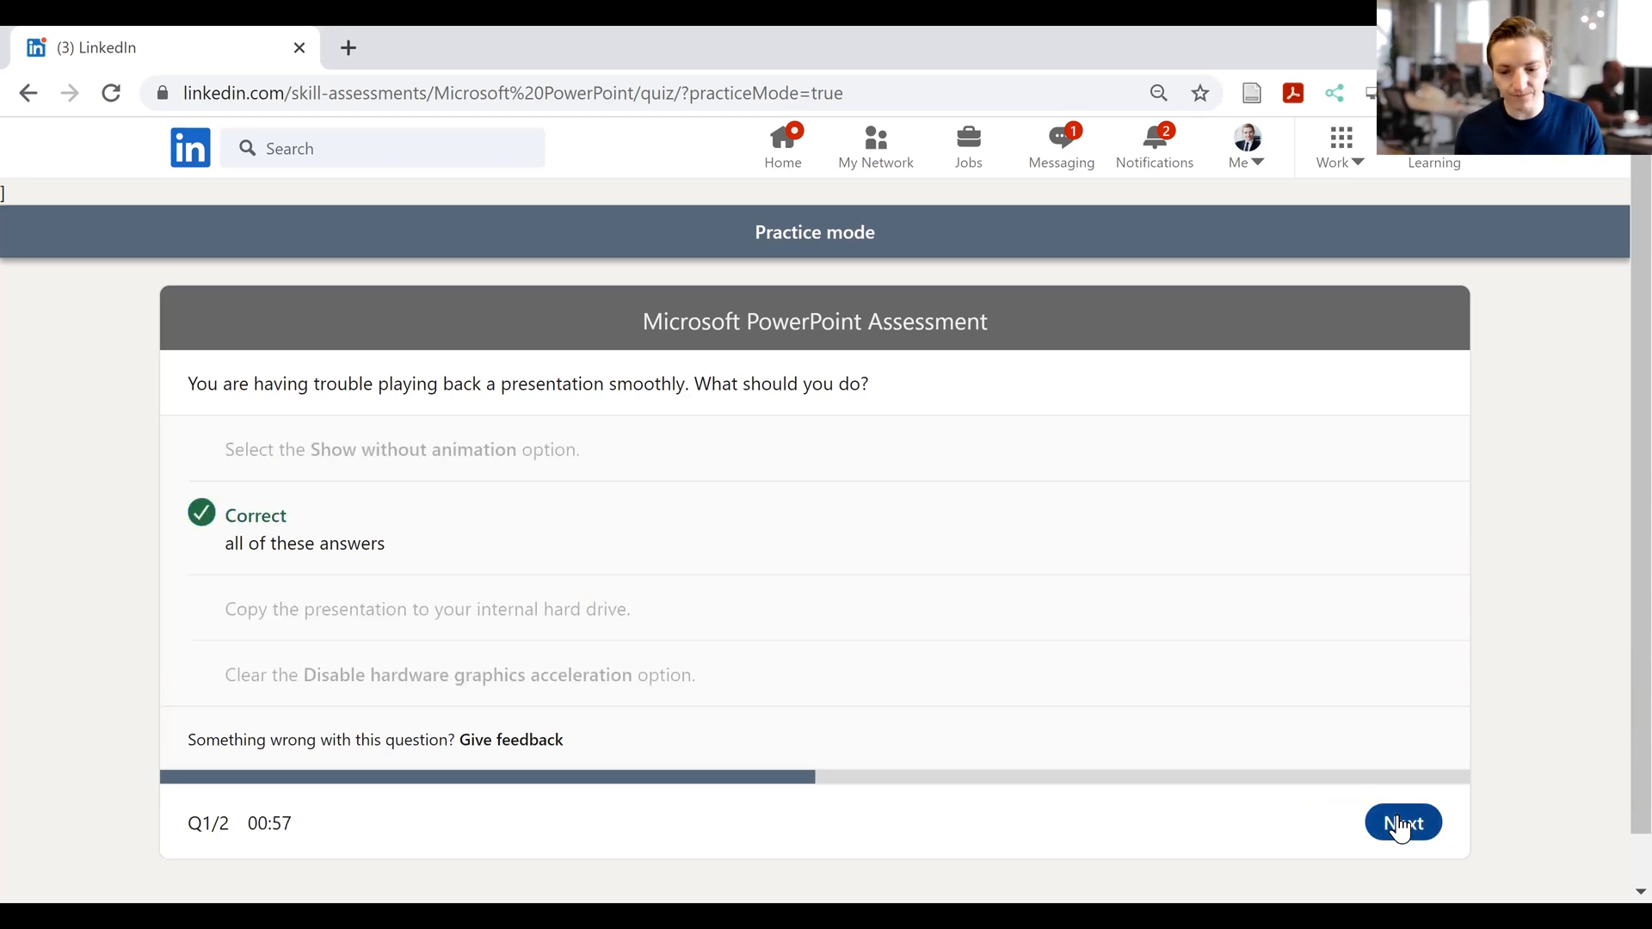
- Answer the second practice question with 'Custom Slide Show' and check it
left_click(1402, 821)
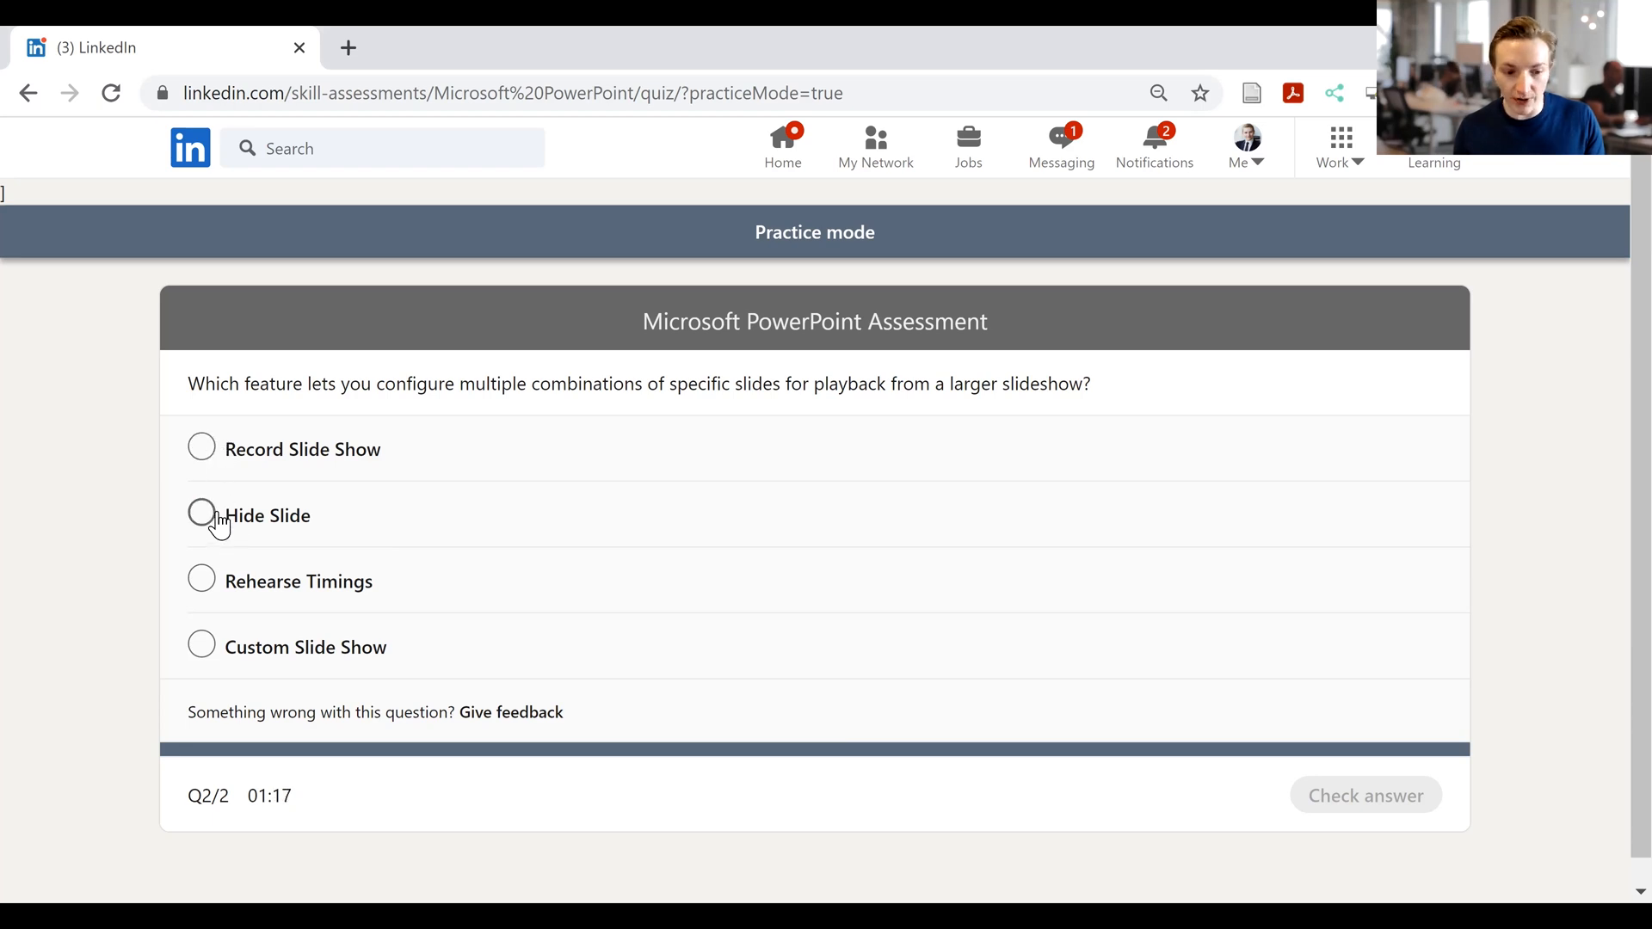
mouse_move(229, 593)
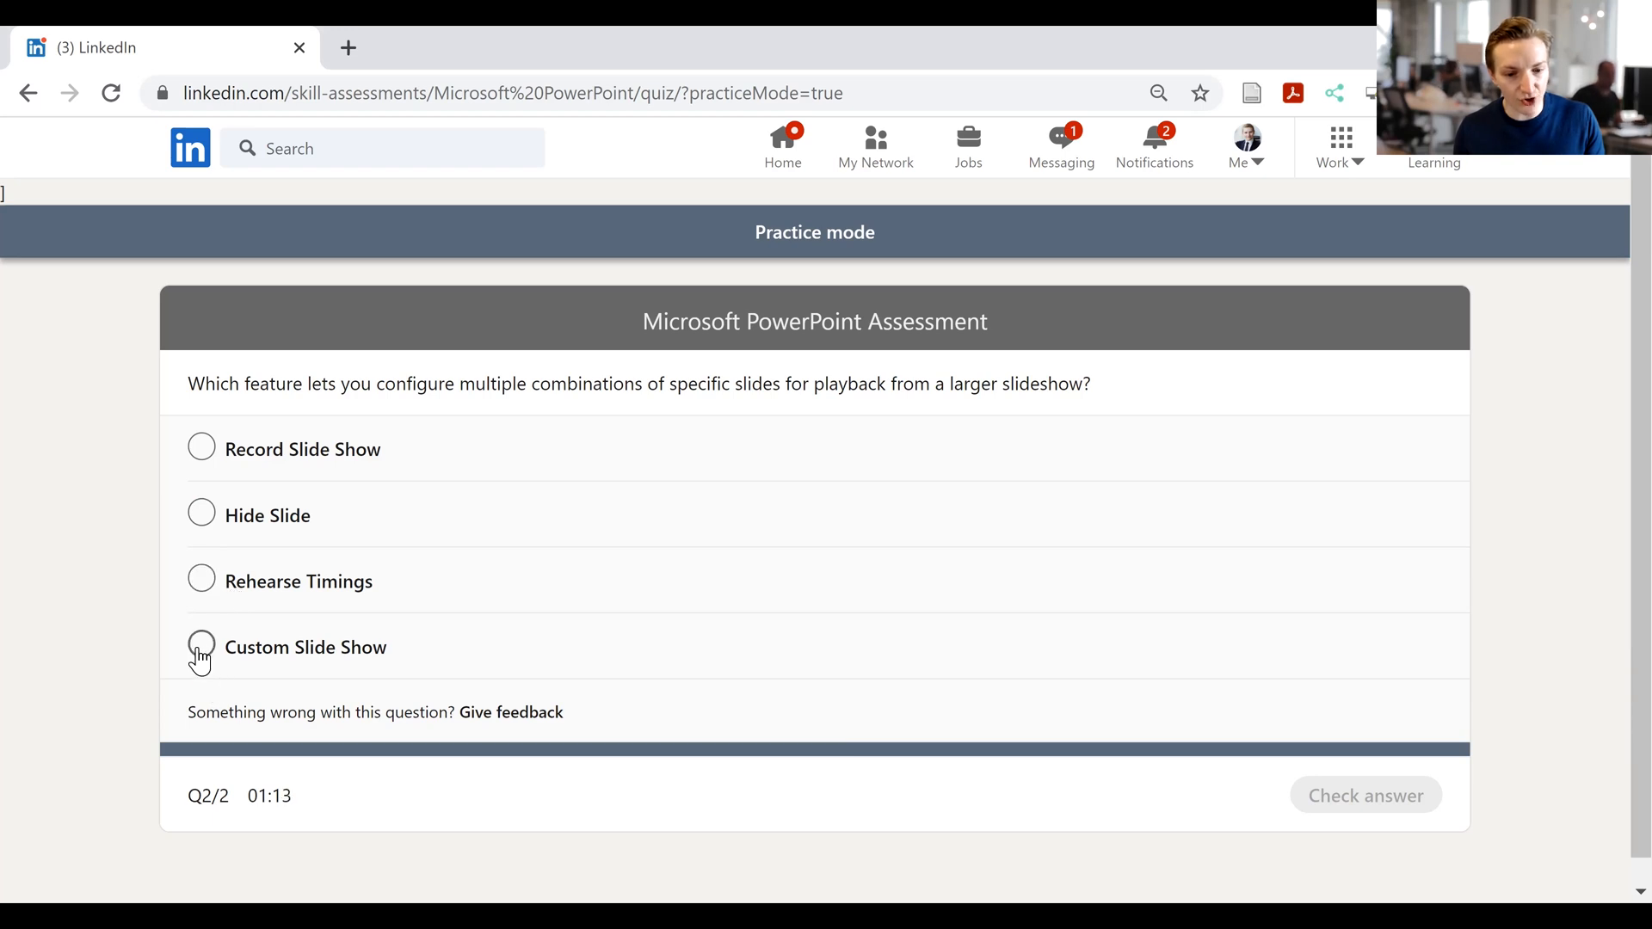
left_click(200, 646)
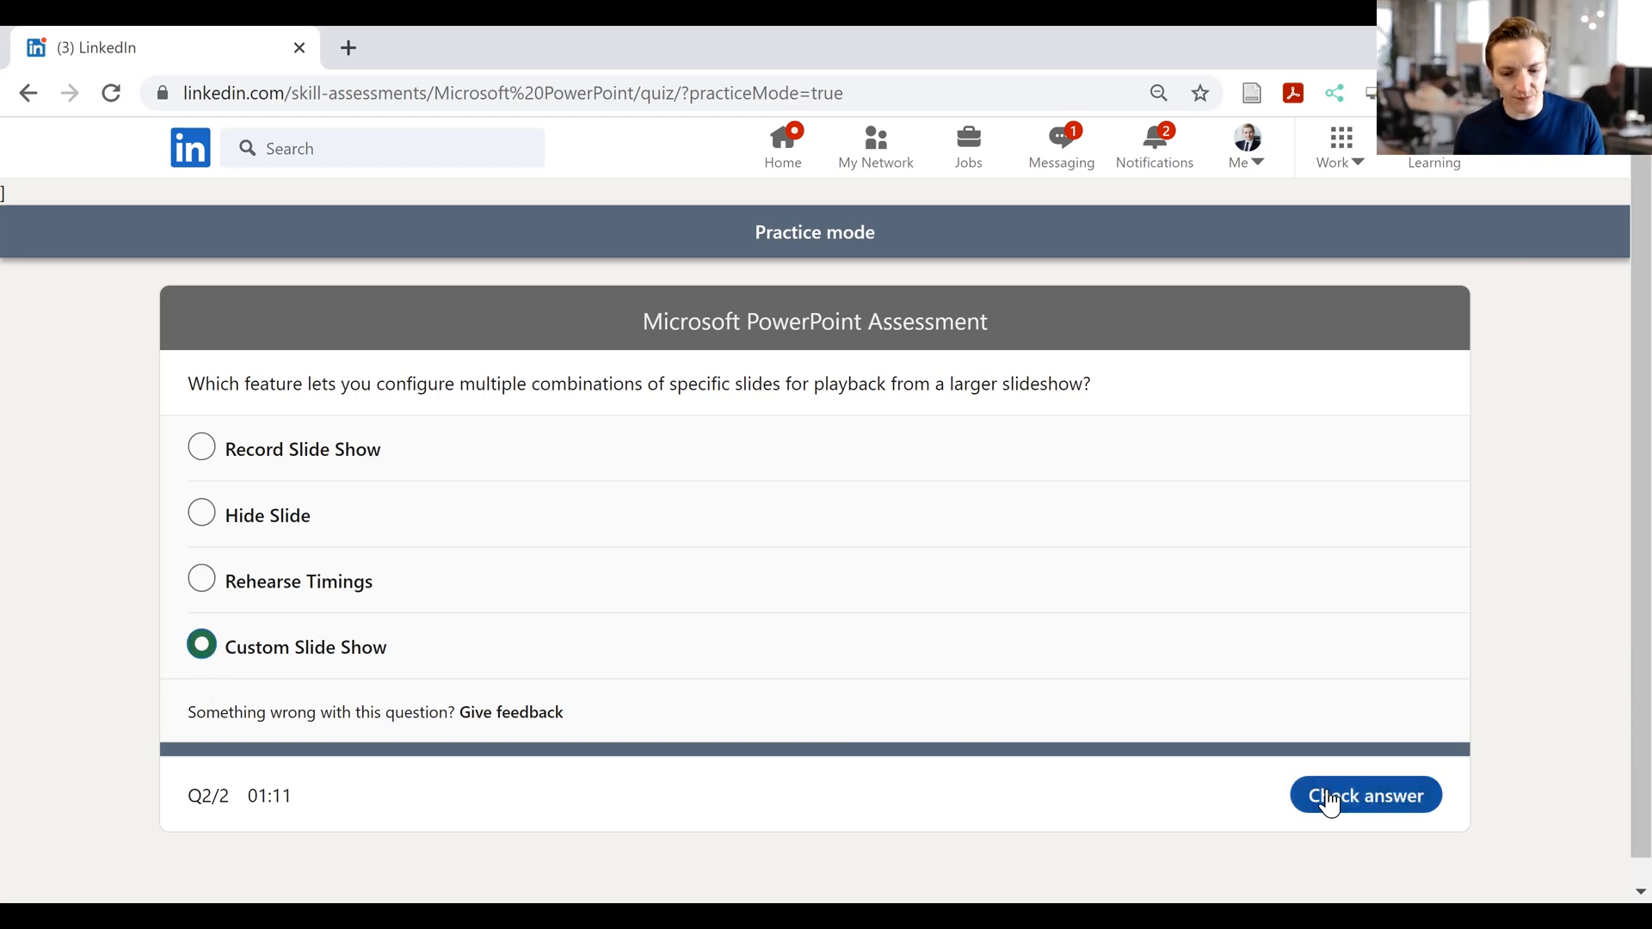
left_click(1365, 795)
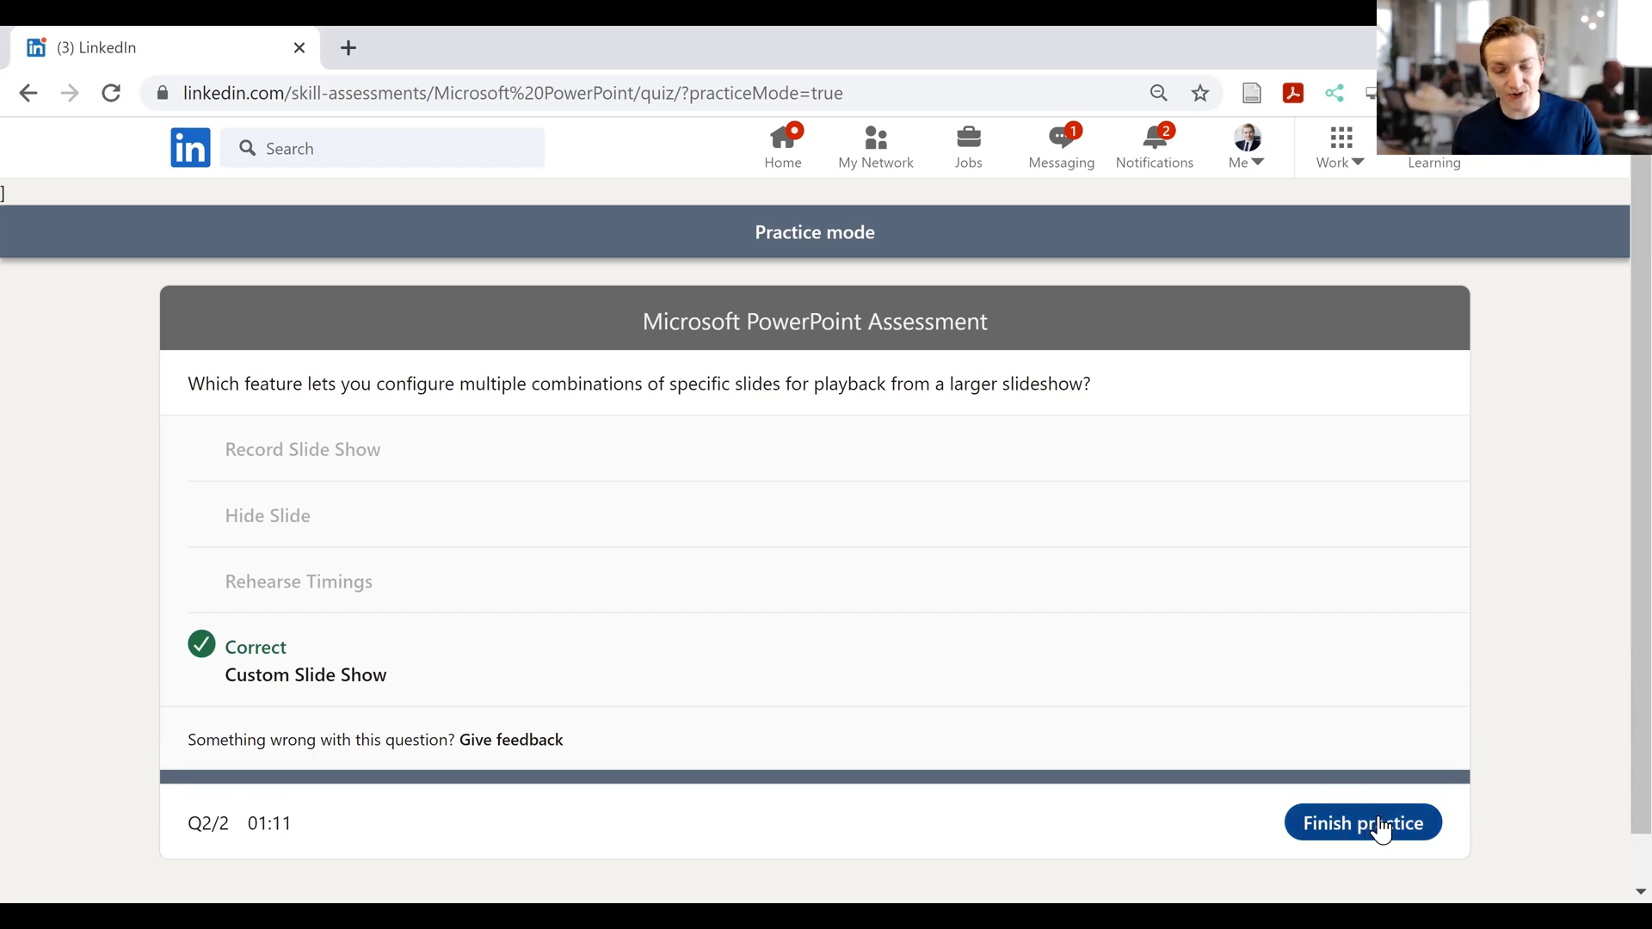
- Start the real assessment and submit 'Advance slides automatically' for question 1
left_click(1362, 822)
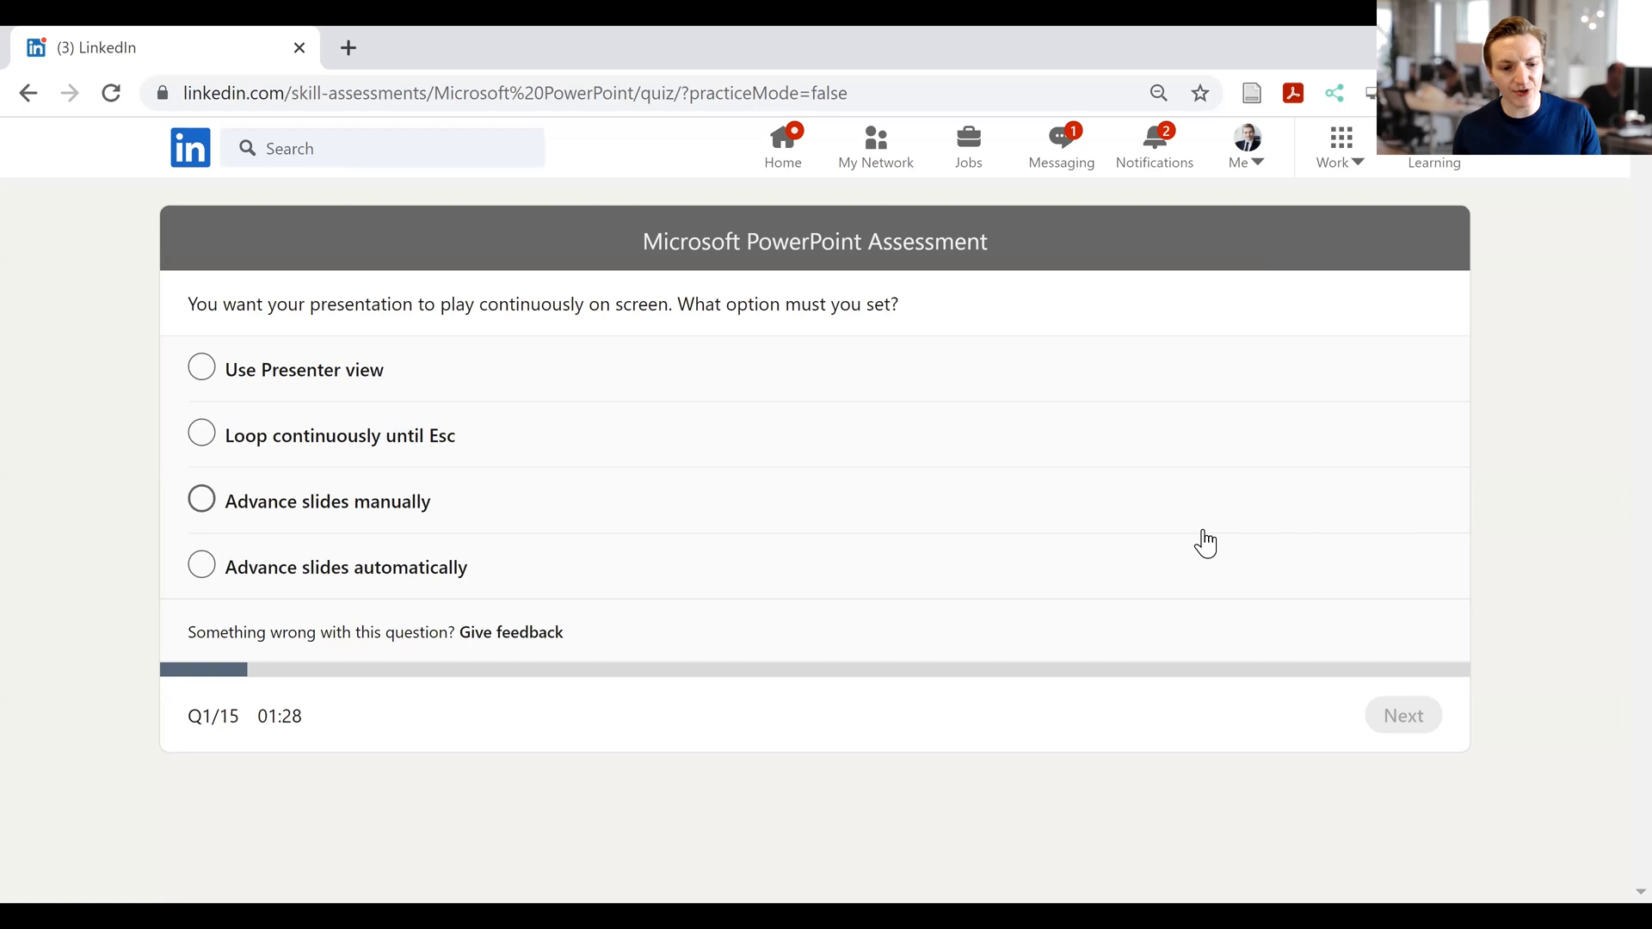
mouse_move(1025, 499)
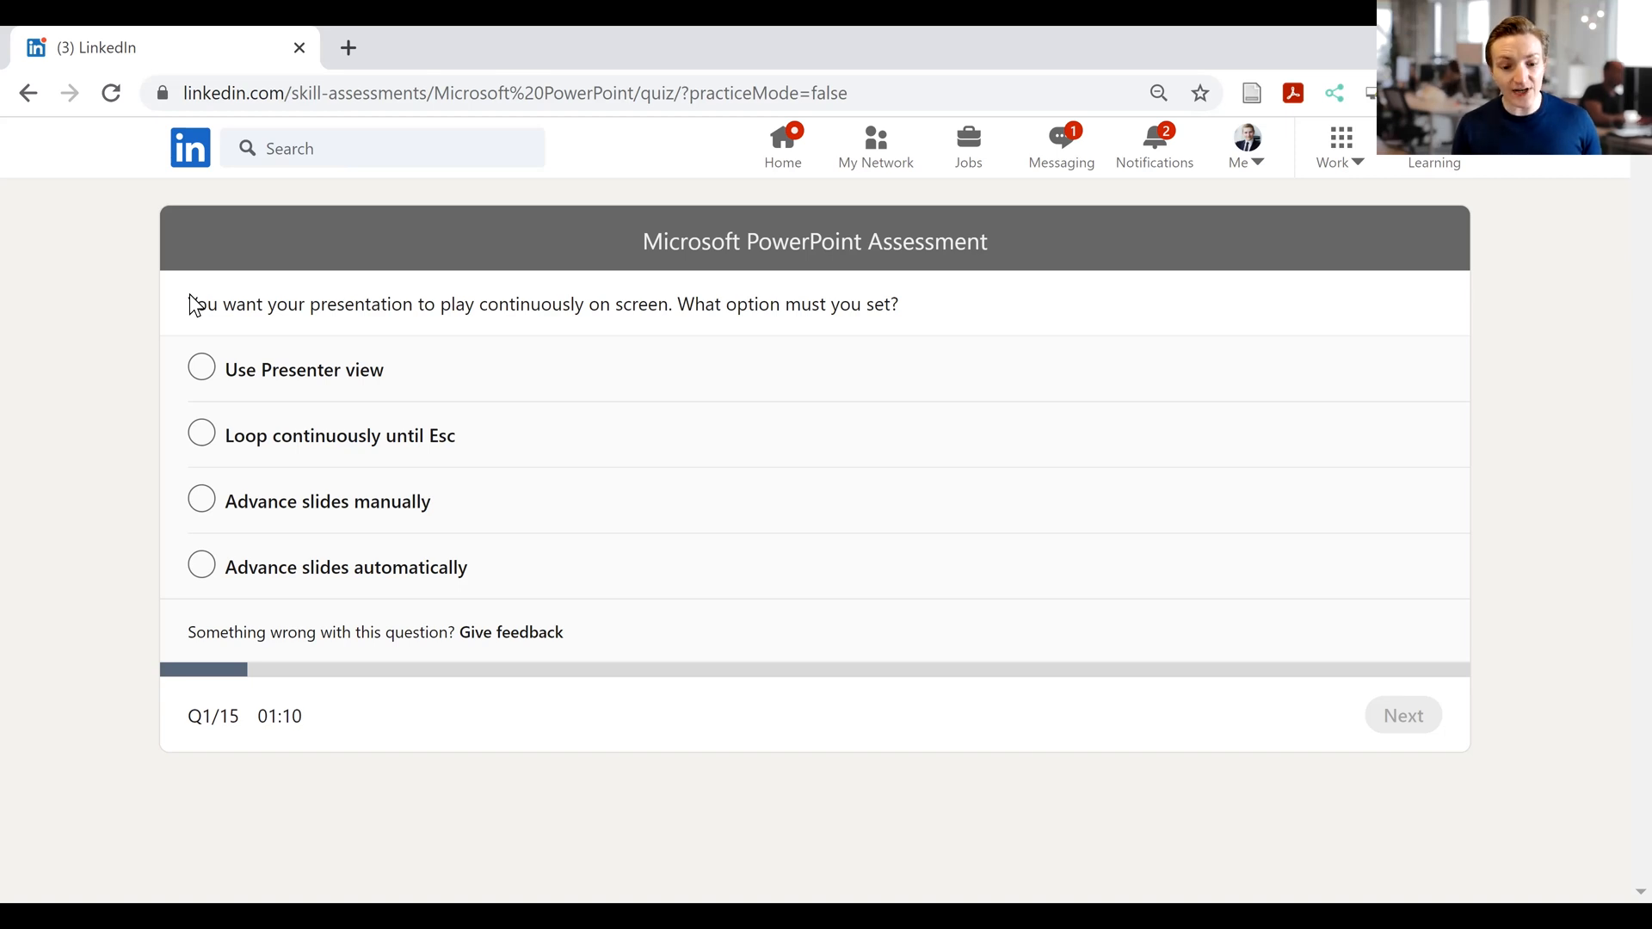
mouse_move(337, 319)
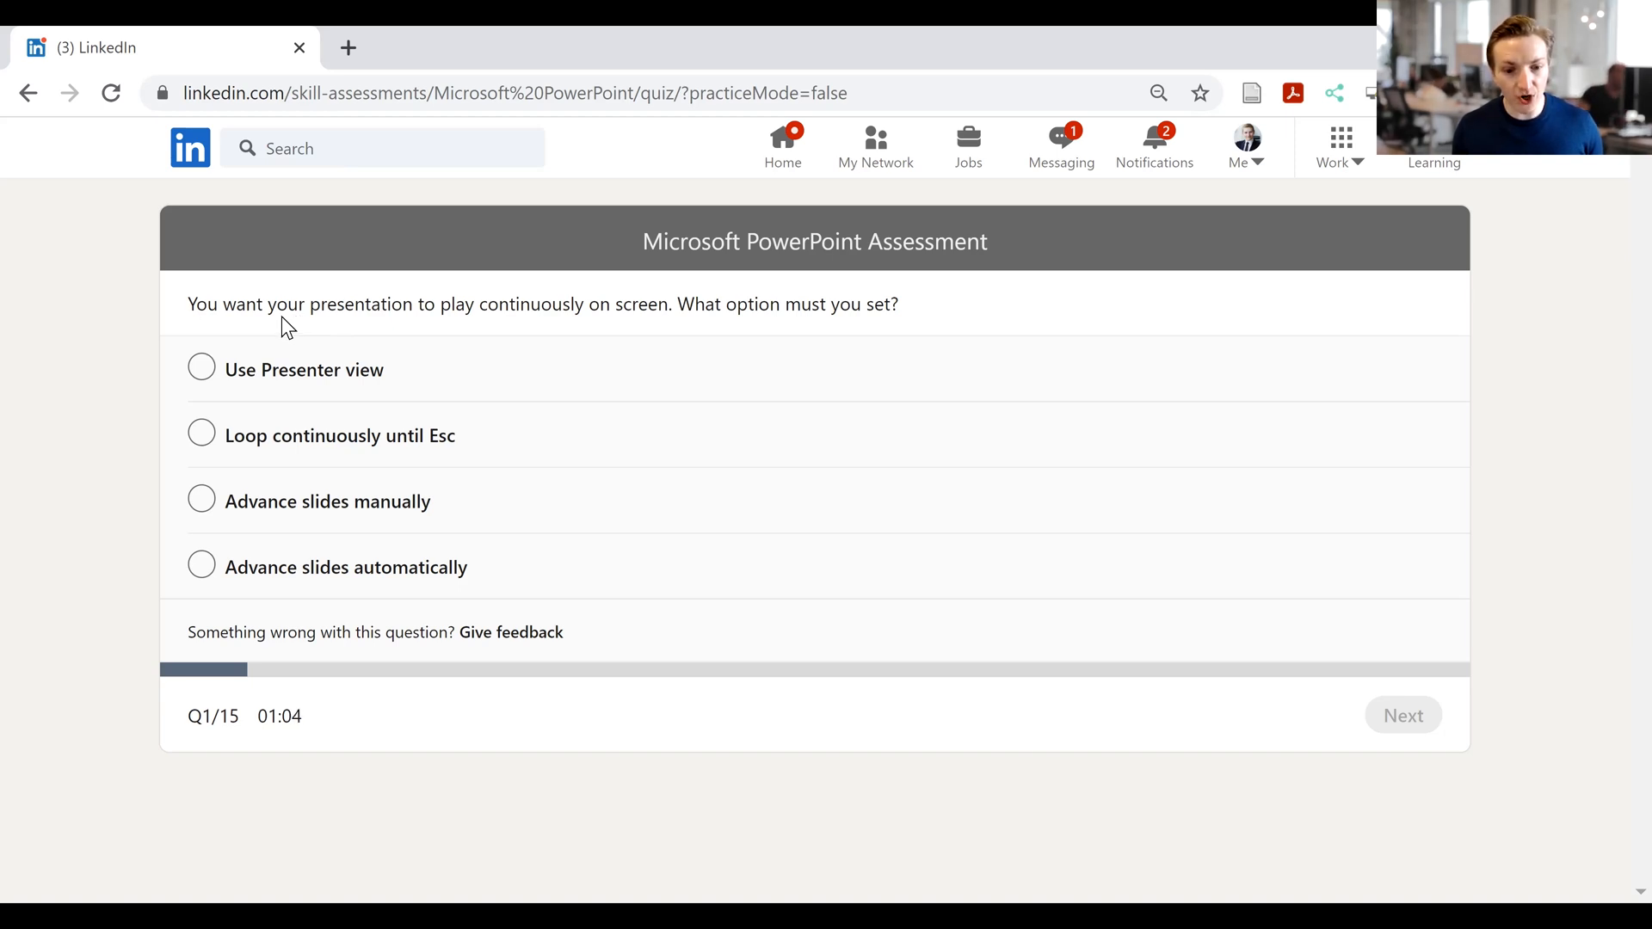
mouse_move(275, 341)
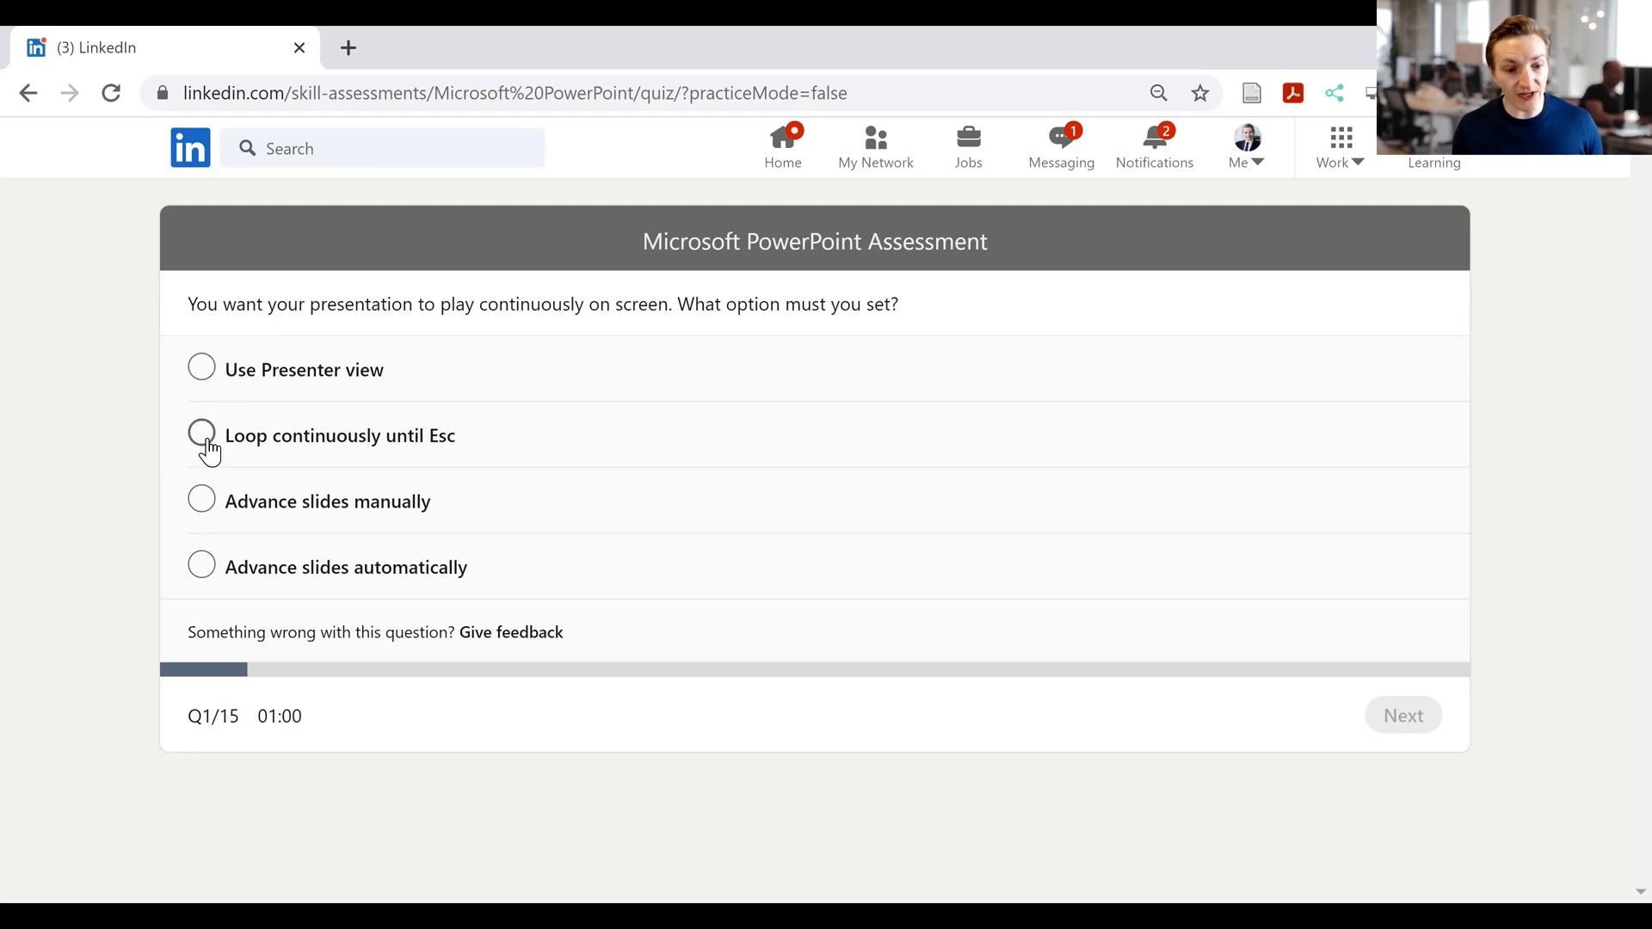
left_click(201, 435)
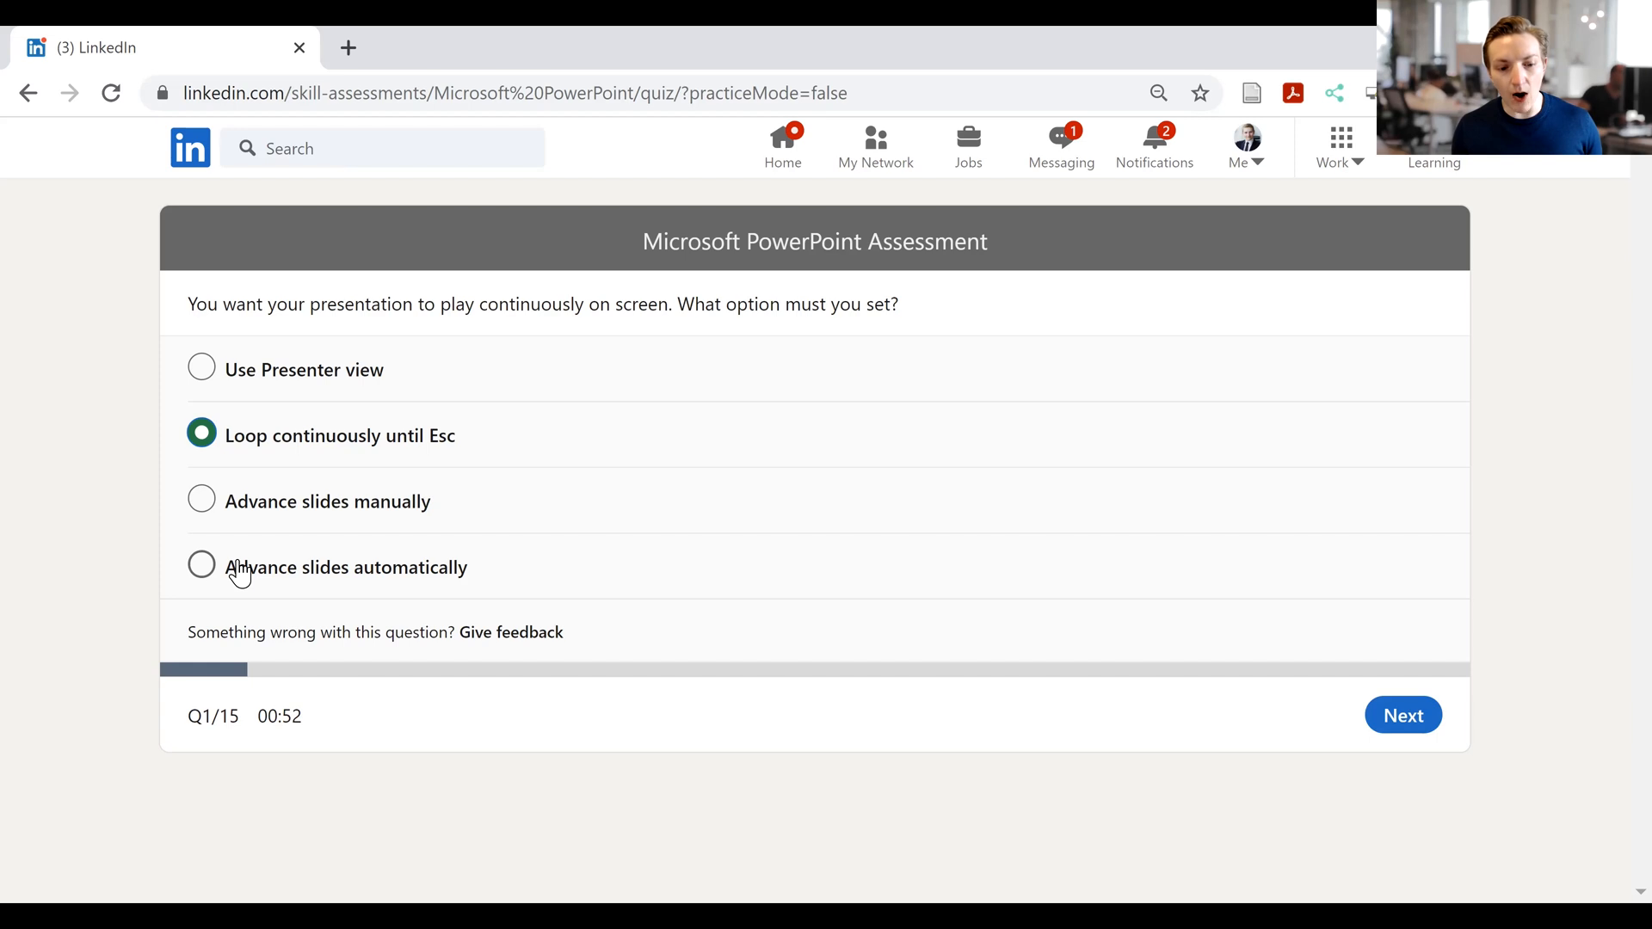
mouse_move(222, 314)
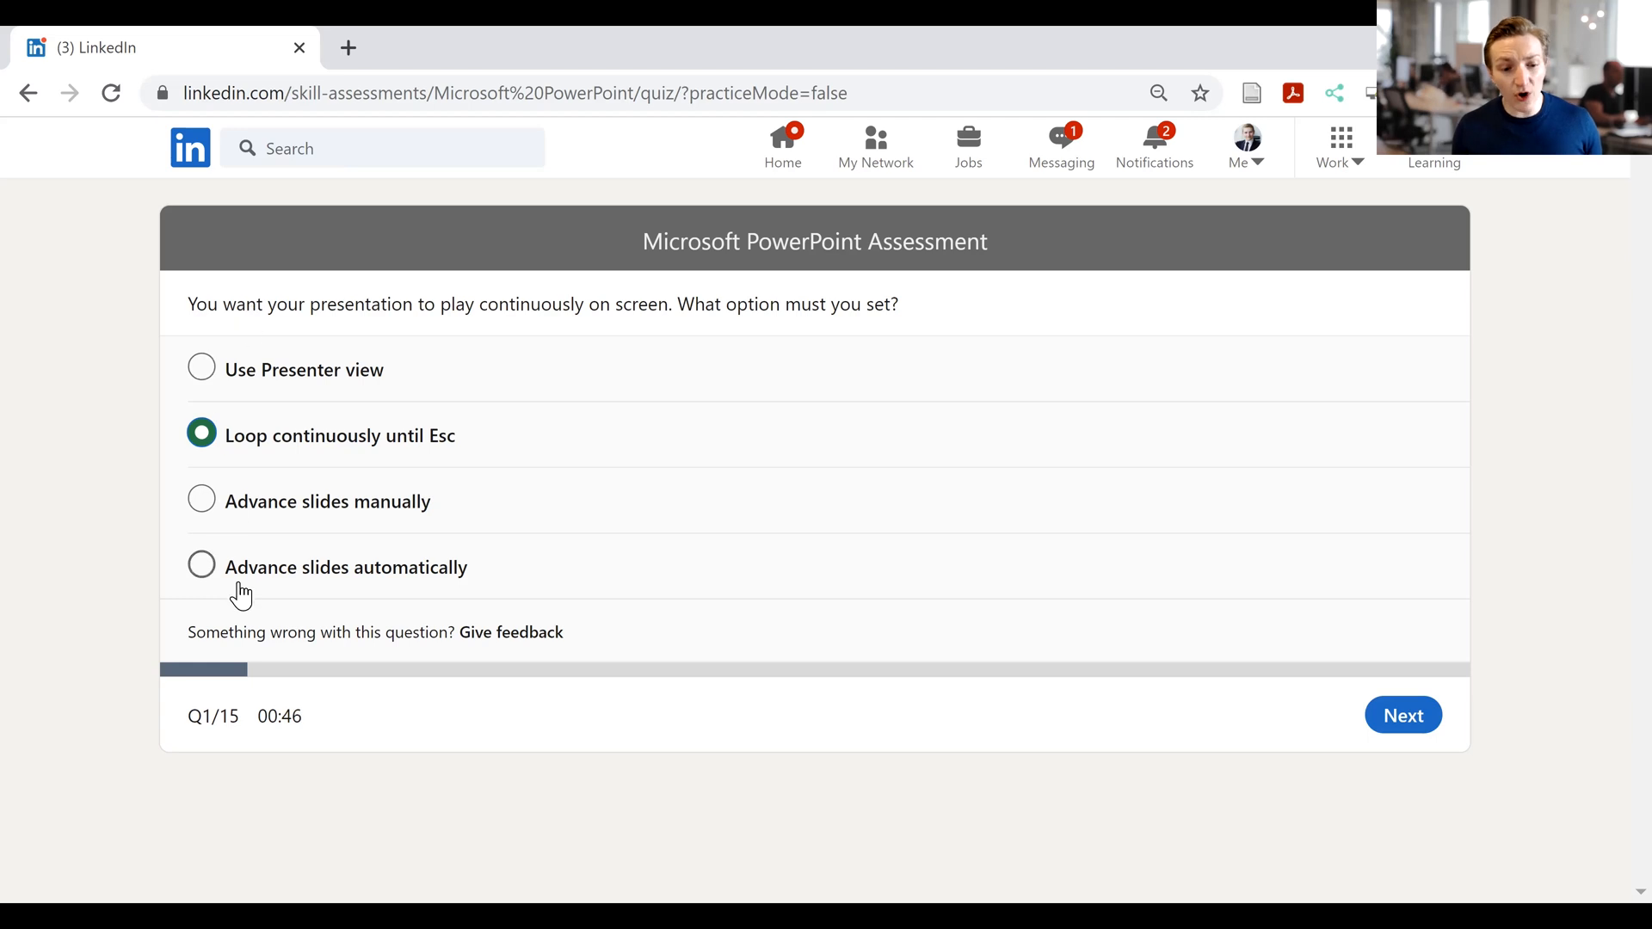
mouse_move(212, 579)
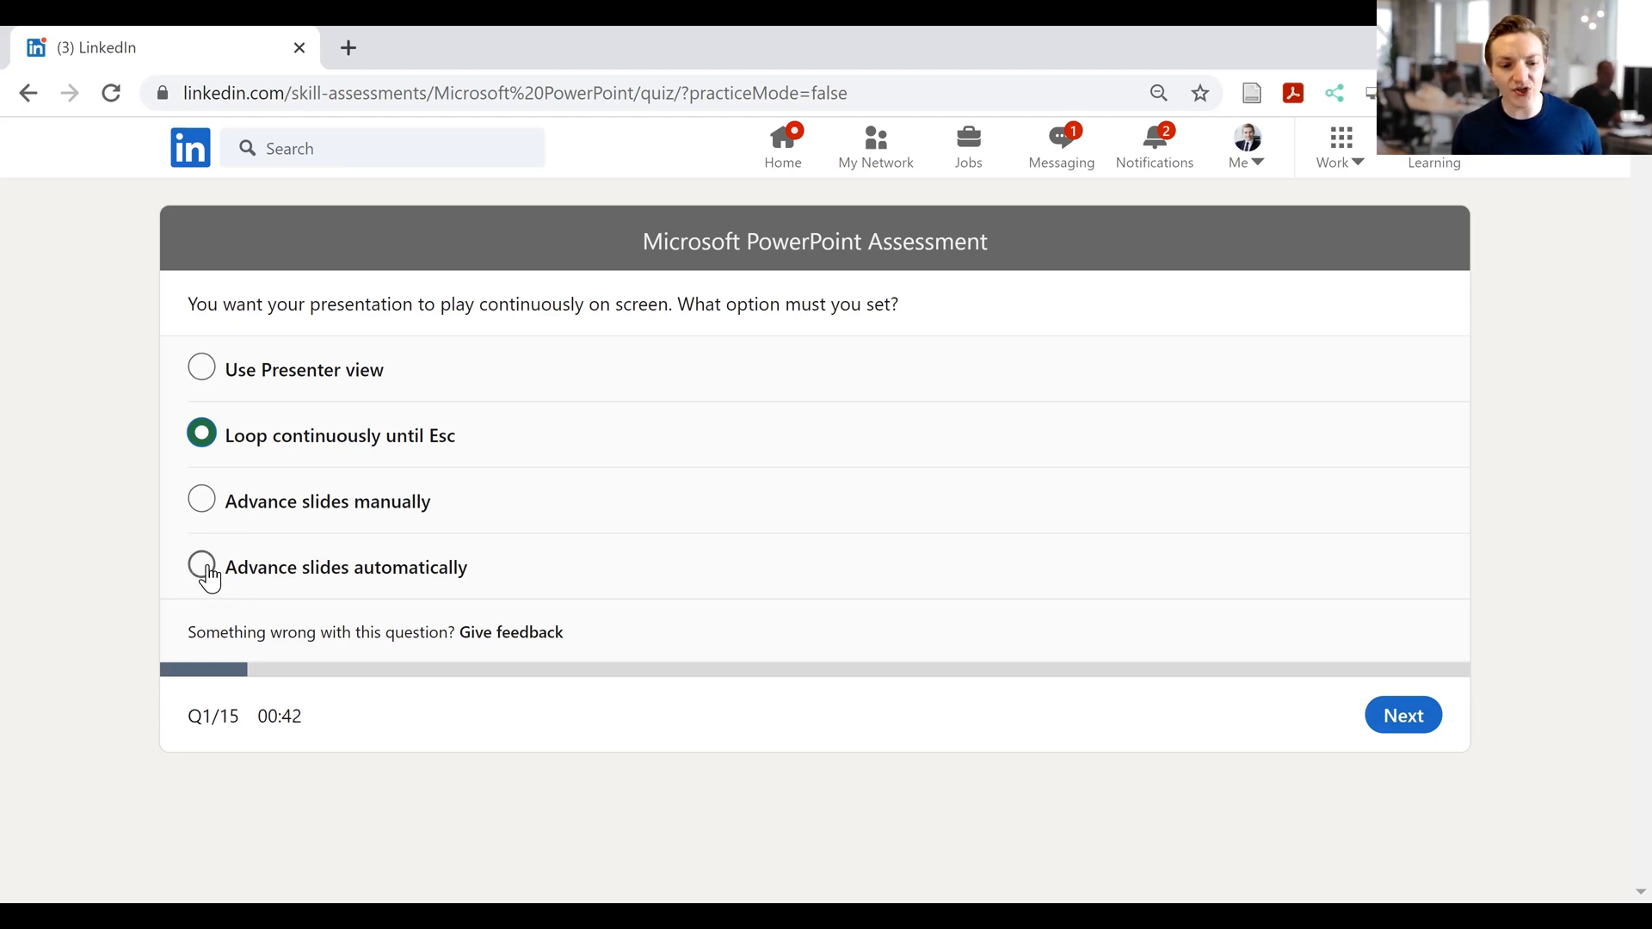
left_click(200, 567)
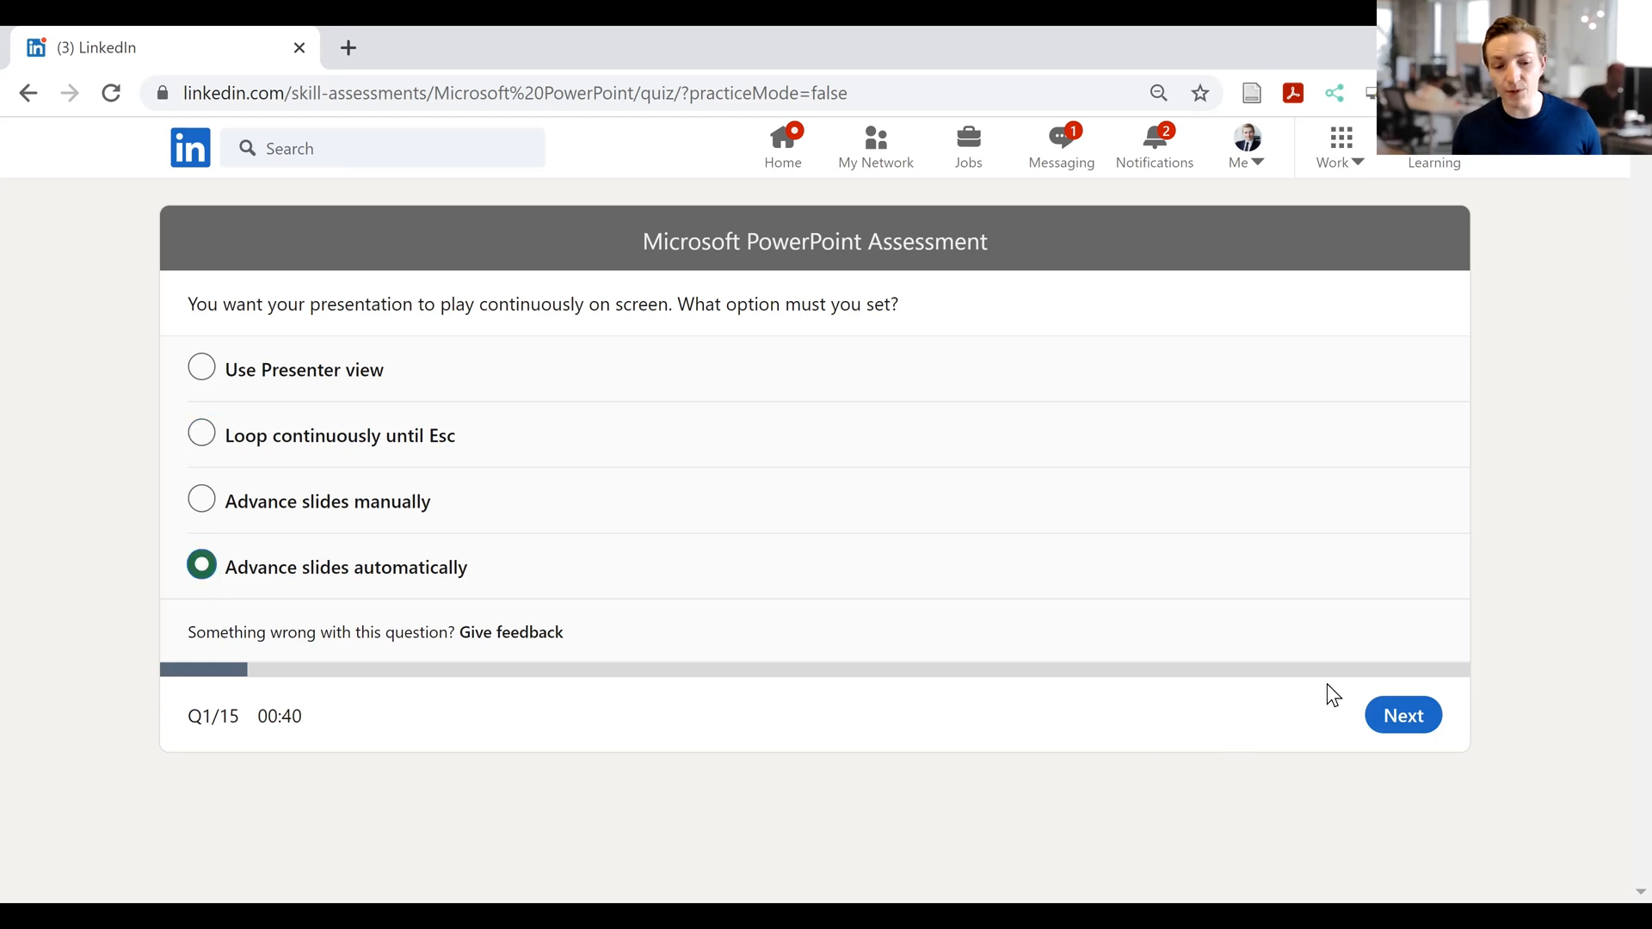
mouse_move(1411, 769)
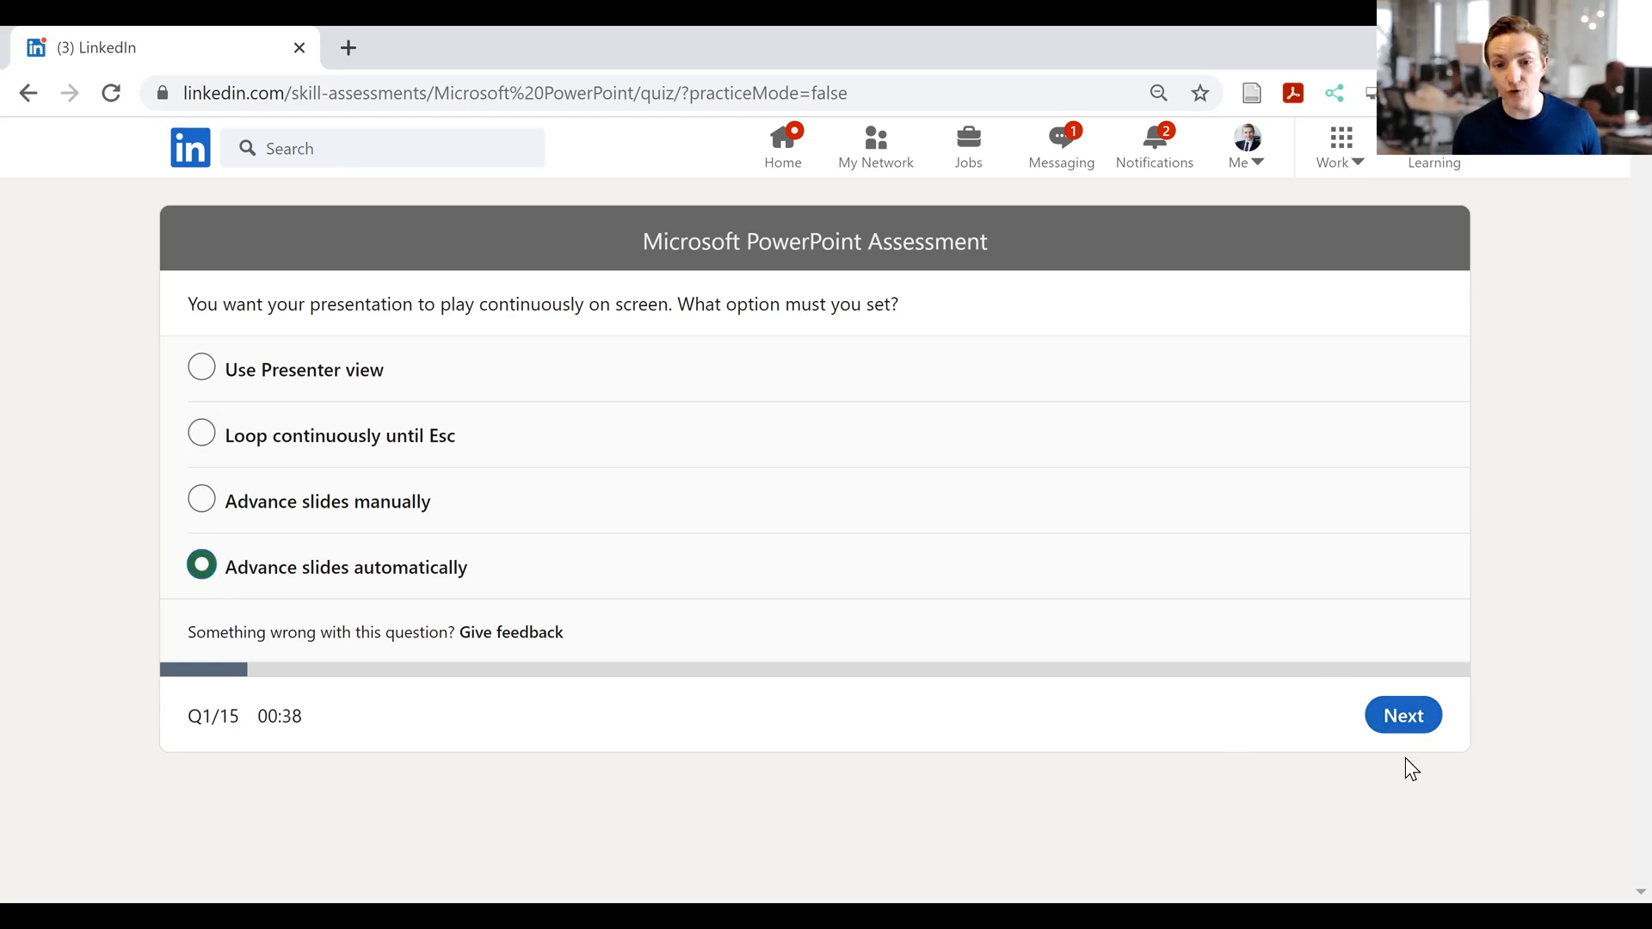
left_click(1403, 714)
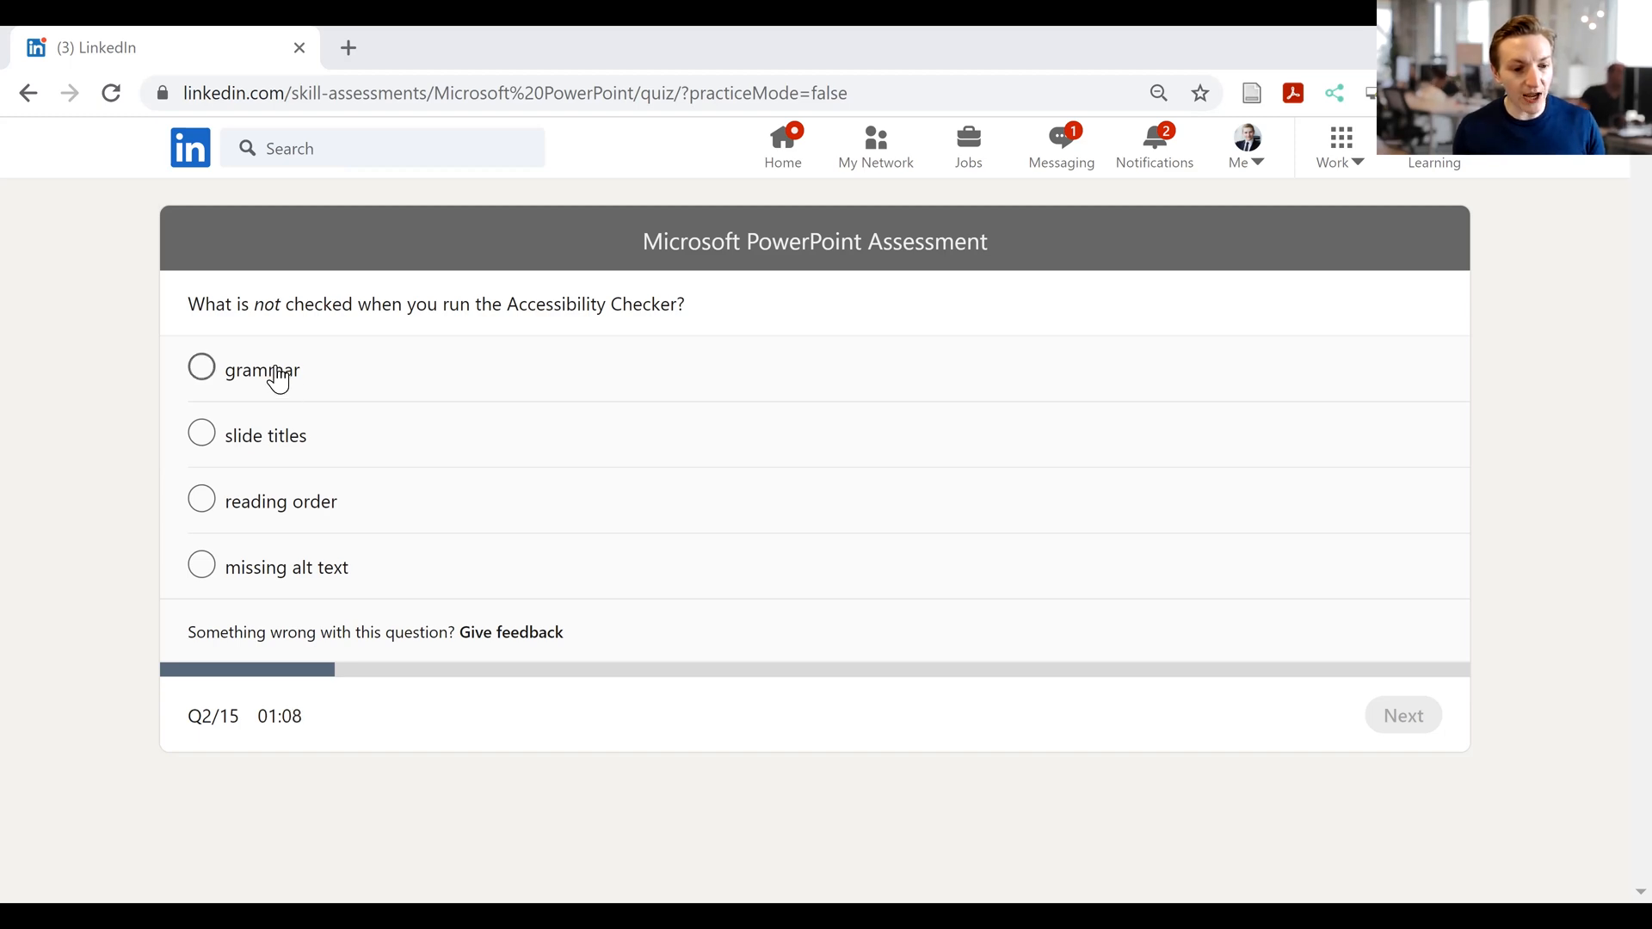
- Submit 'grammar' for question 2 and go to question 3
left_click(201, 369)
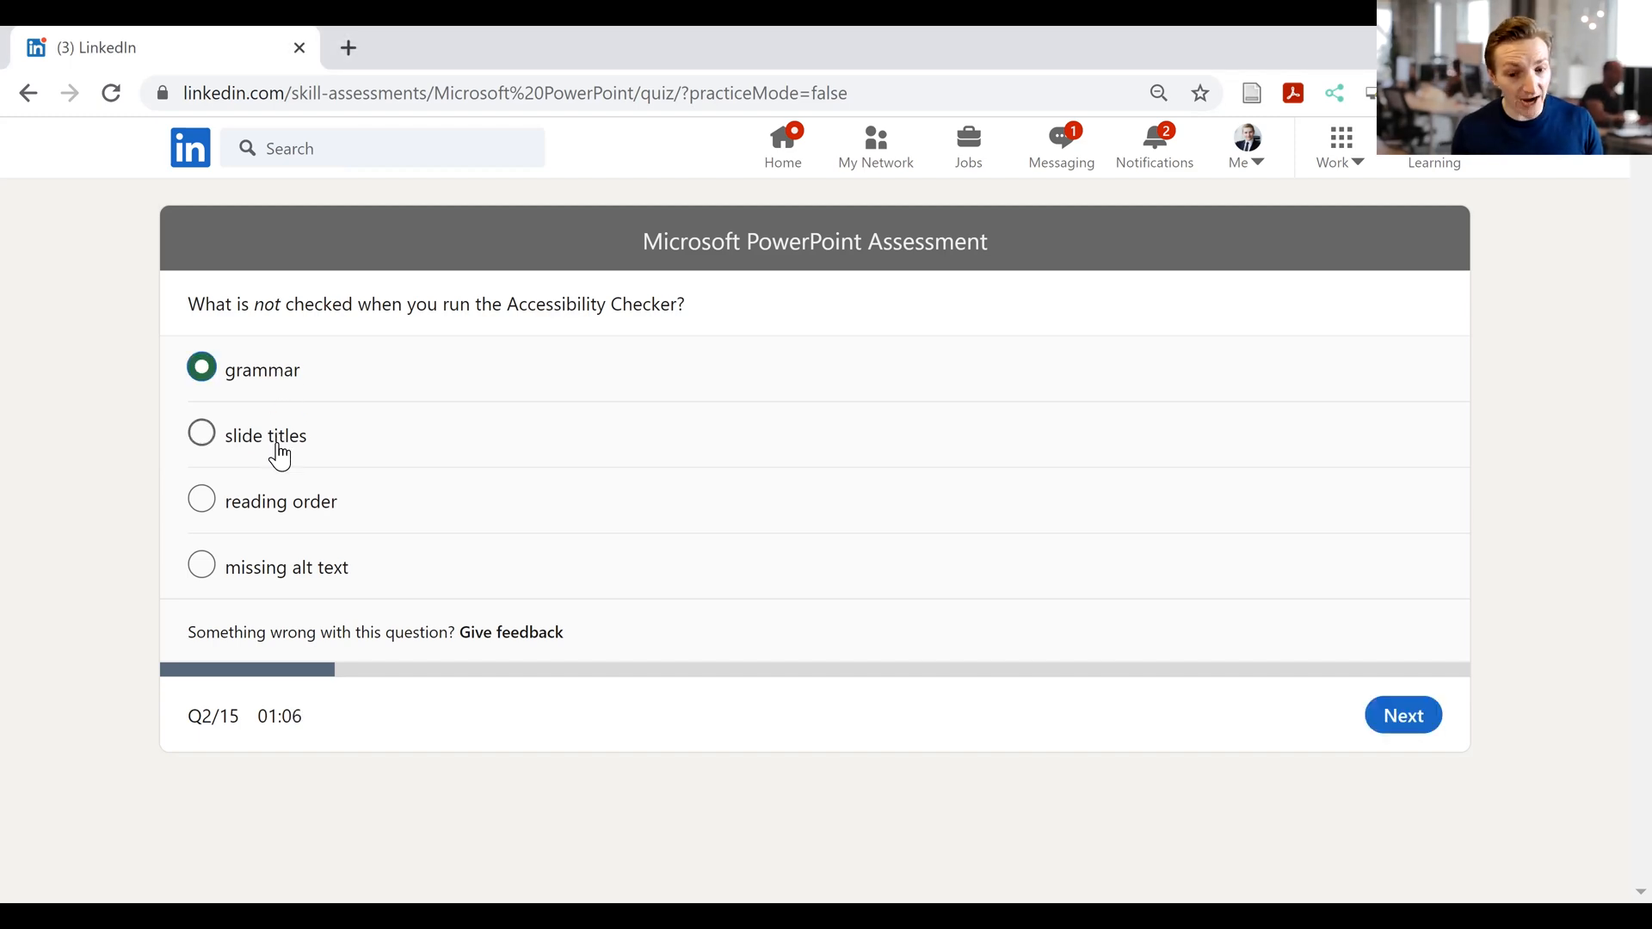
mouse_move(282, 499)
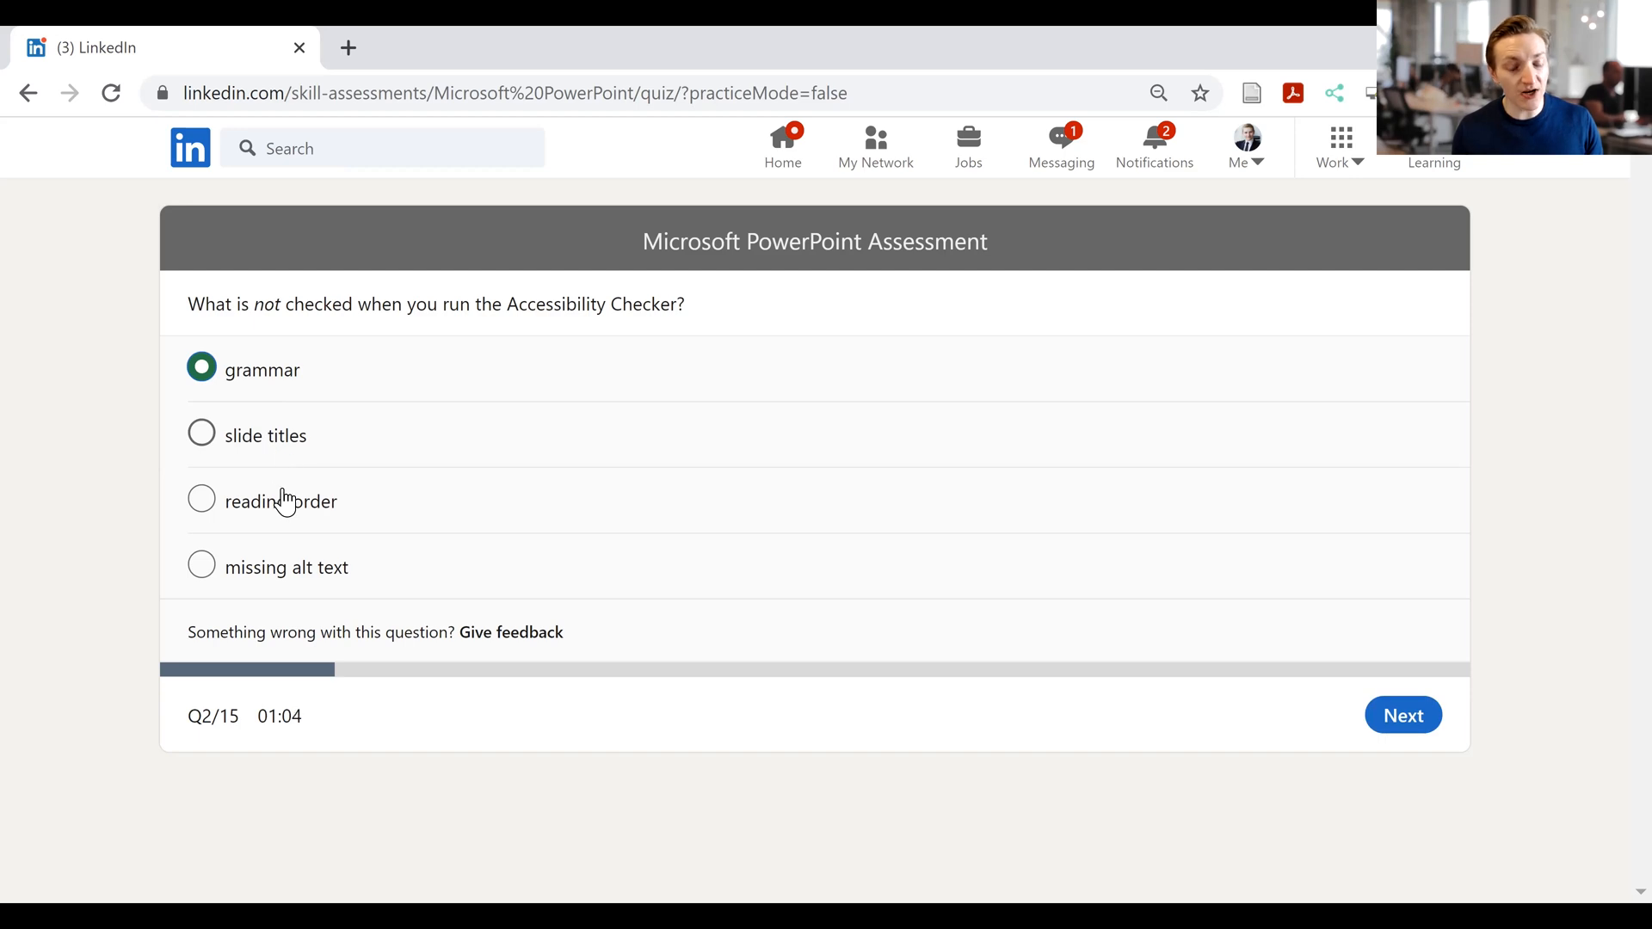
mouse_move(290, 516)
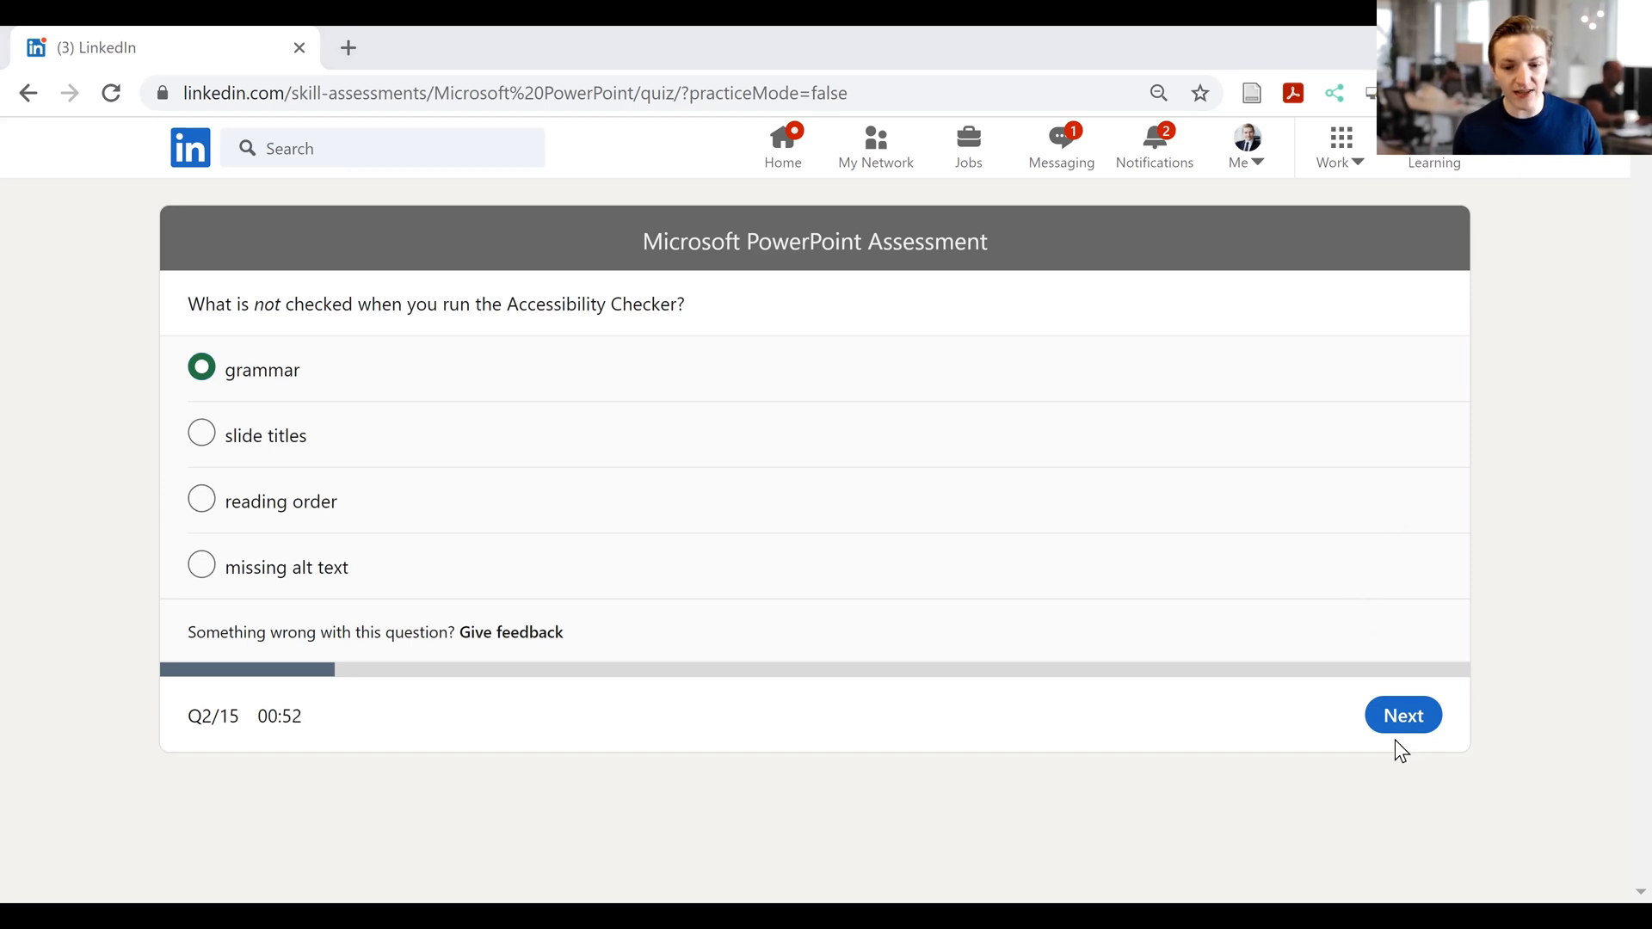
left_click(1402, 715)
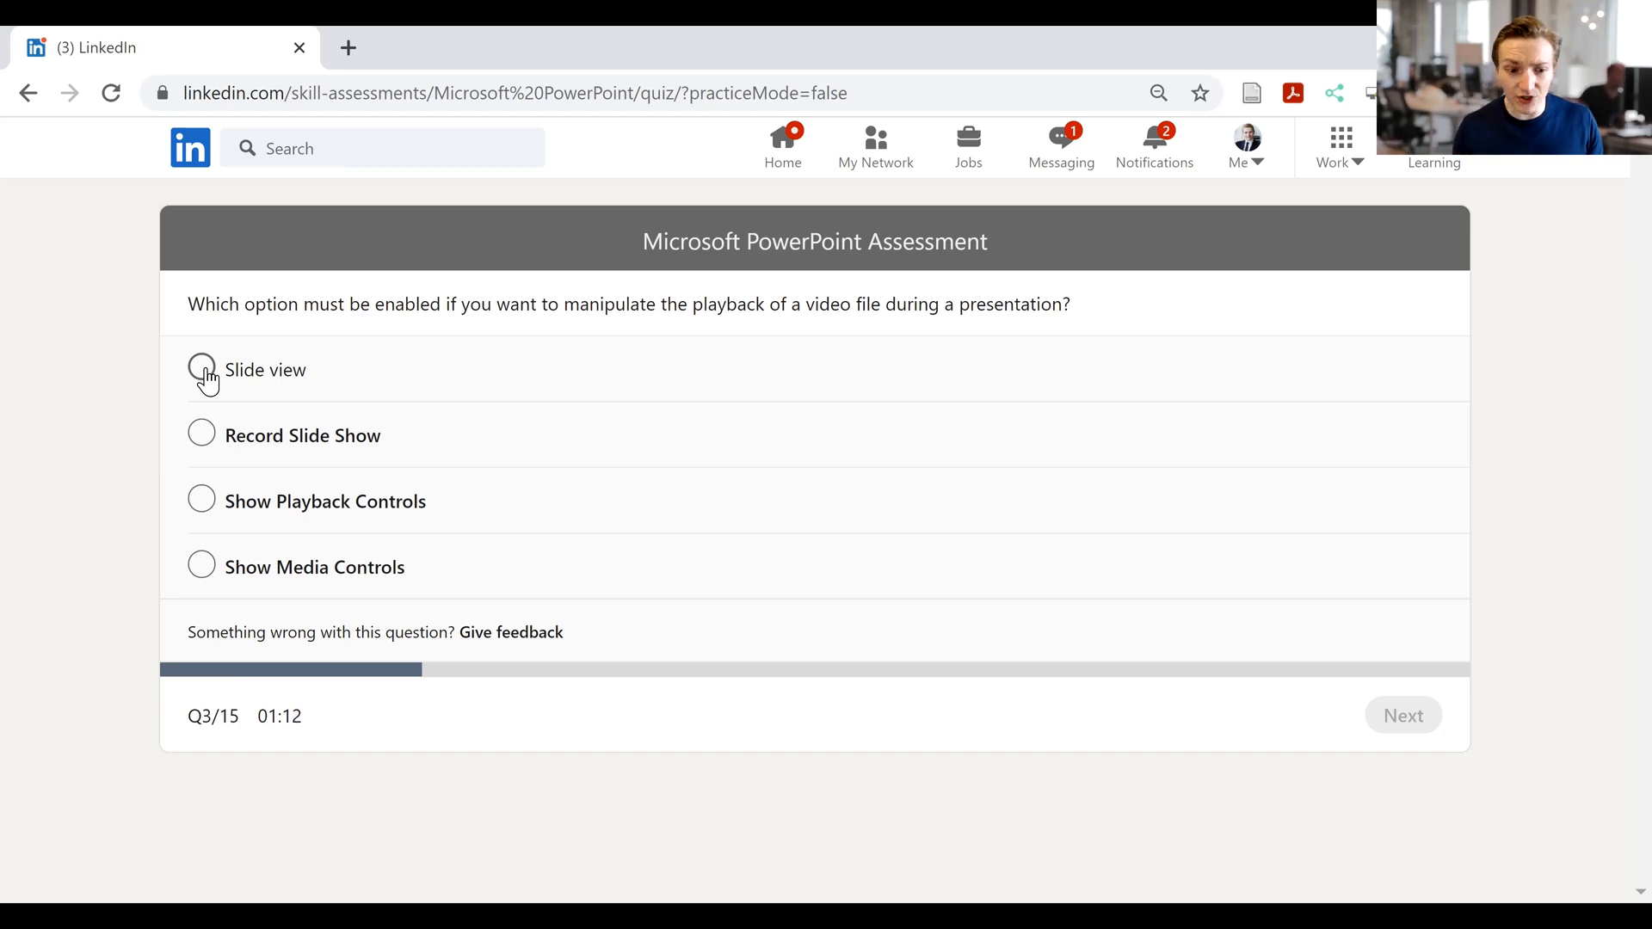
mouse_move(250, 447)
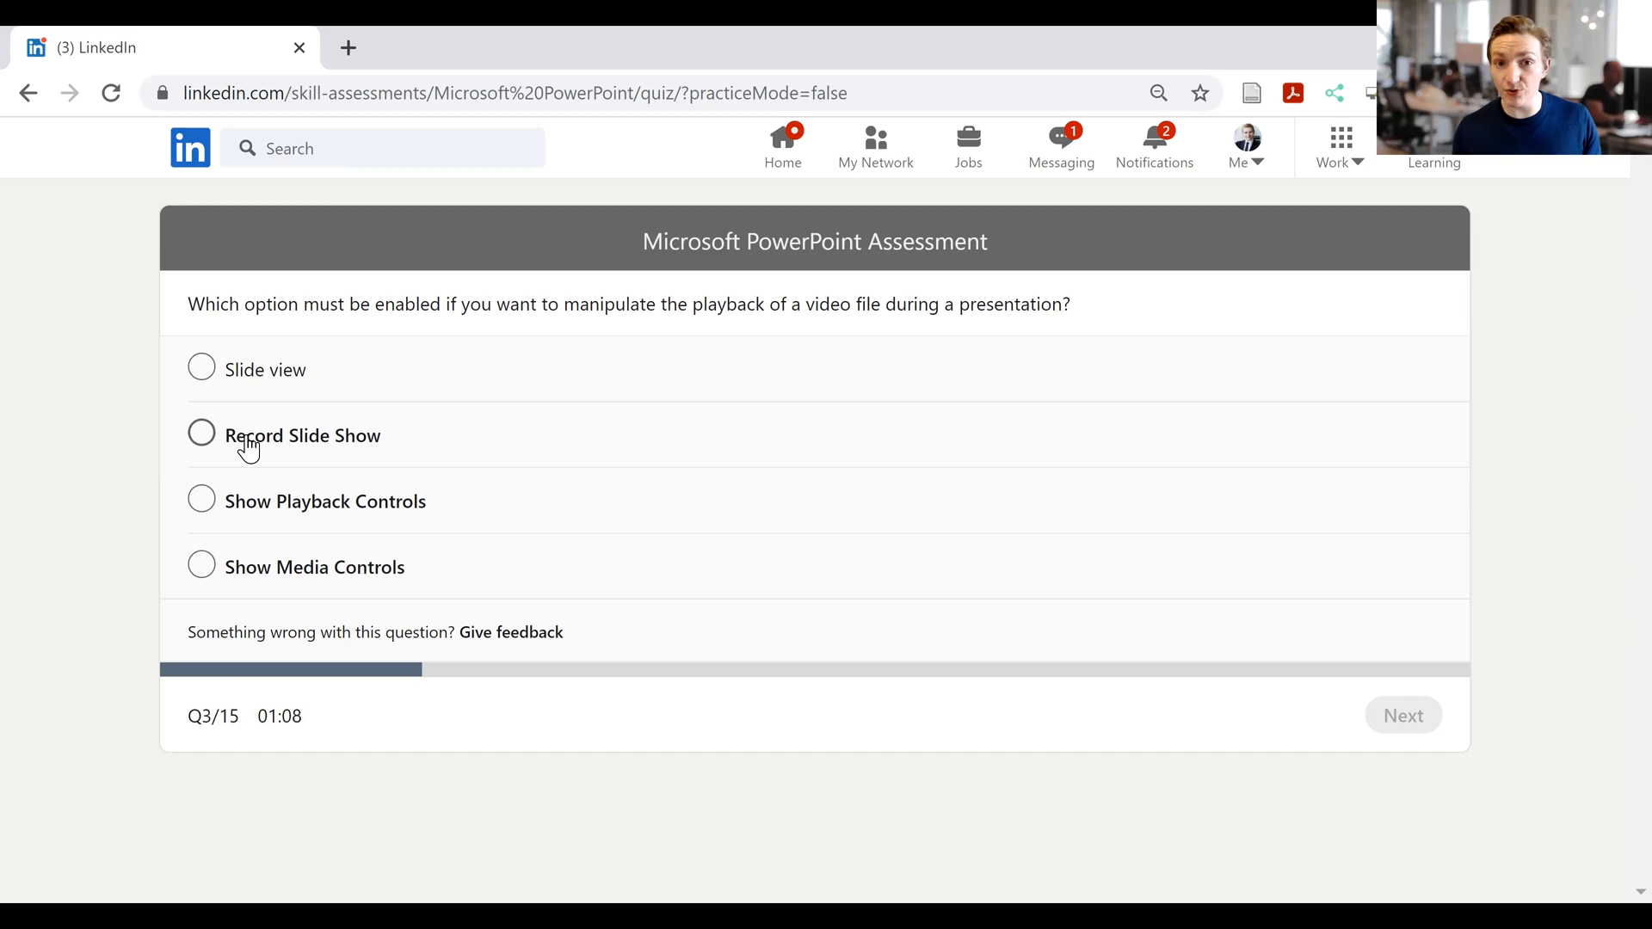
mouse_move(229, 516)
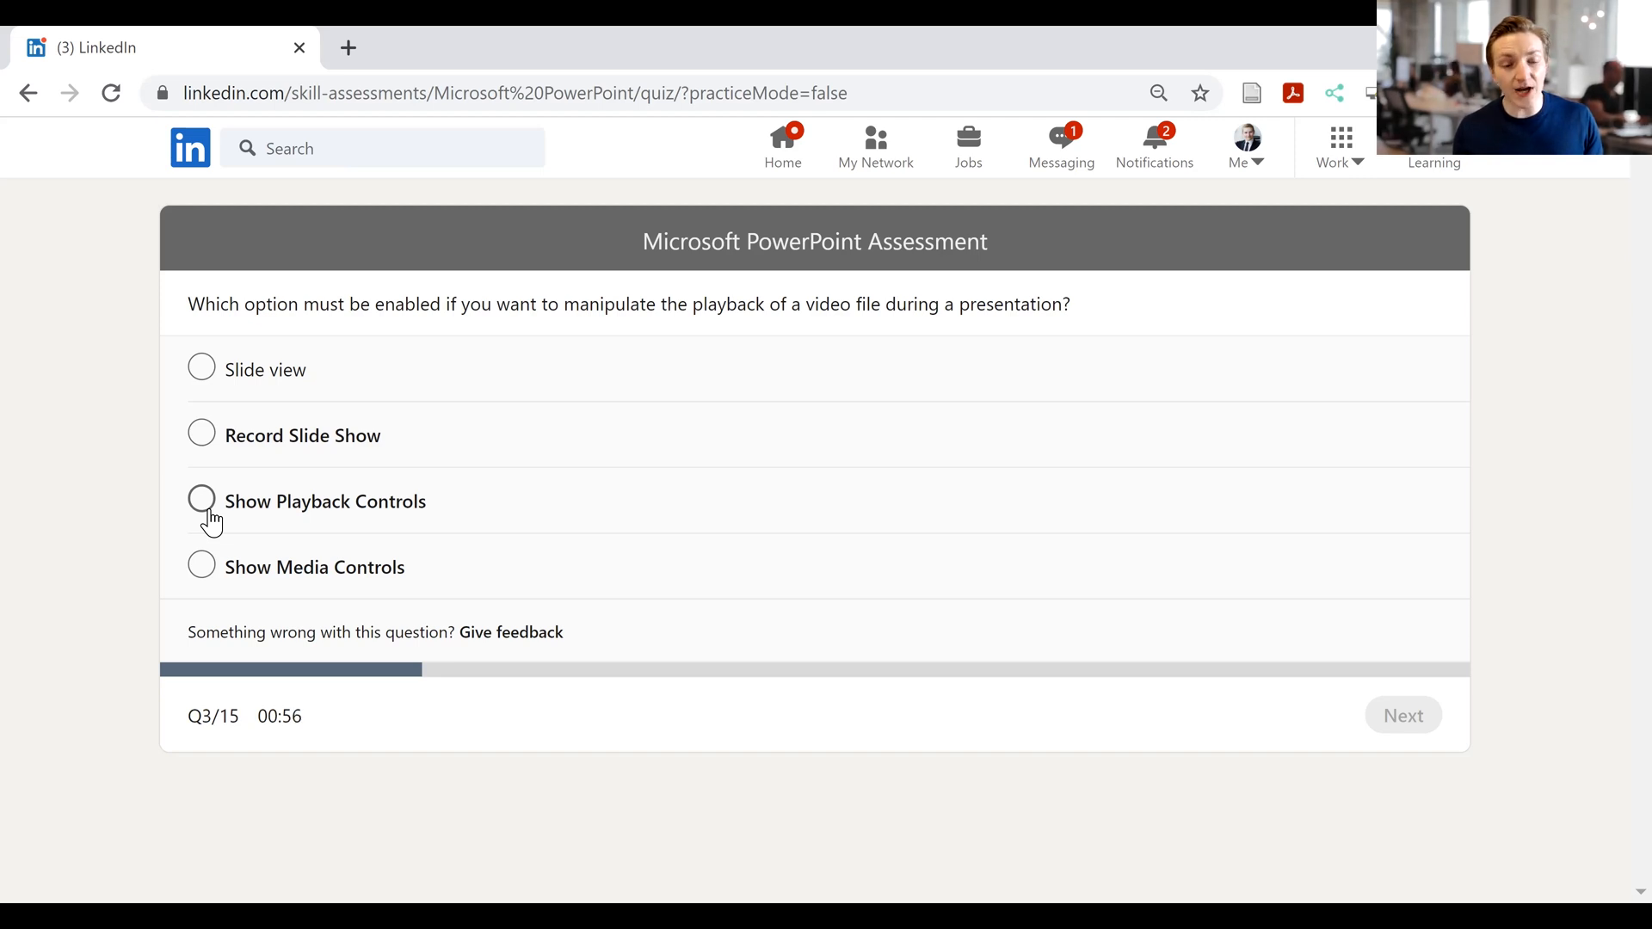
mouse_move(309, 474)
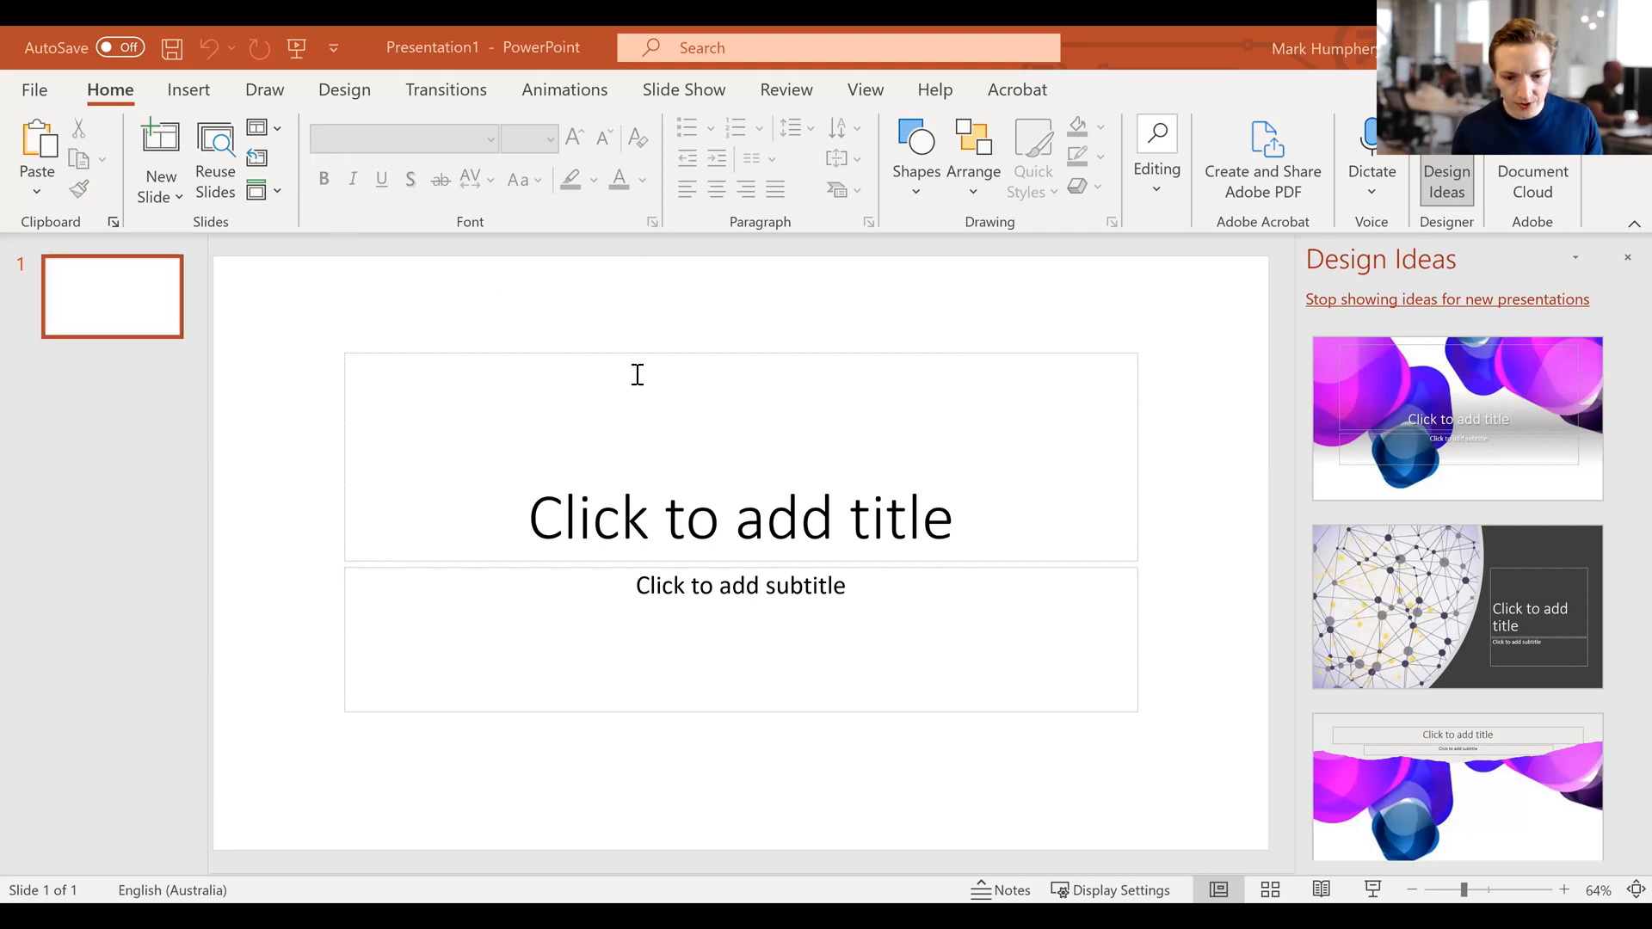
- Insert the colourful doughnut stock video onto the blank title slide
left_click(189, 89)
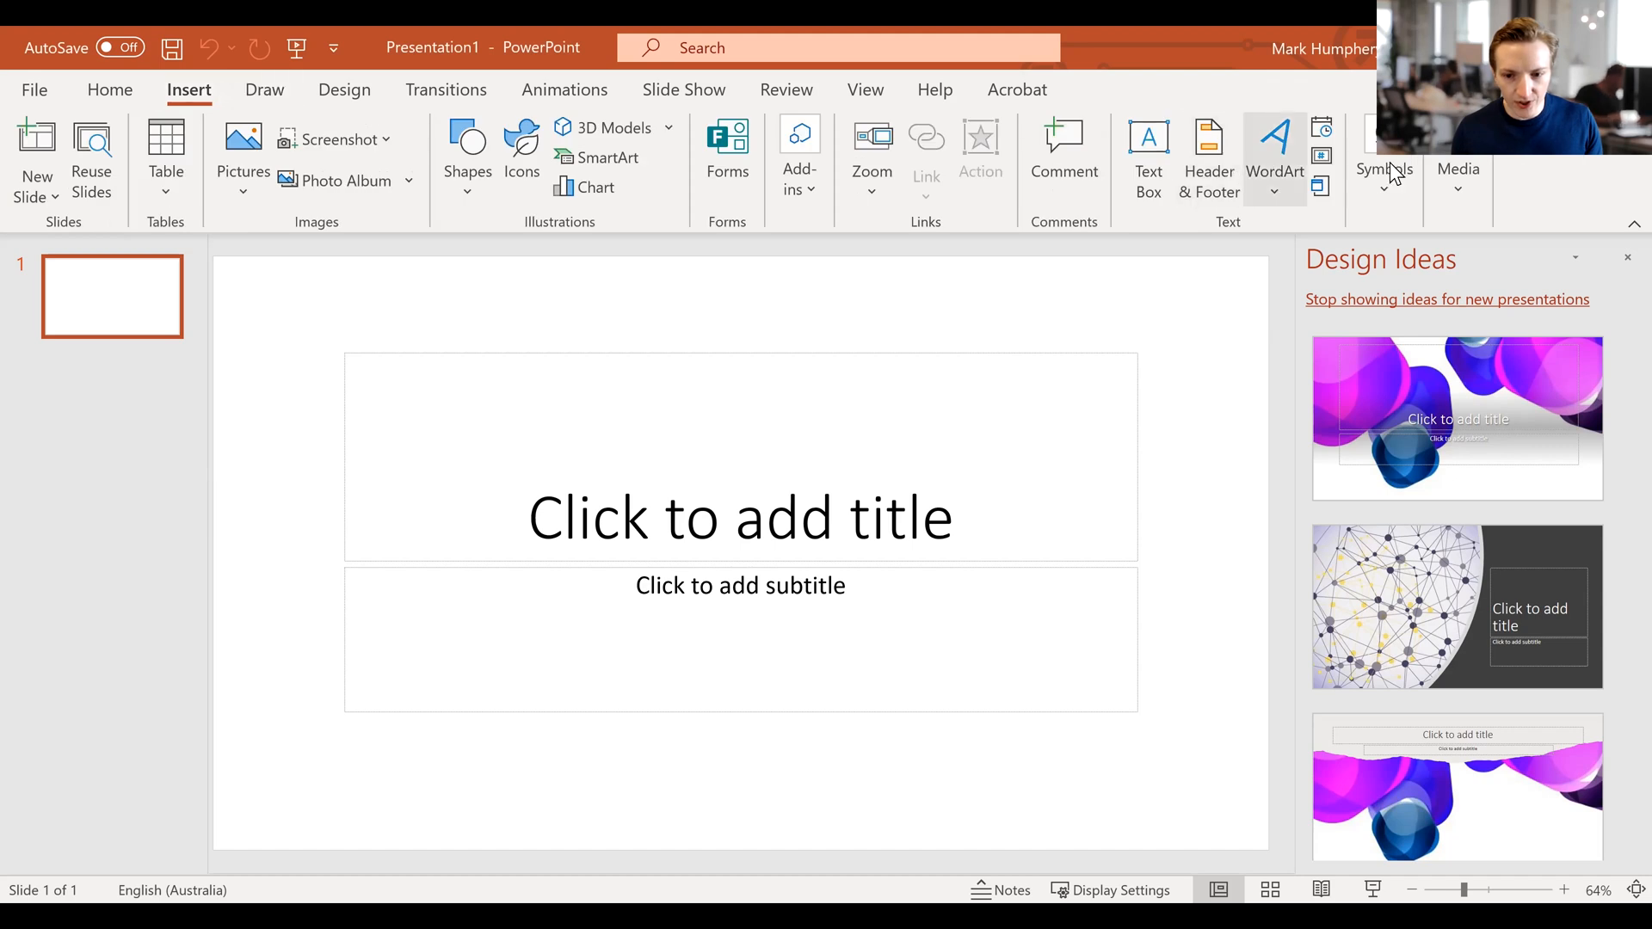
mouse_move(1522, 271)
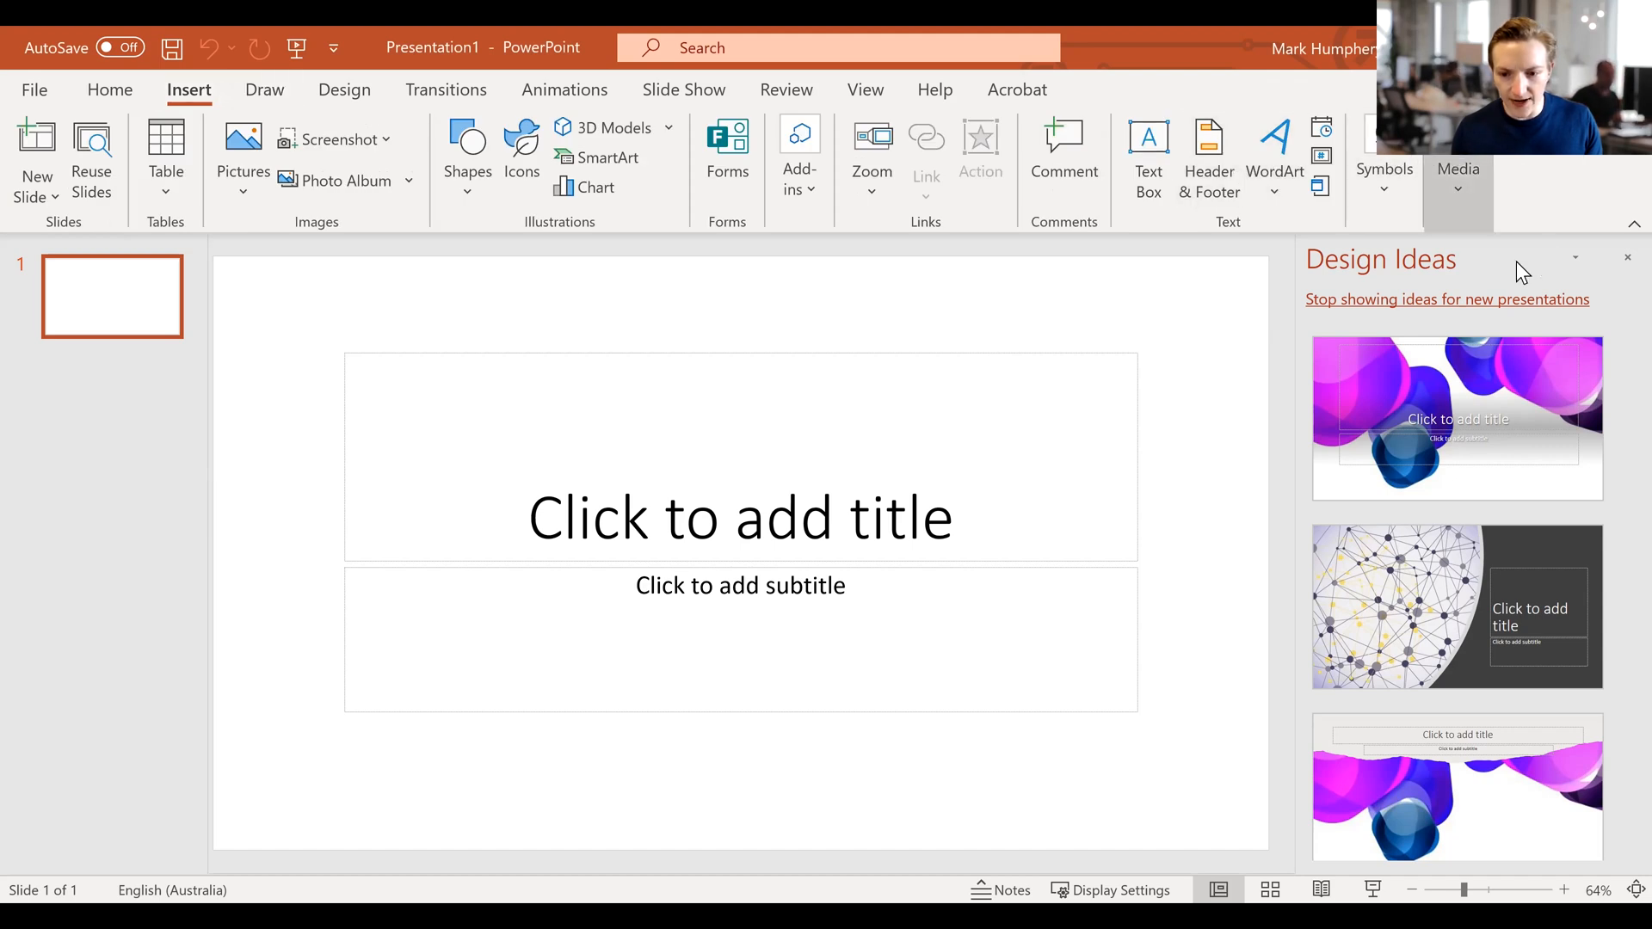
left_click(1458, 174)
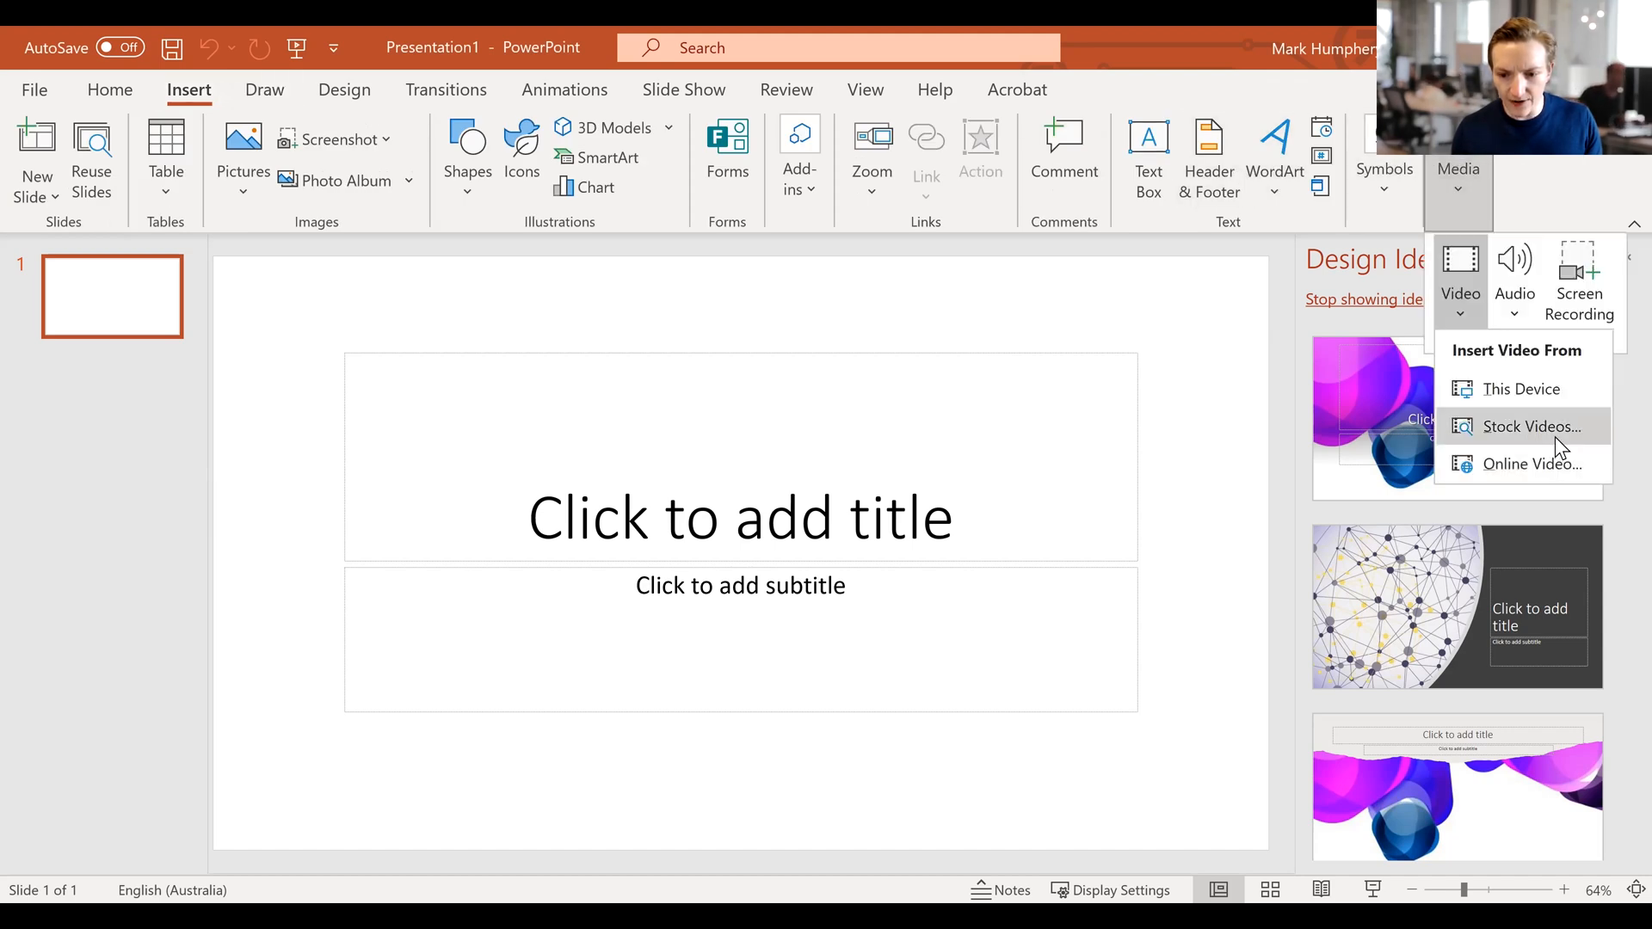
left_click(1532, 425)
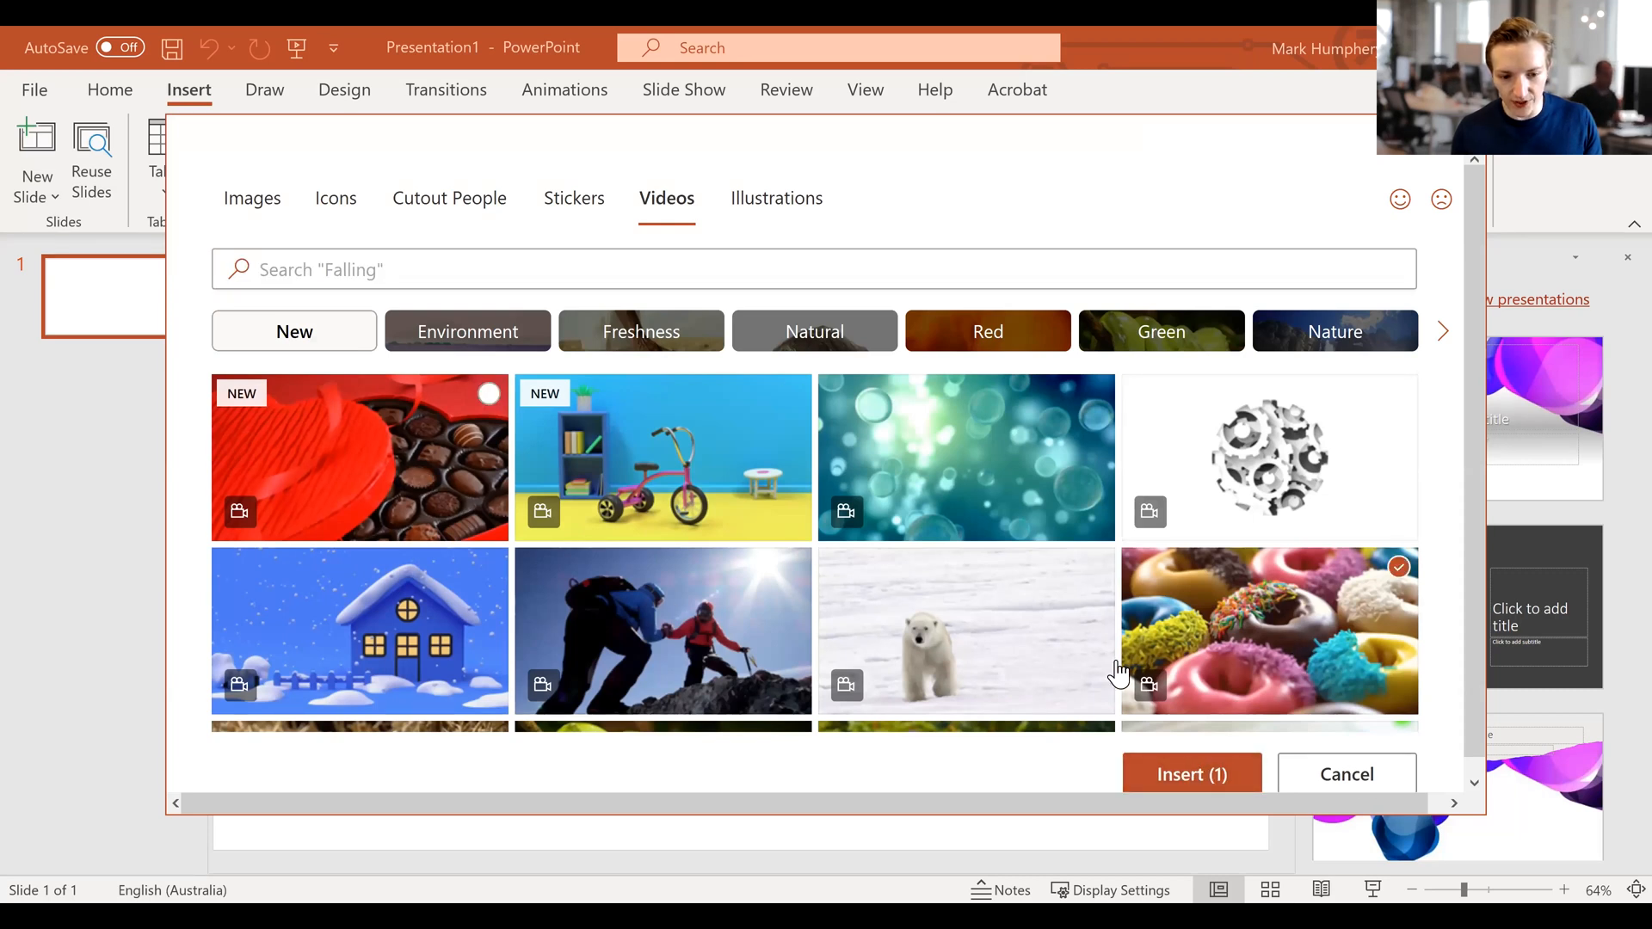
left_click(1345, 775)
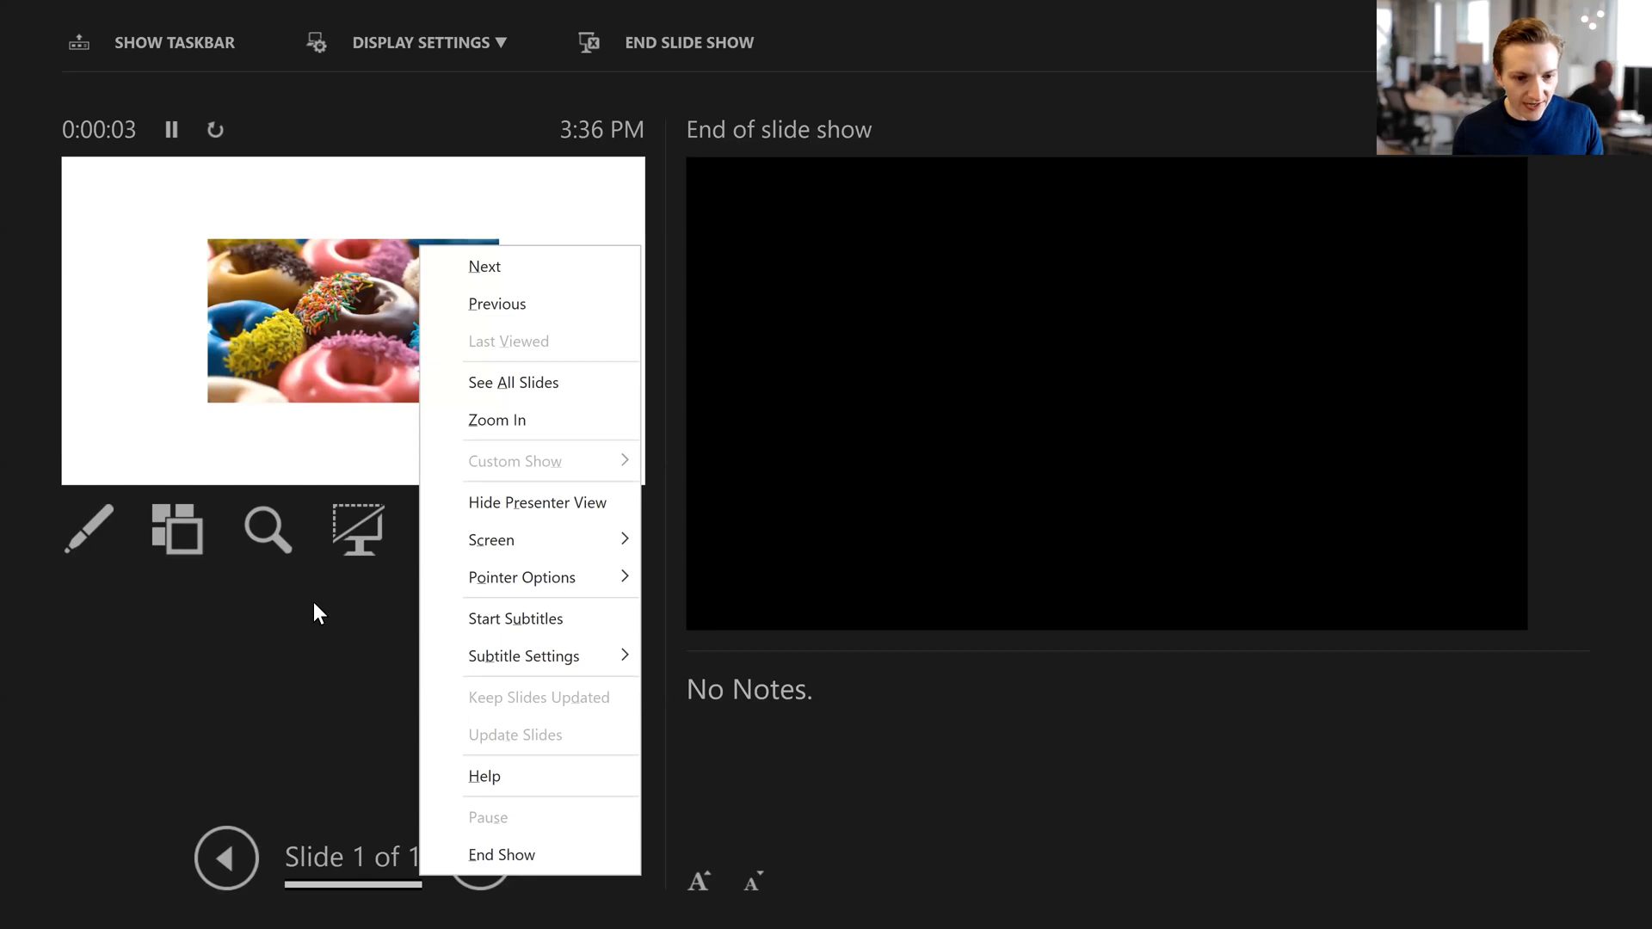
- Dismiss the slide show options list and look over the Presenter View tools
left_click(427, 42)
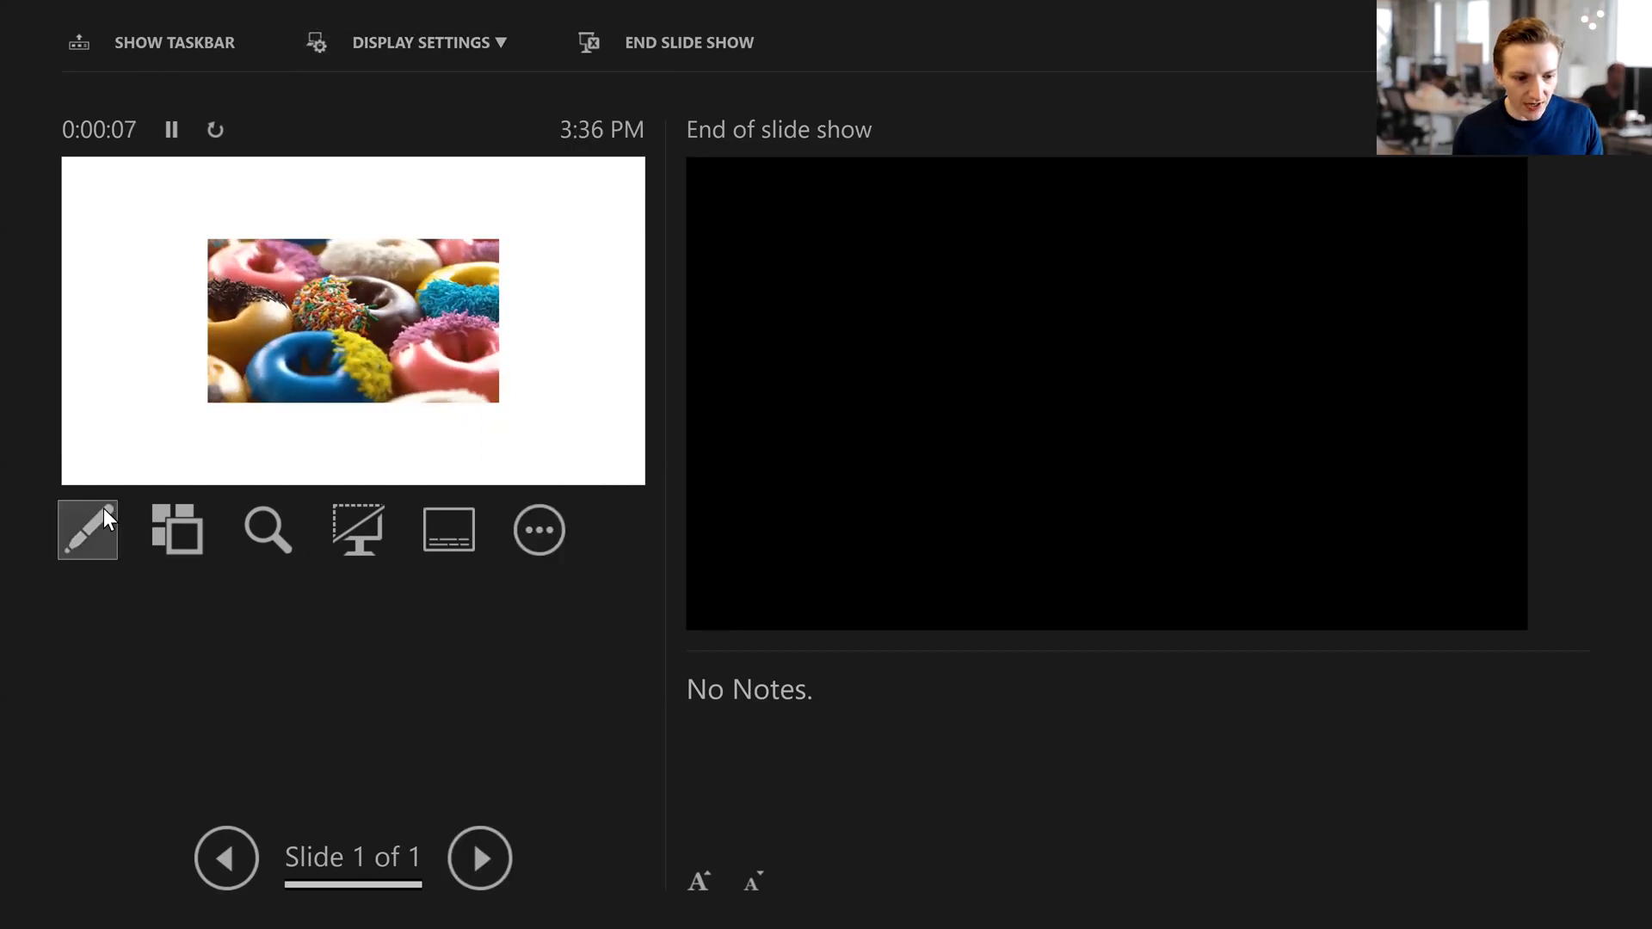
left_click(538, 530)
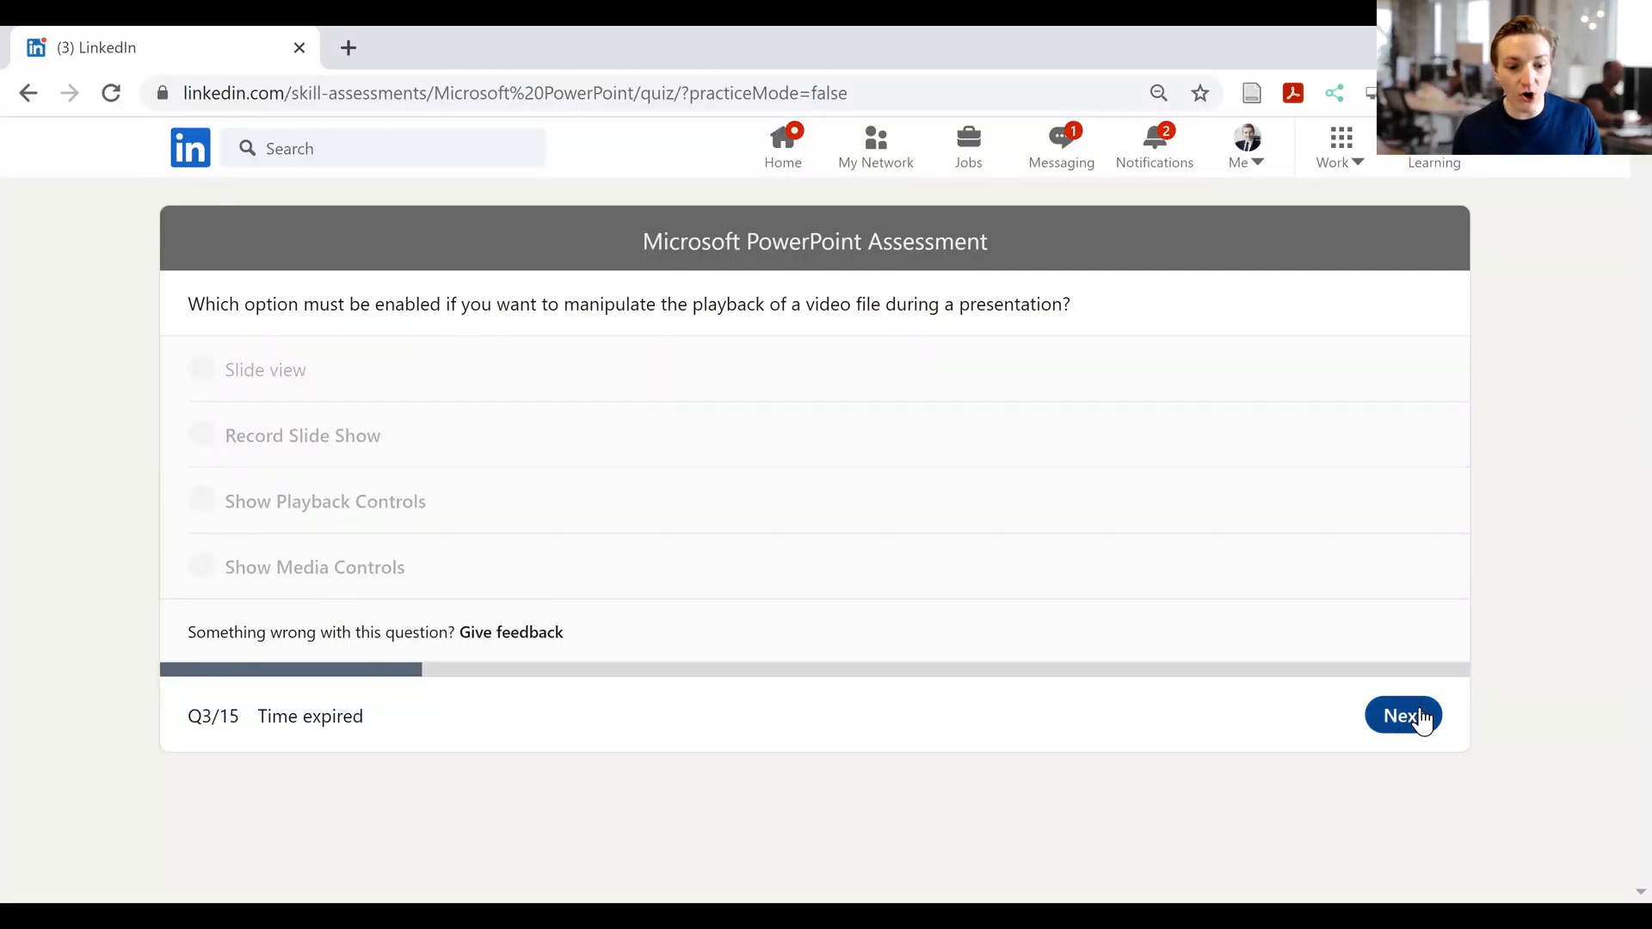
- Skip expired question 3, submit Presenter view, and choose 'Resize shape to fit text'
left_click(1402, 715)
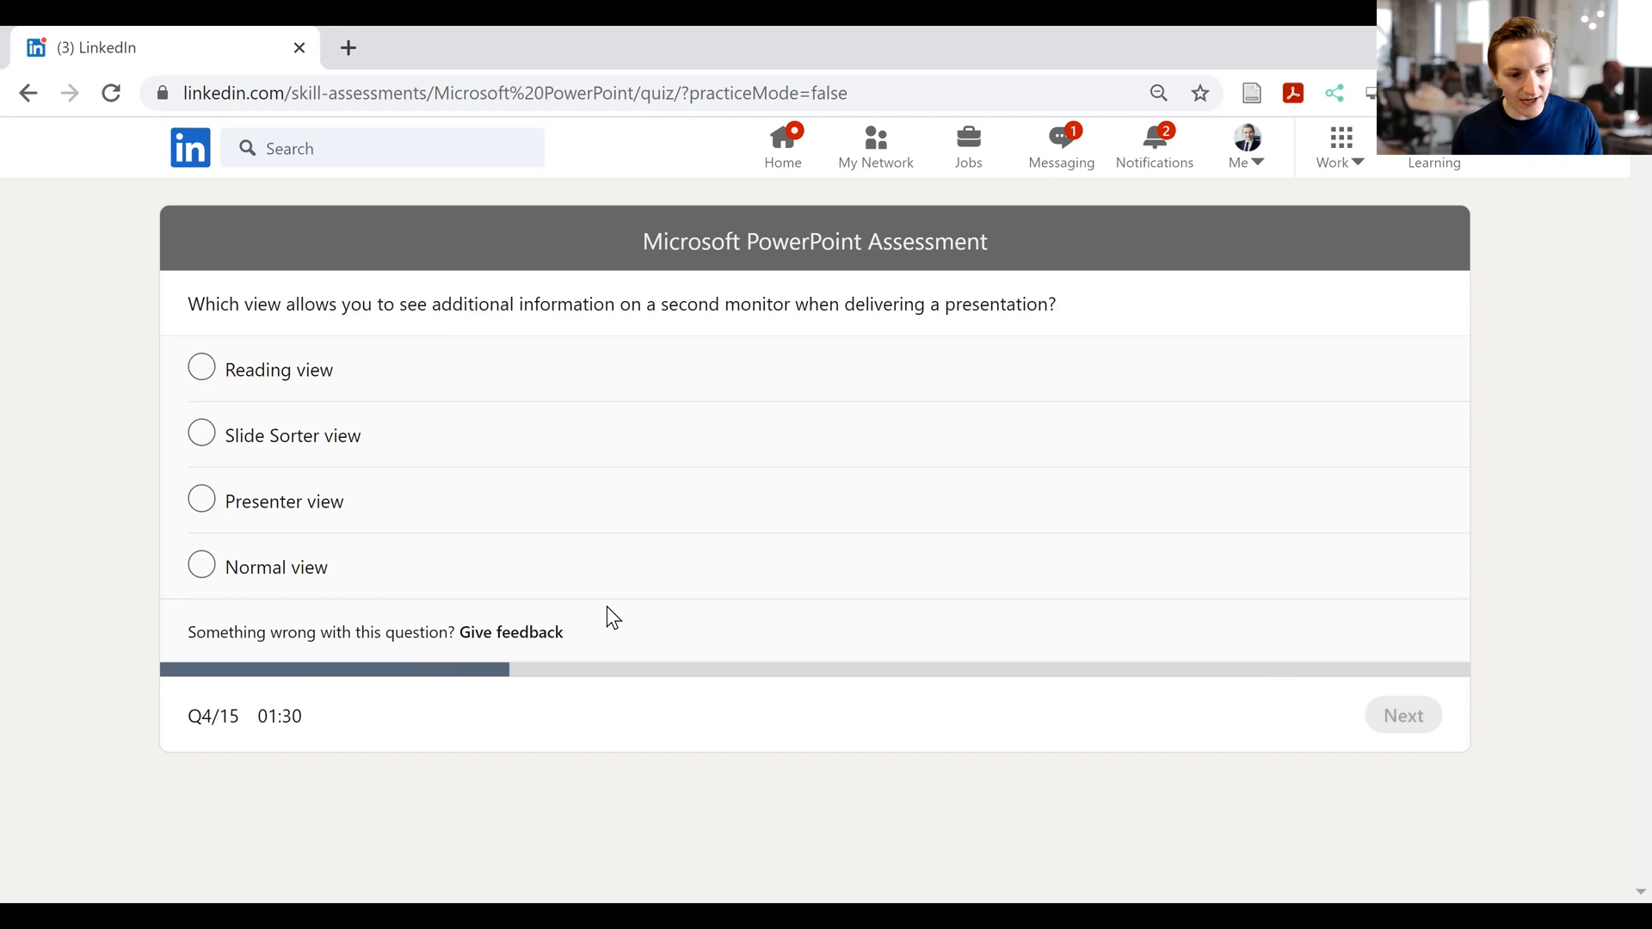
mouse_move(450, 437)
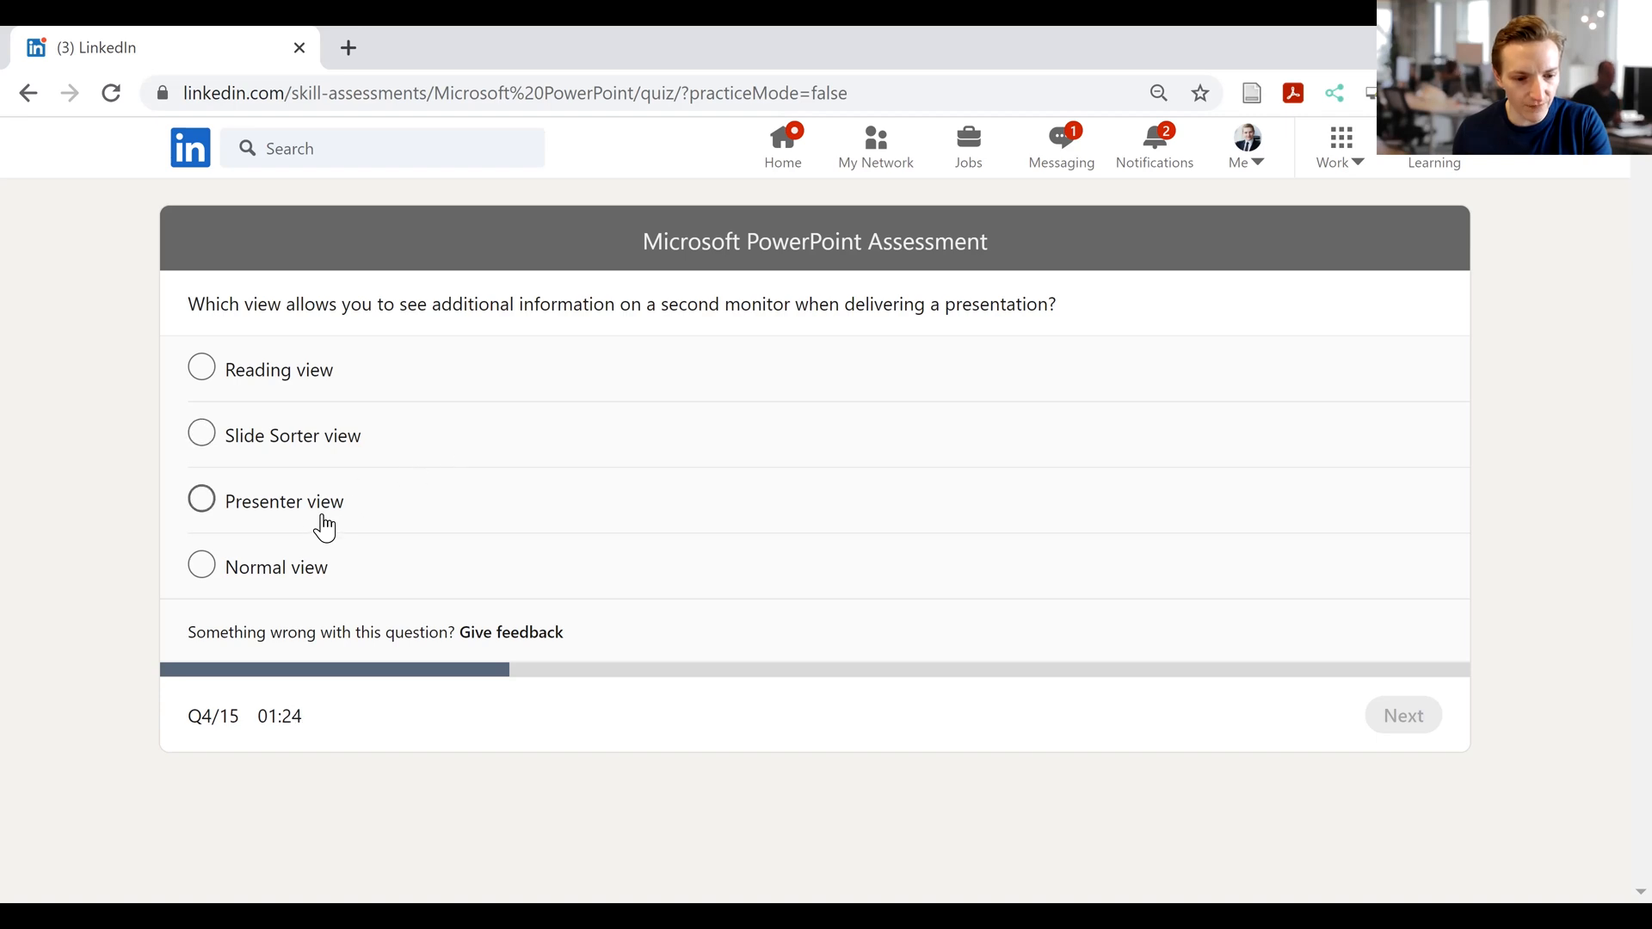
left_click(1402, 714)
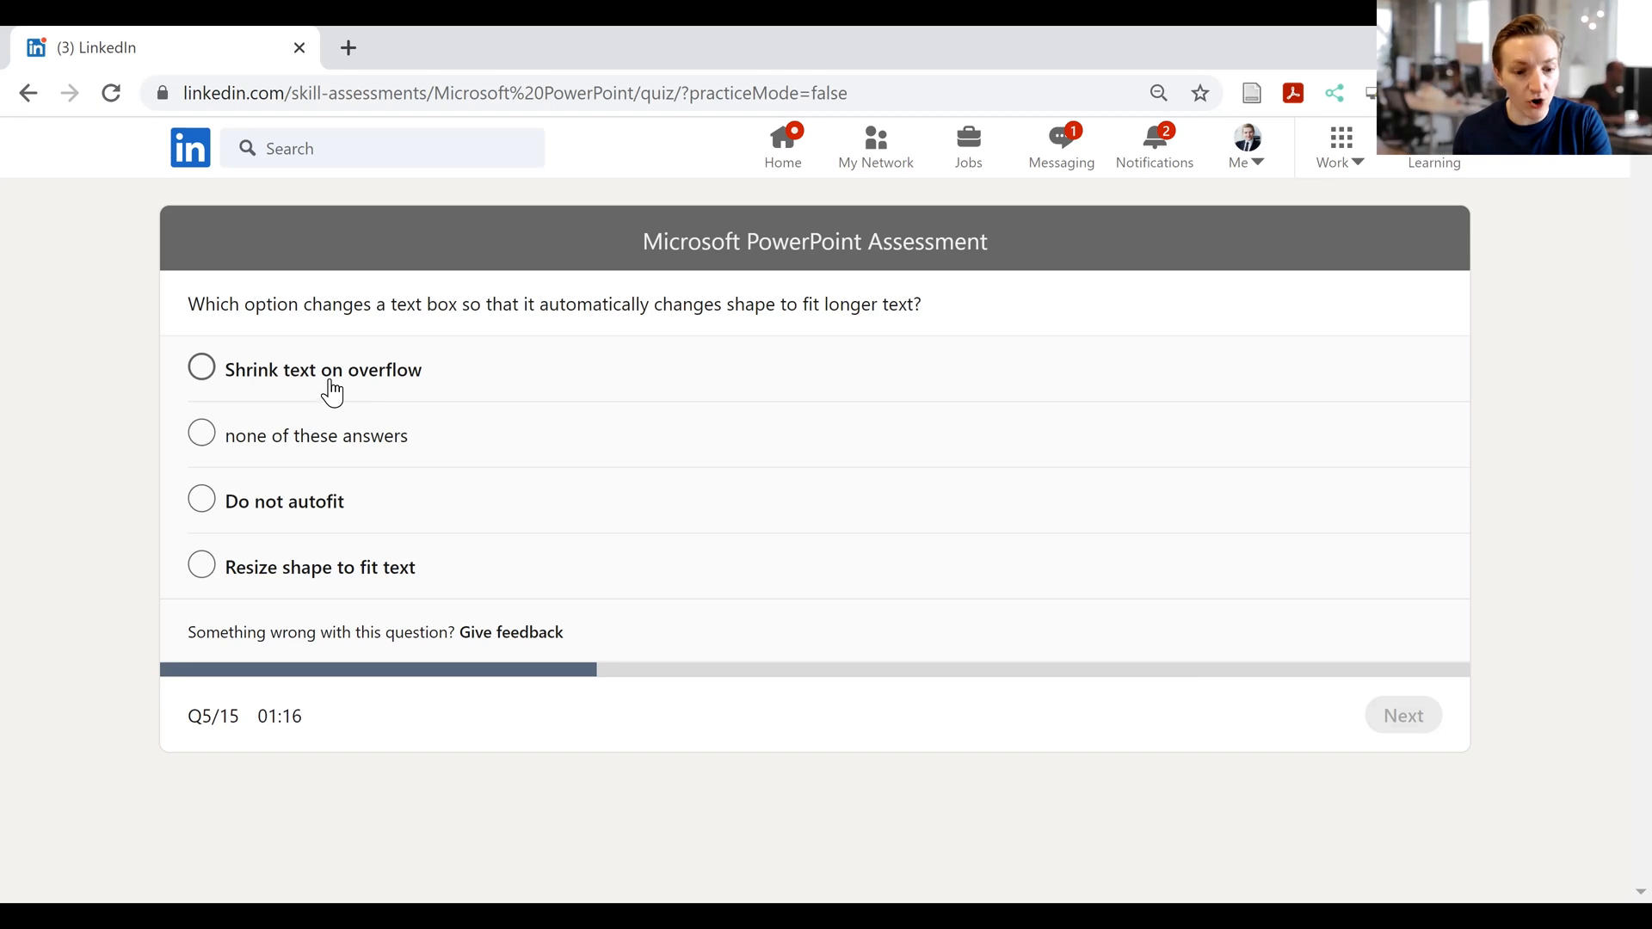
mouse_move(233, 524)
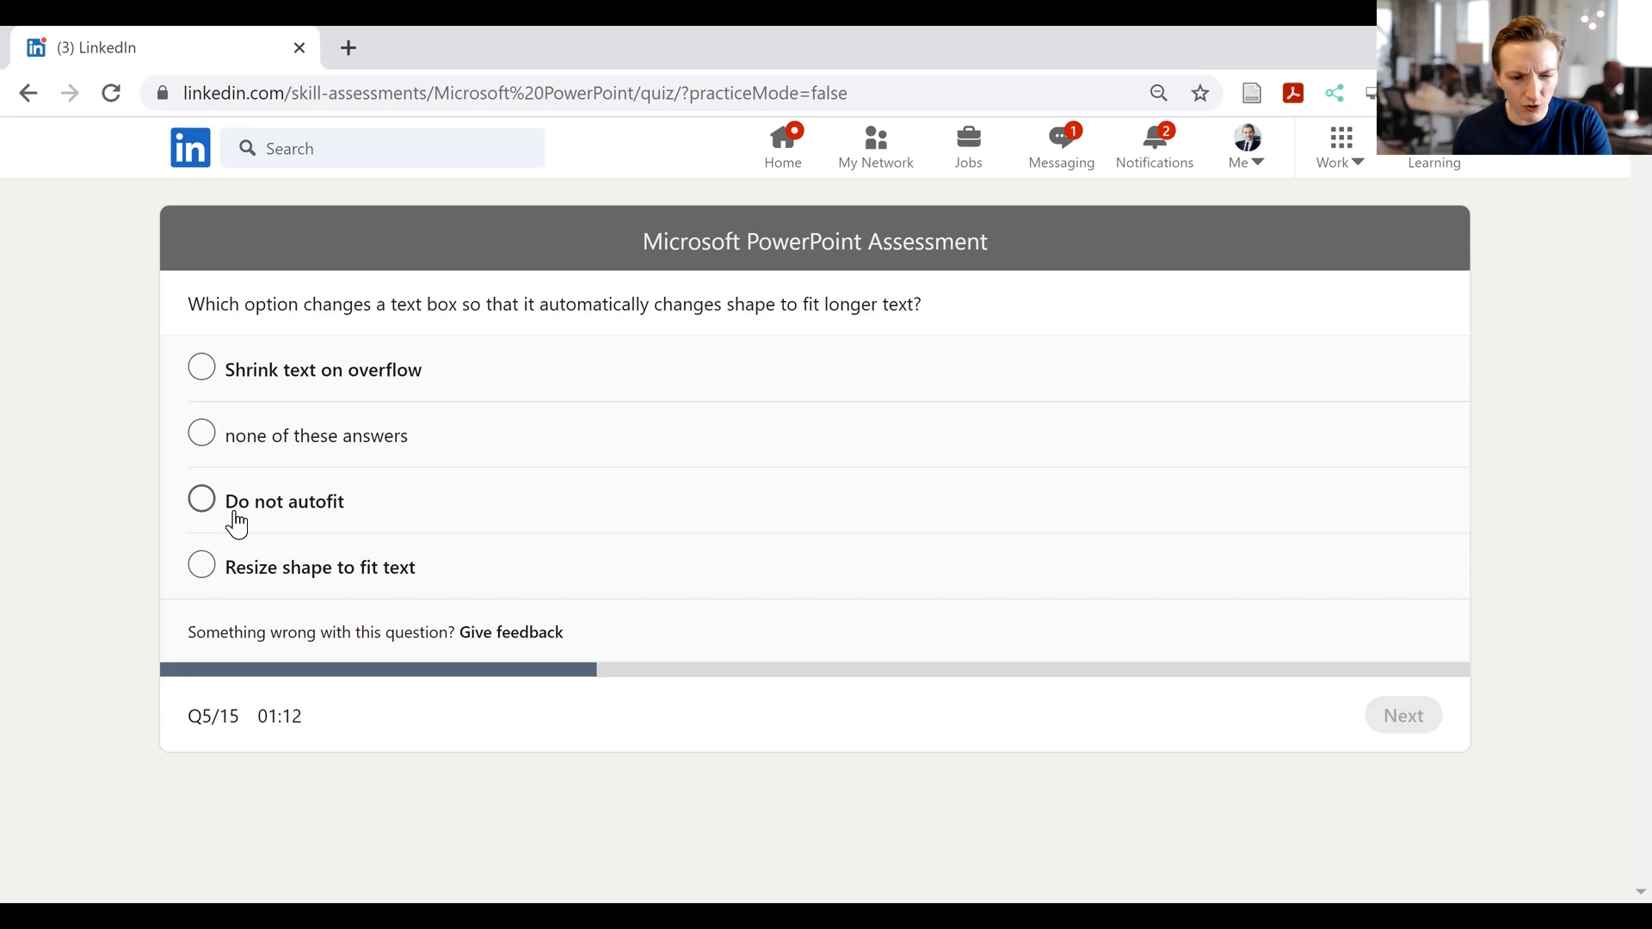
left_click(202, 567)
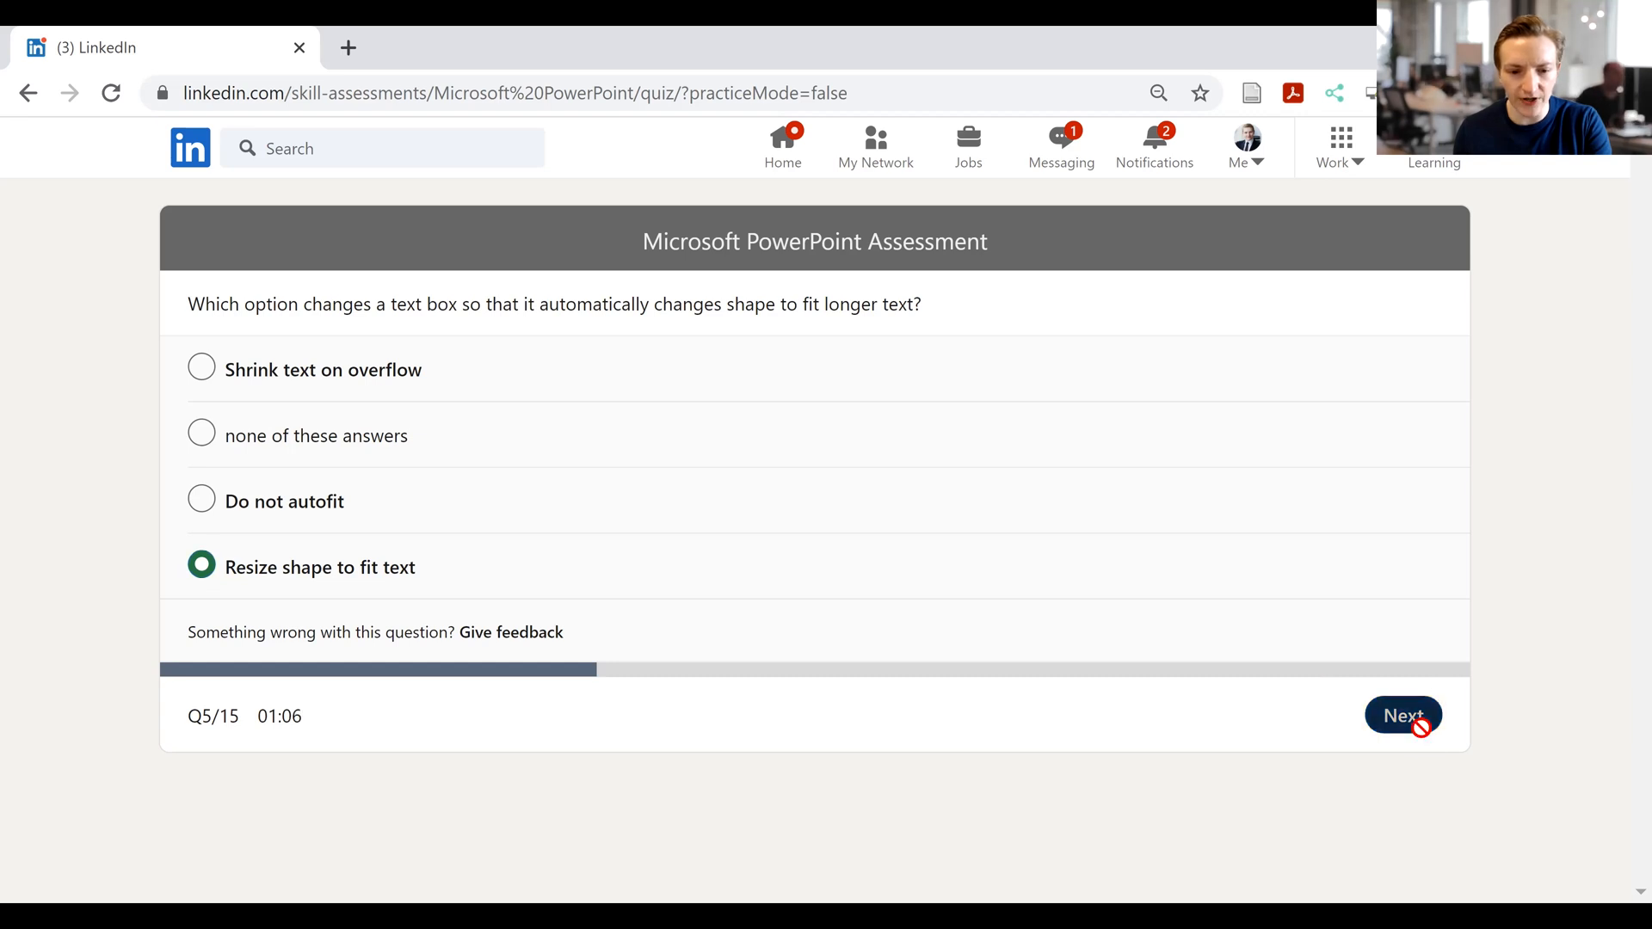
- Submit 'Resize shape to fit text' and bring up question 6 on shadows
left_click(1404, 715)
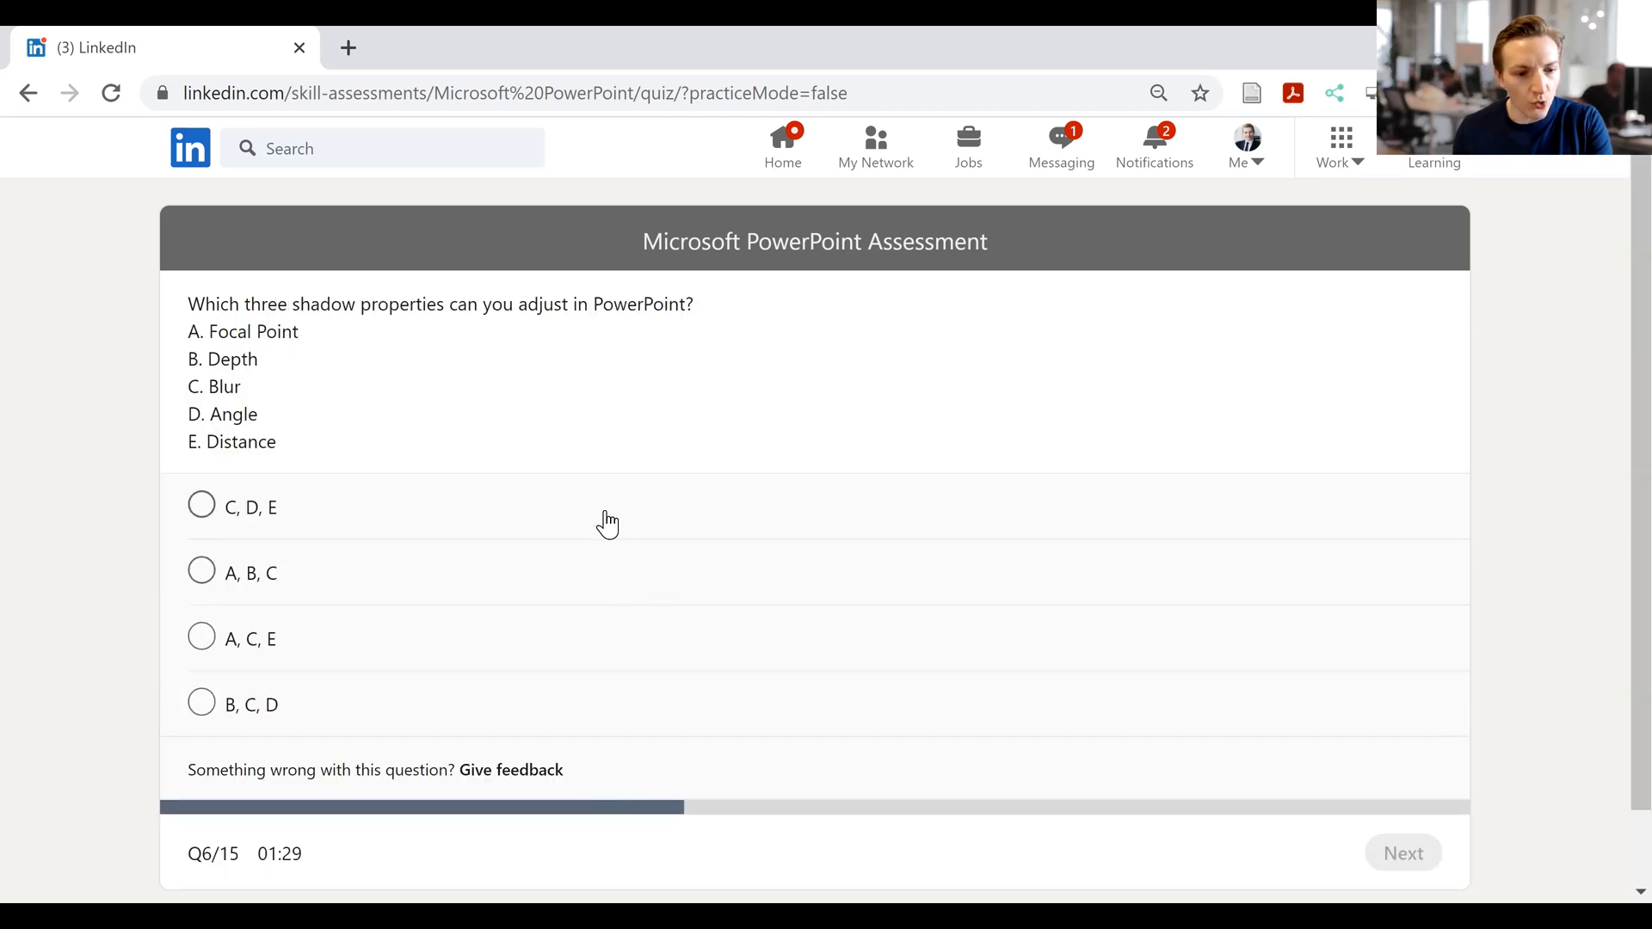
mouse_move(459, 397)
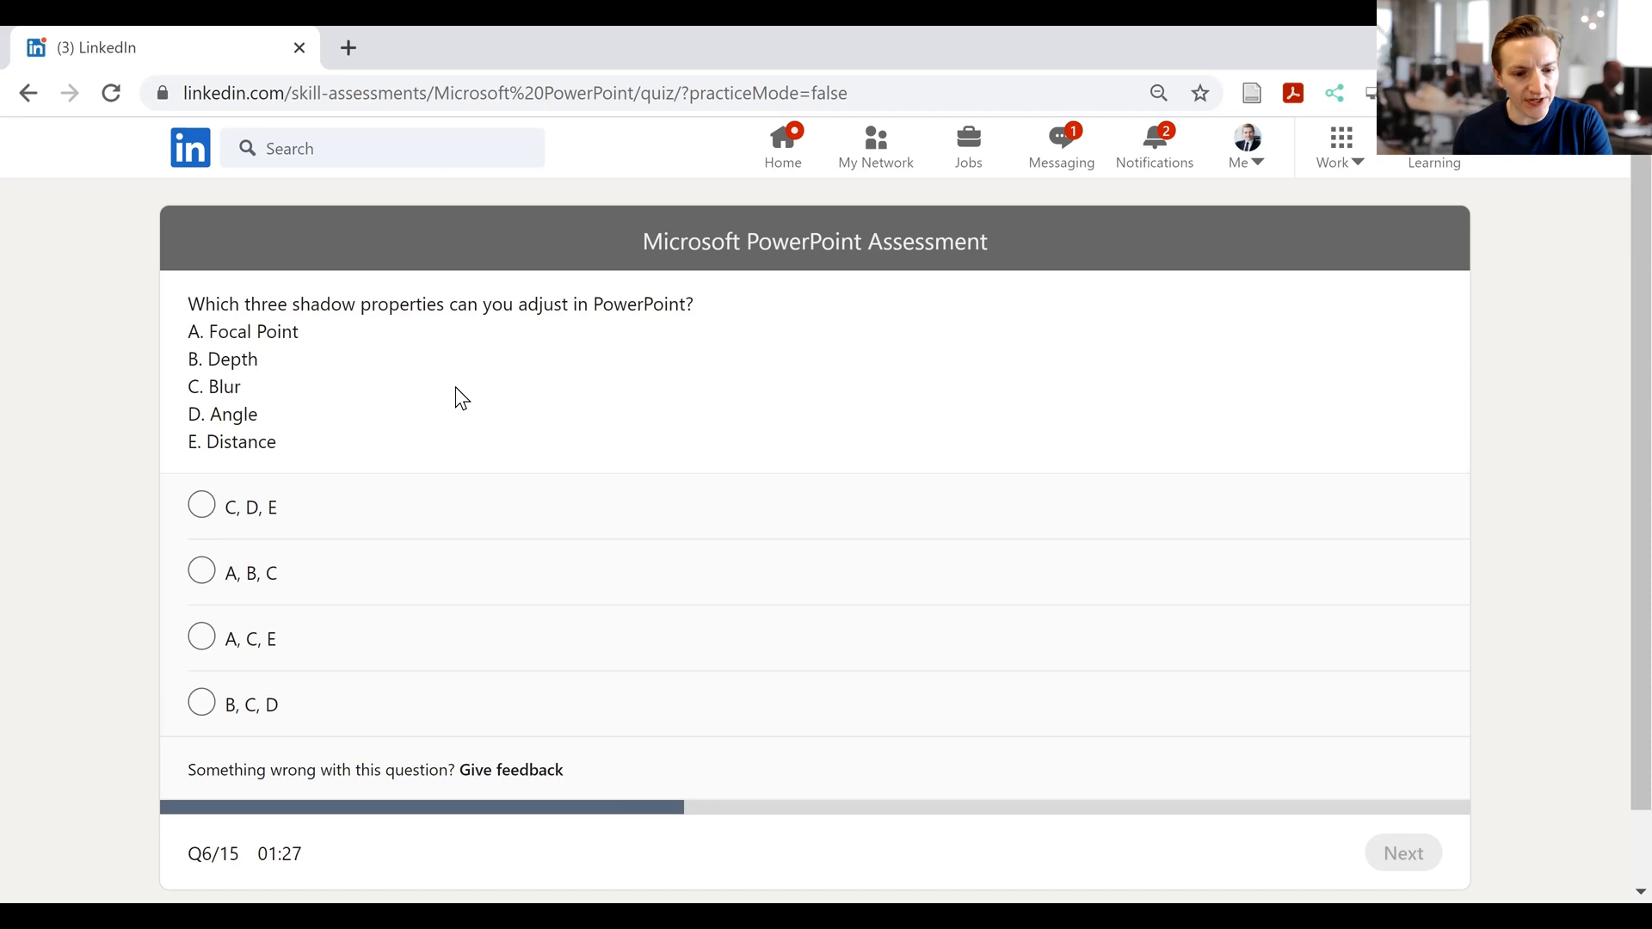
mouse_move(237, 362)
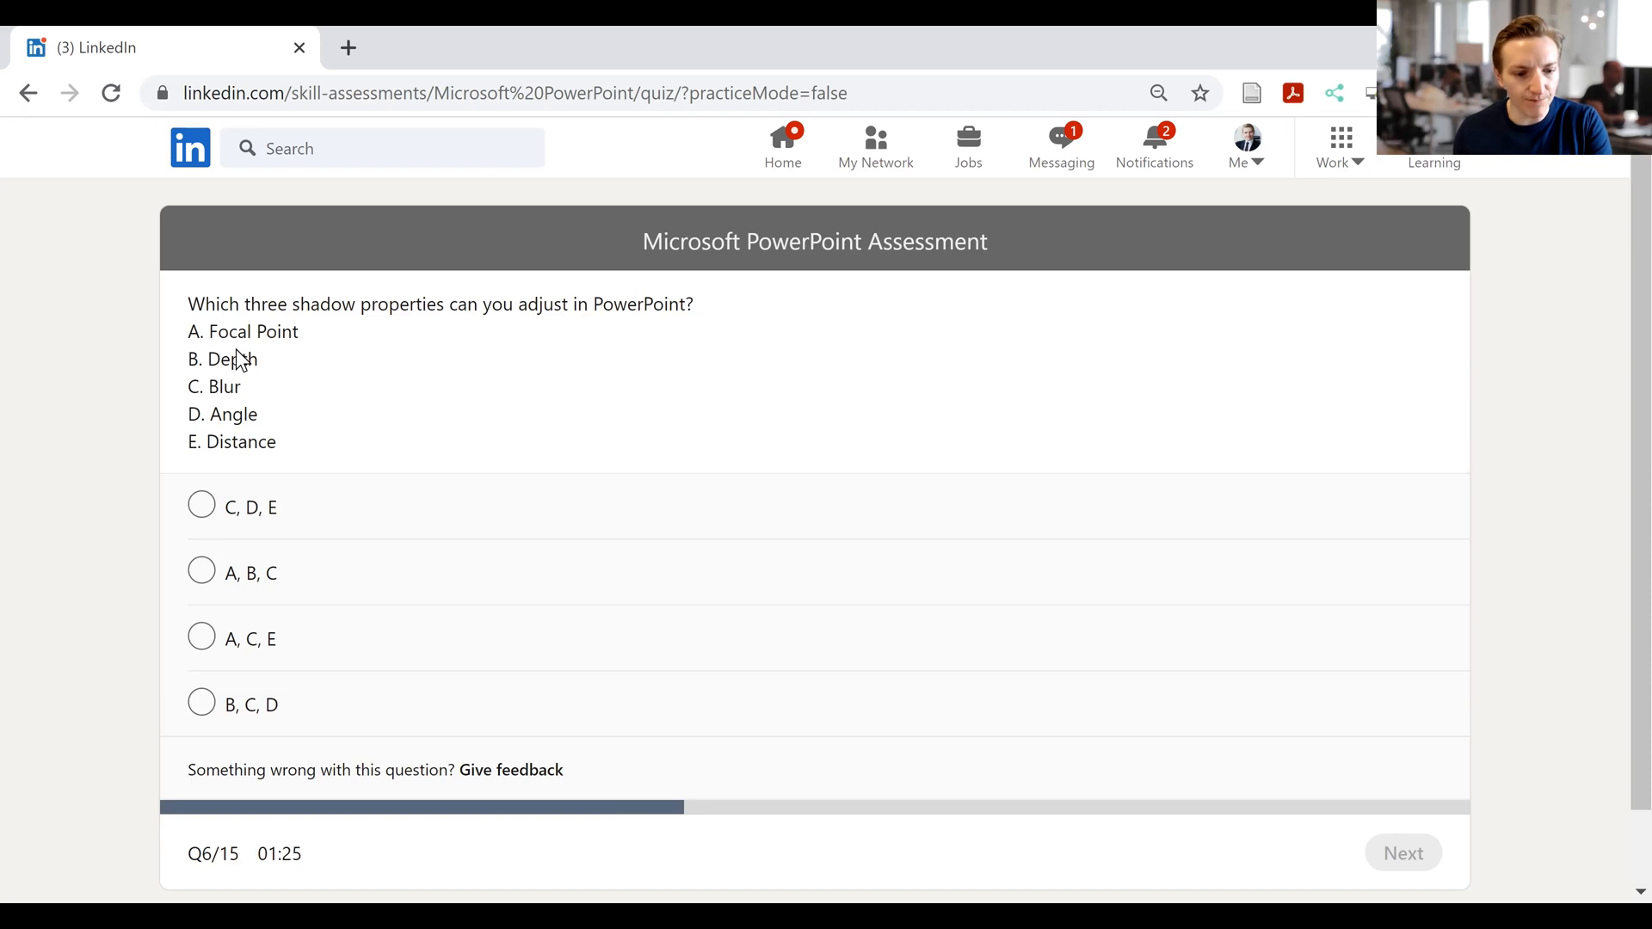
mouse_move(806, 125)
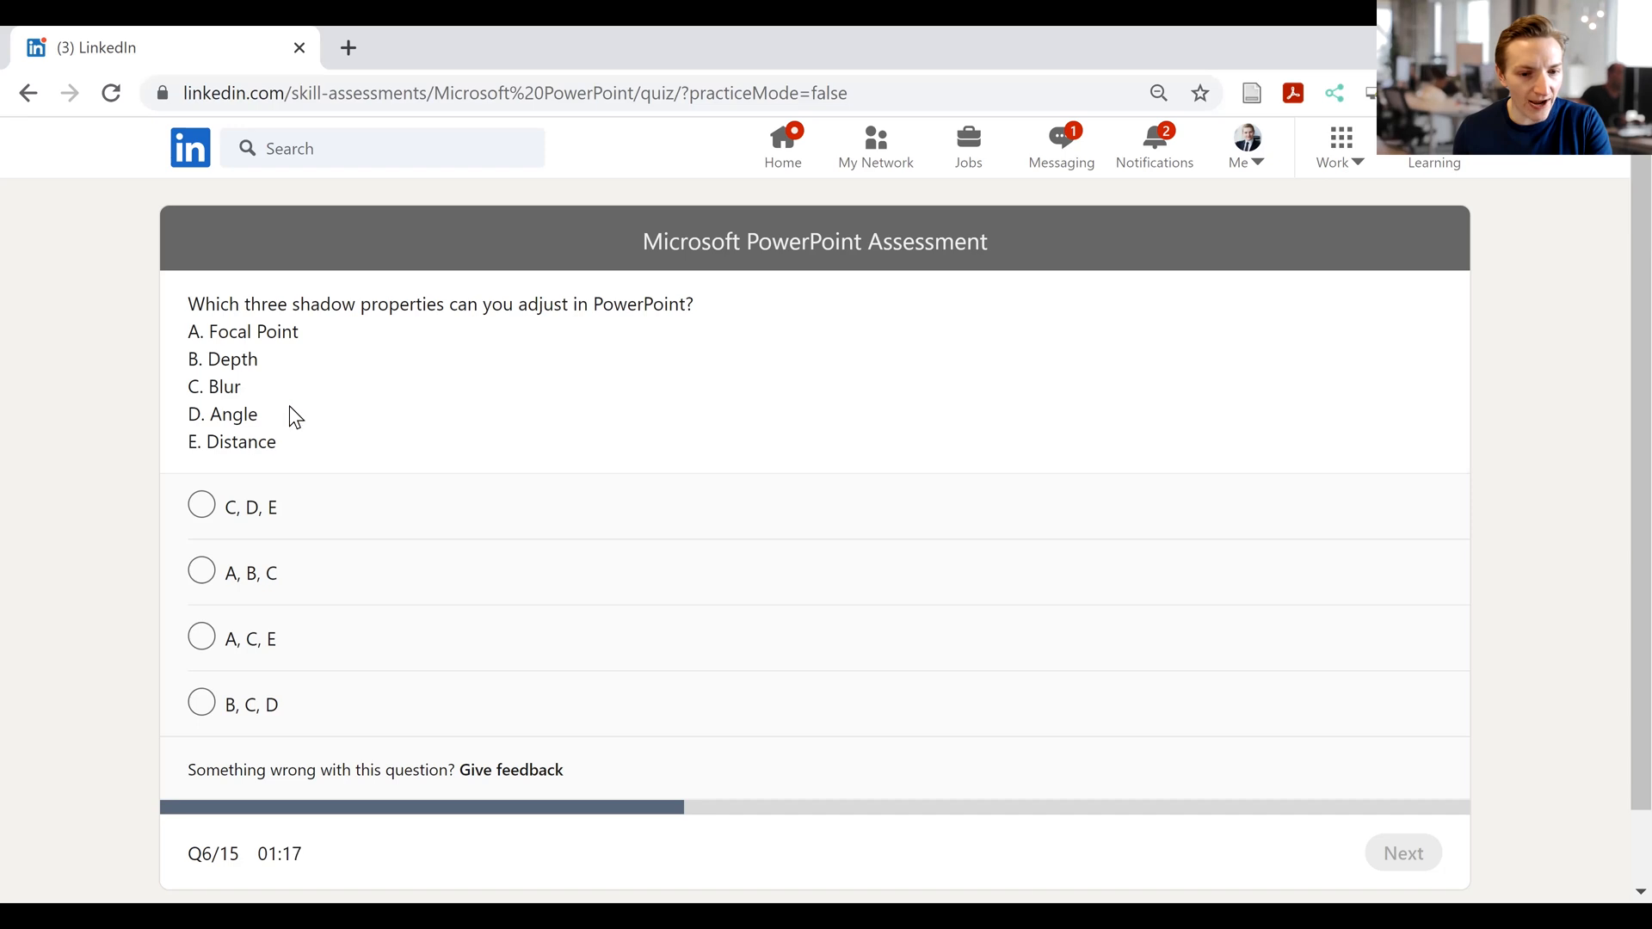
mouse_move(230, 423)
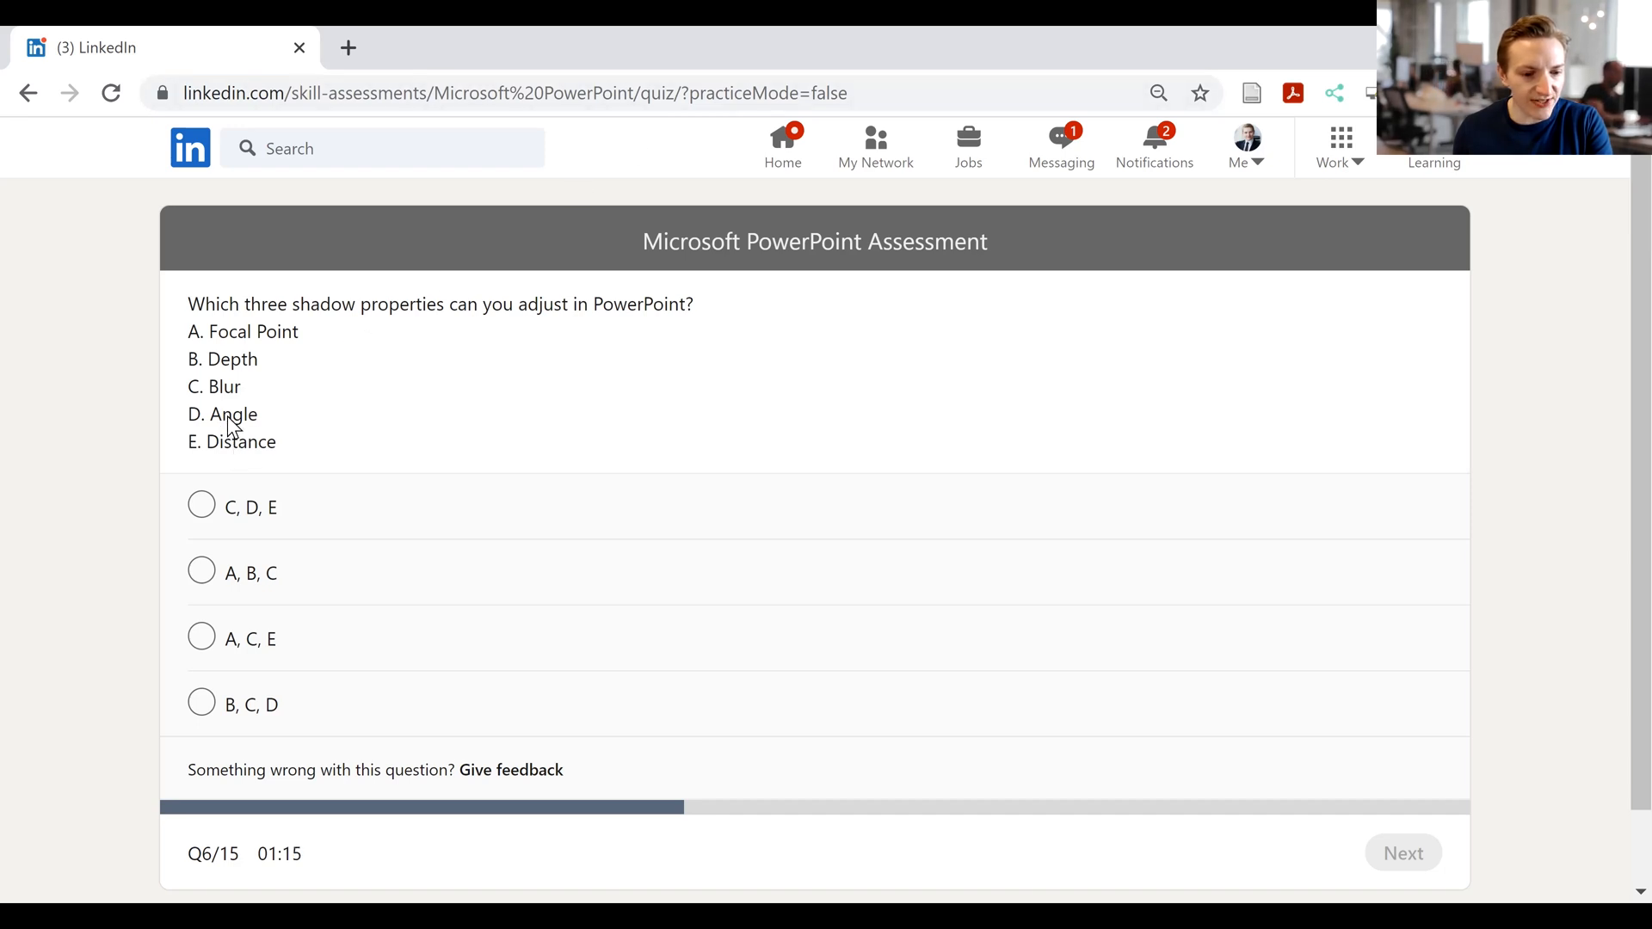
mouse_move(516, 219)
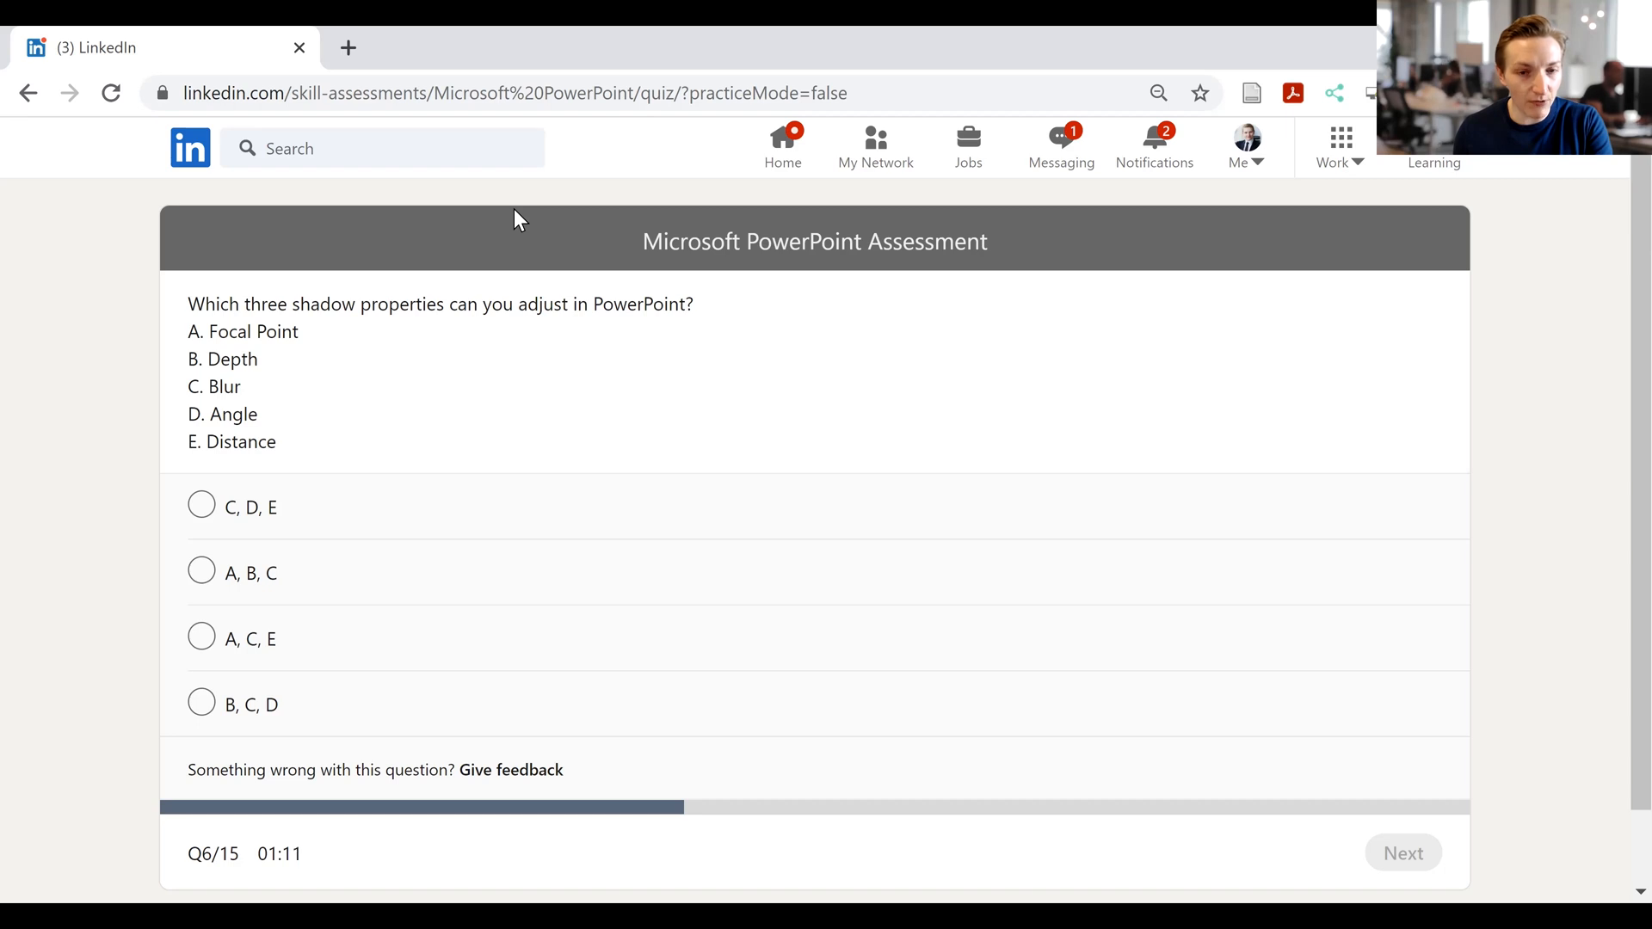
mouse_move(909, 303)
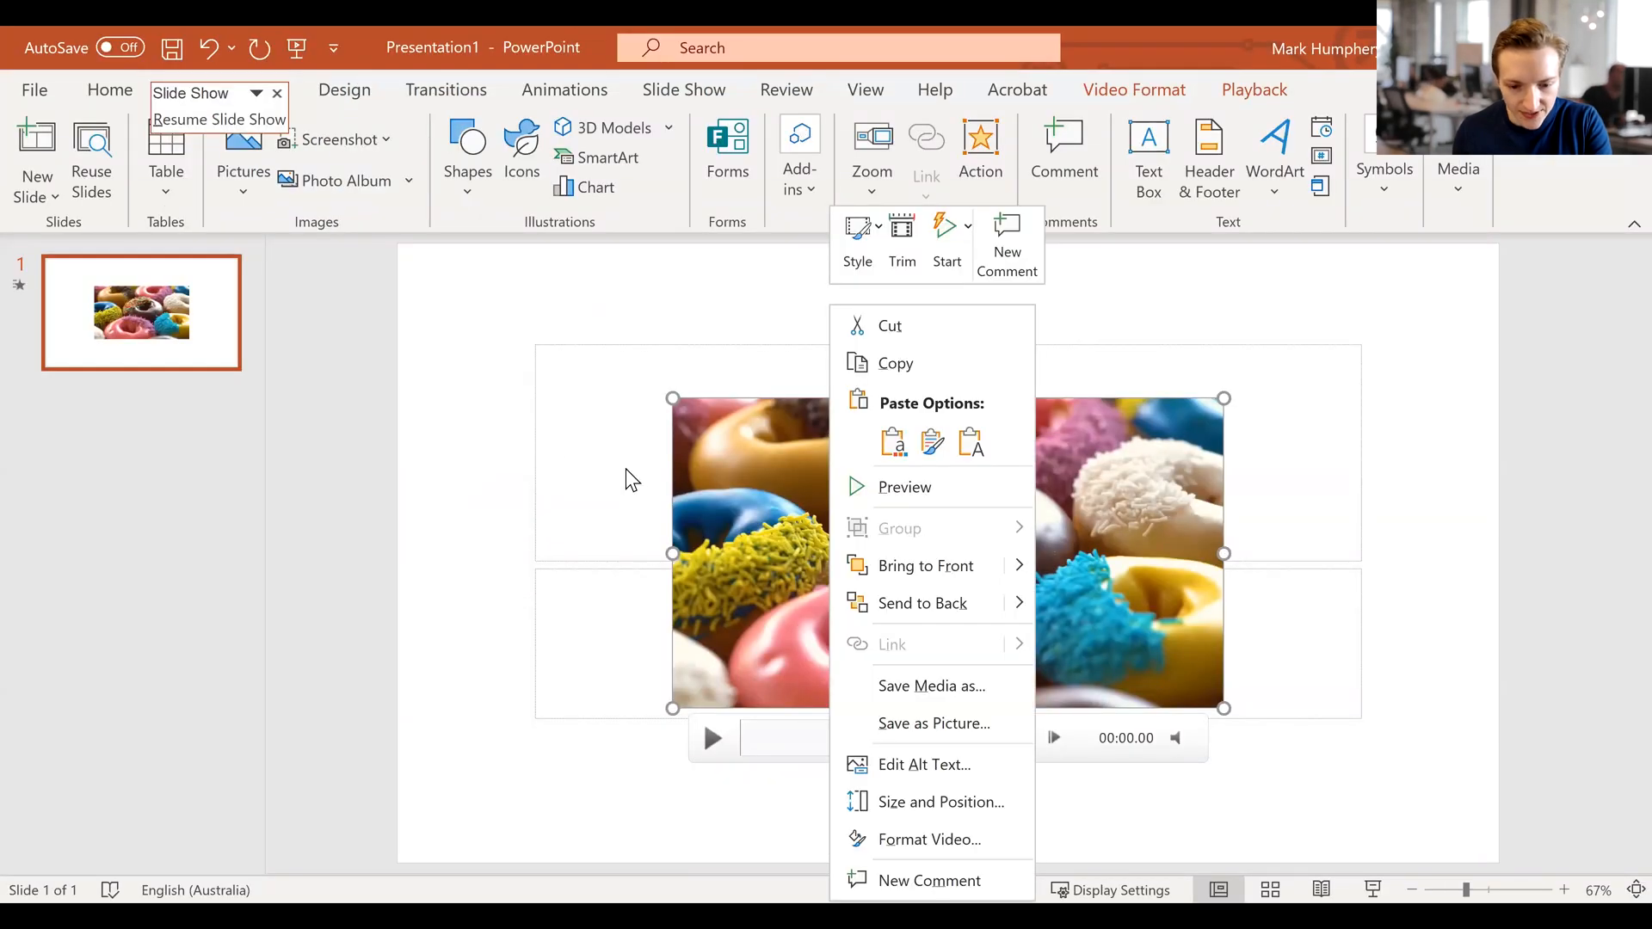
mouse_move(923, 602)
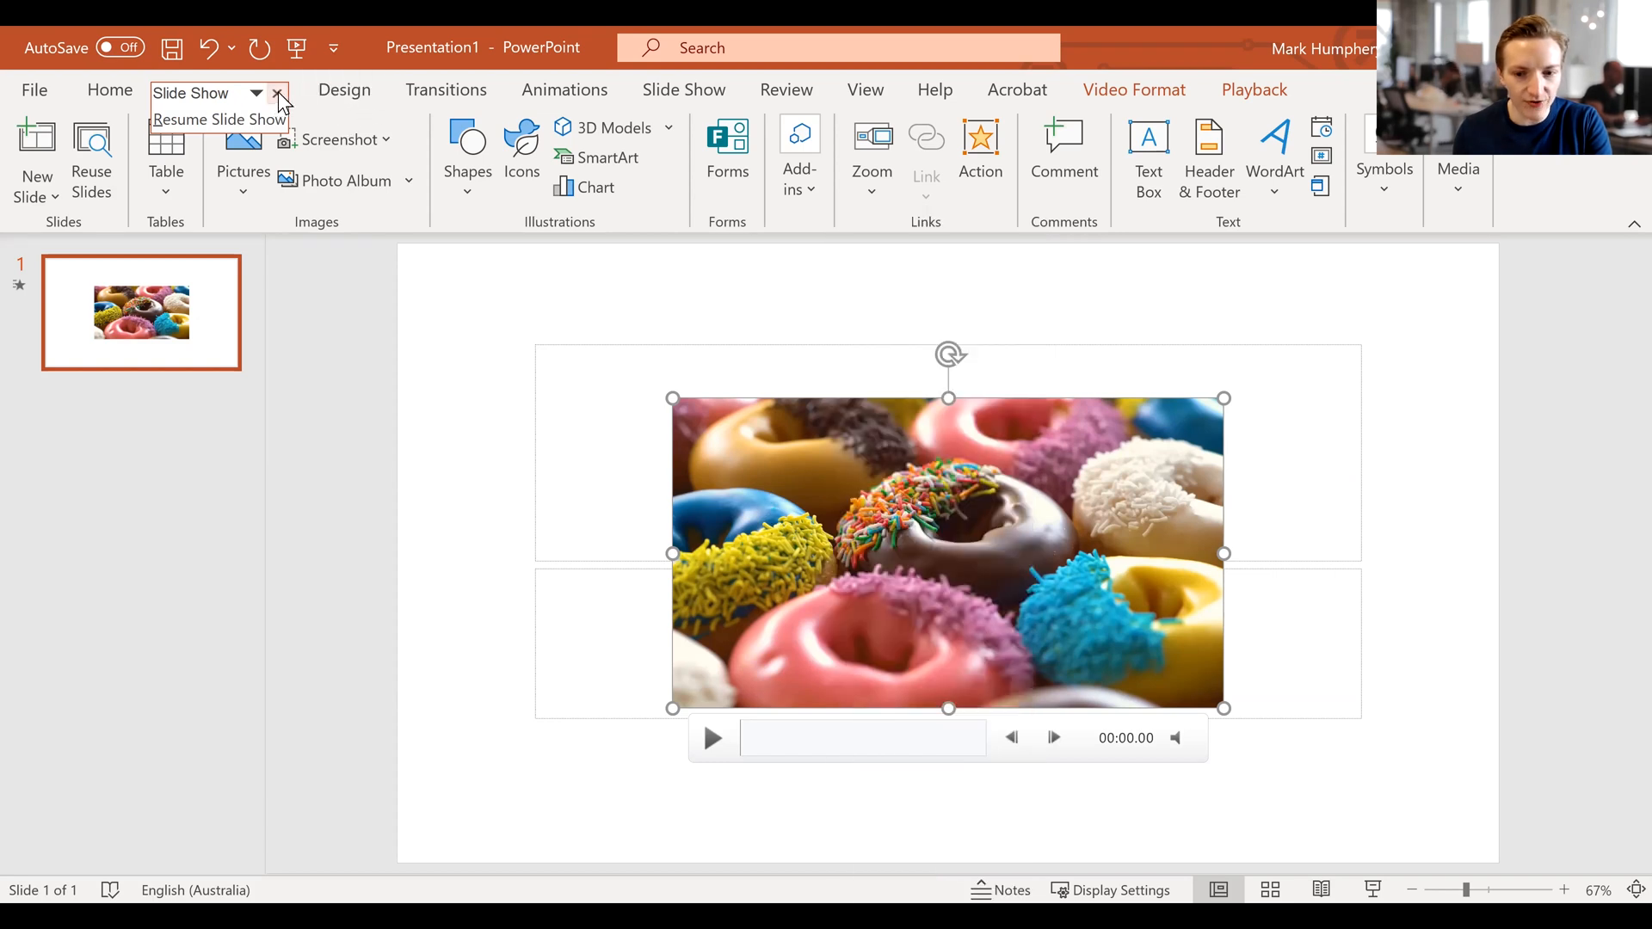
- Insert the snowy mountain stock photo and open its Format Picture shadow settings
left_click(188, 89)
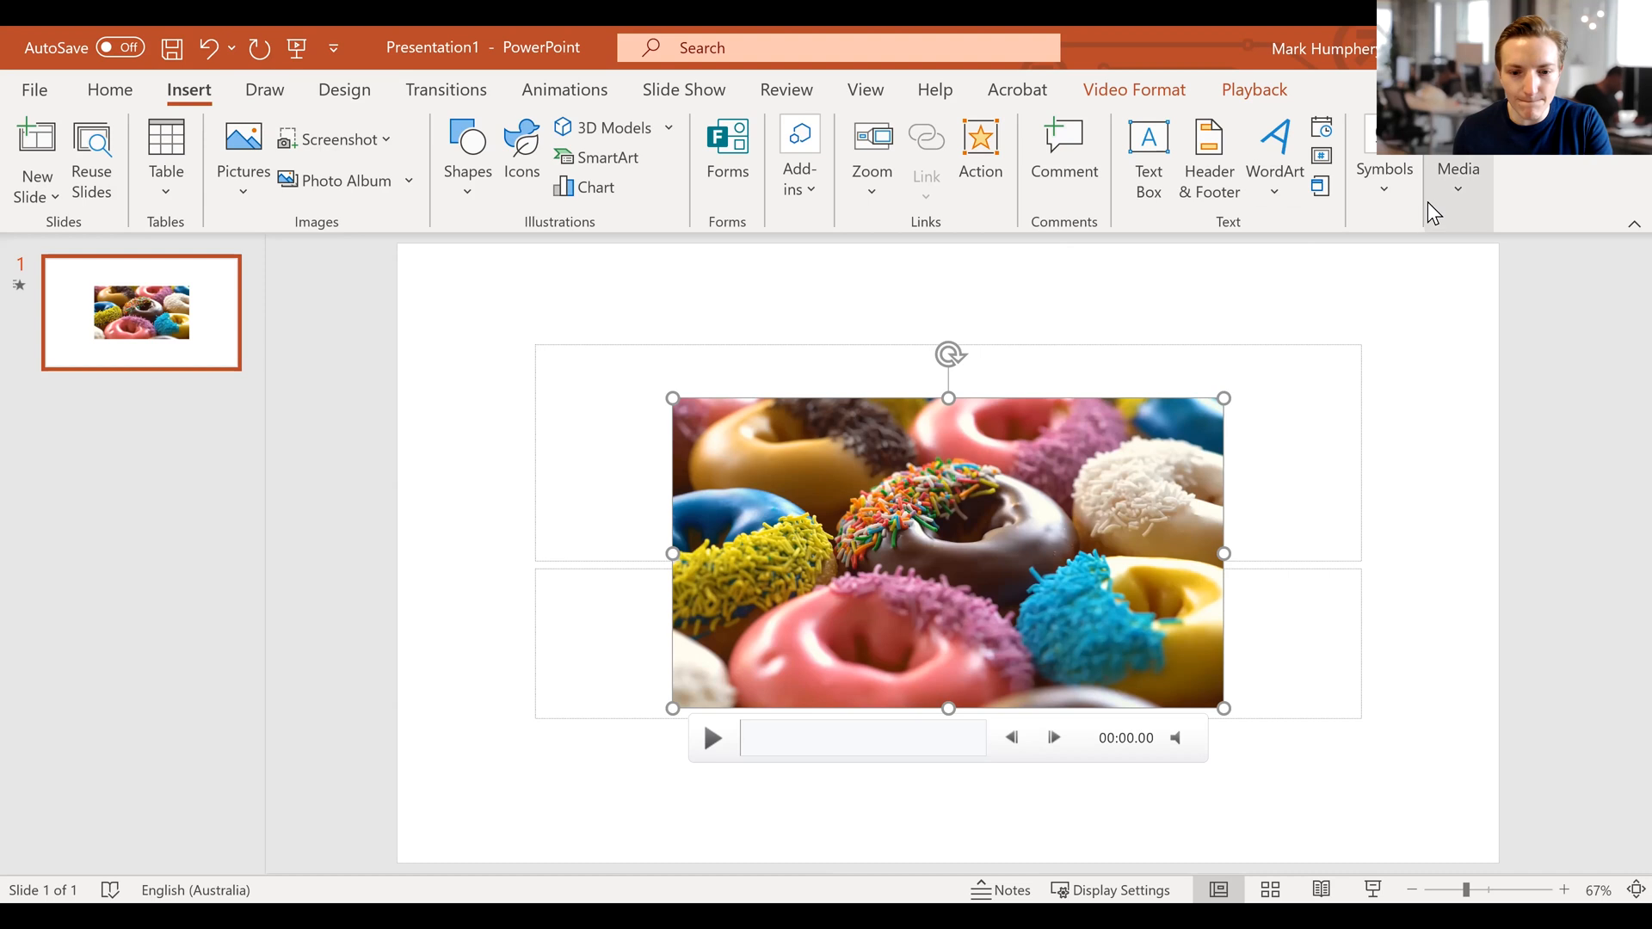
mouse_move(546, 341)
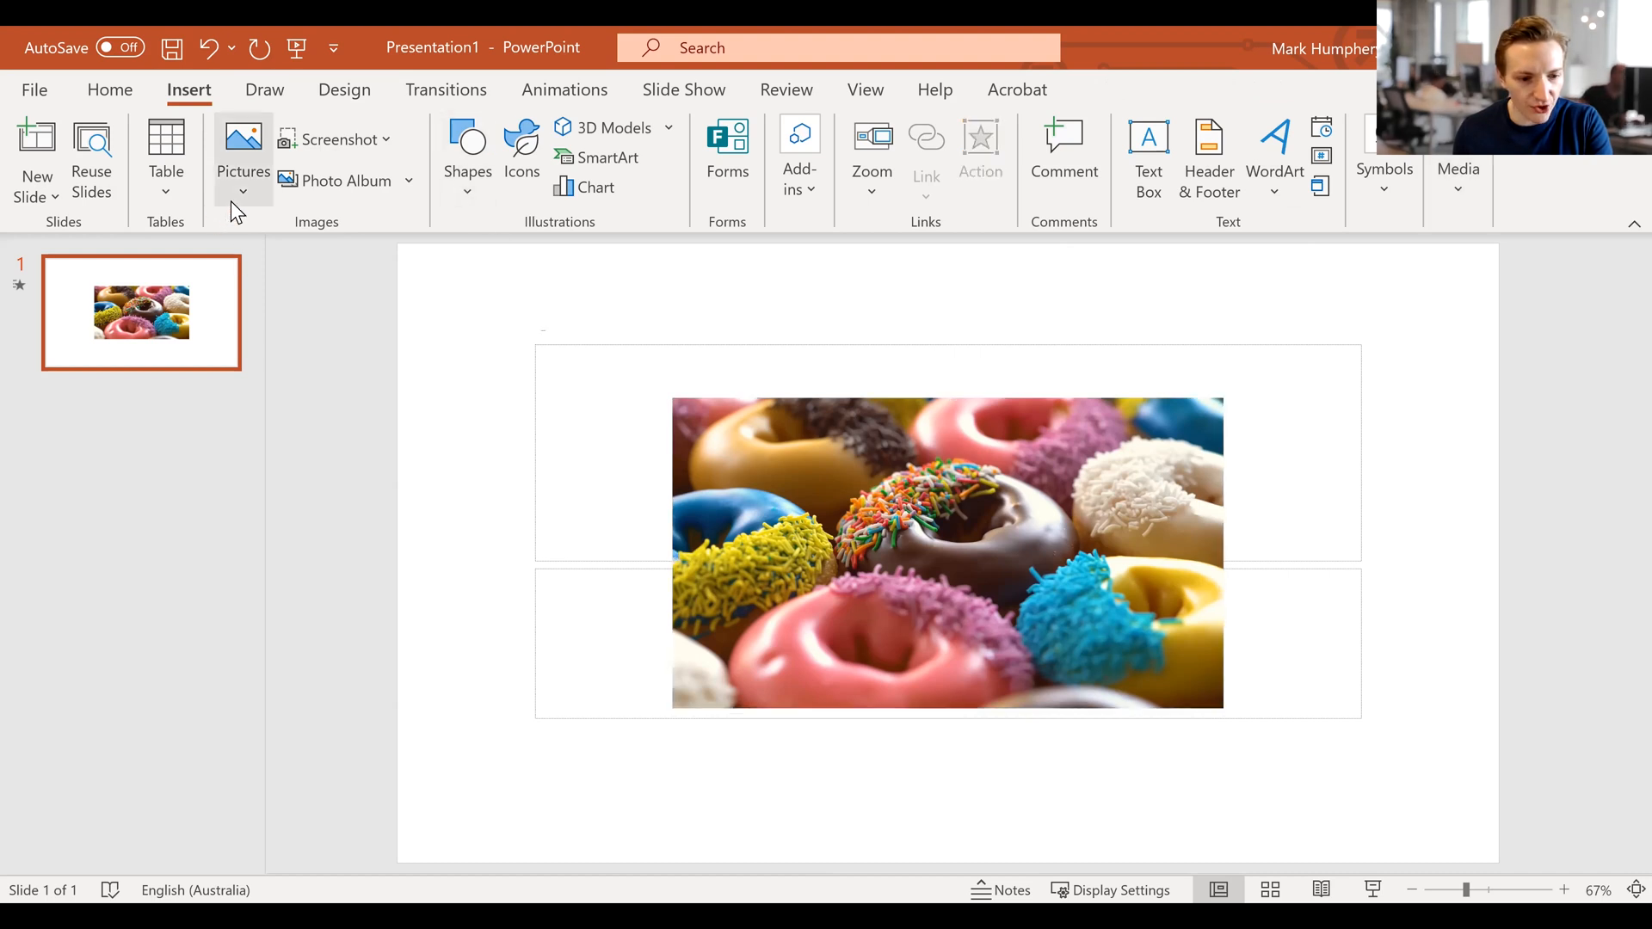
left_click(243, 163)
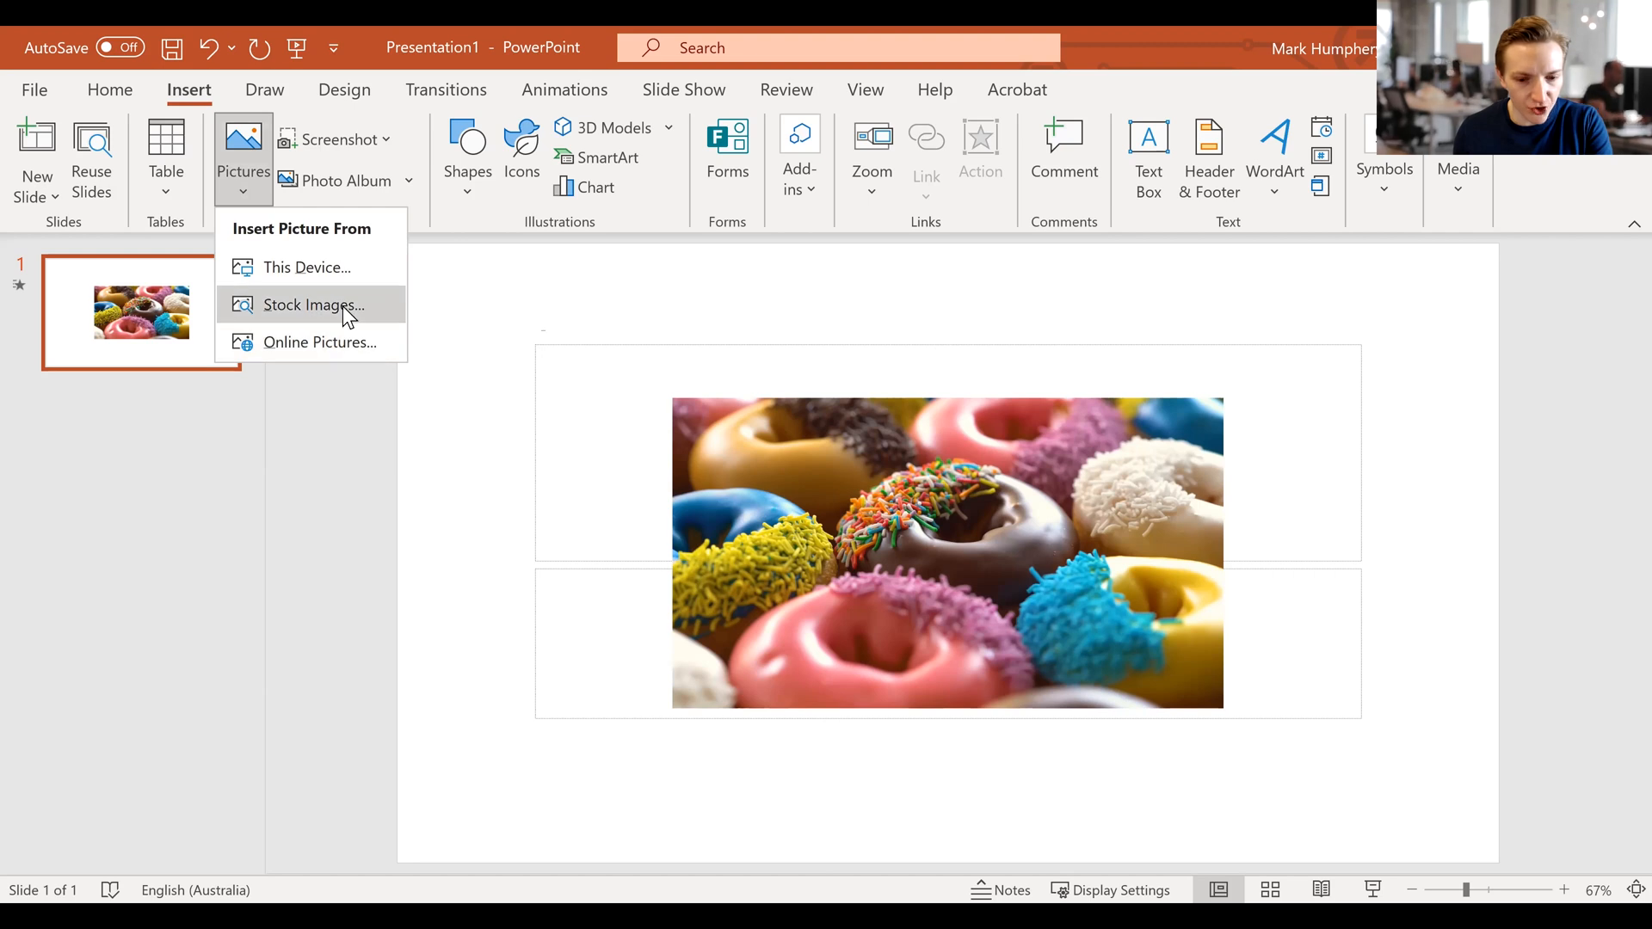
left_click(309, 305)
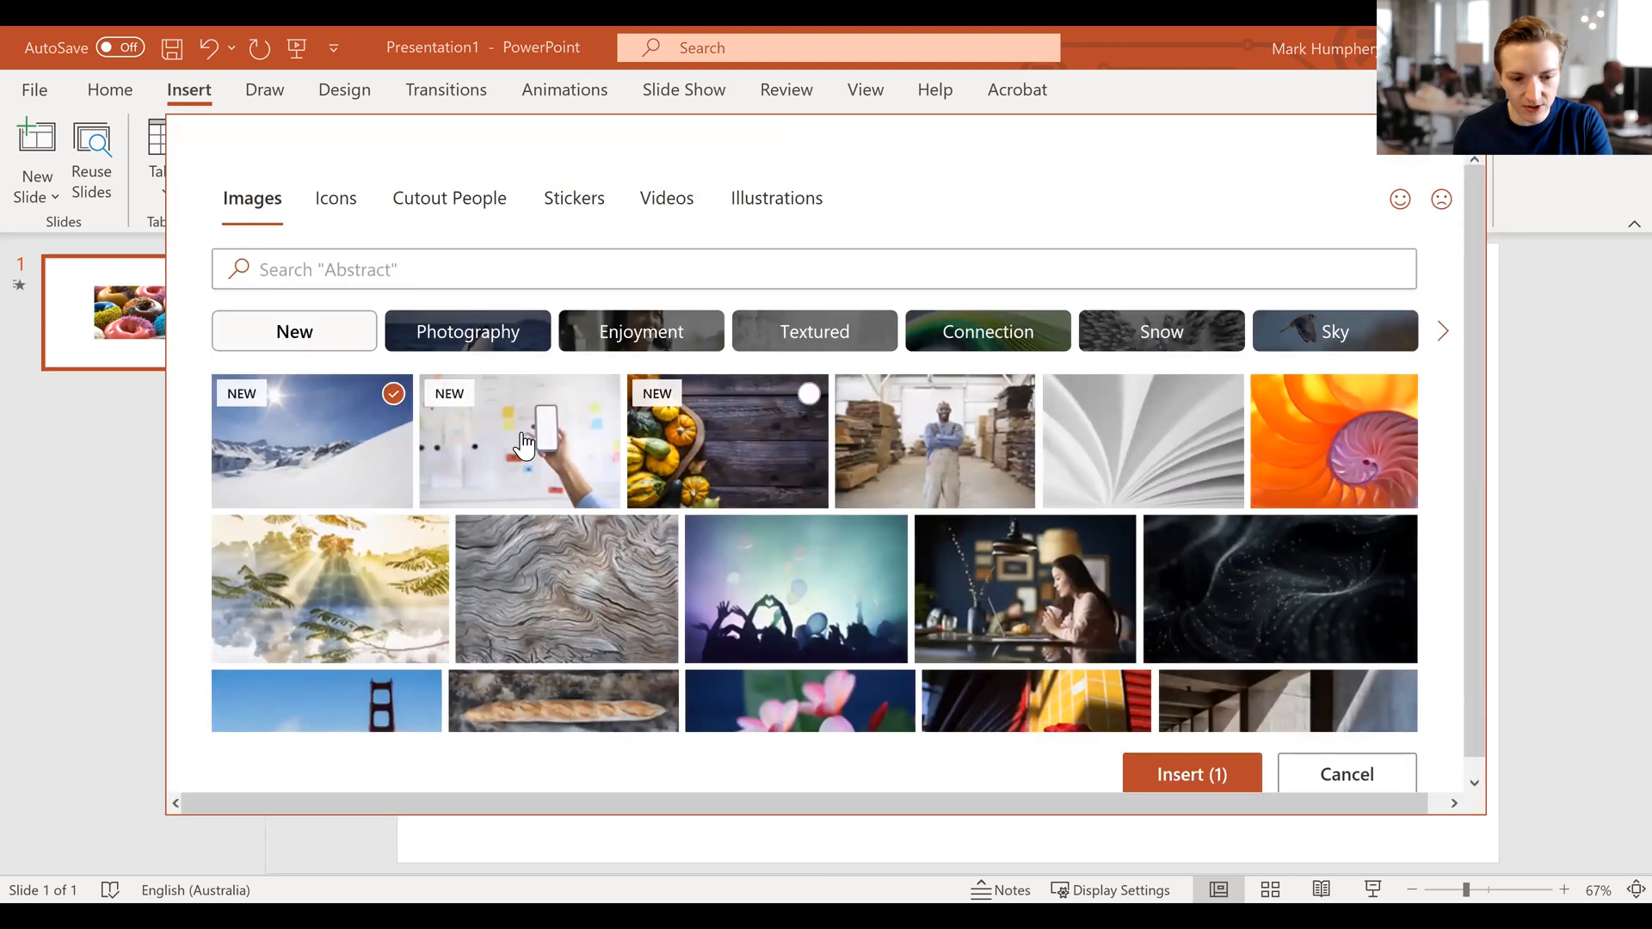
left_click(1191, 773)
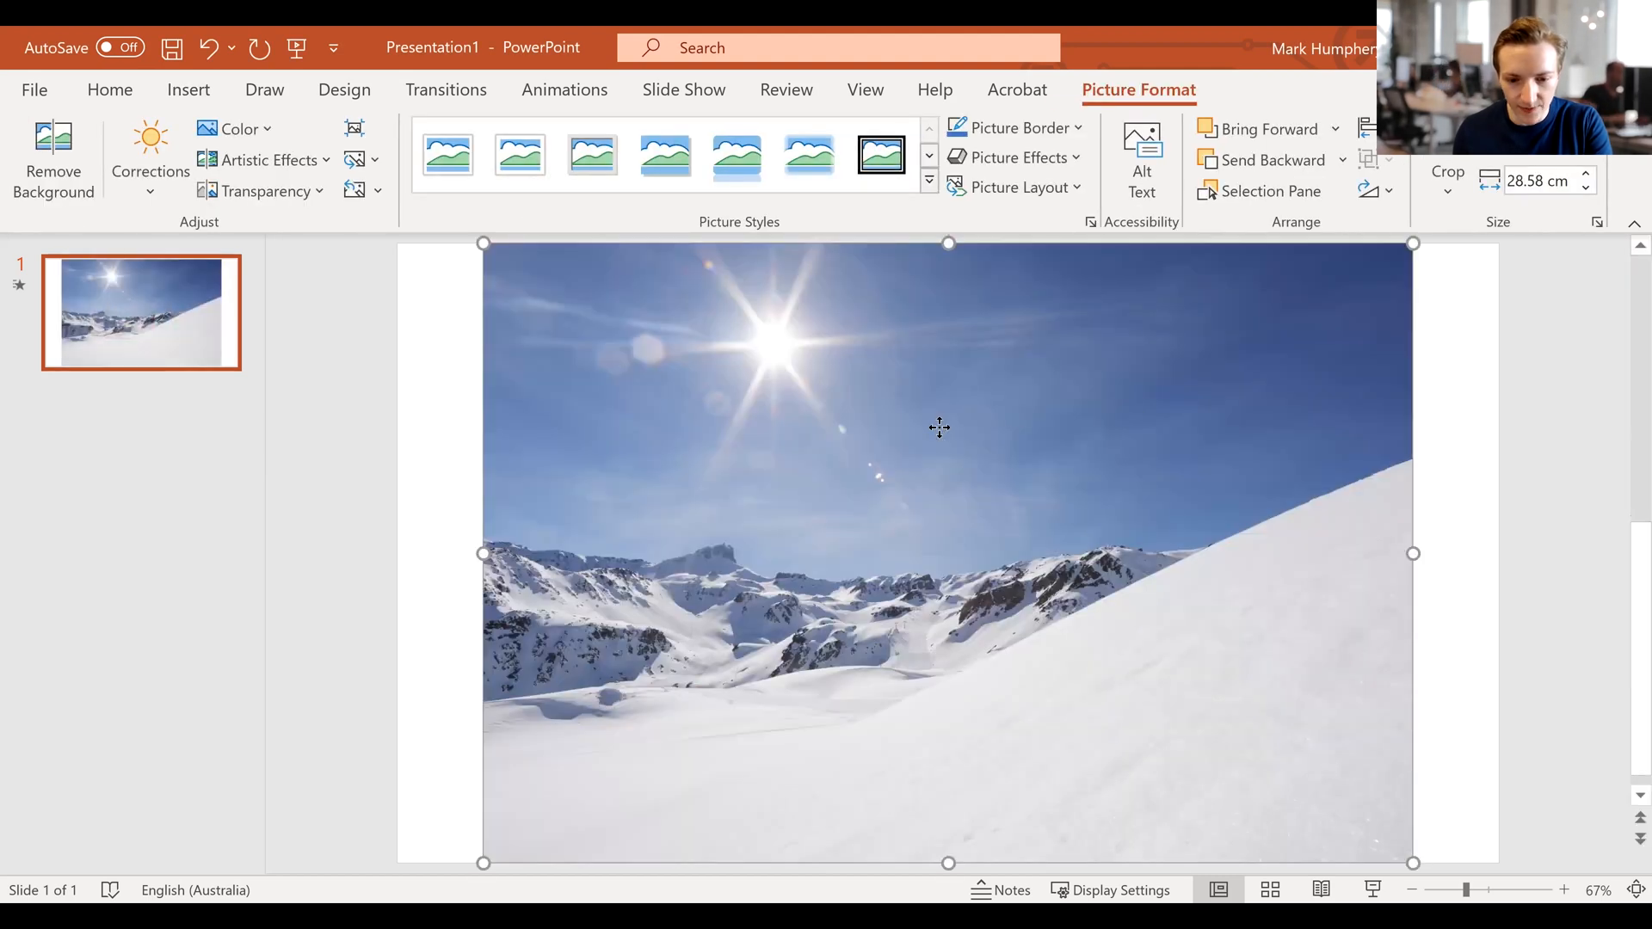
right_click(937, 428)
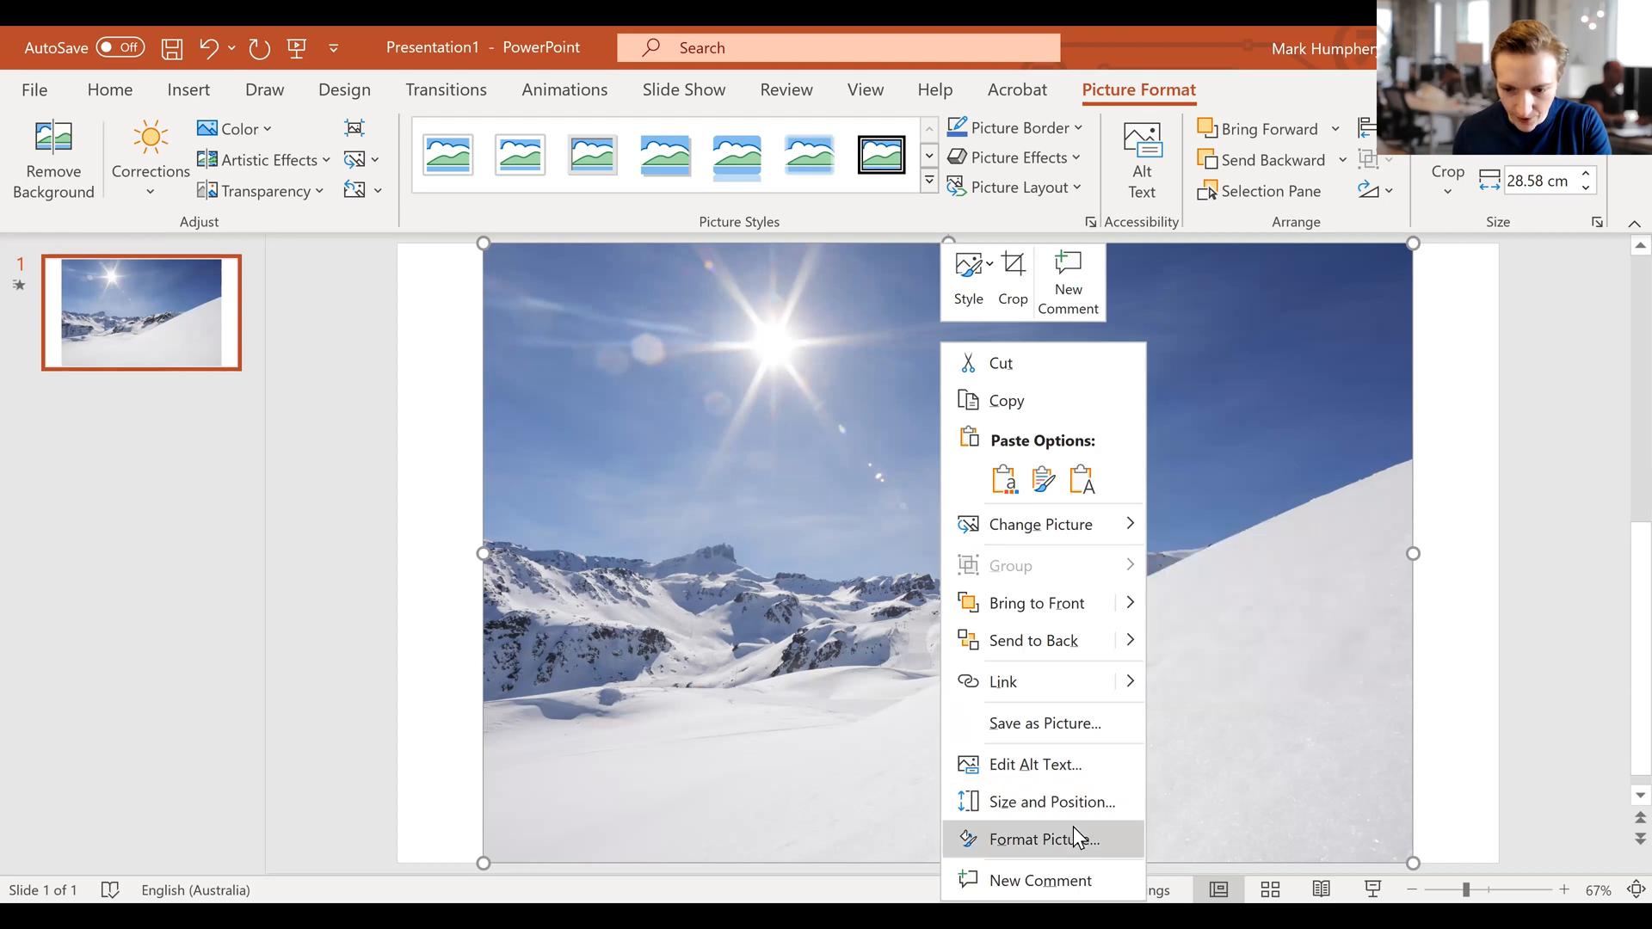
mouse_move(1009, 363)
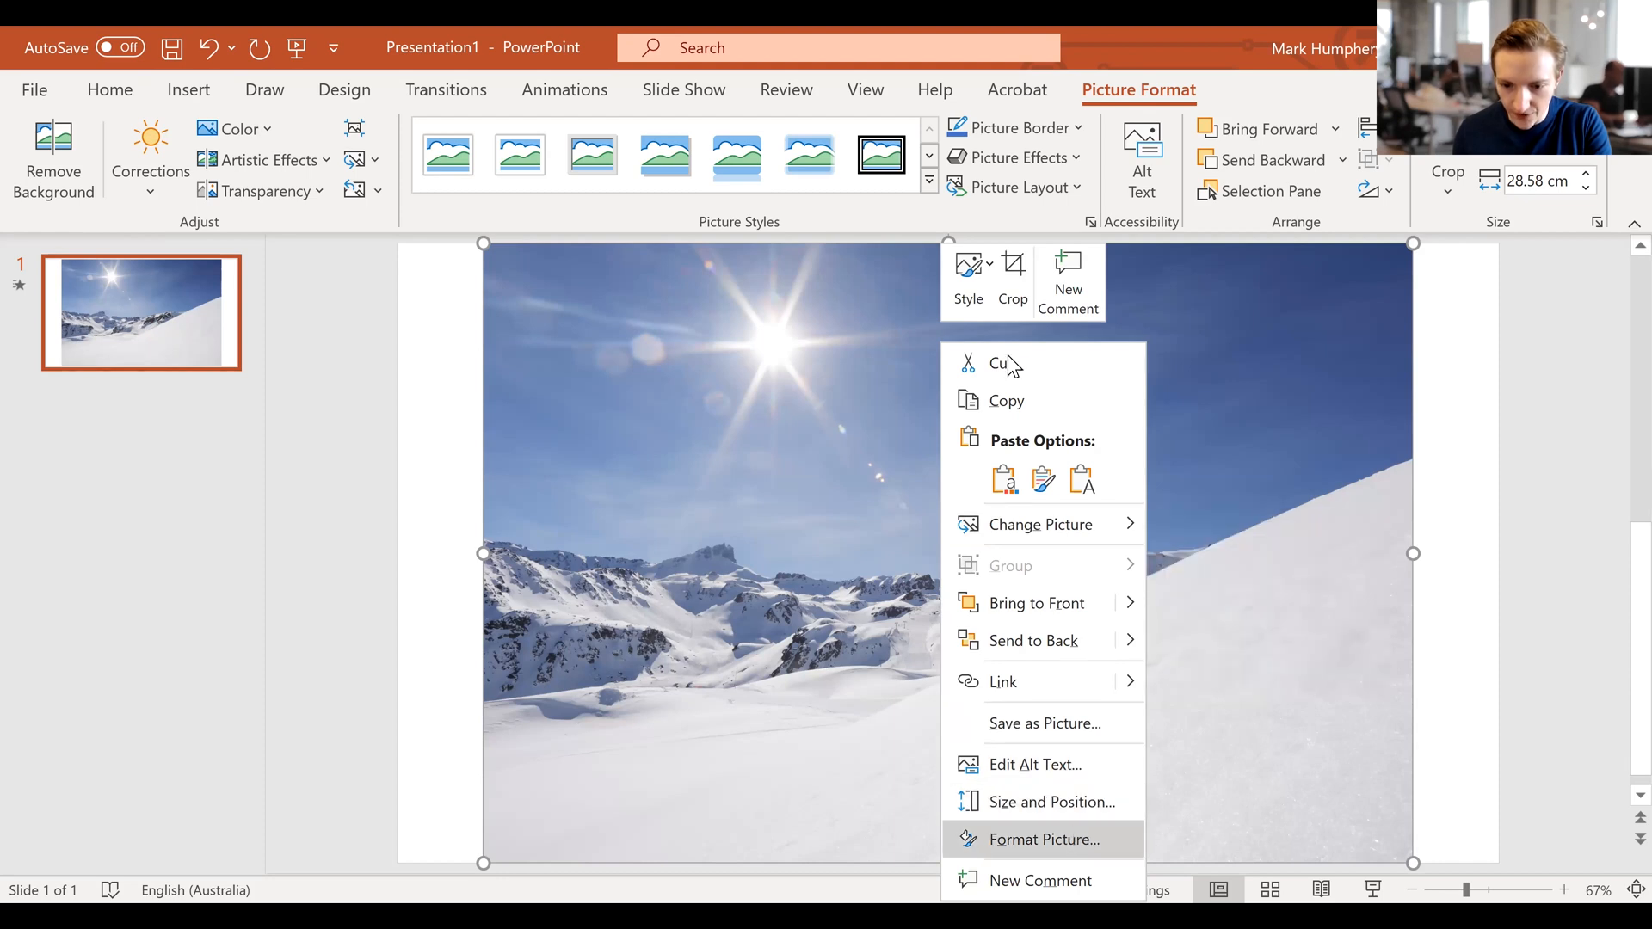
left_click(1043, 838)
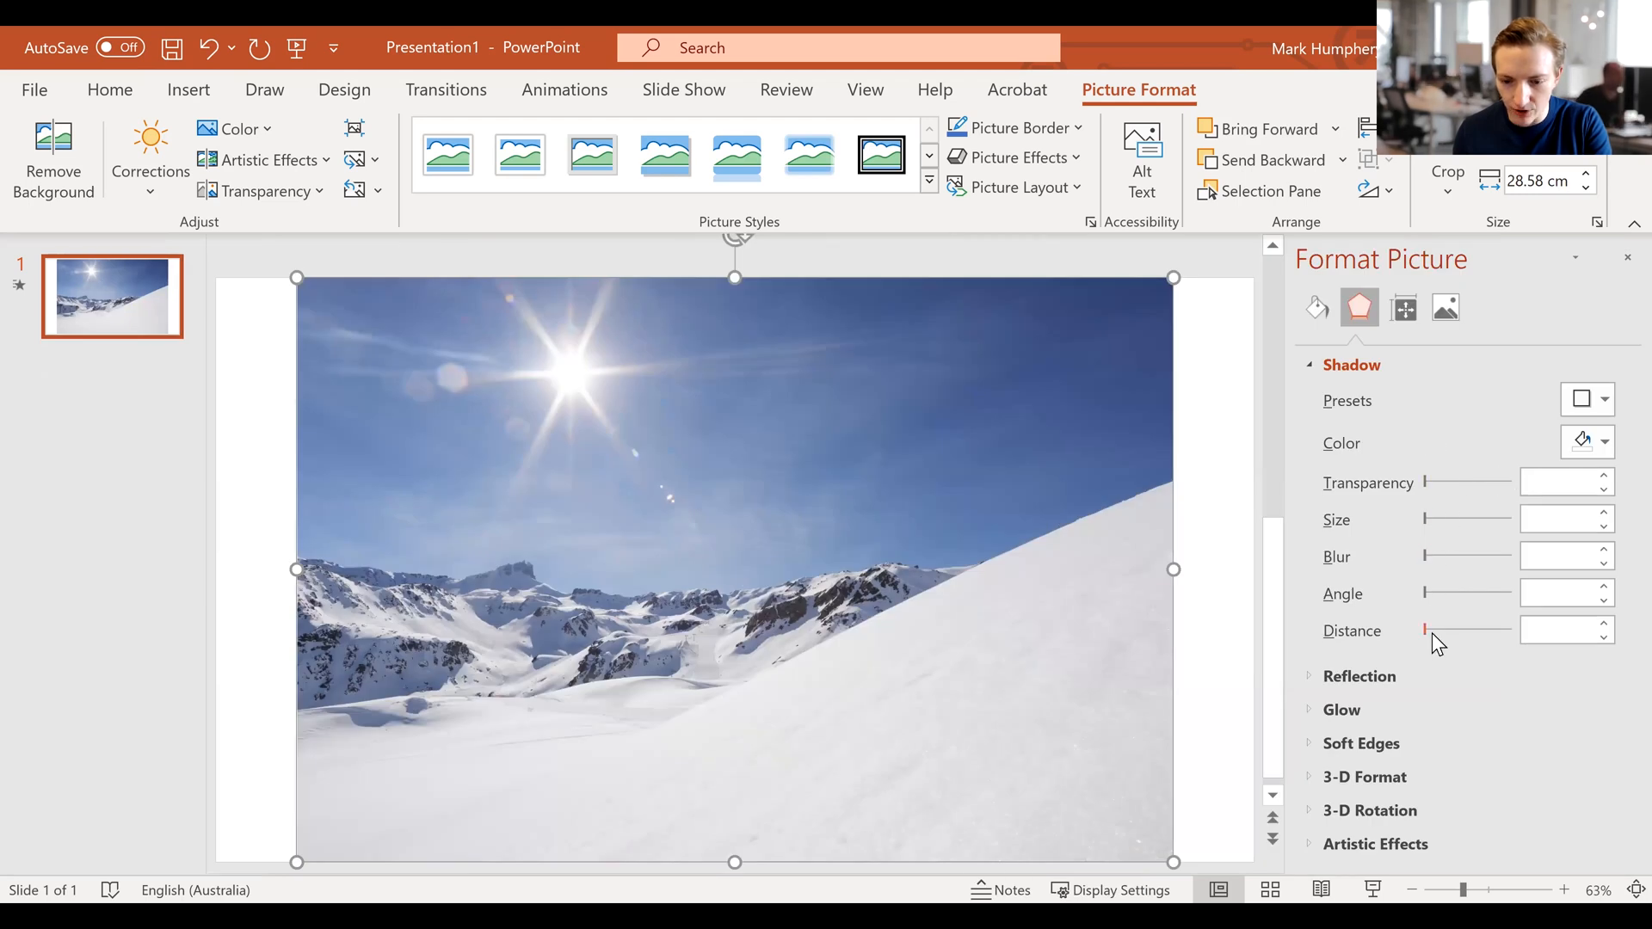
mouse_move(924, 81)
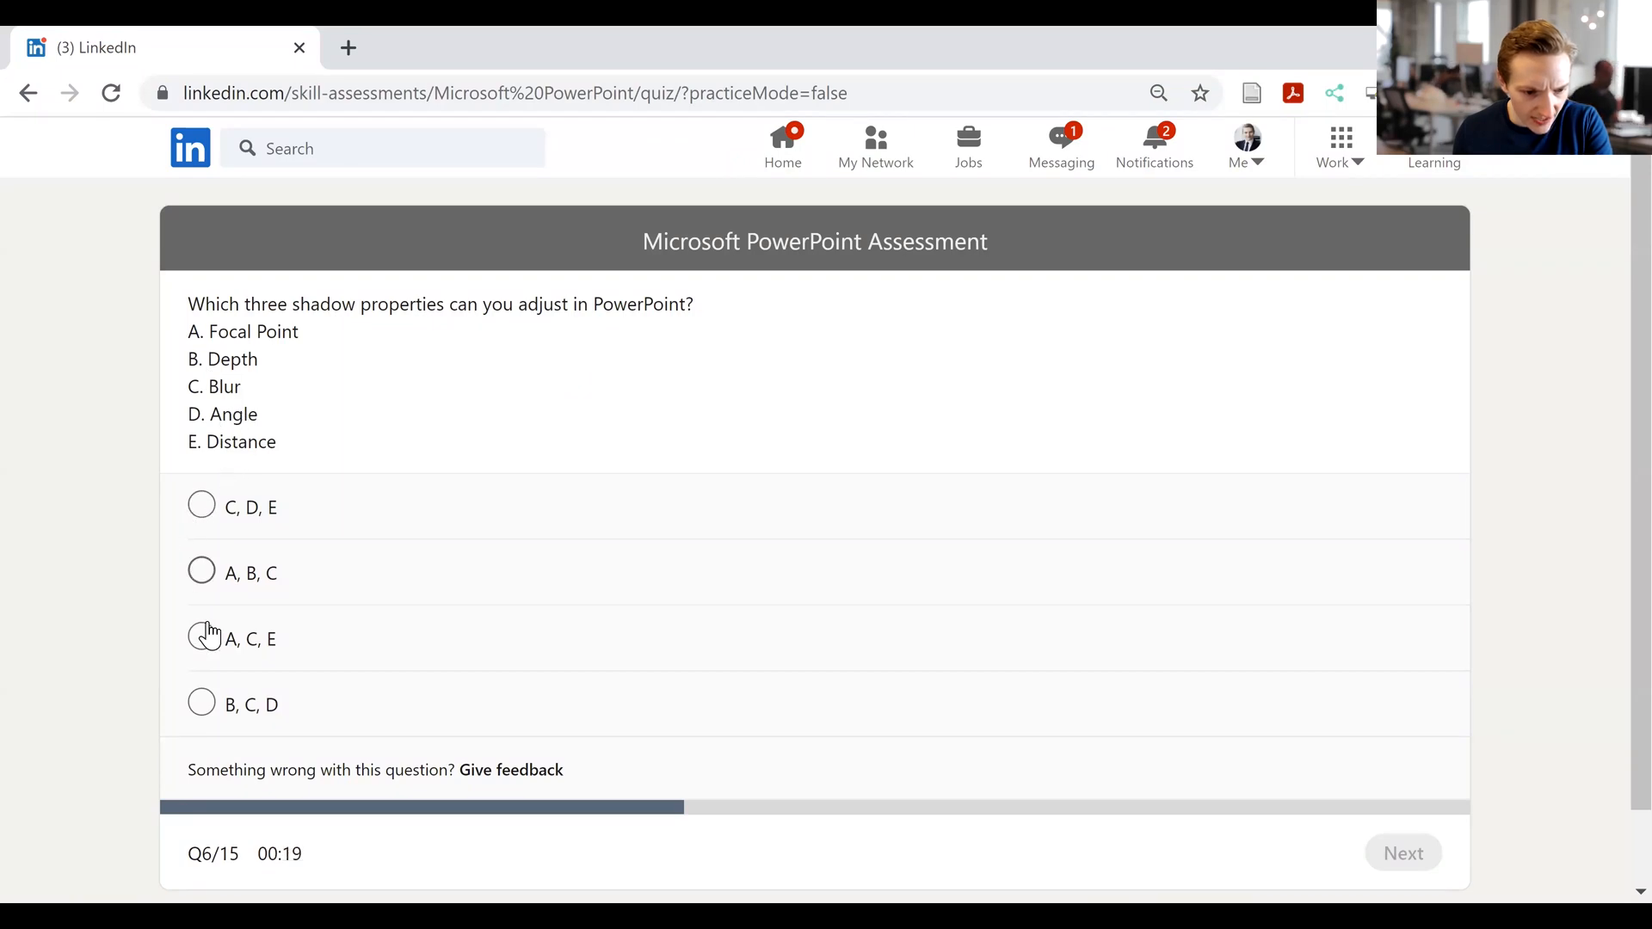
- Submit 'C, D, E' for question 6 and choose 'Apply a table style' for question 7
left_click(201, 507)
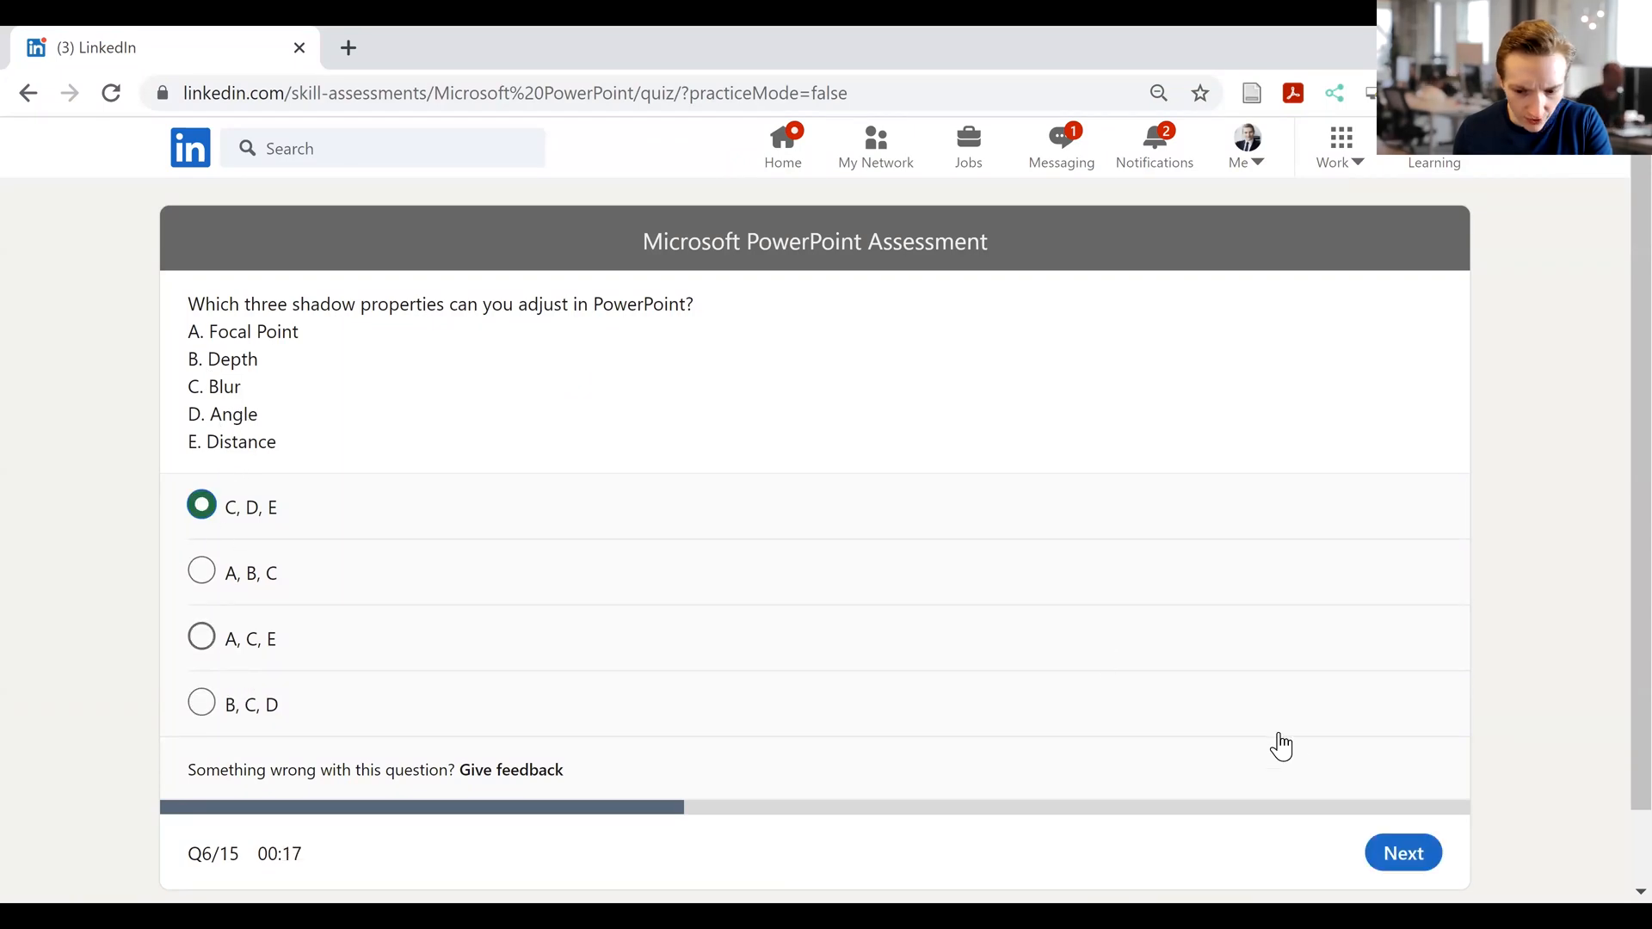
left_click(1402, 853)
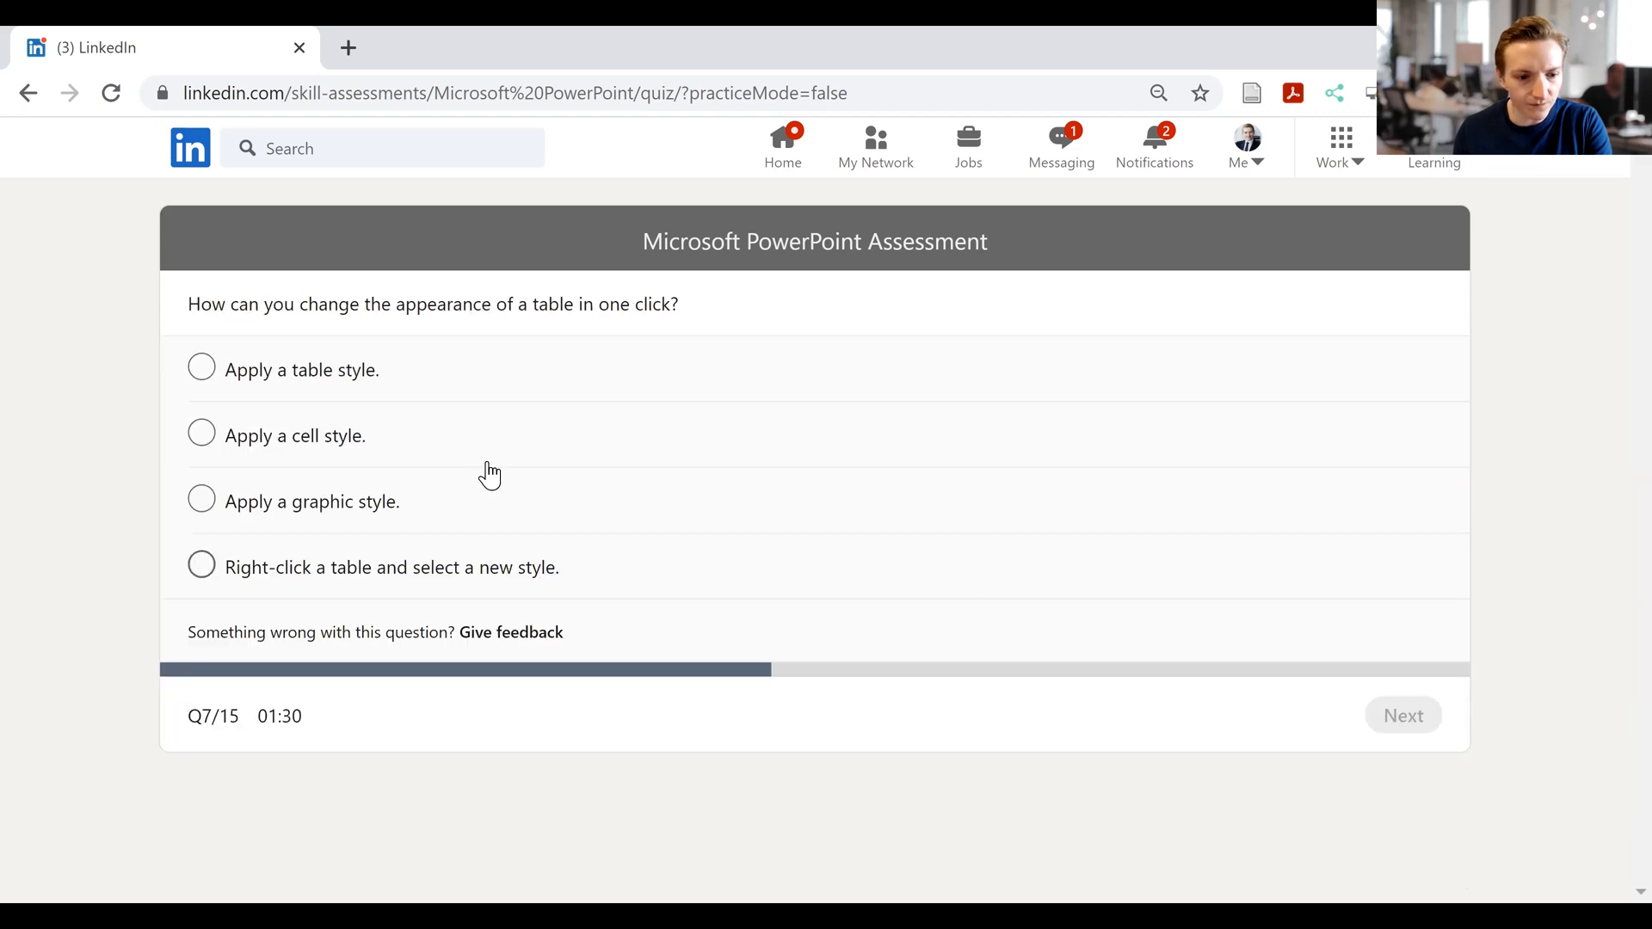
mouse_move(980, 785)
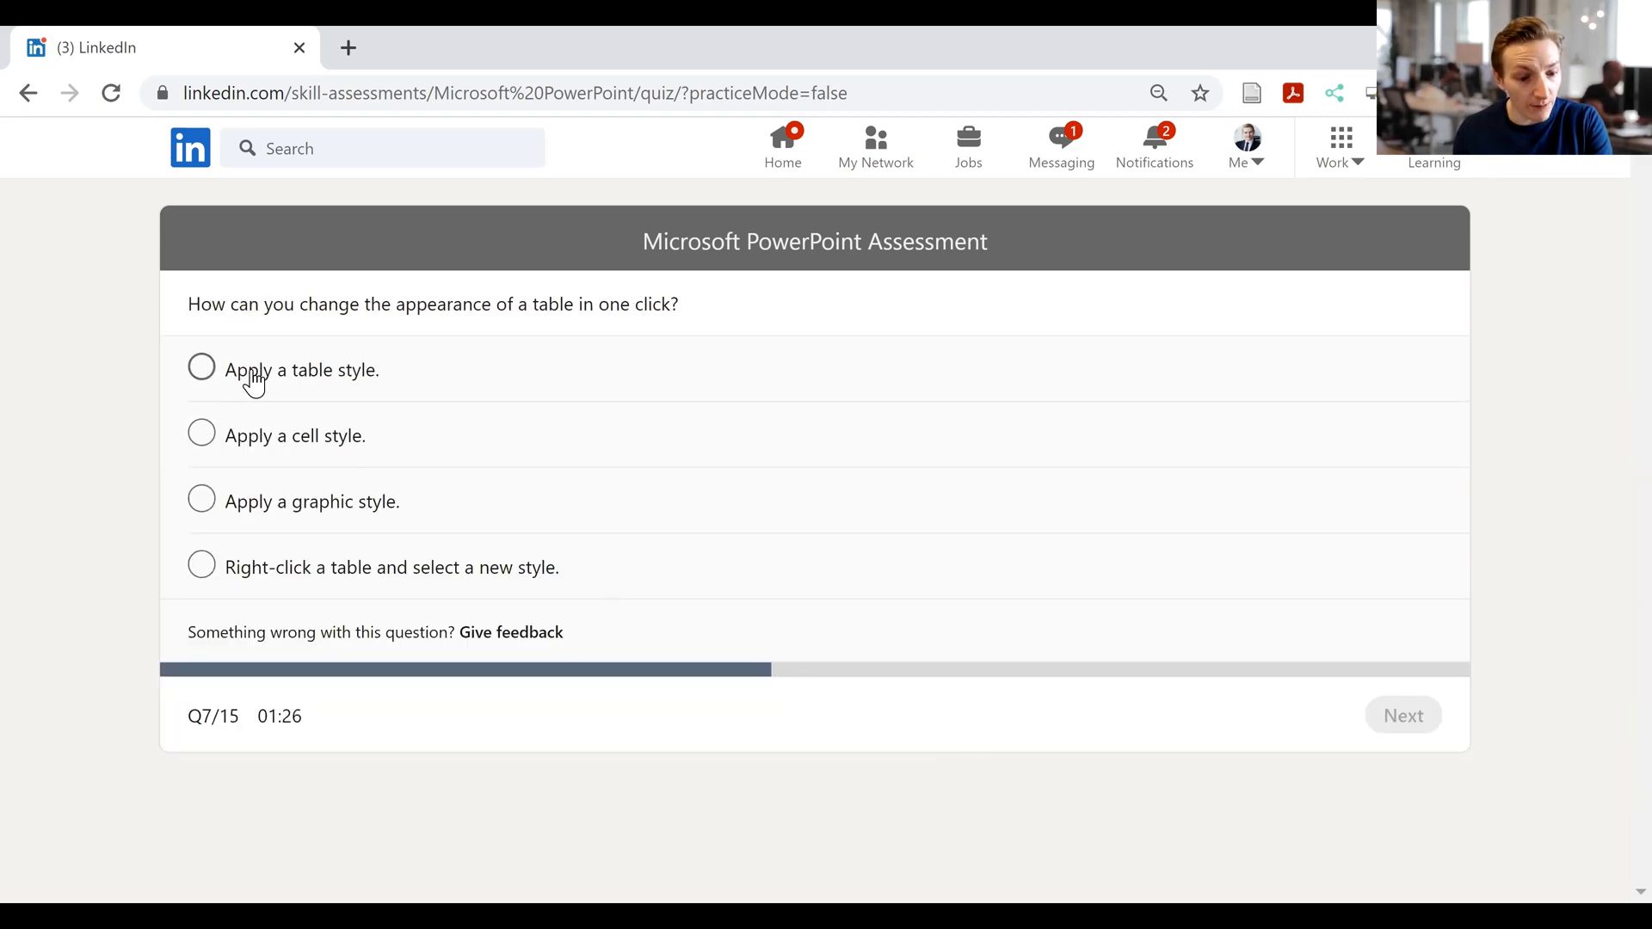
left_click(200, 368)
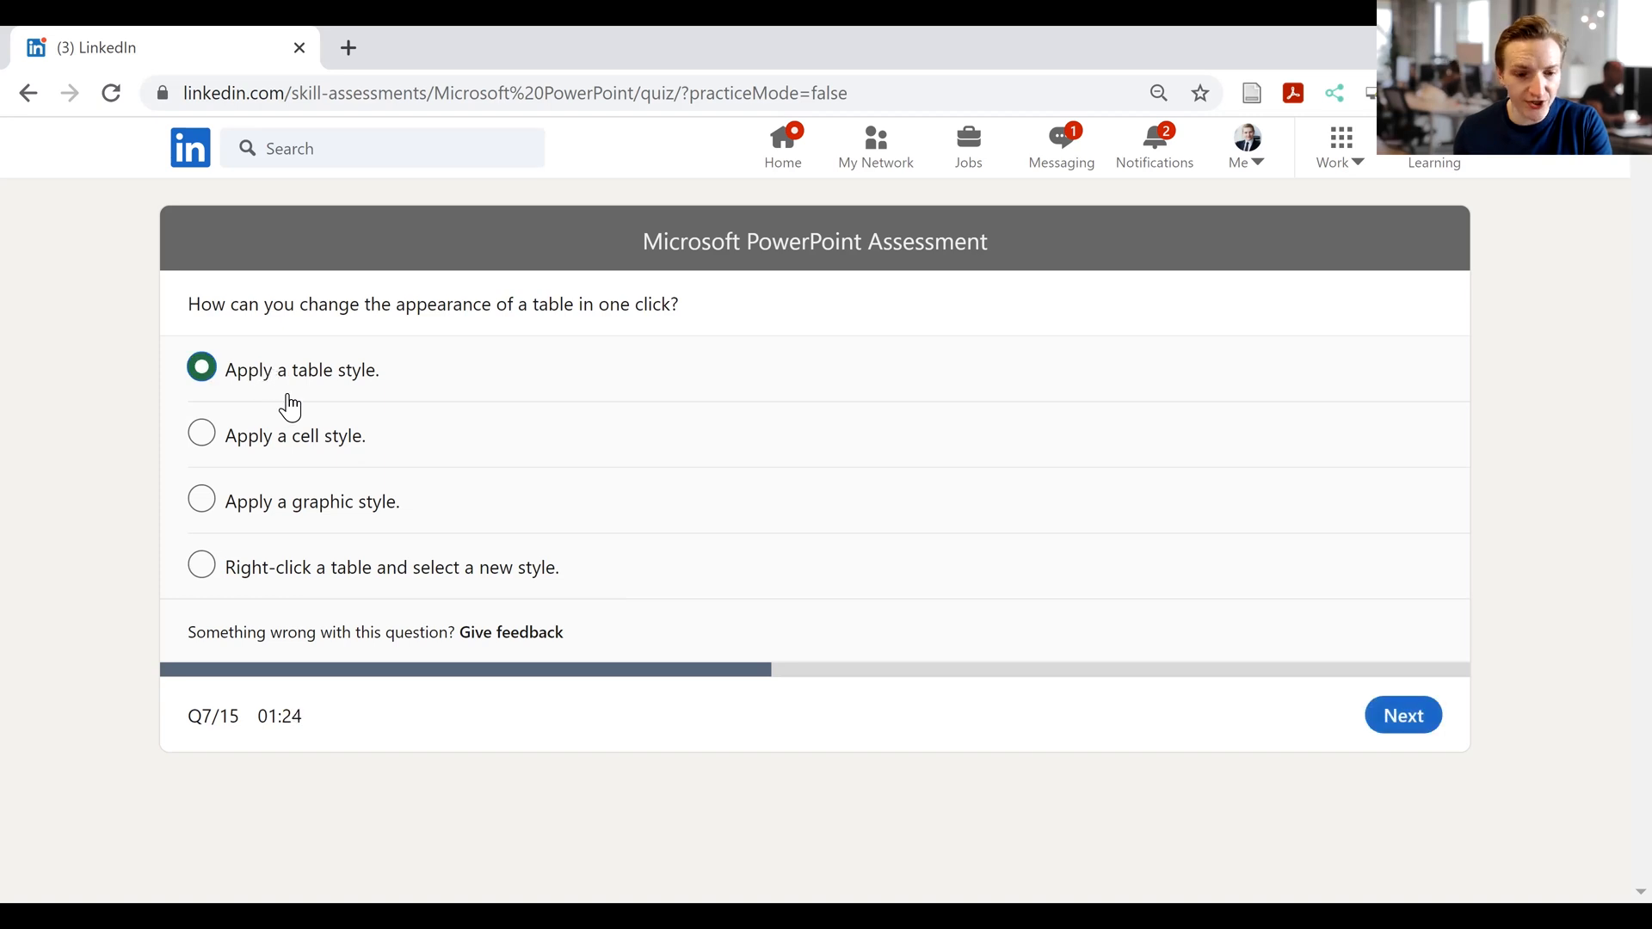
mouse_move(310, 454)
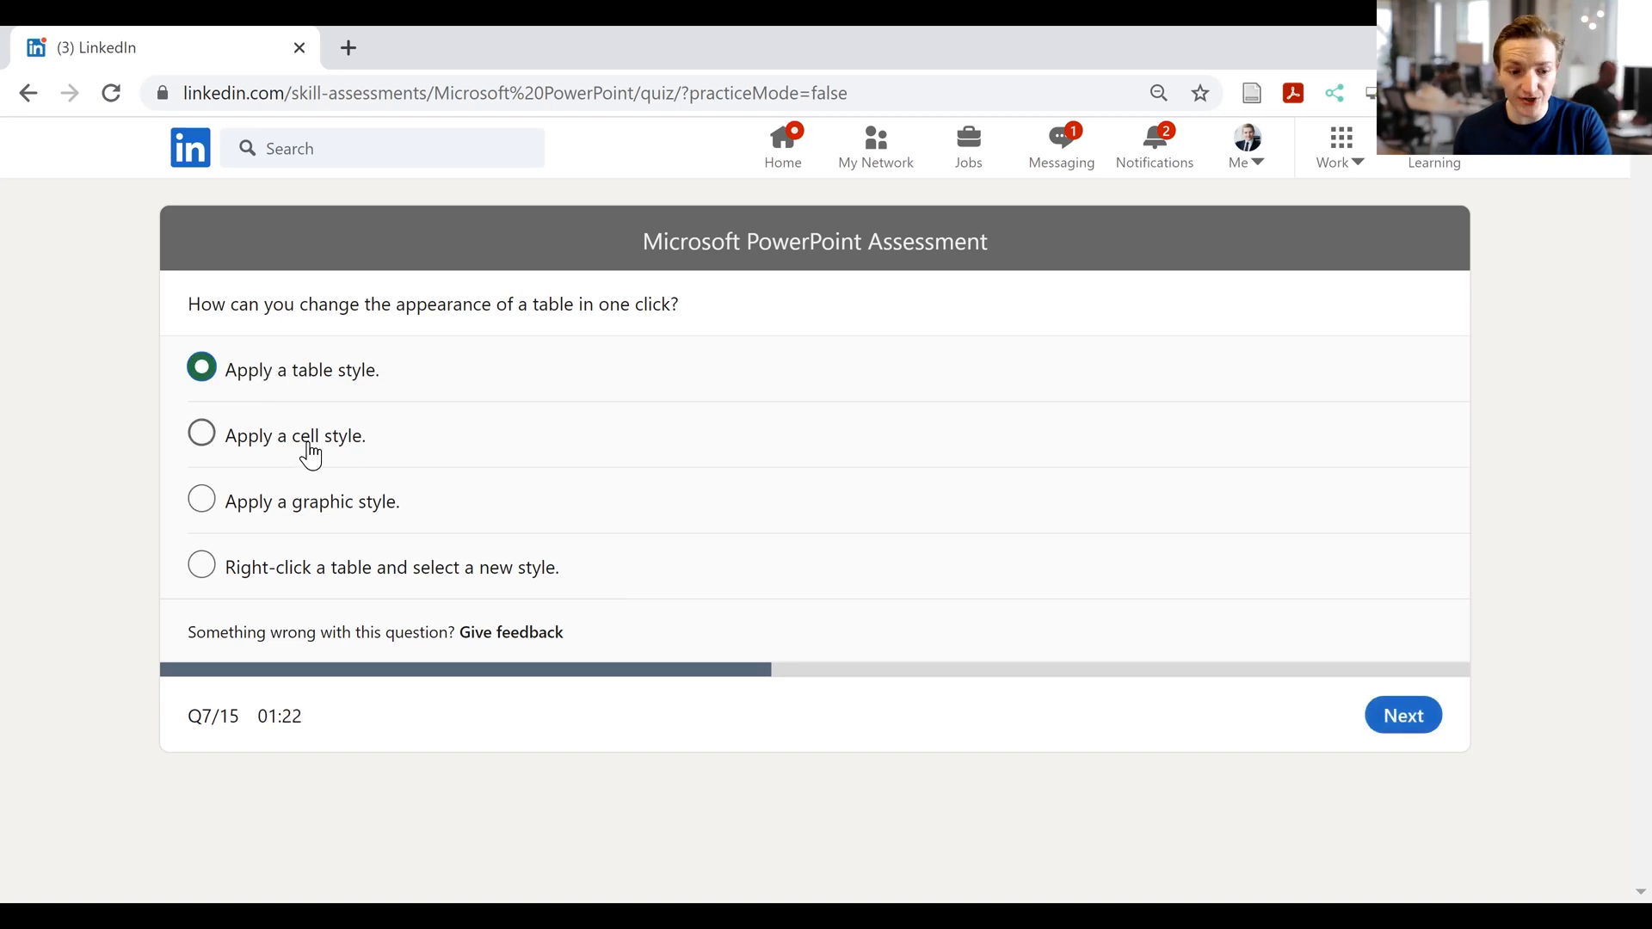
mouse_move(328, 513)
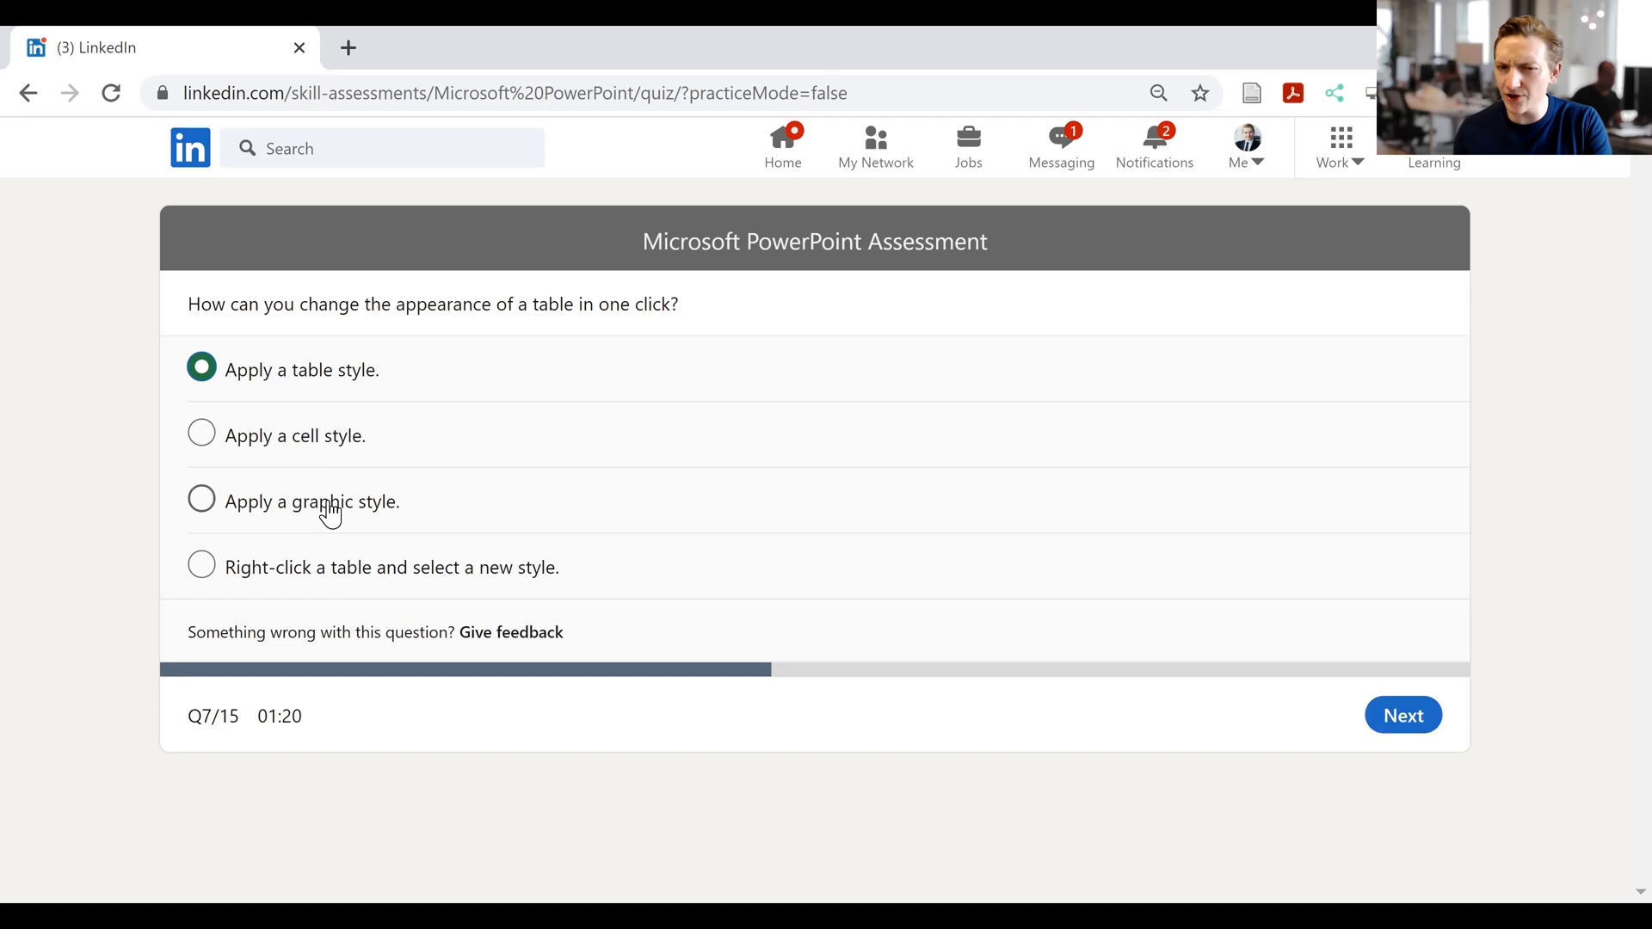
mouse_move(351, 592)
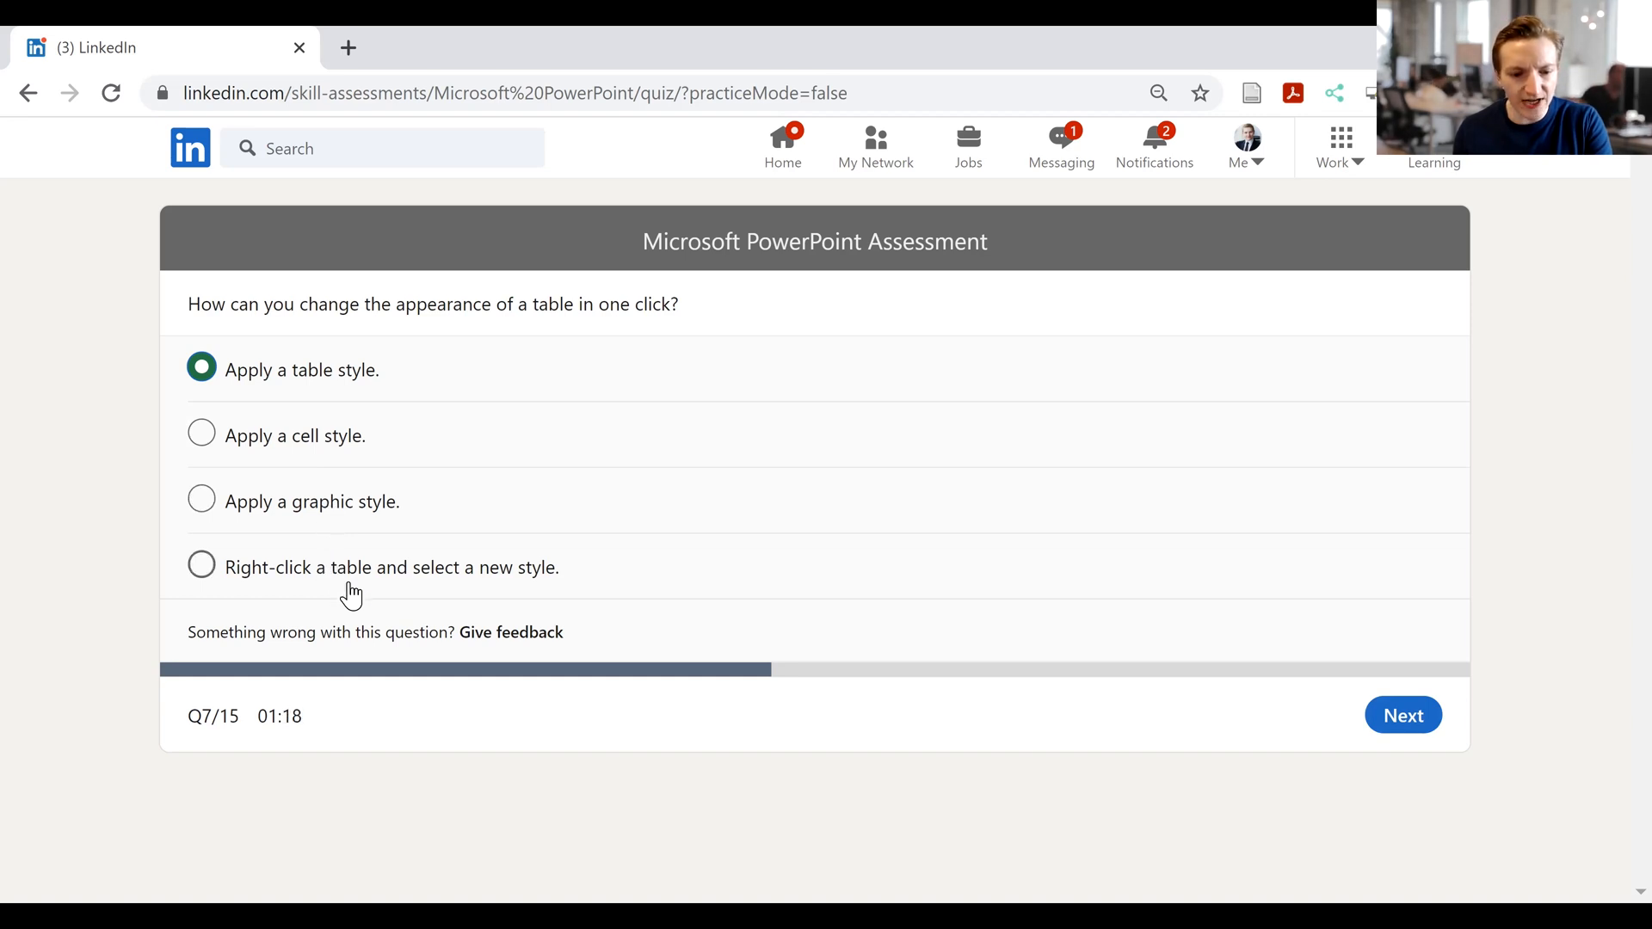
mouse_move(356, 588)
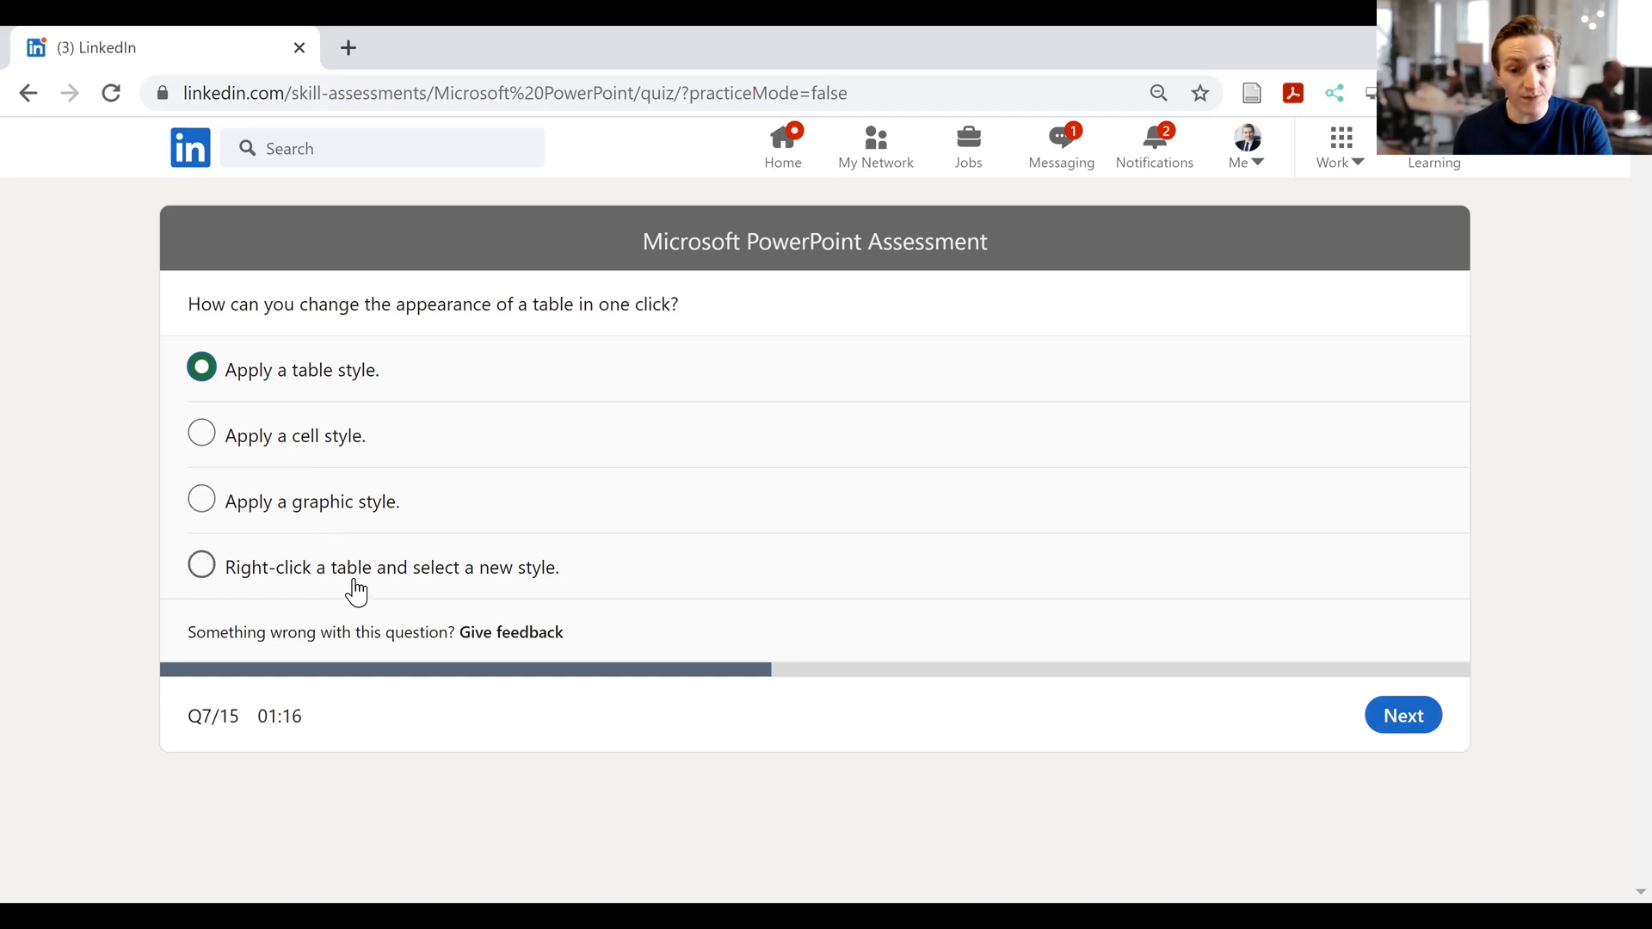
mouse_move(374, 579)
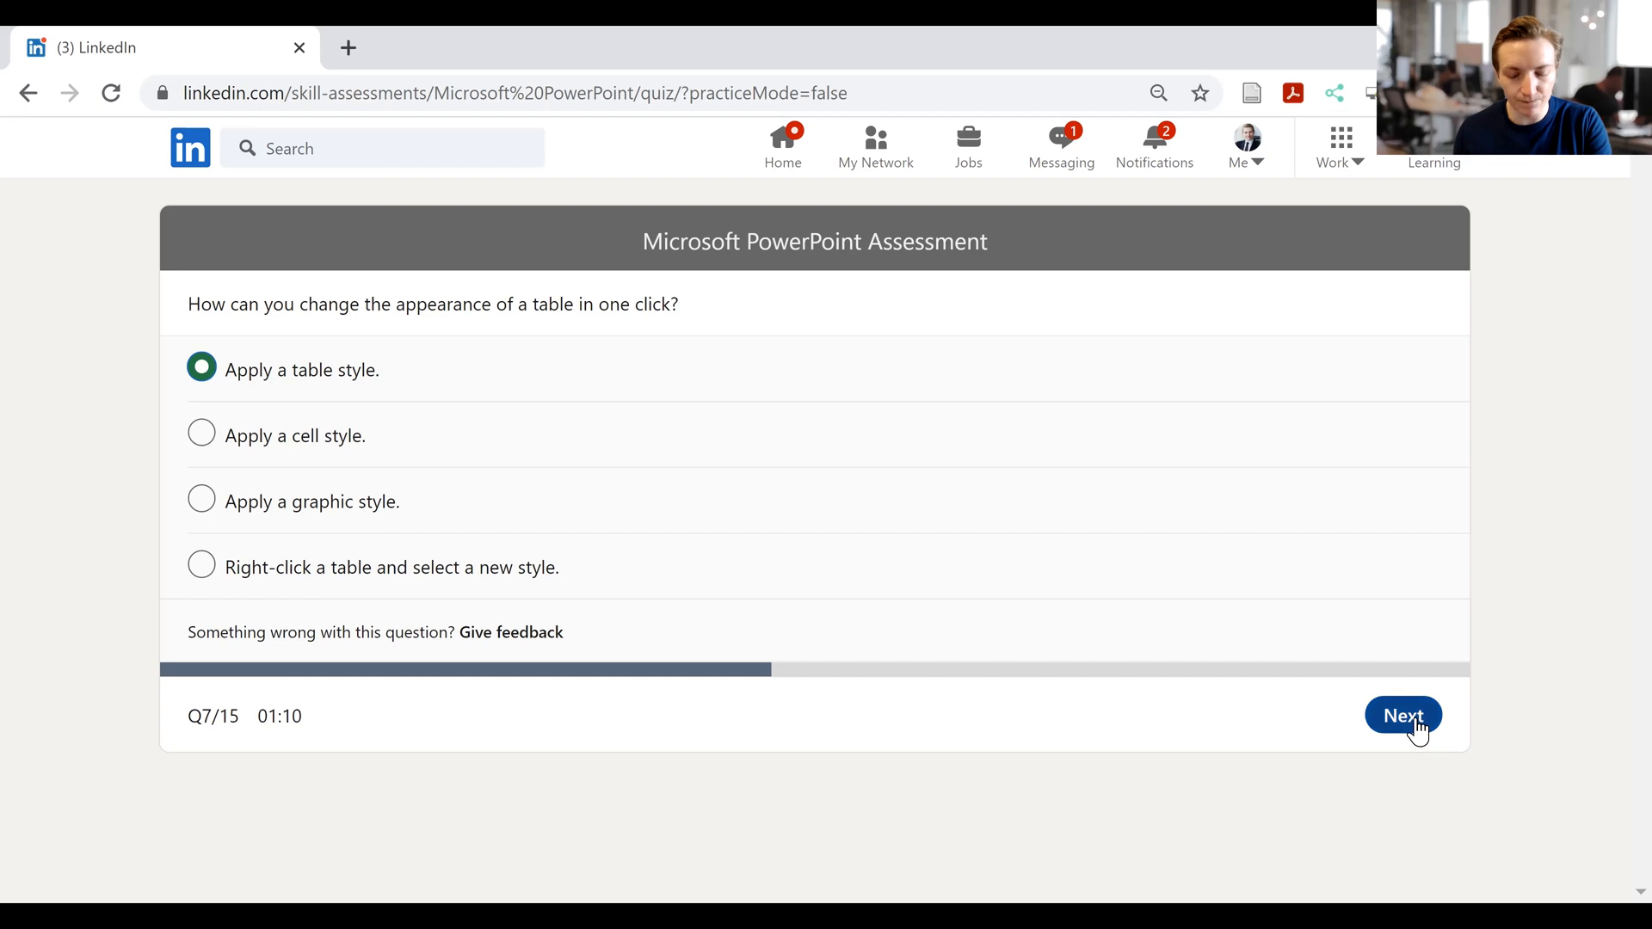
- Submit question 7 and answer question 8 with Insert instead of View
left_click(1403, 717)
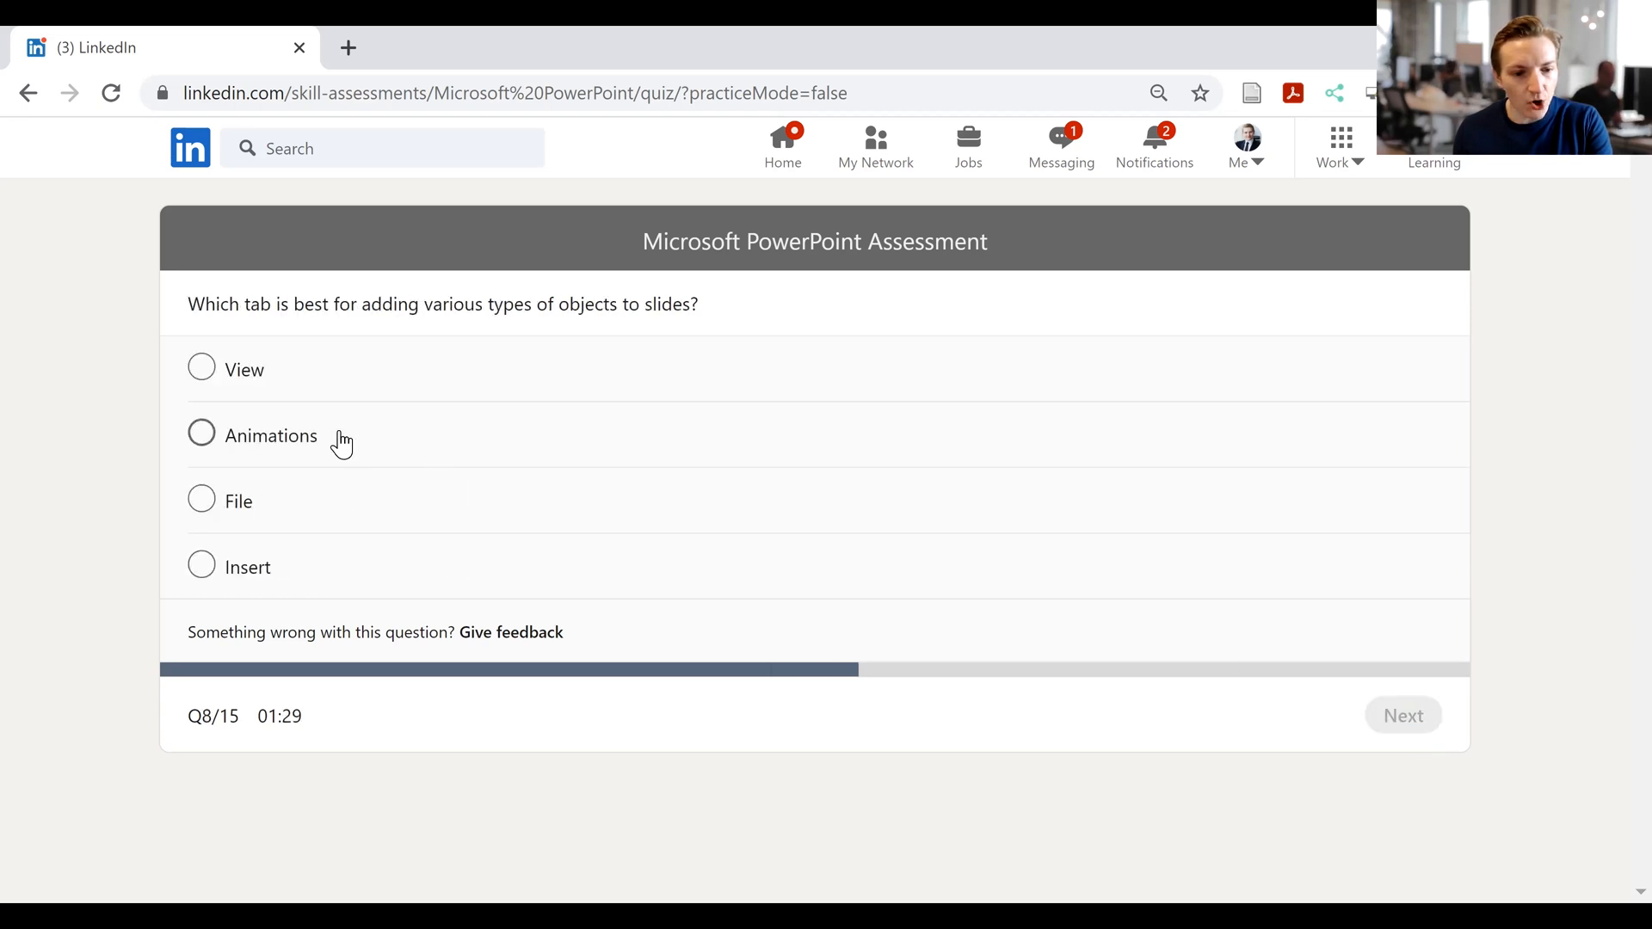
mouse_move(324, 316)
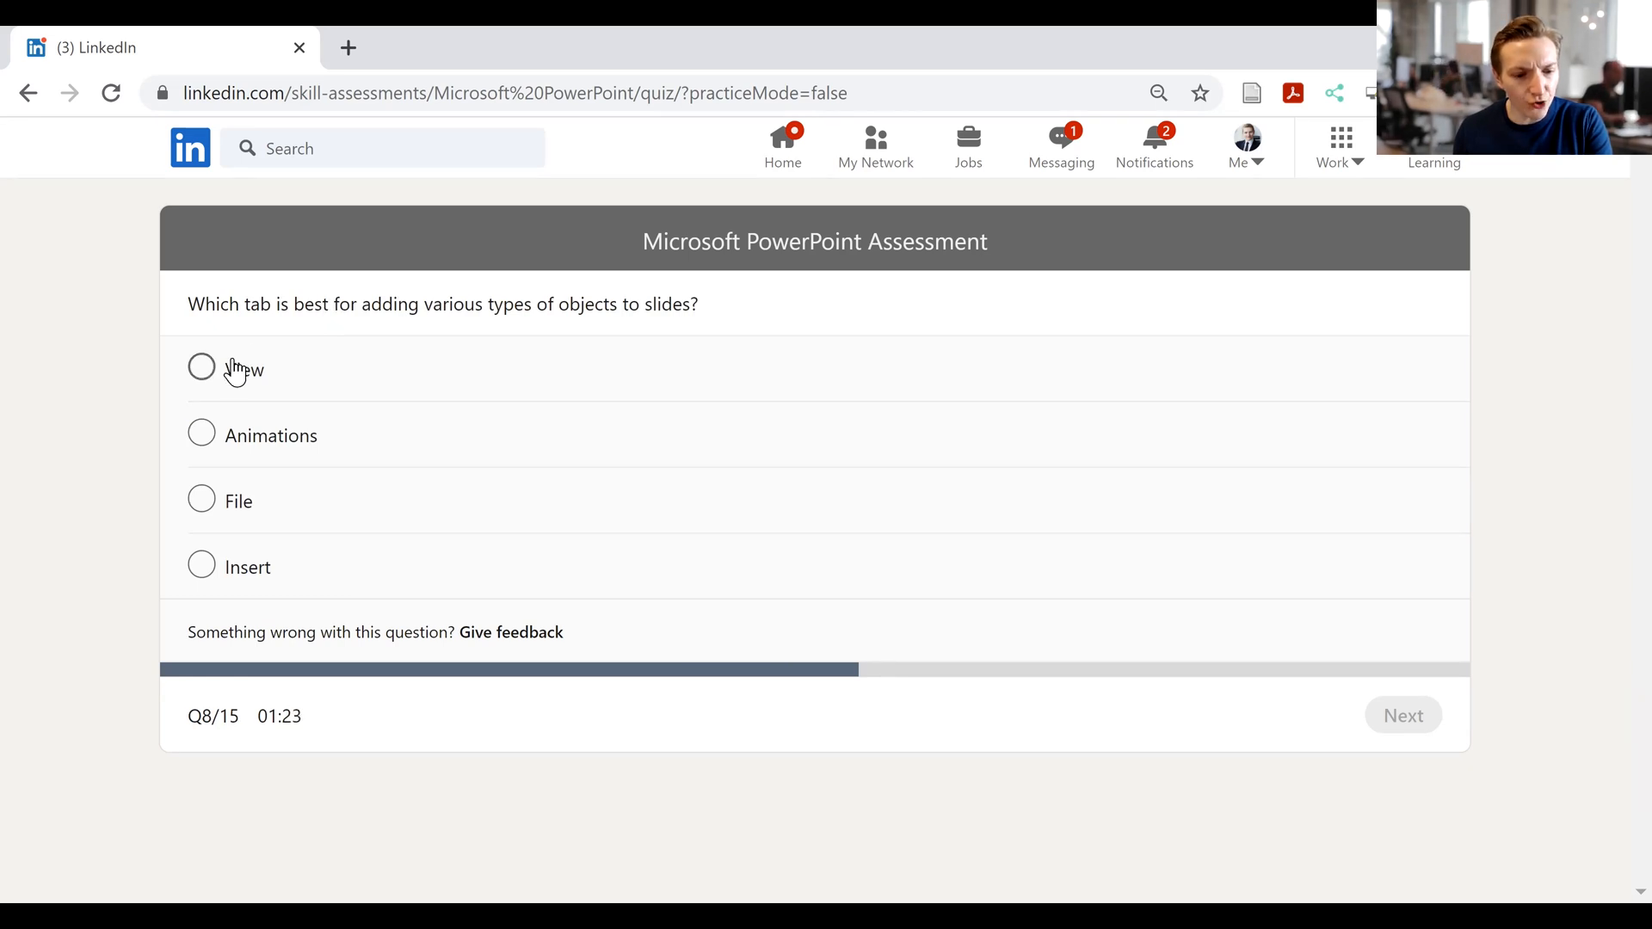
left_click(201, 367)
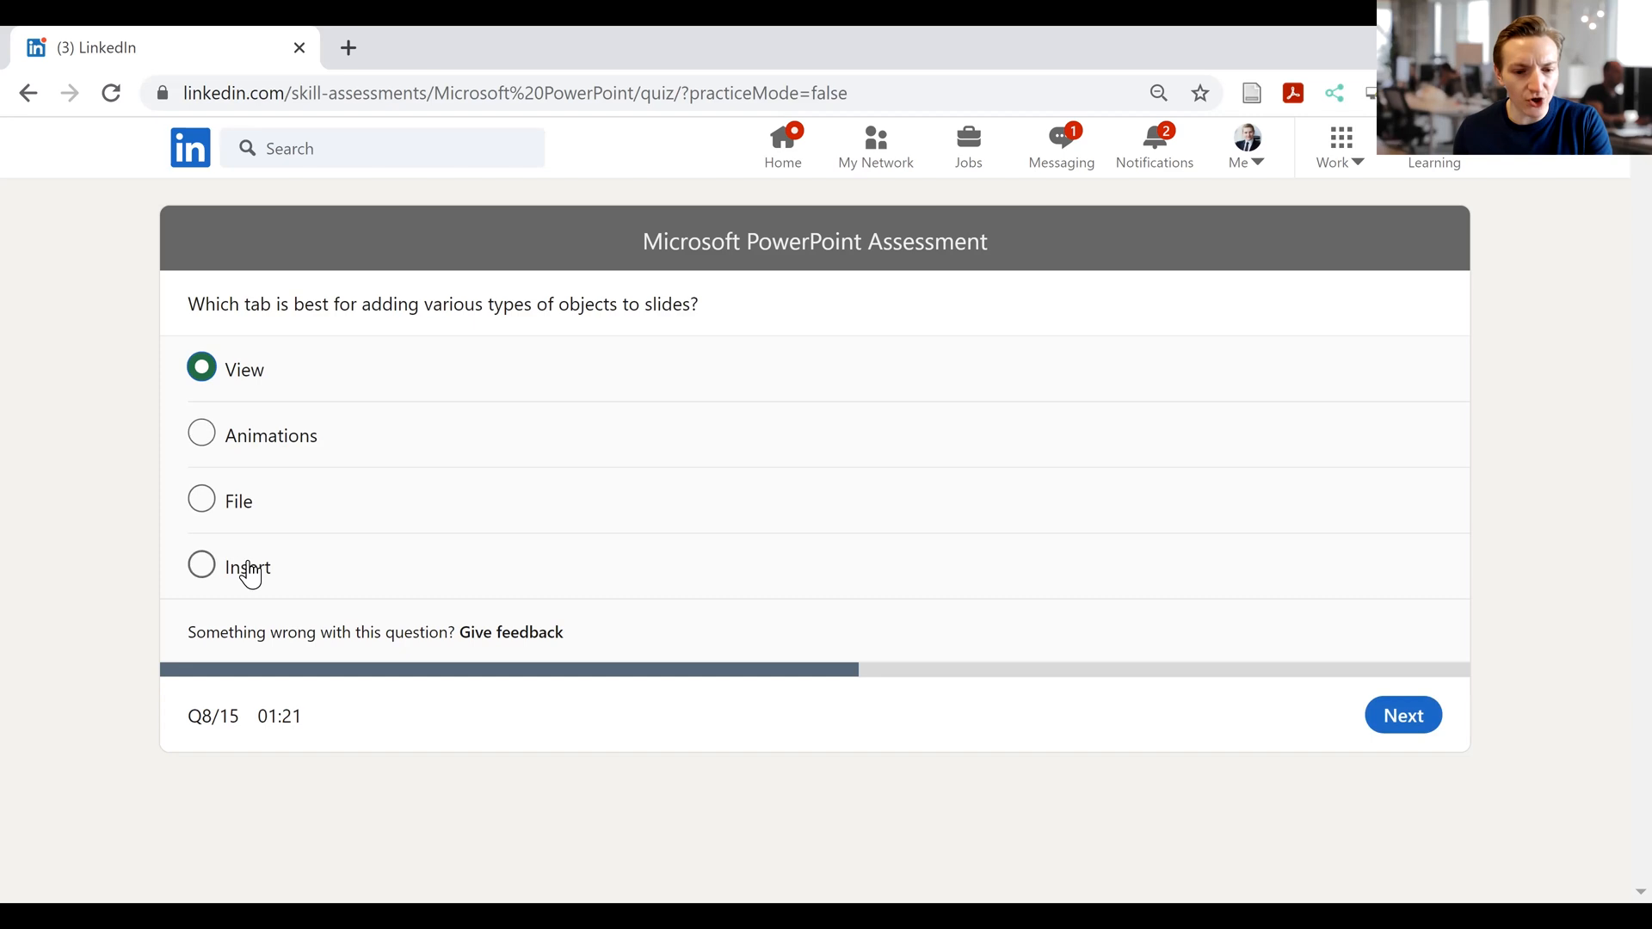
left_click(201, 566)
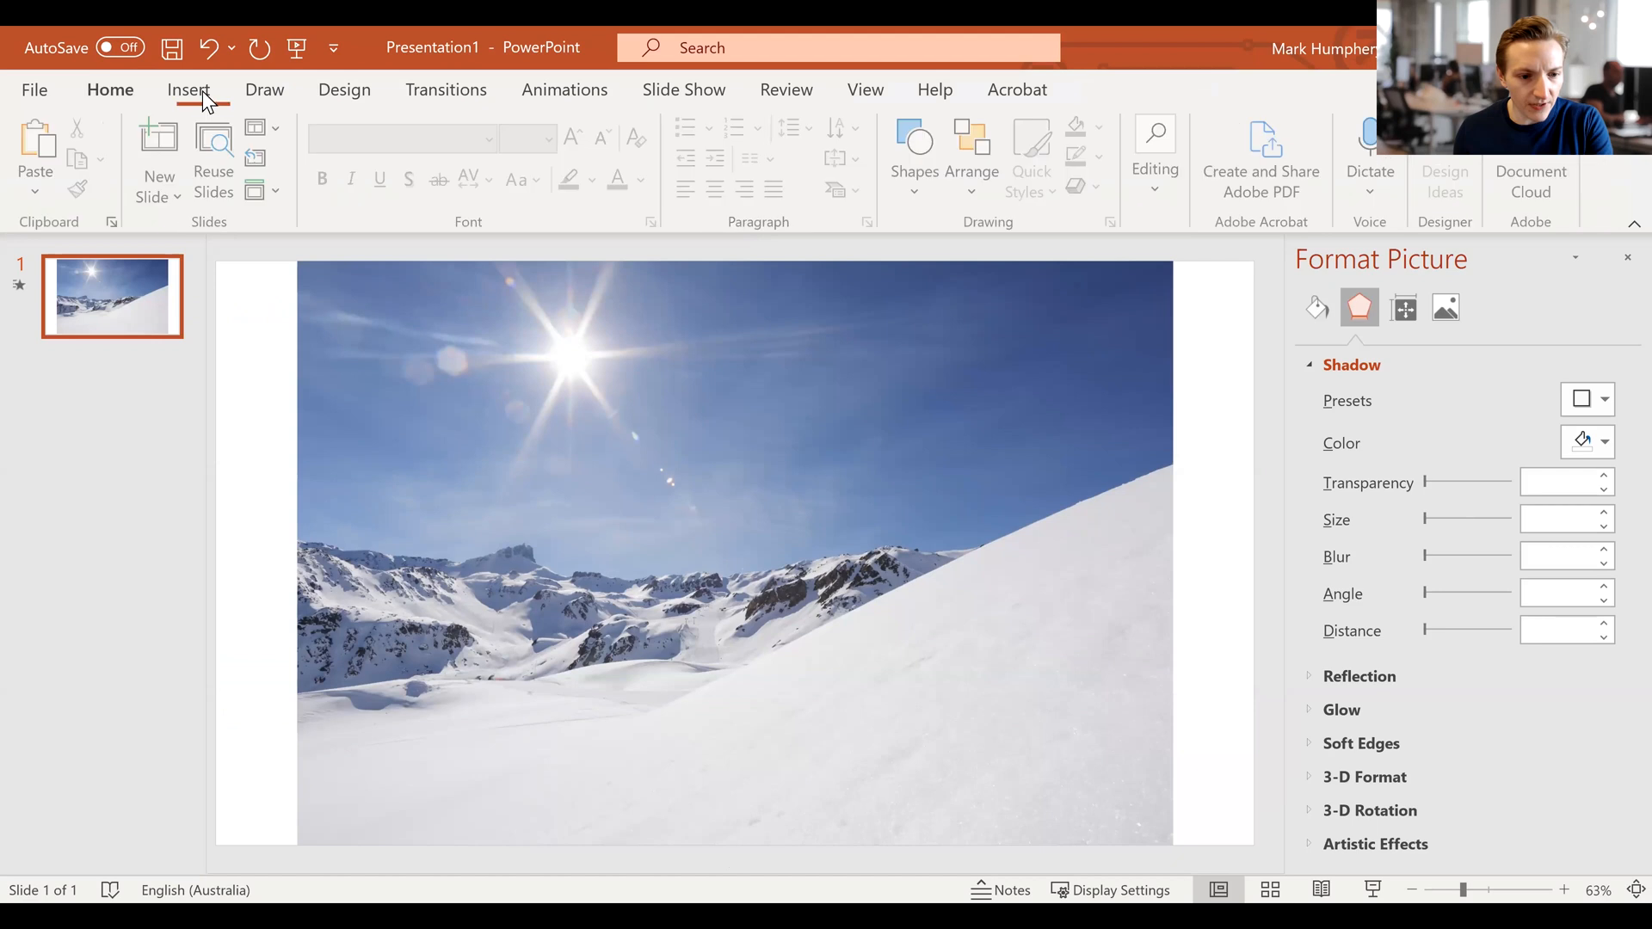
- Check PowerPoint's Insert tab to confirm which commands add objects to slides
left_click(189, 90)
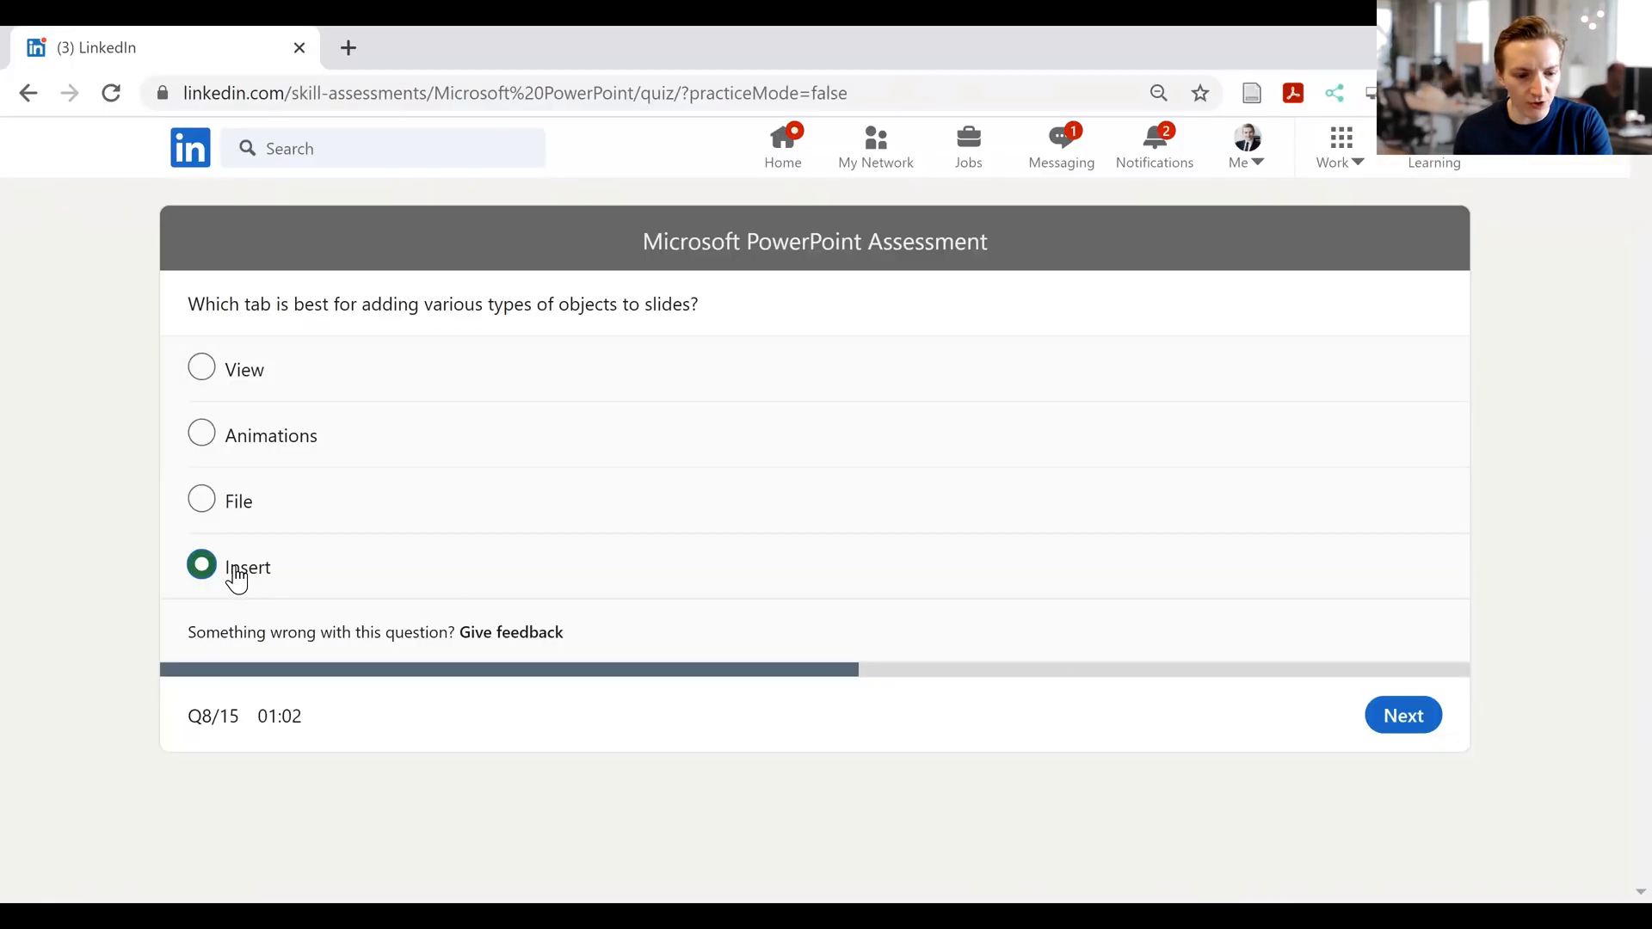
- Submit 'Insert' for question 8 and choose 'Content Style' for question 9
left_click(1402, 715)
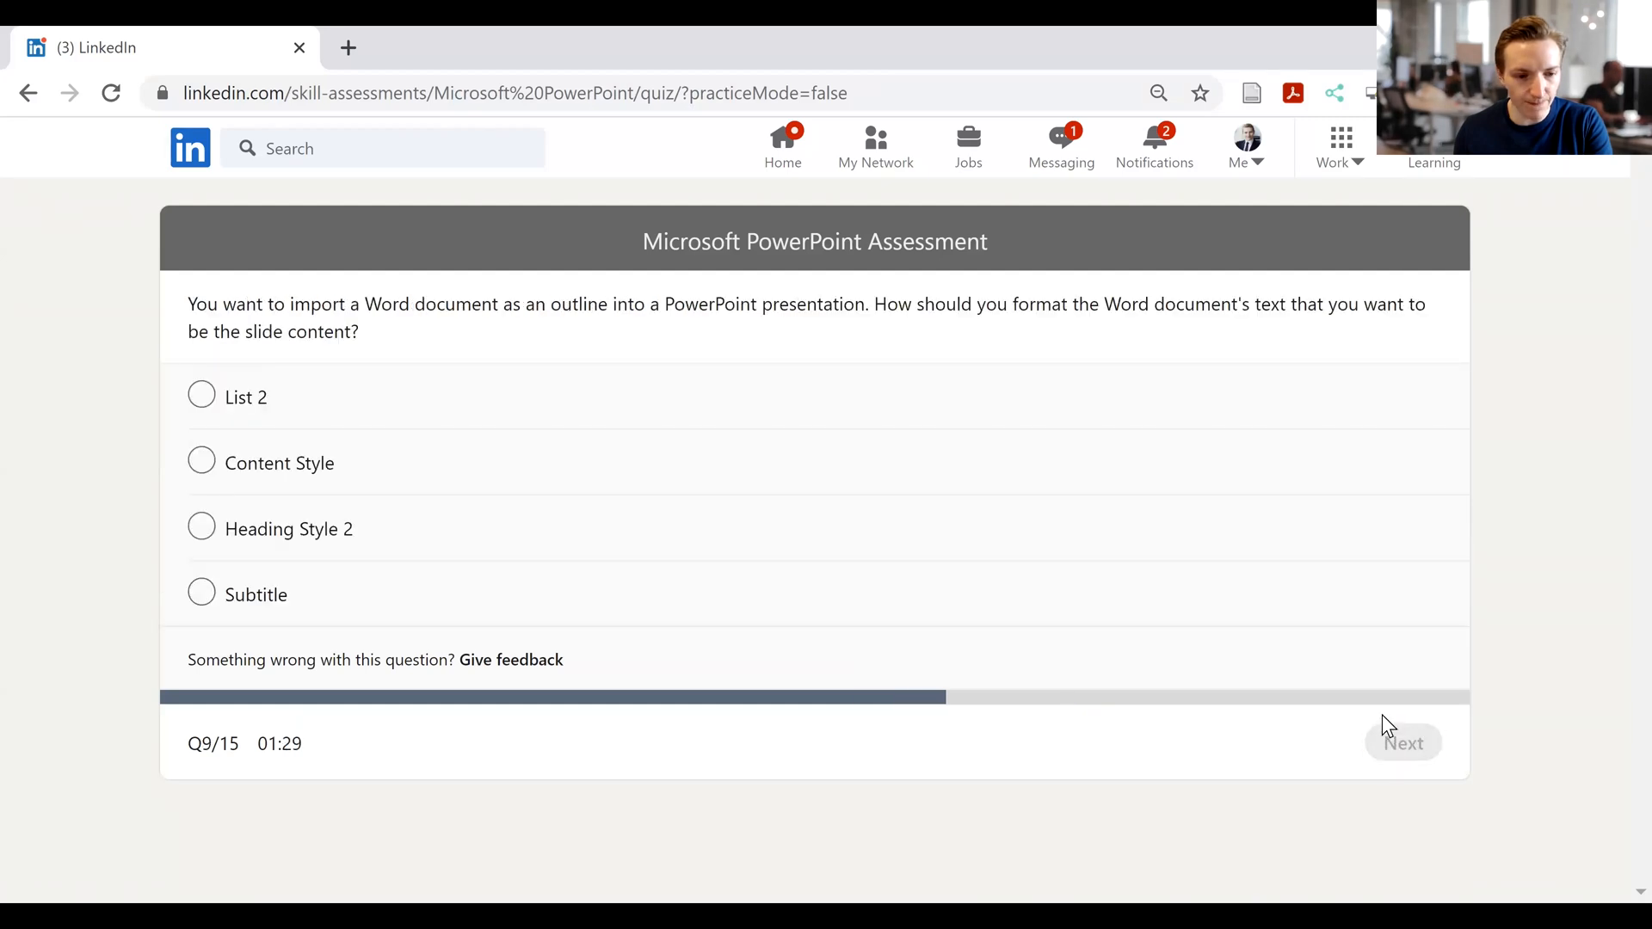
mouse_move(1338, 390)
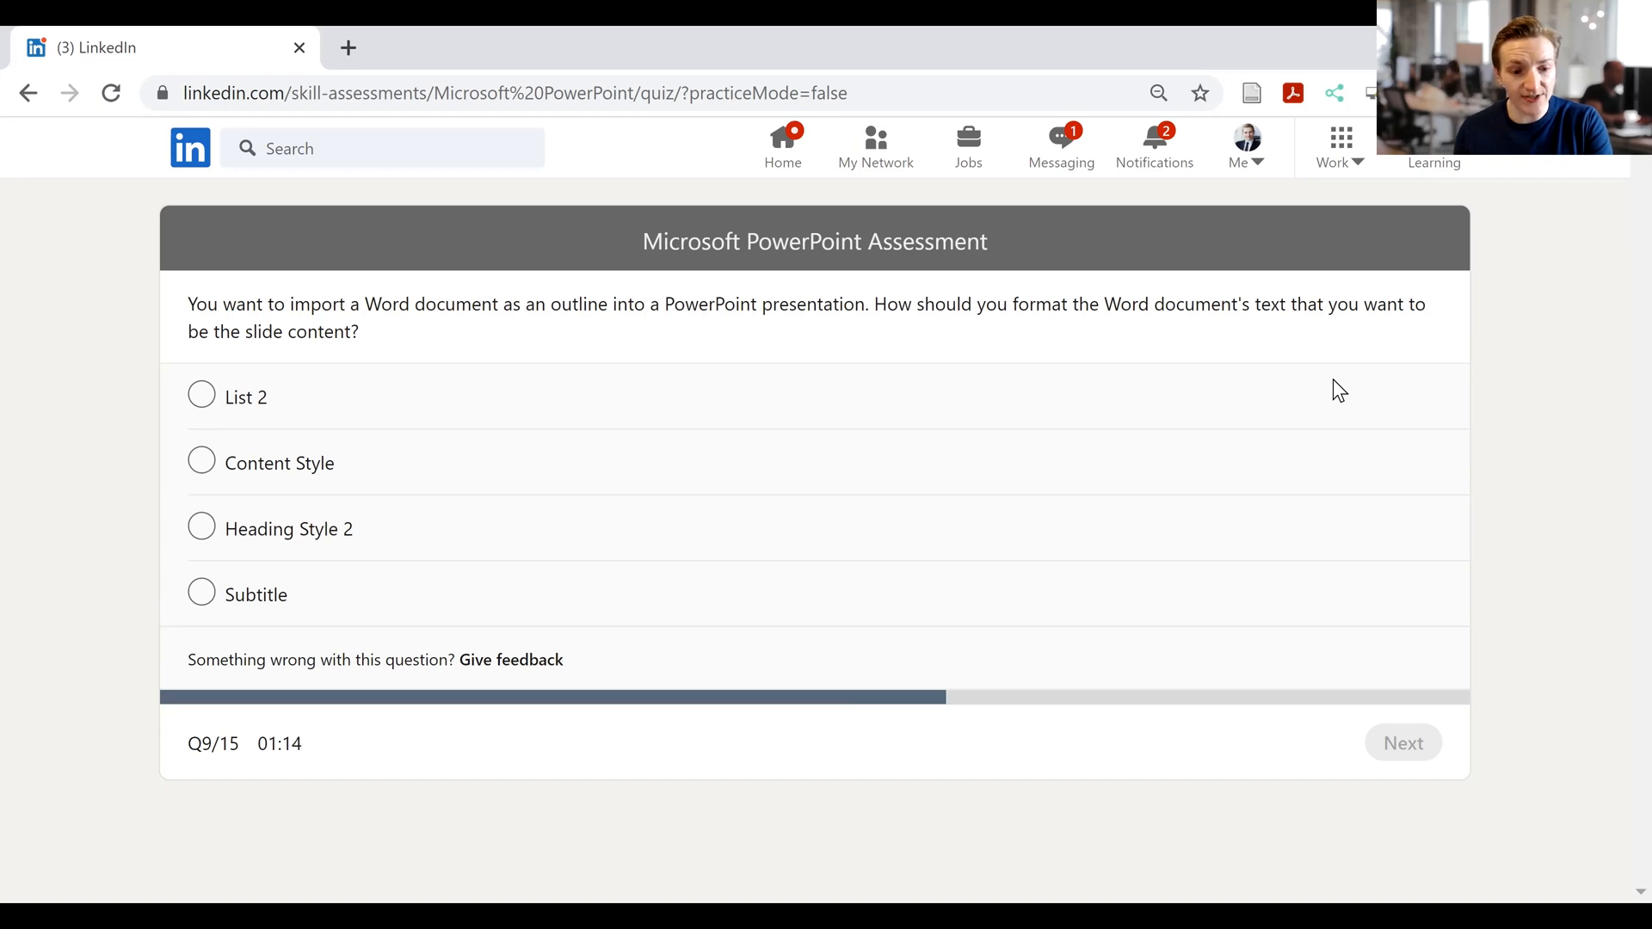
mouse_move(1221, 381)
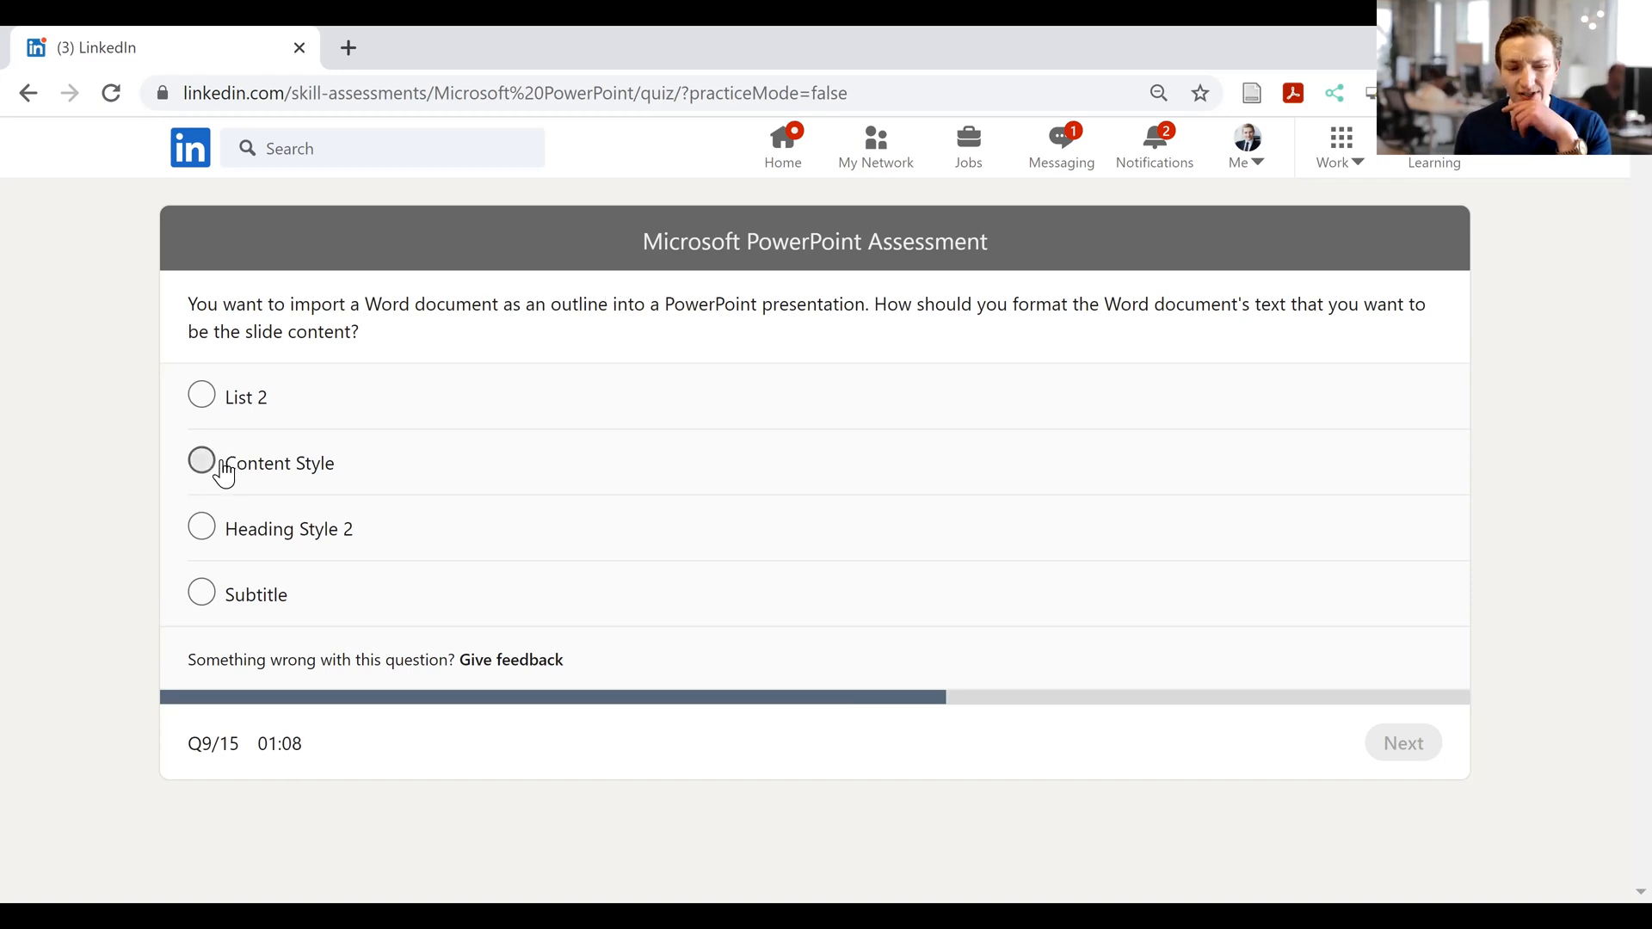
left_click(200, 463)
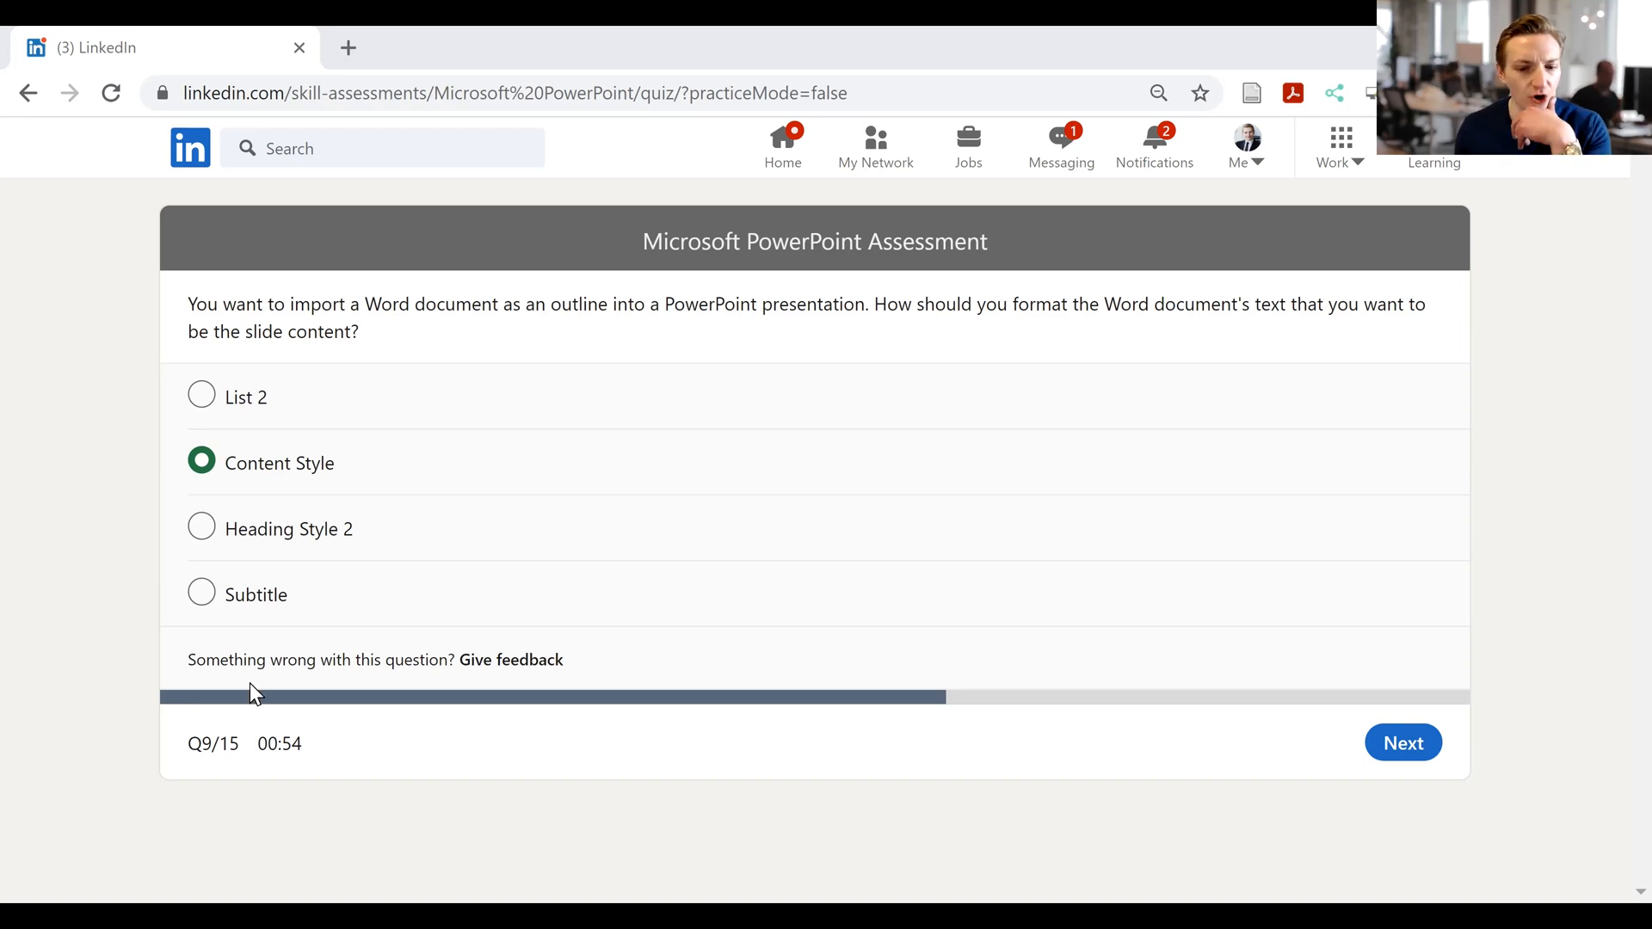
mouse_move(1430, 764)
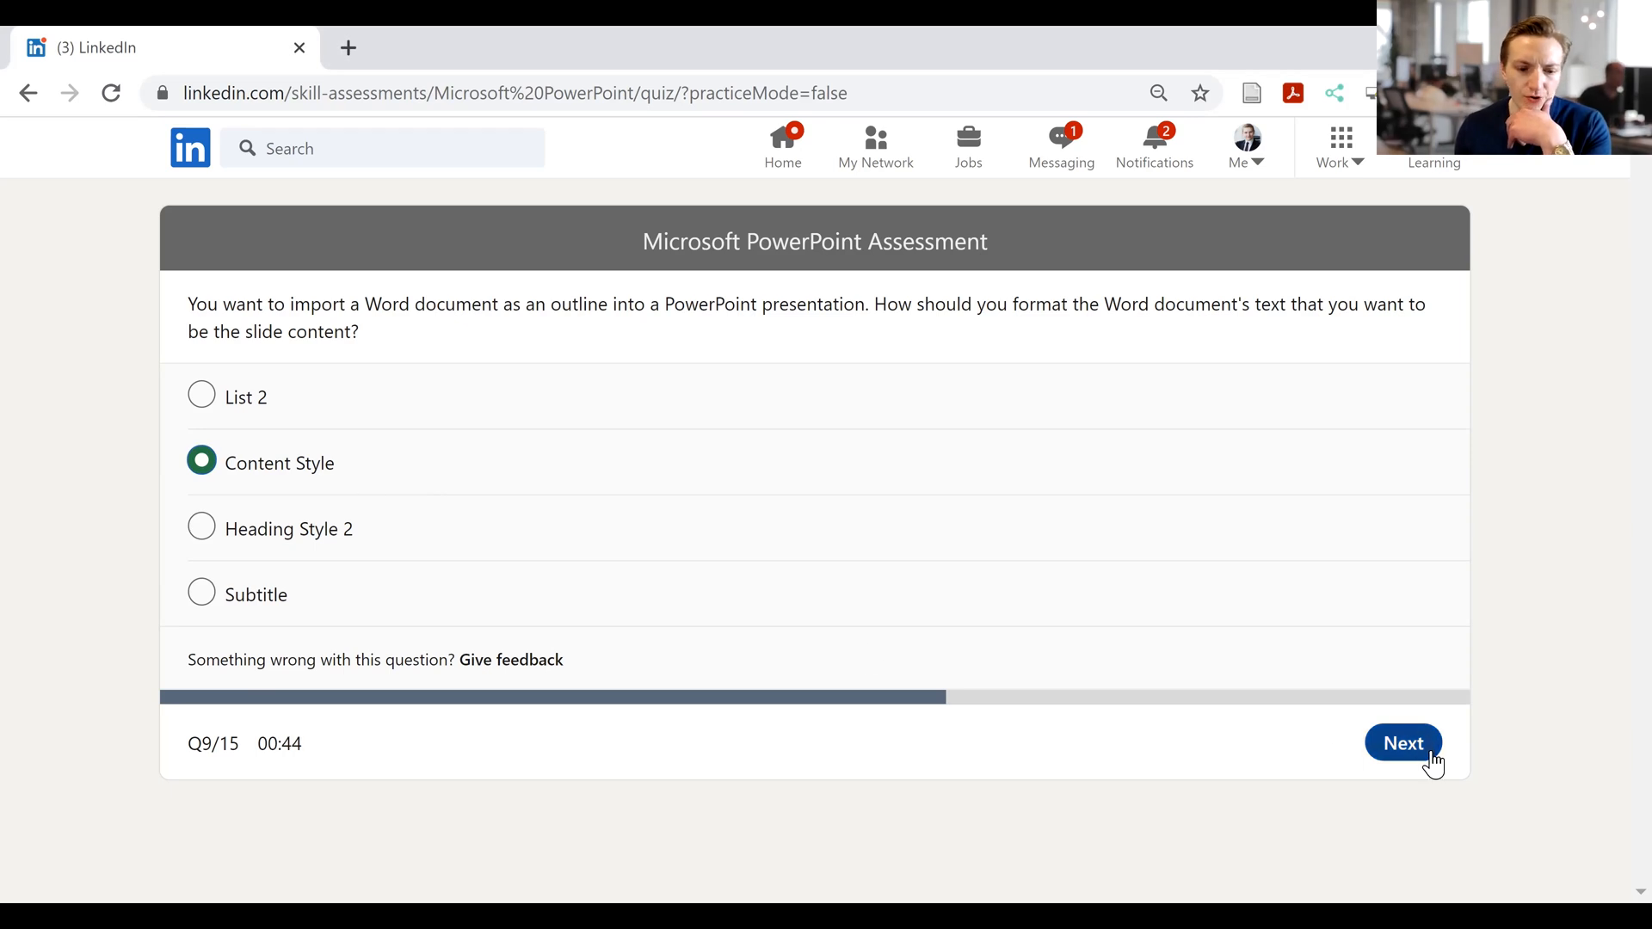
- Submit question 9, then answer and submit question 10 with 'Lock the aspect ratio.'
left_click(1402, 742)
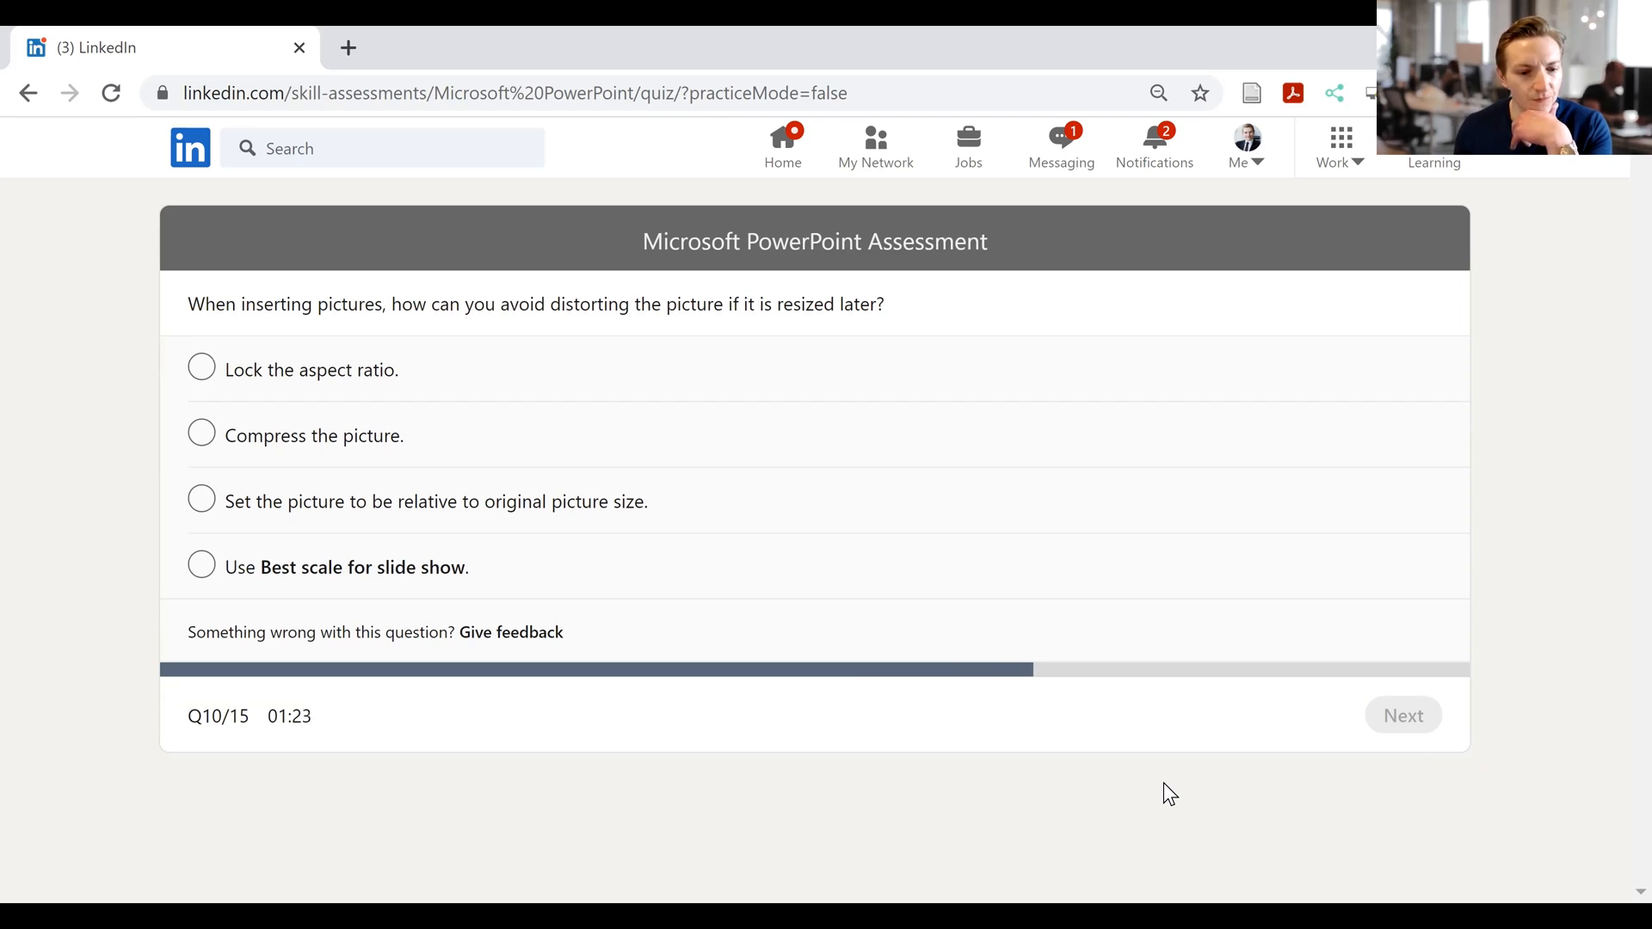
mouse_move(311, 386)
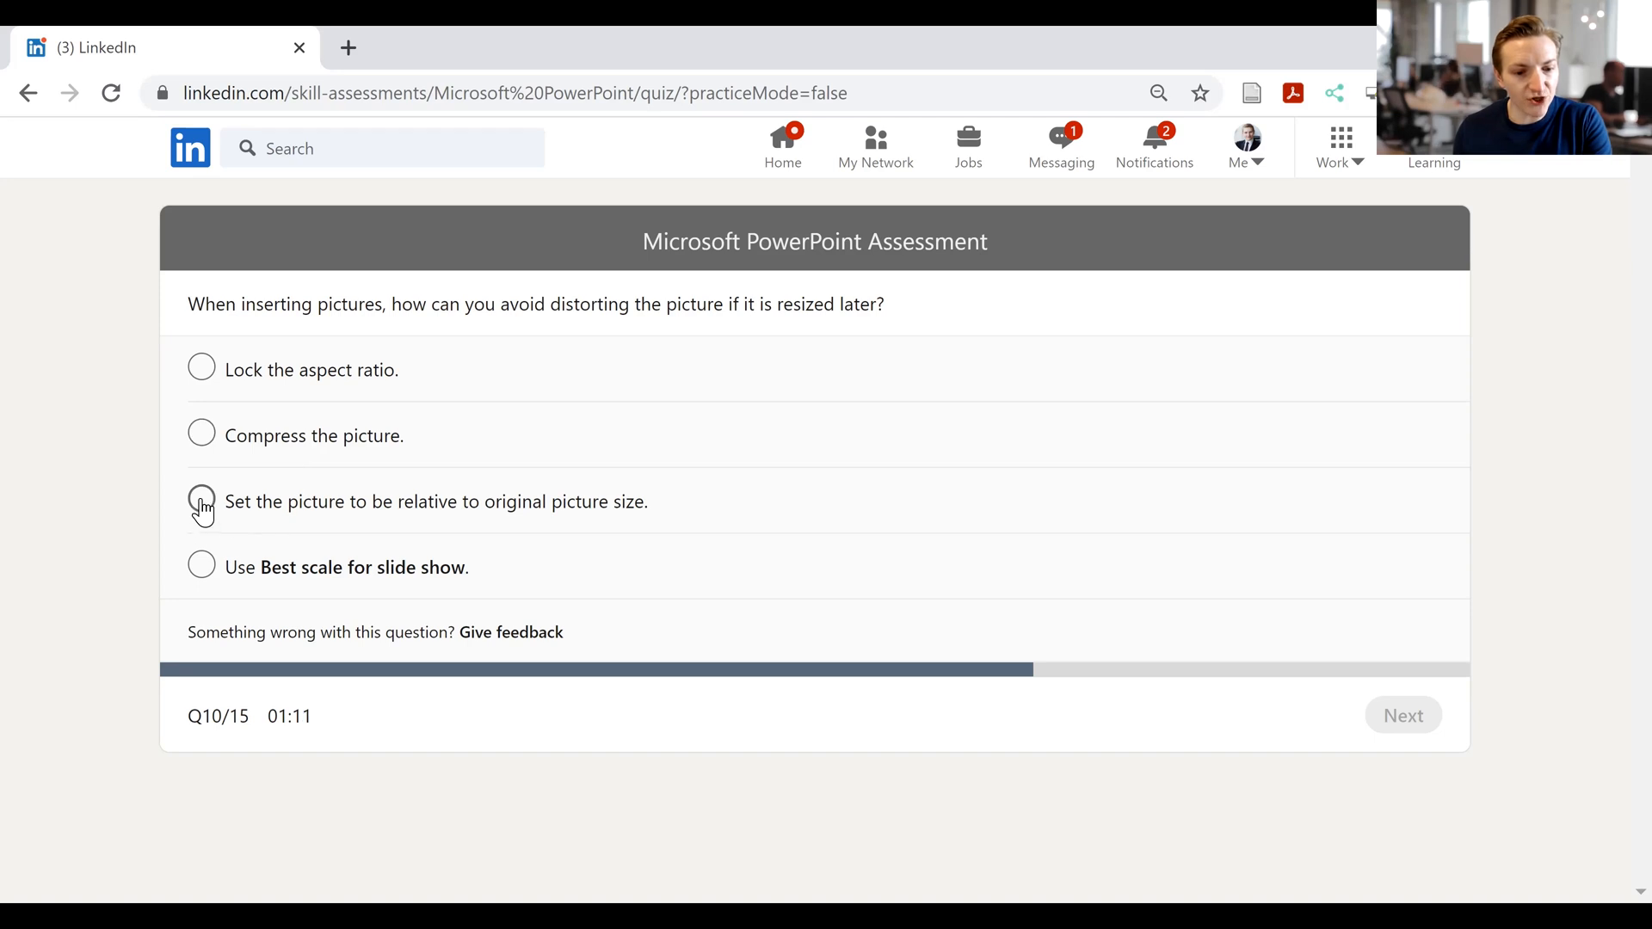
mouse_move(194, 529)
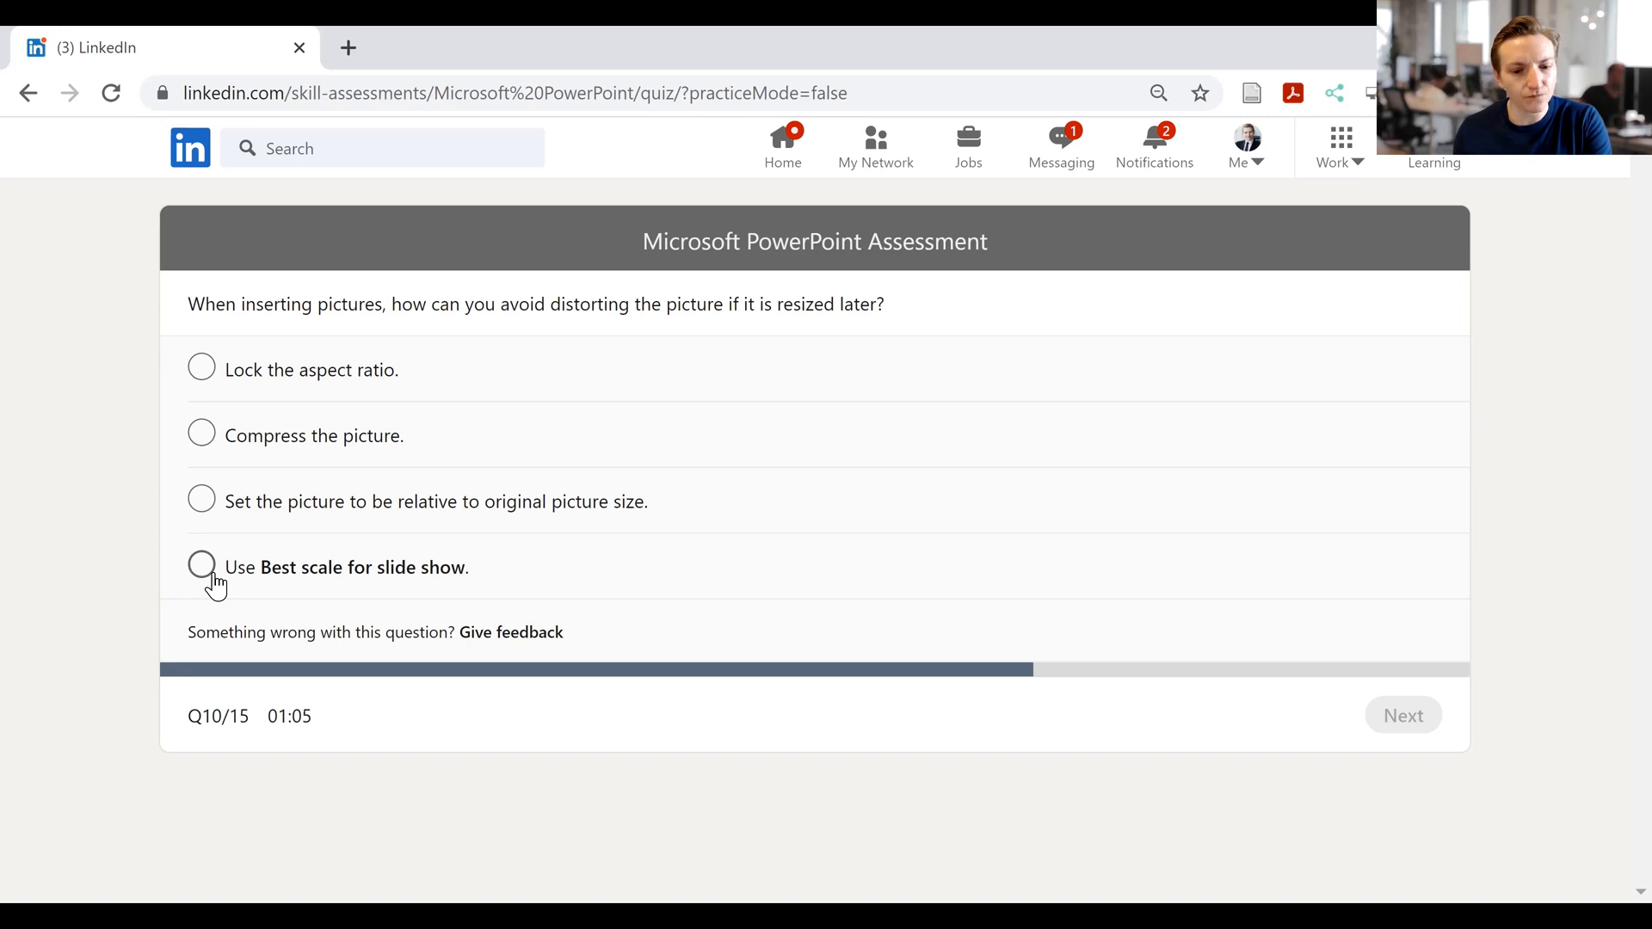
mouse_move(230, 403)
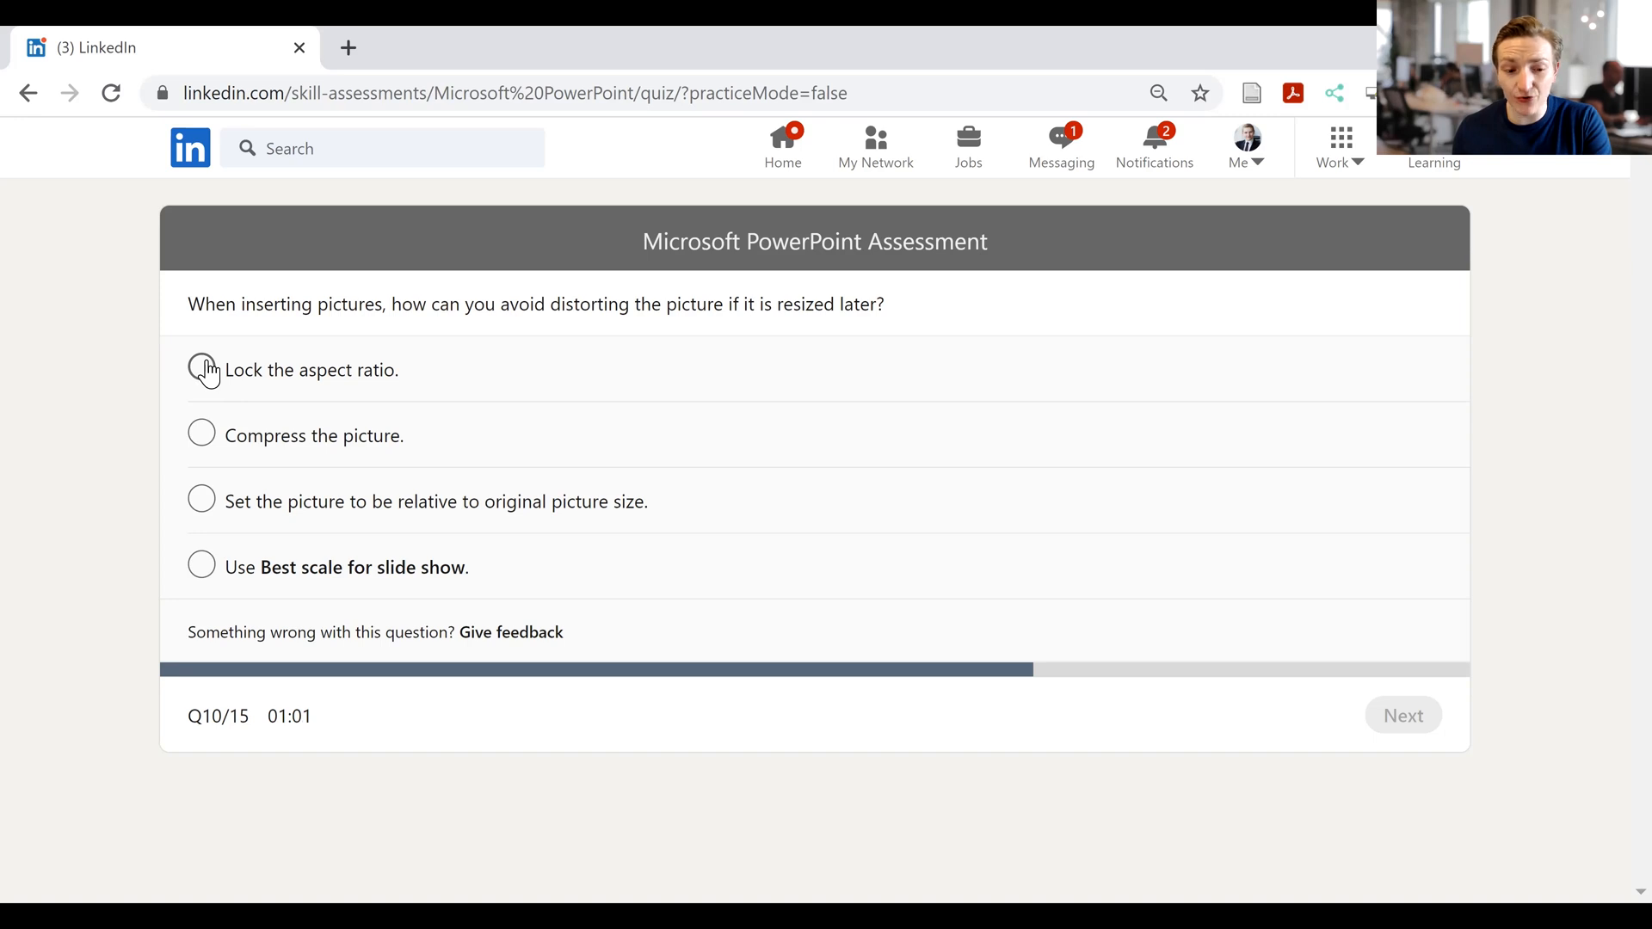
left_click(201, 370)
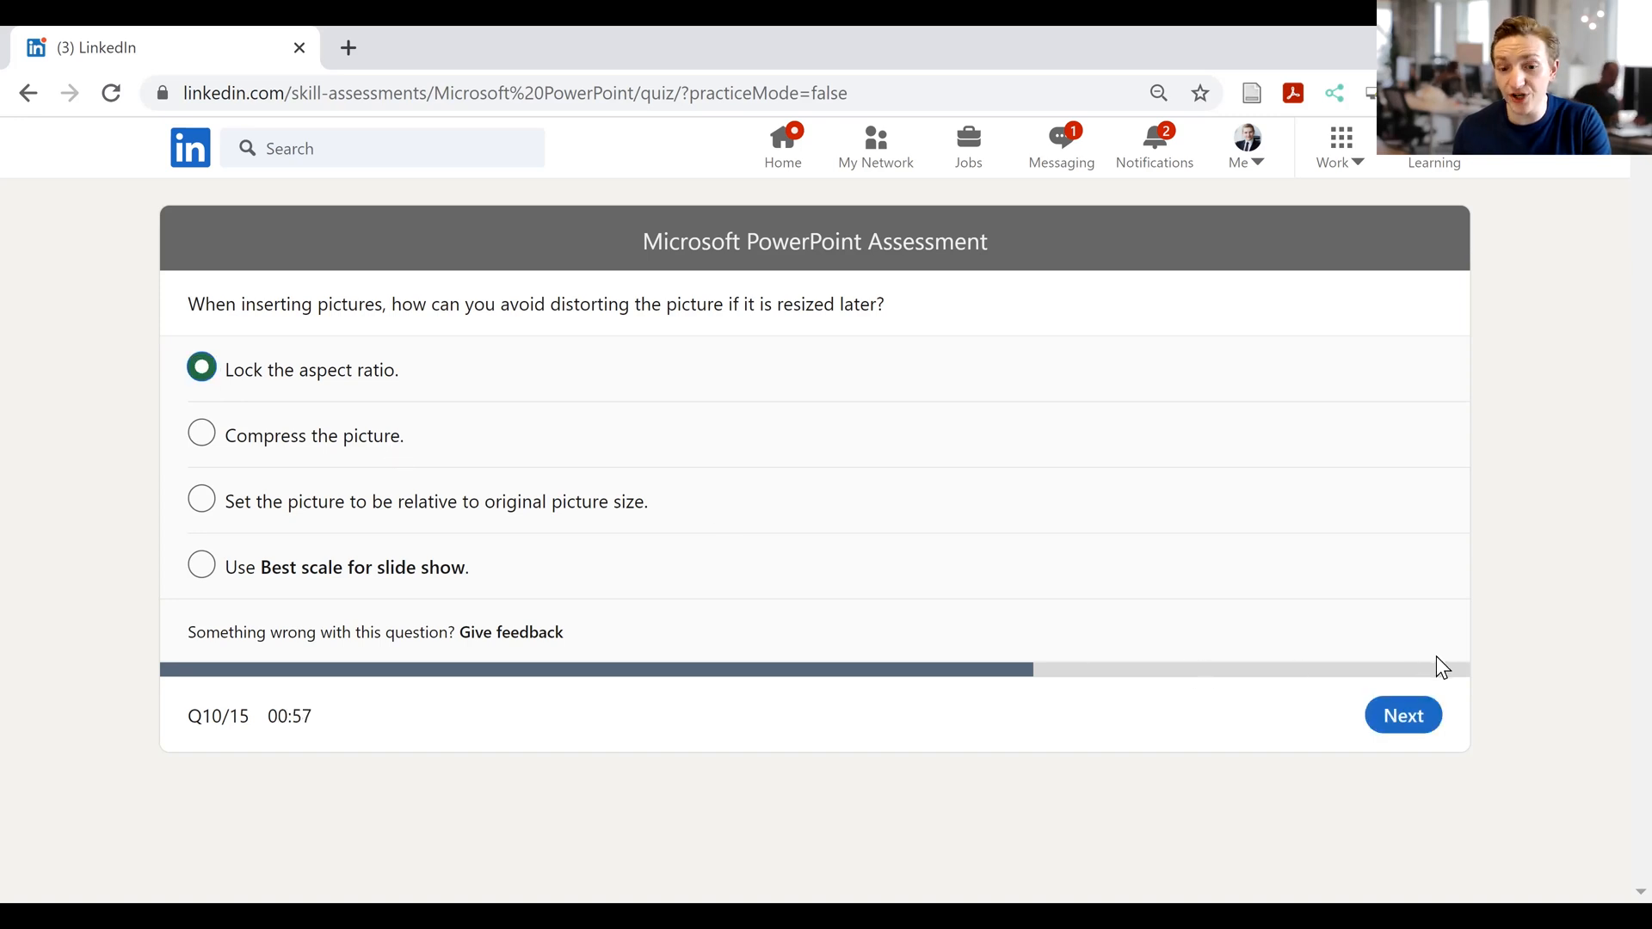
left_click(1402, 714)
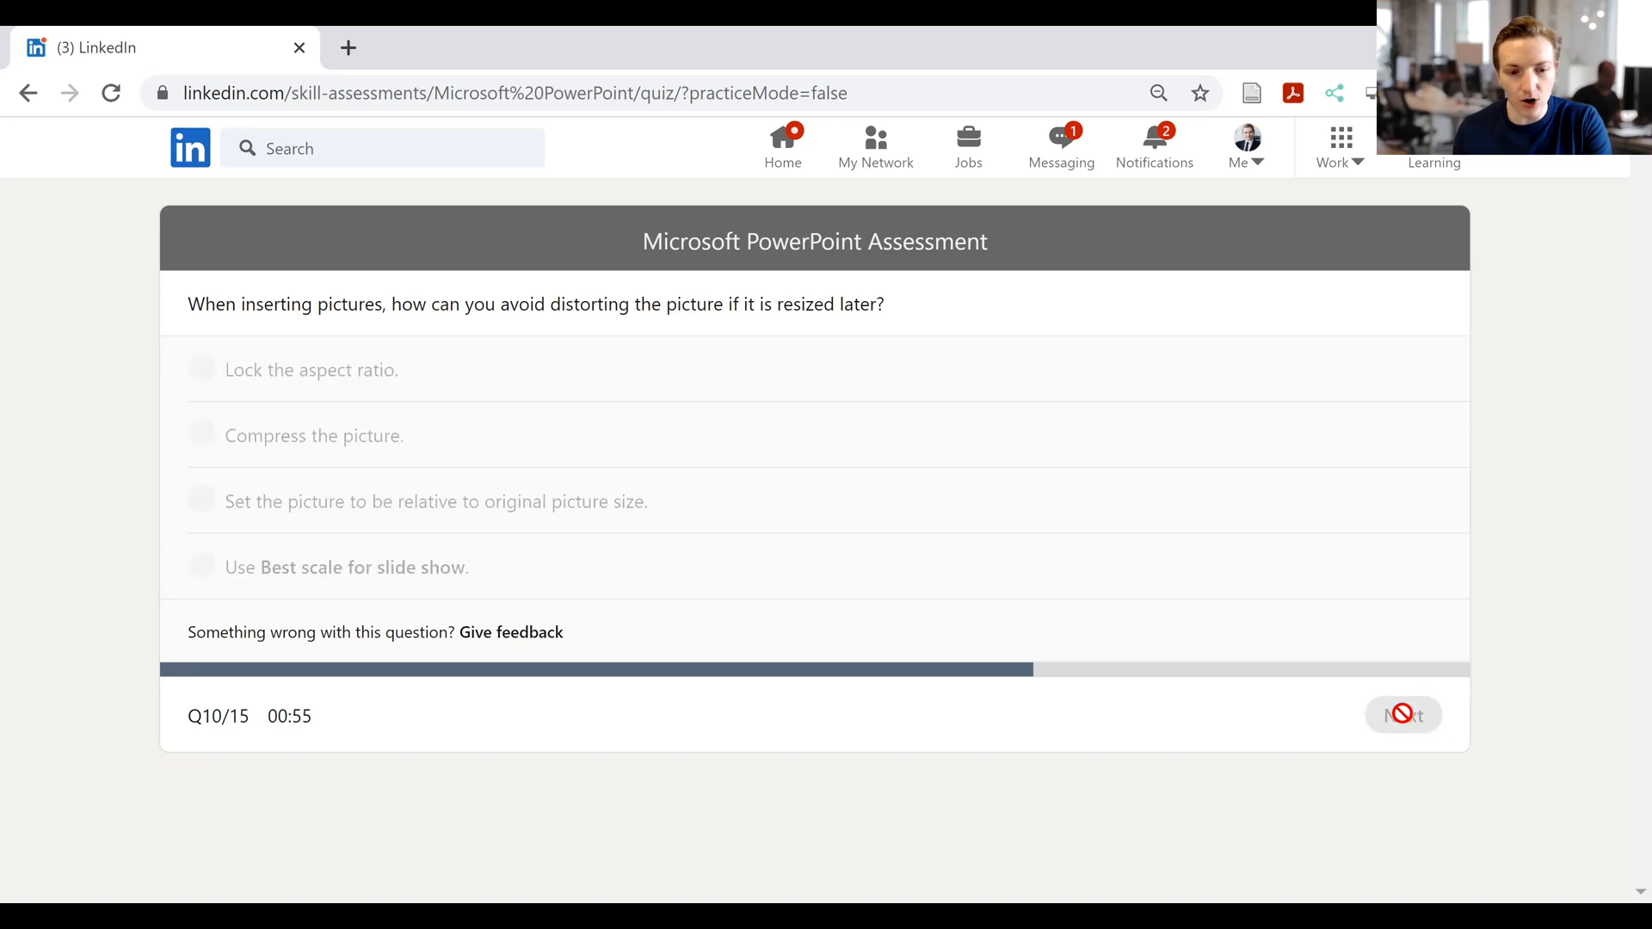
- Answer question 11 'Always Open Read-Only', then choose 'Use video timings' for question 12
left_click(1402, 715)
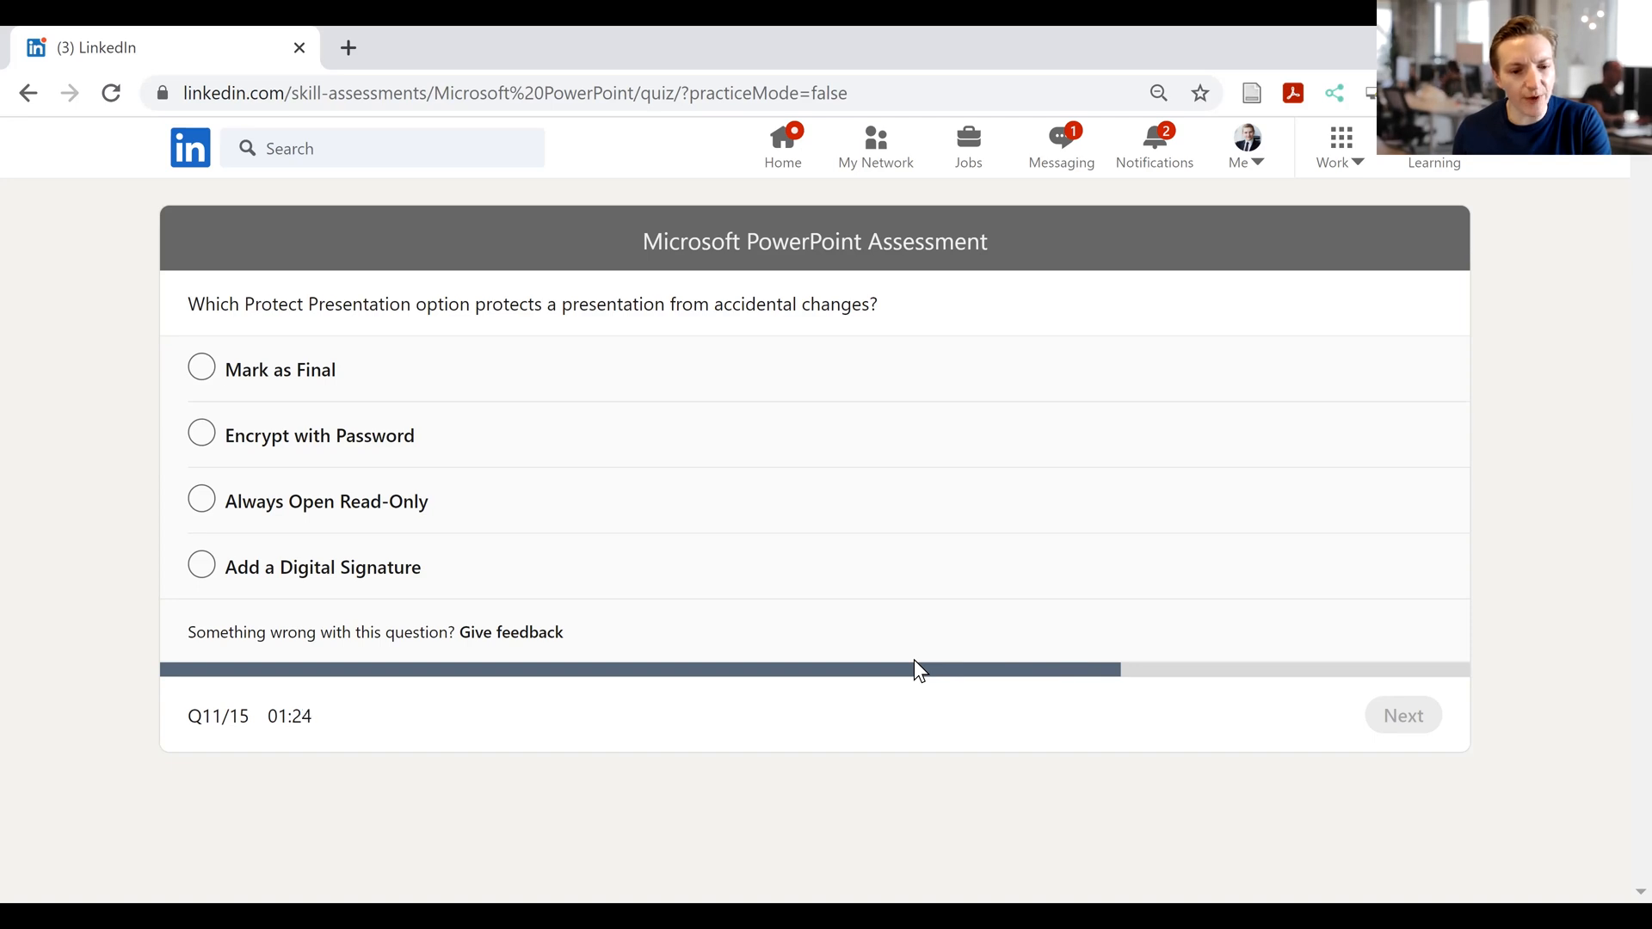
left_click(201, 502)
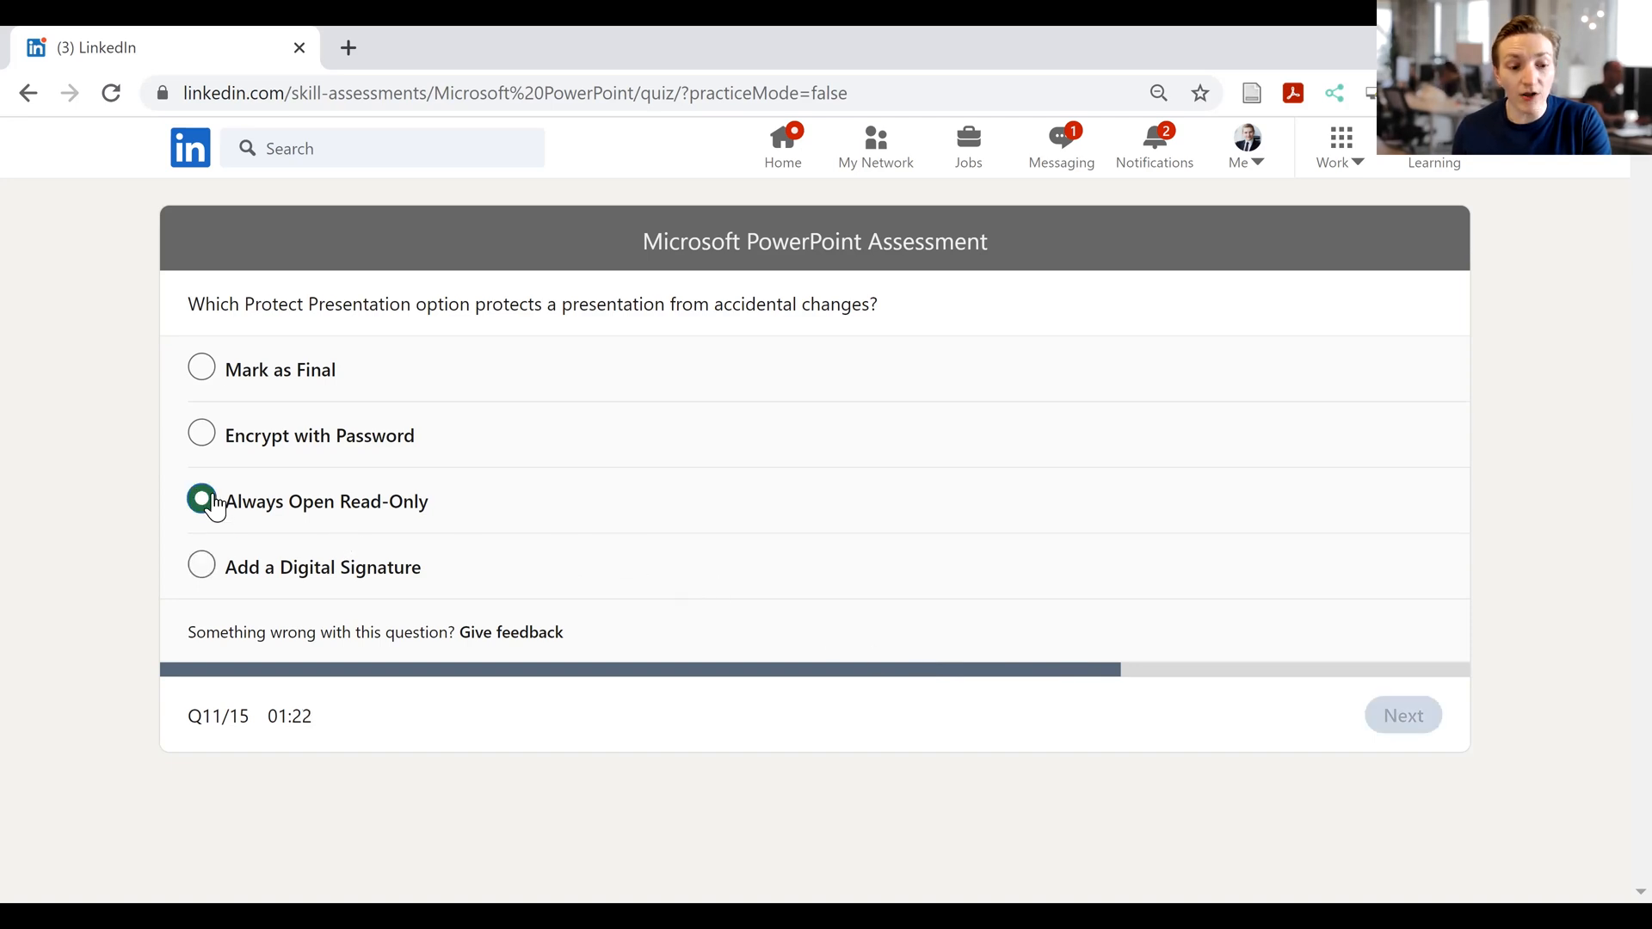
left_click(201, 501)
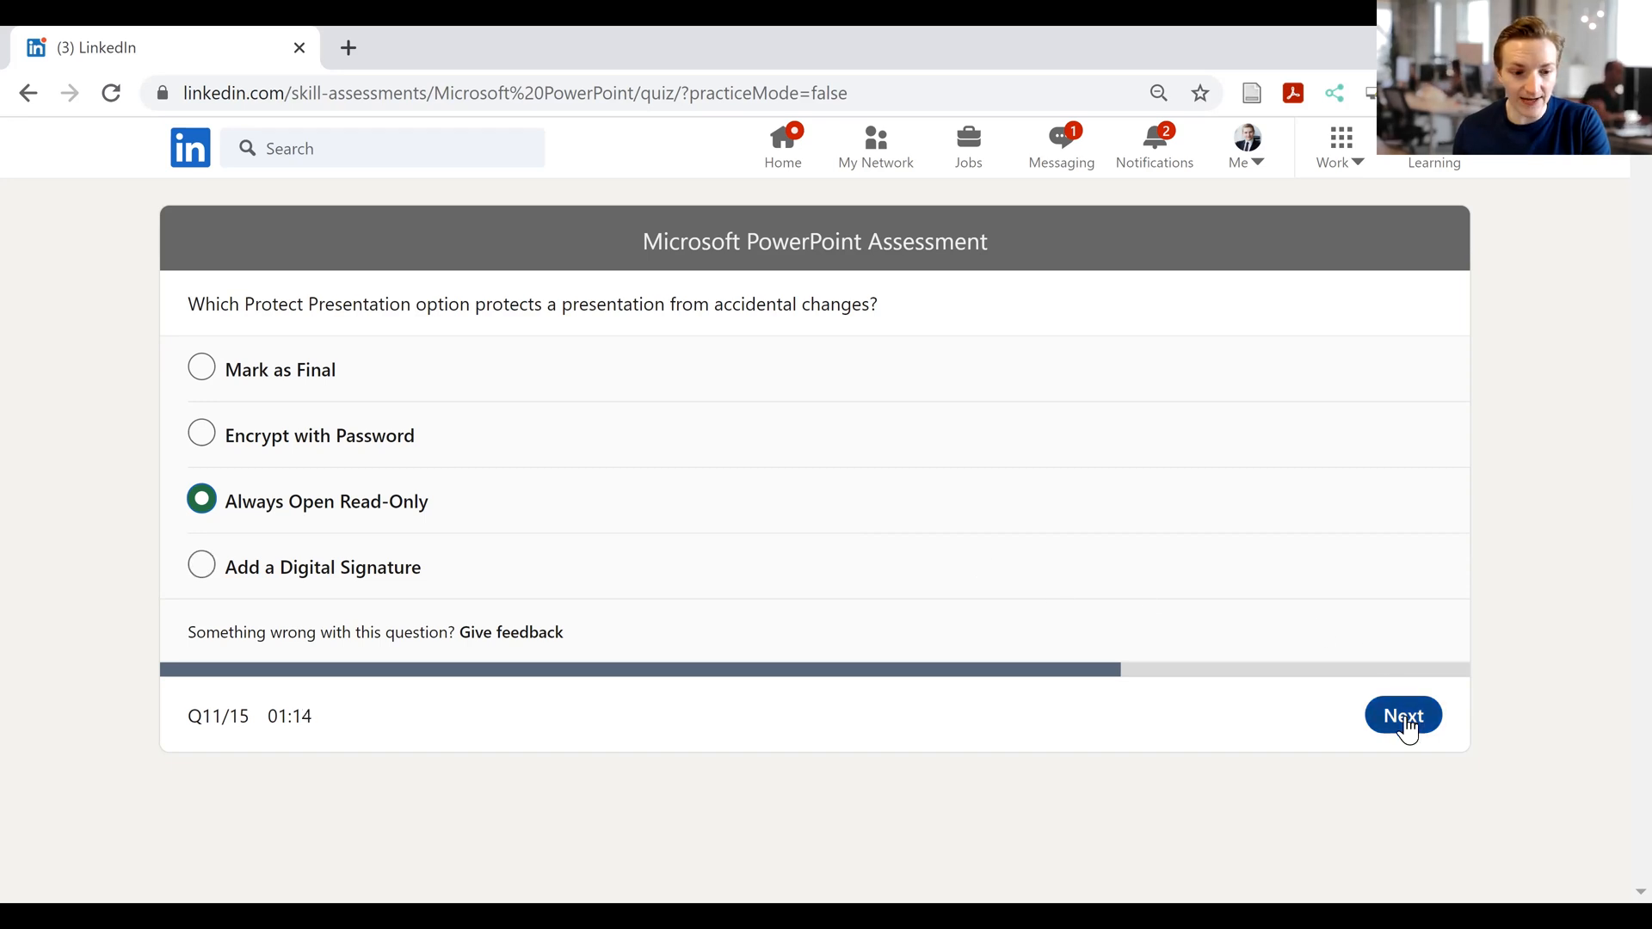
left_click(1402, 715)
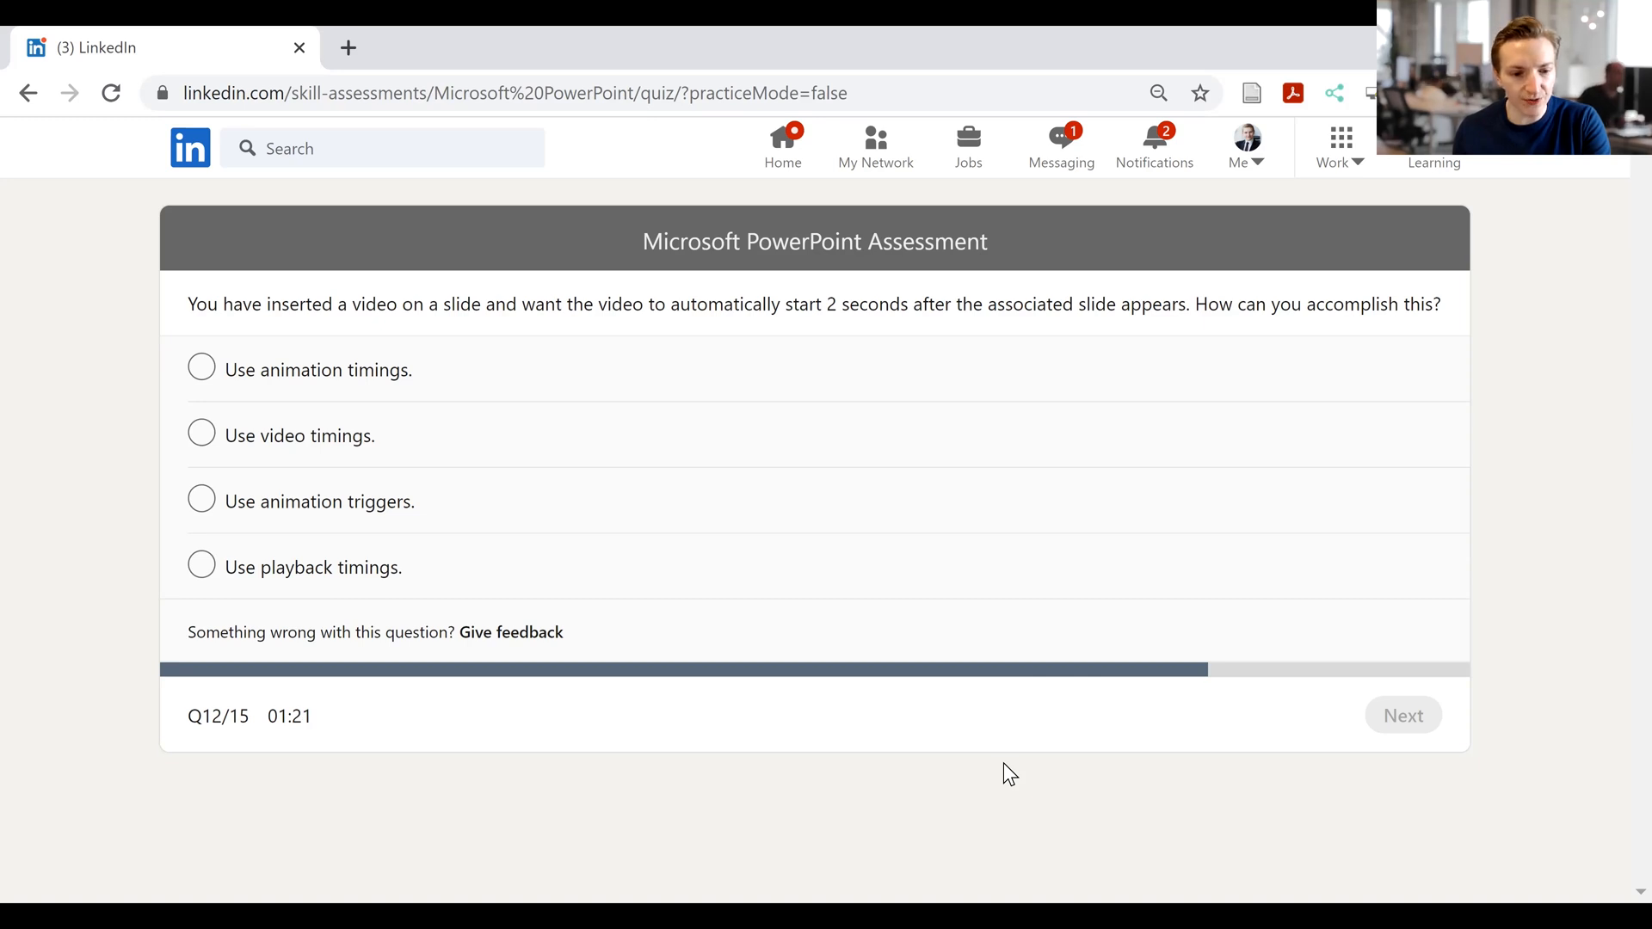
mouse_move(200, 428)
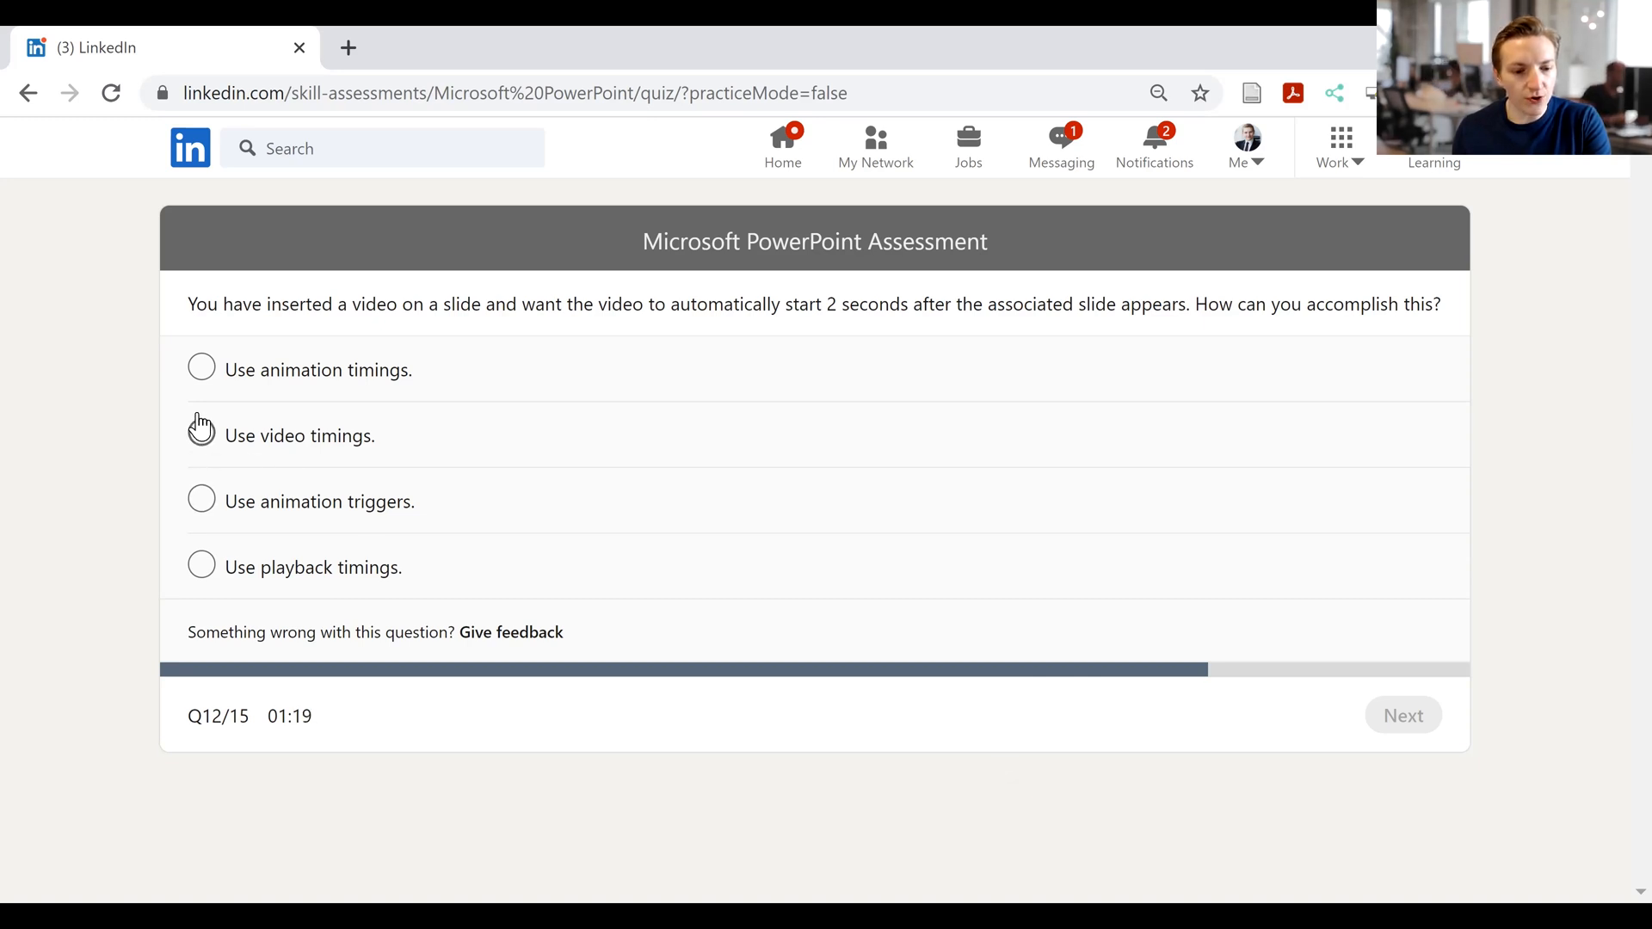
left_click(201, 434)
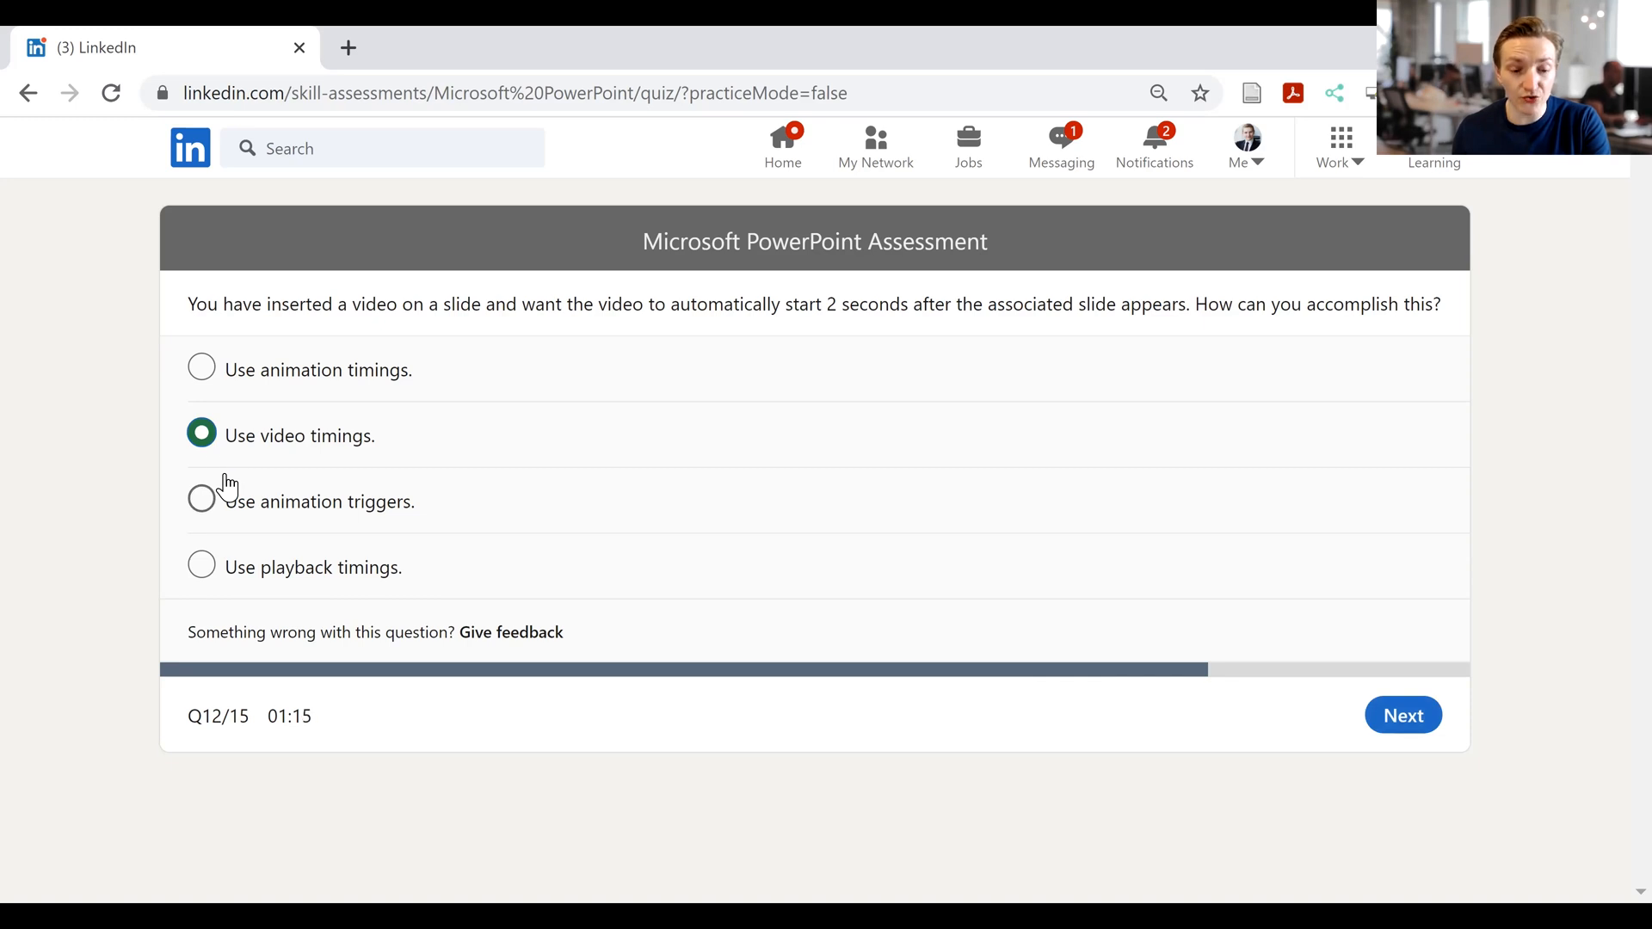
mouse_move(268, 526)
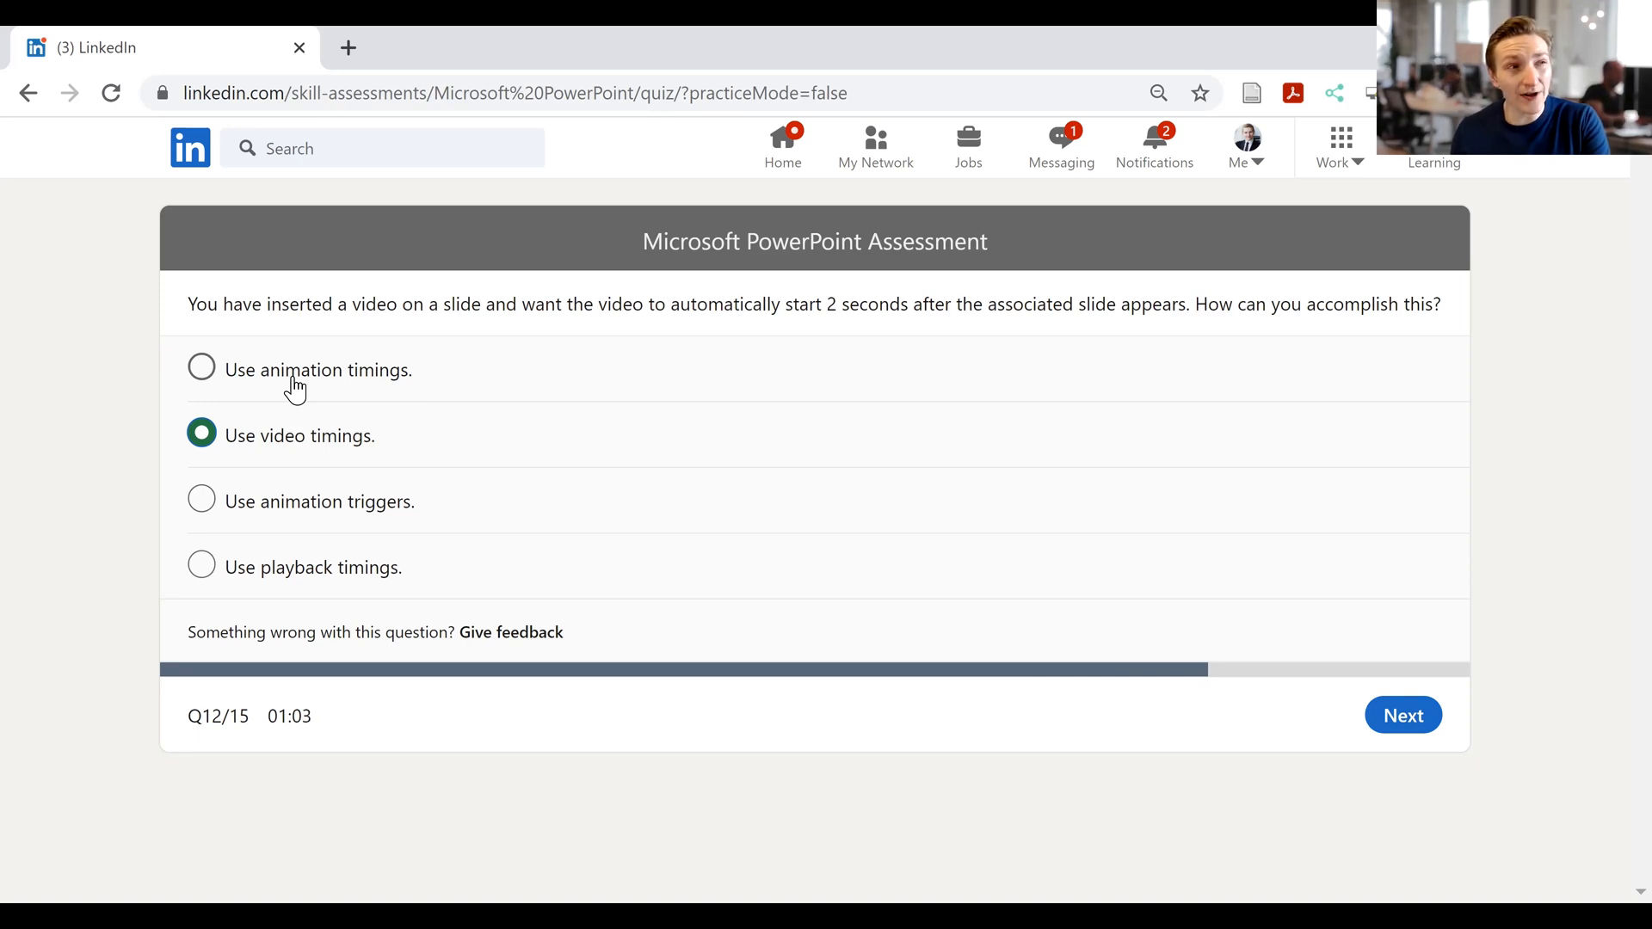
mouse_move(324, 573)
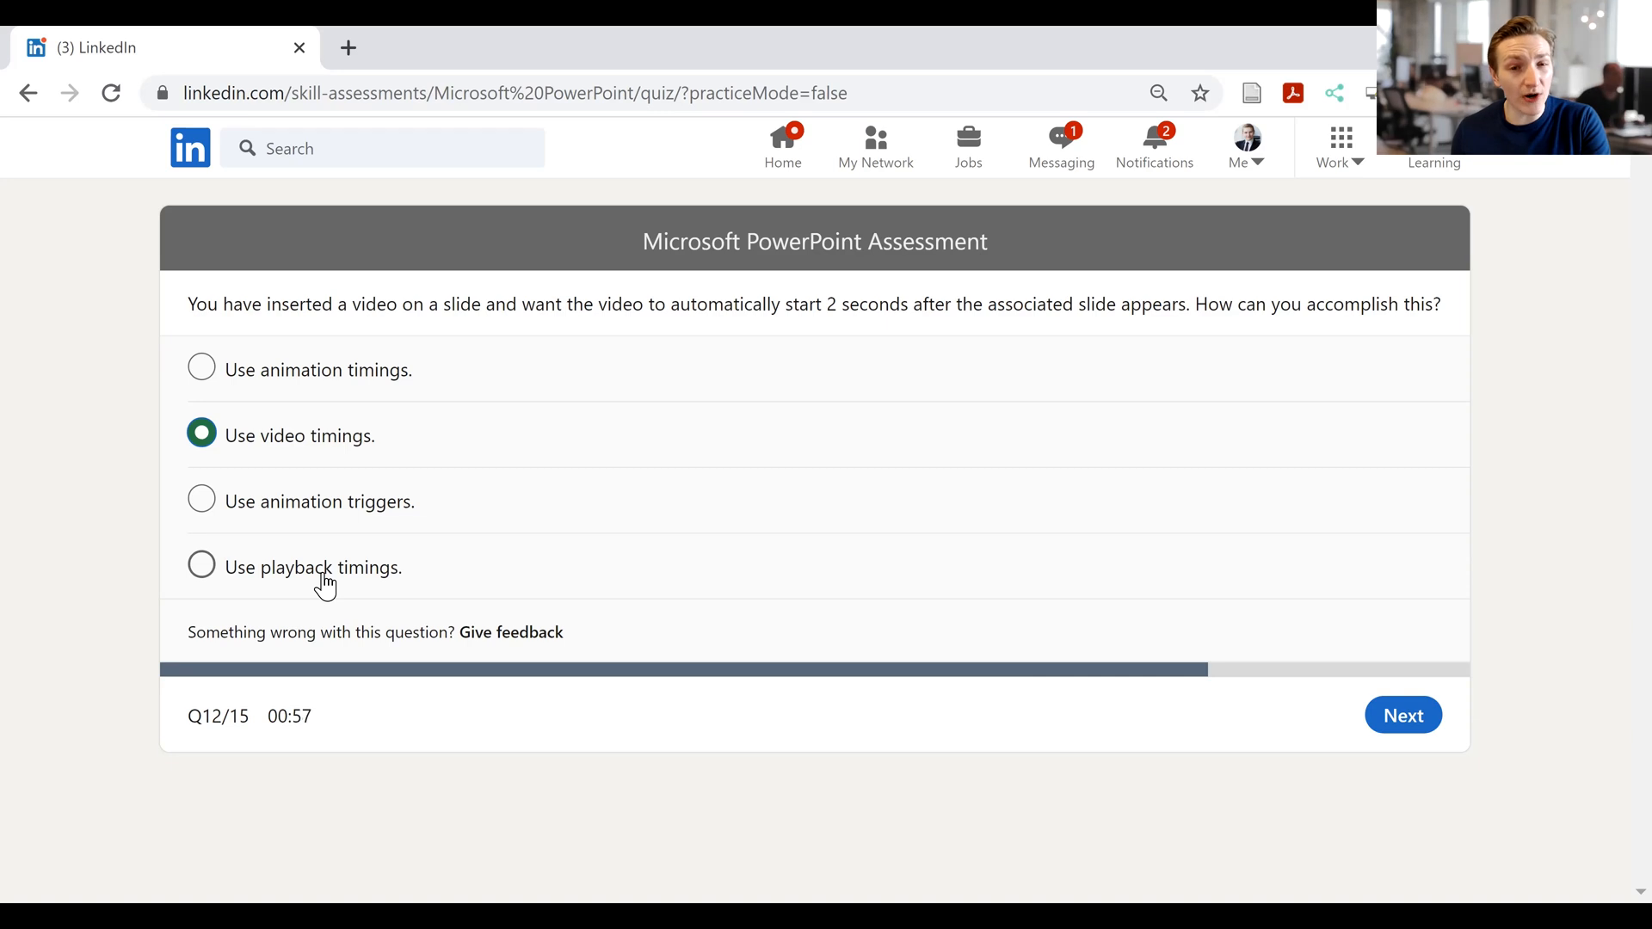
mouse_move(488, 572)
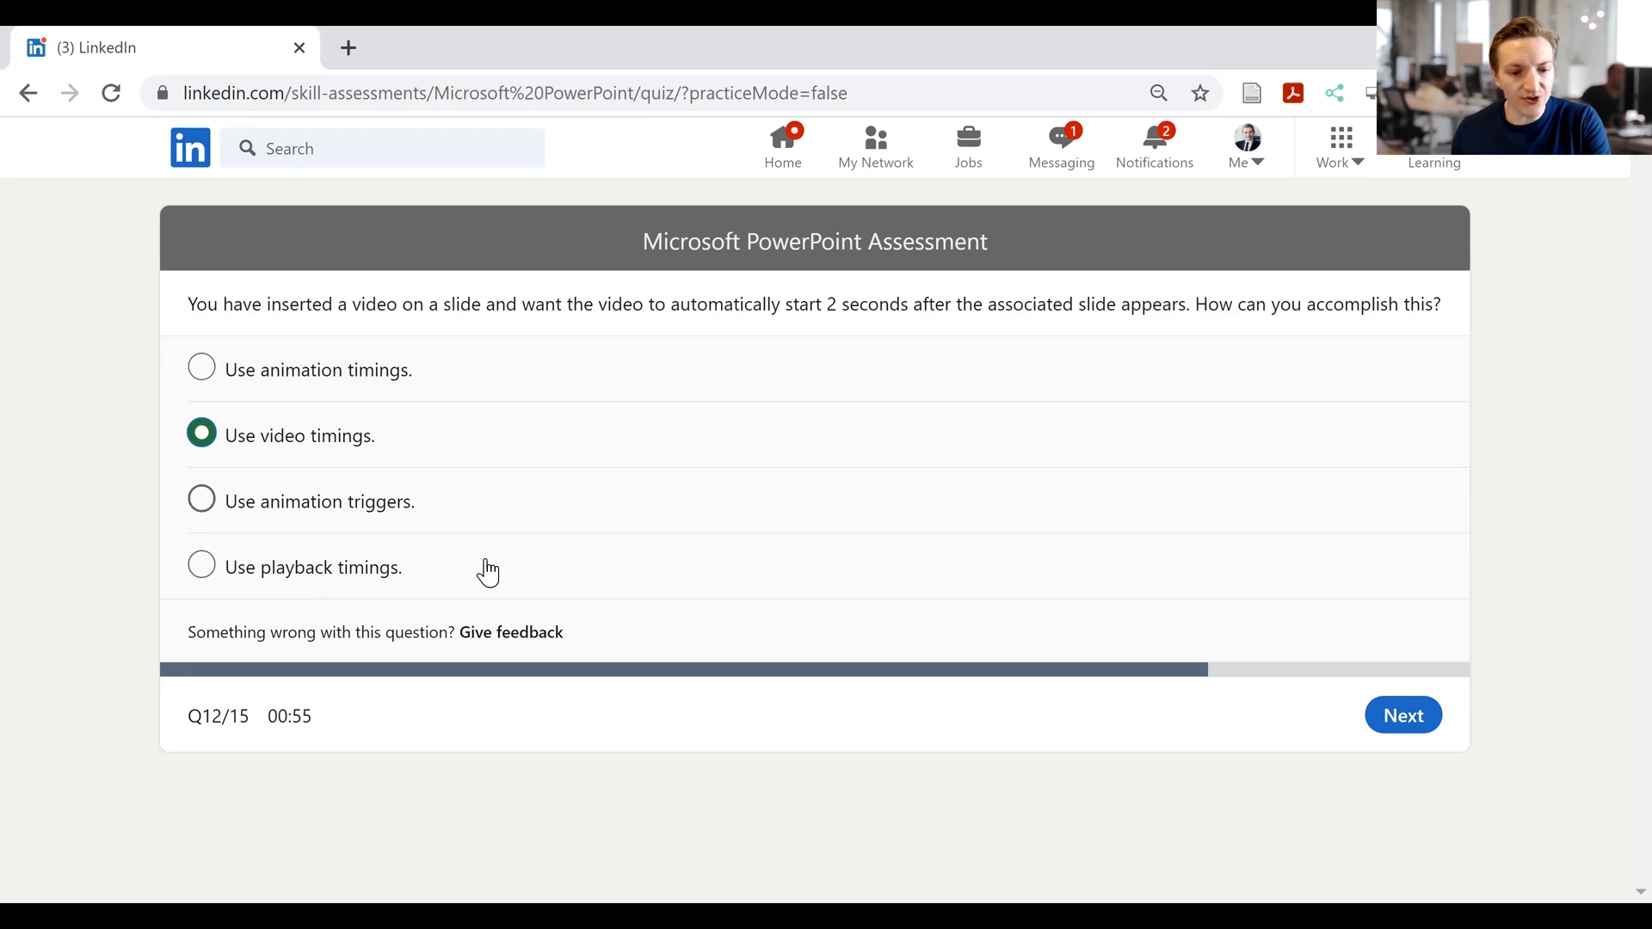
mouse_move(1006, 307)
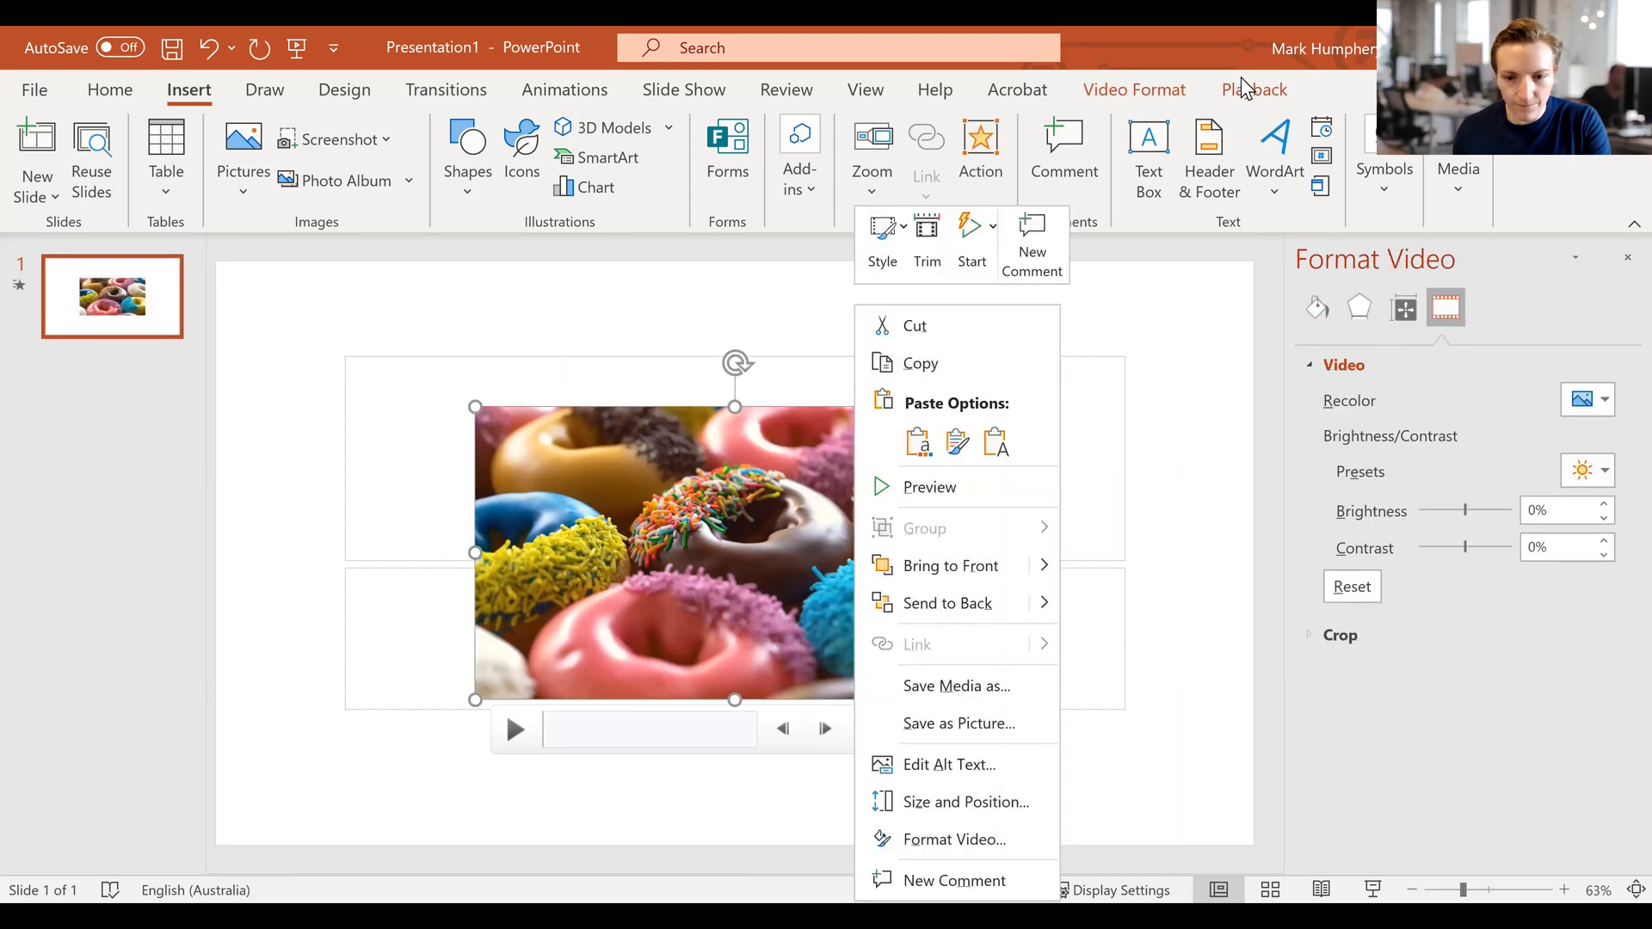
- Show the donut video's Playback start options, keeping Start set to Automatically
left_click(1254, 89)
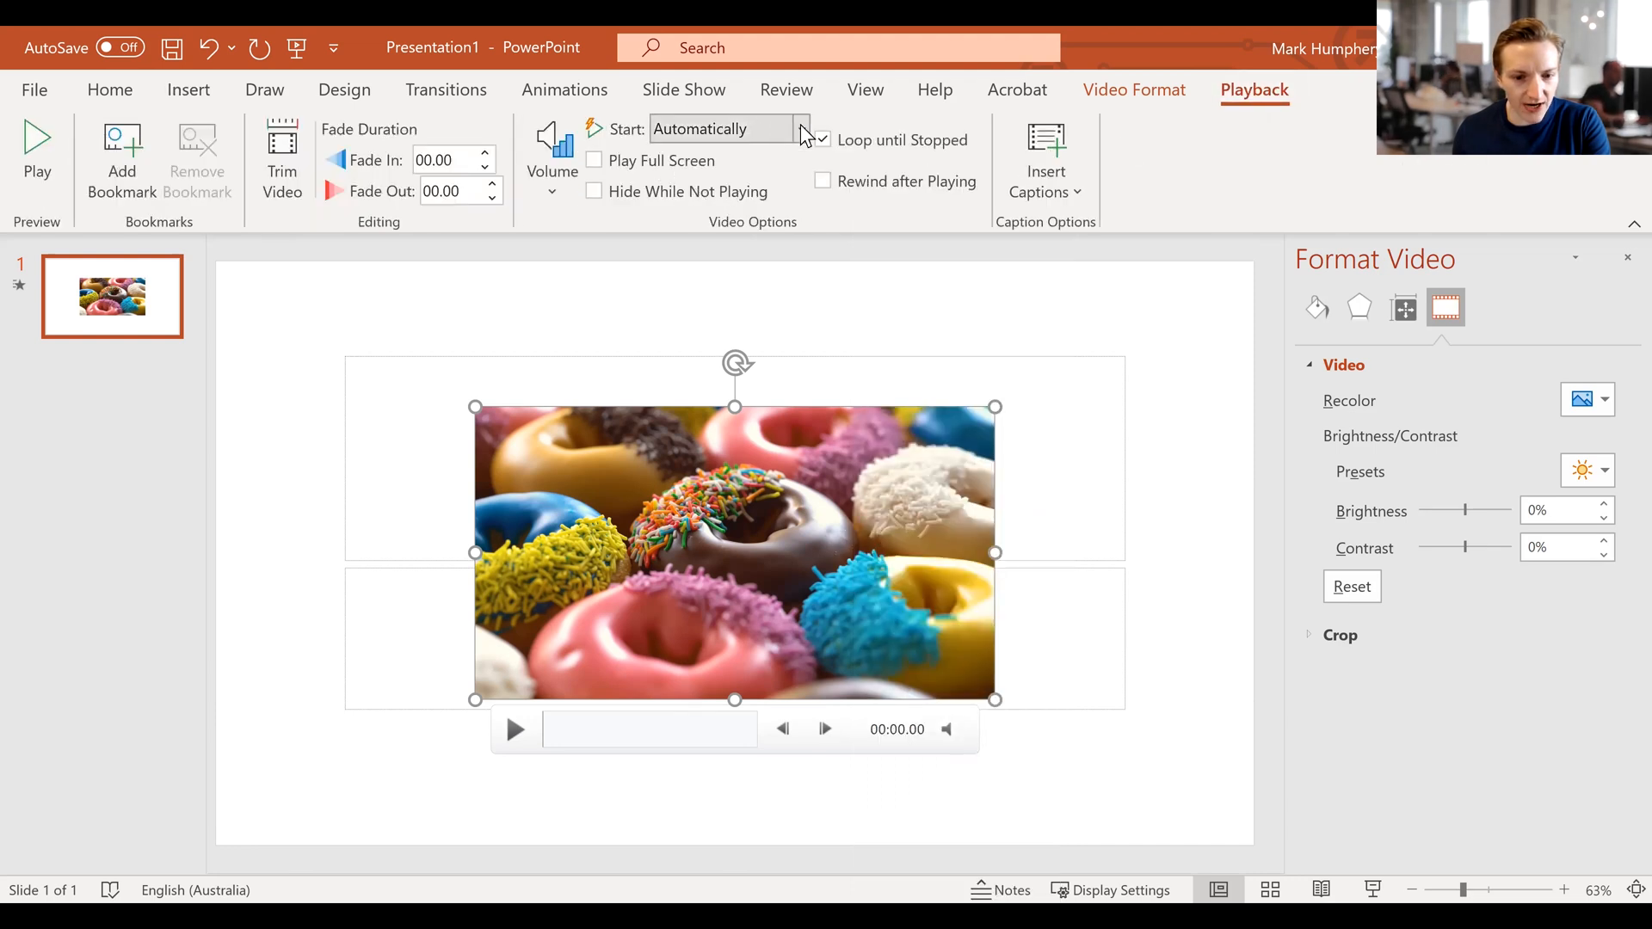
left_click(802, 129)
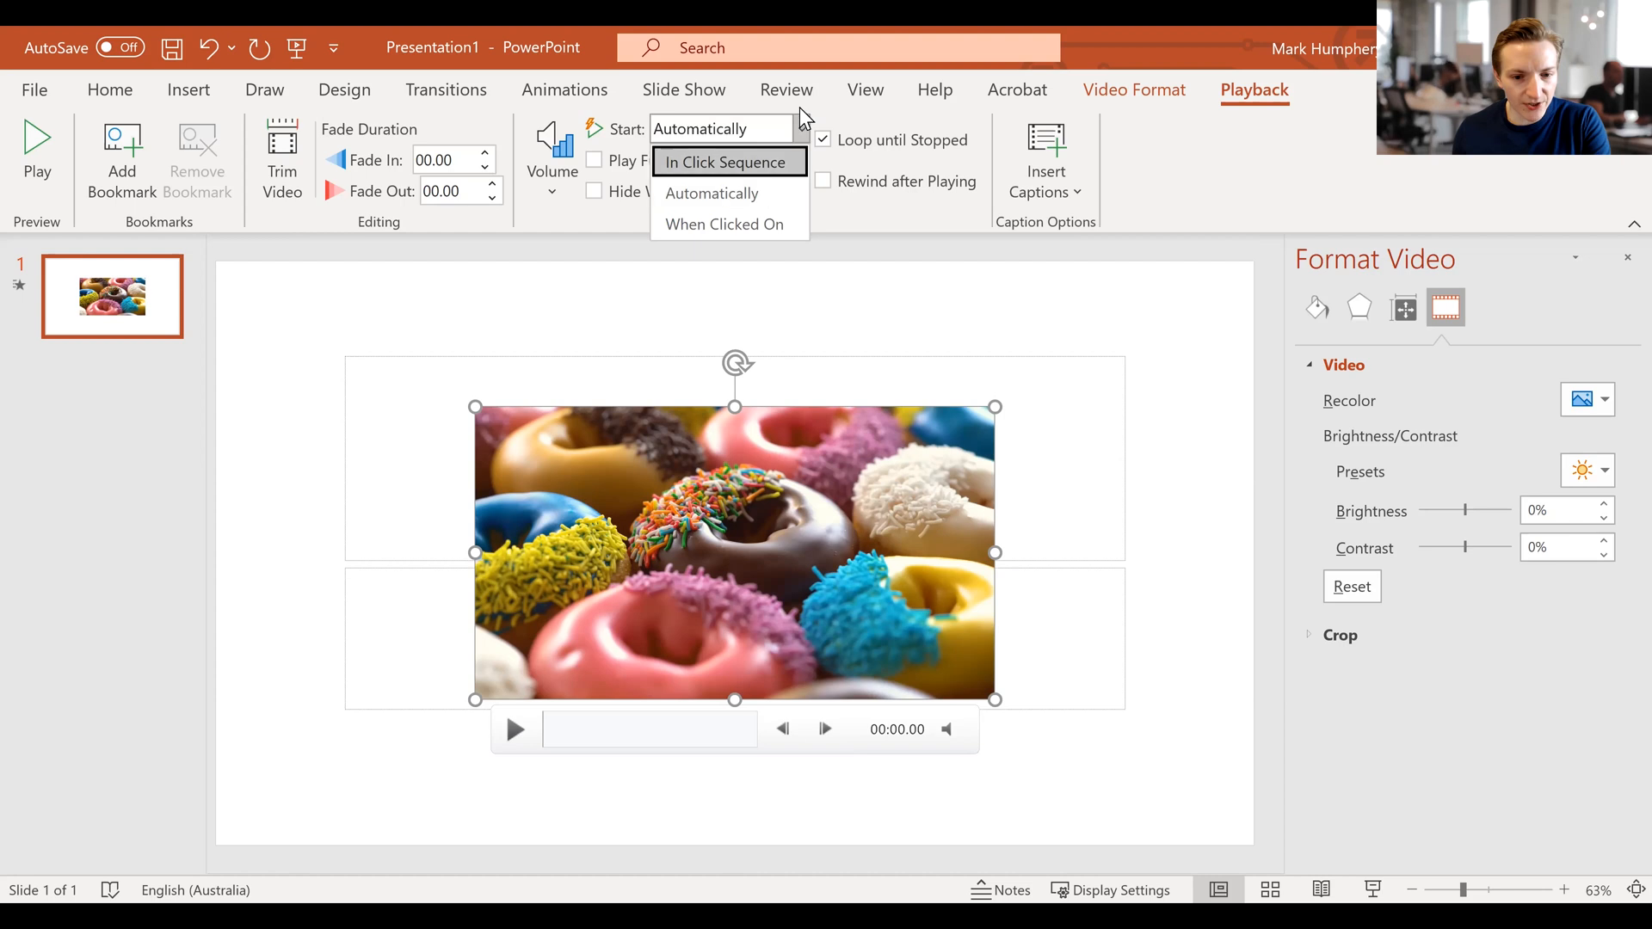
left_click(710, 192)
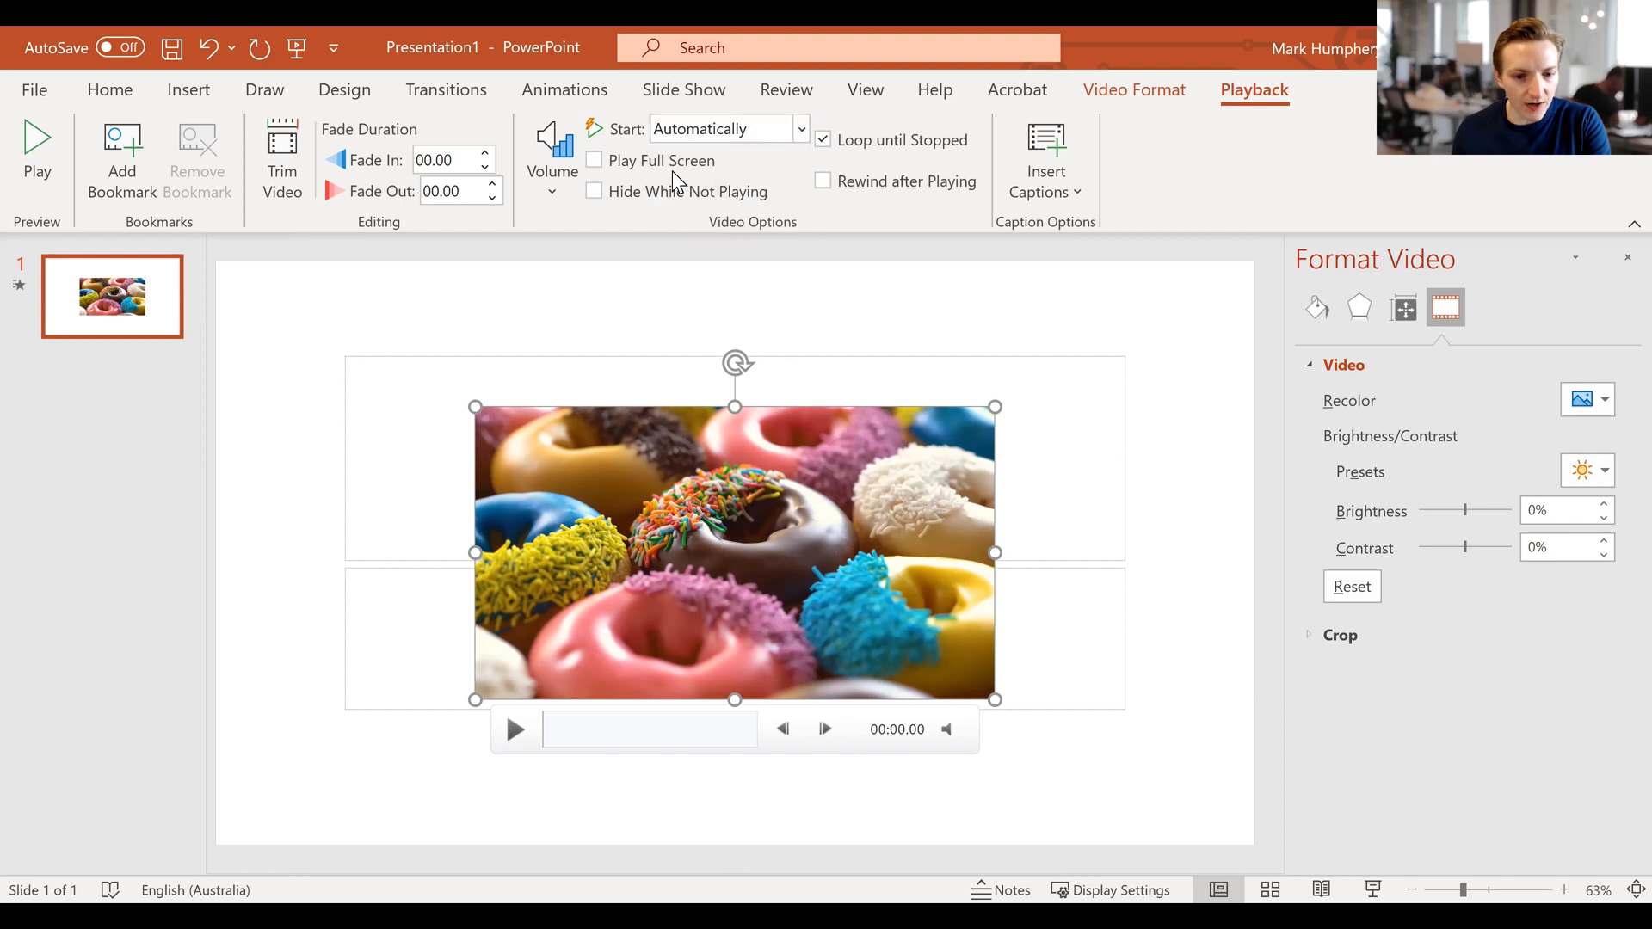
mouse_move(388, 145)
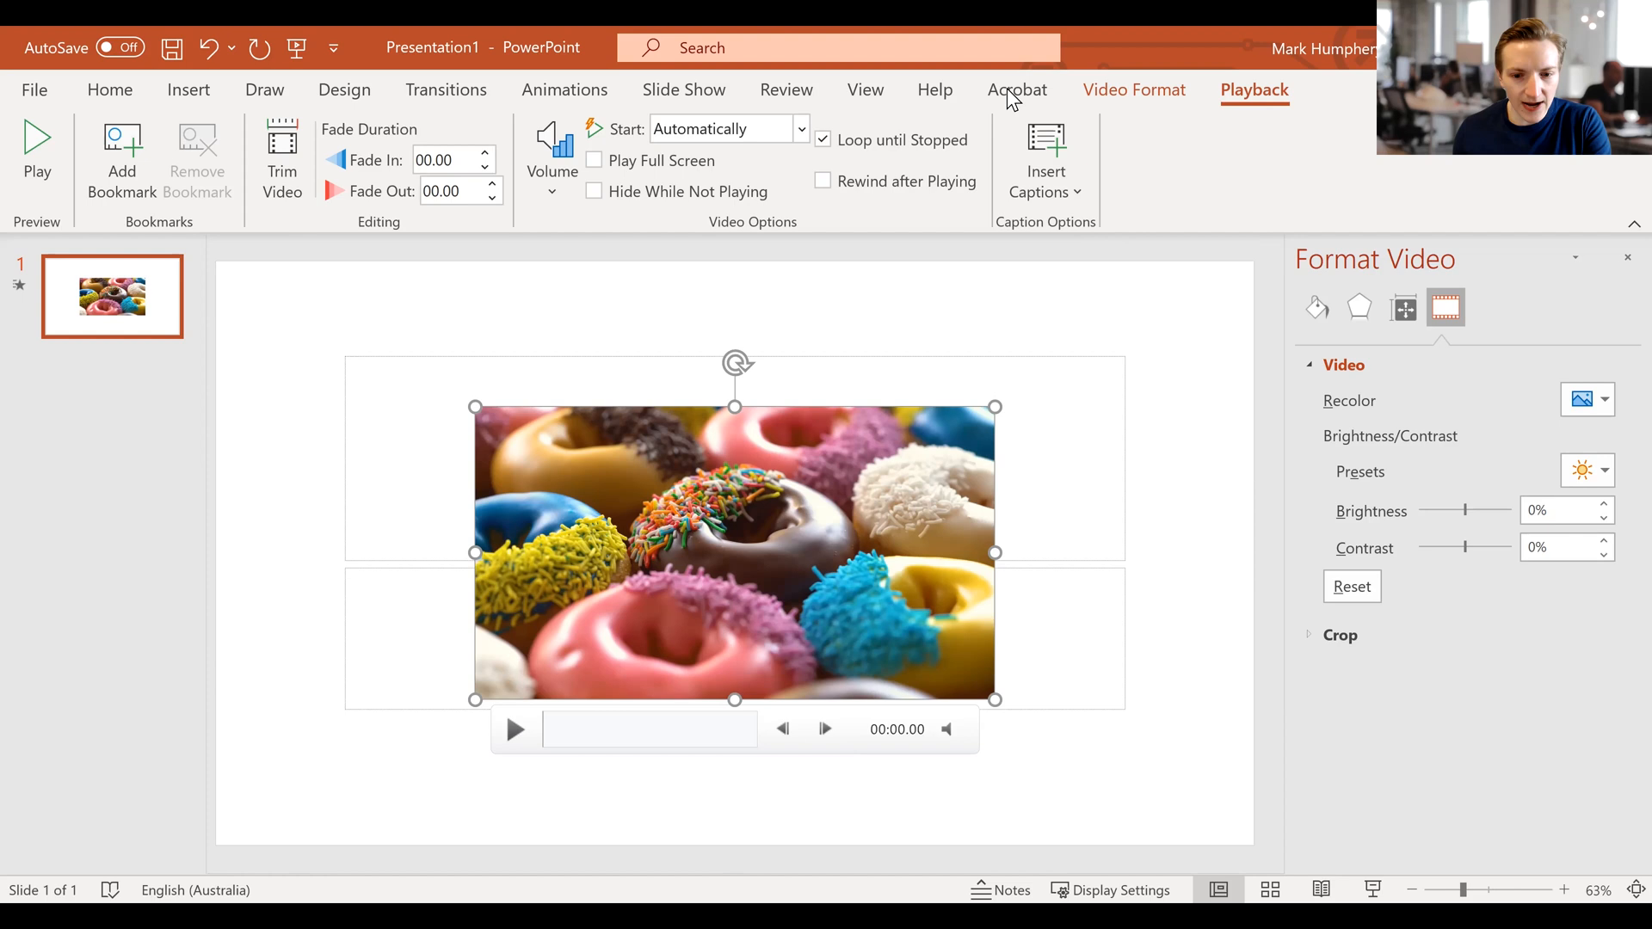
mouse_move(949, 160)
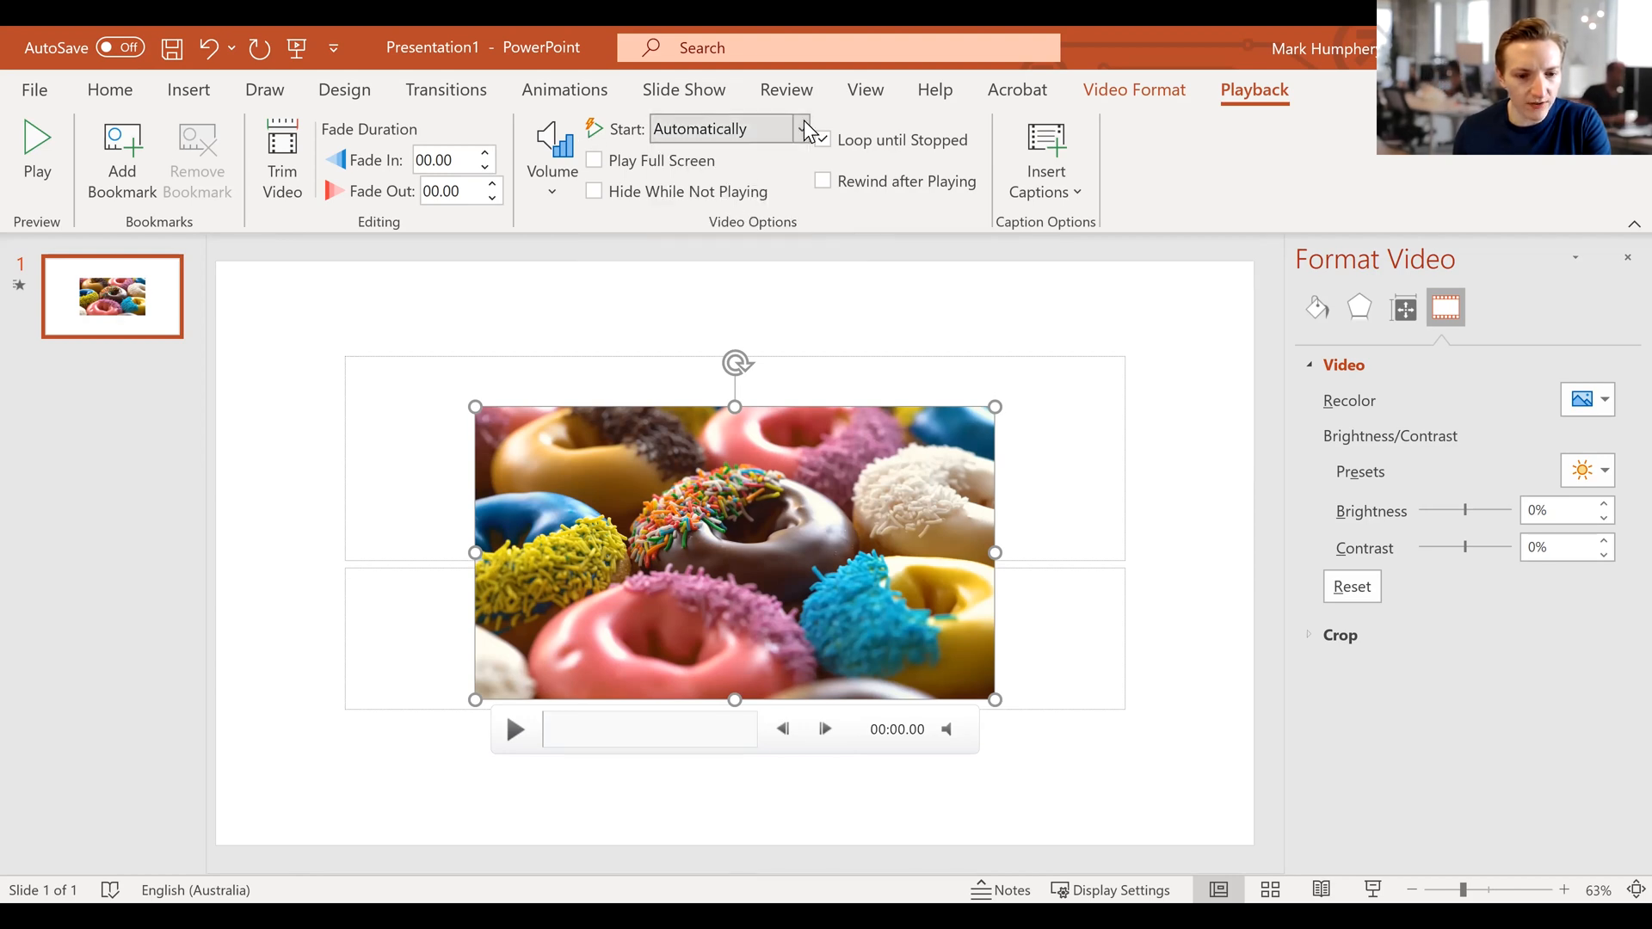
- Open the Animation Pane to check the video's Play animation timing (On Click)
left_click(563, 89)
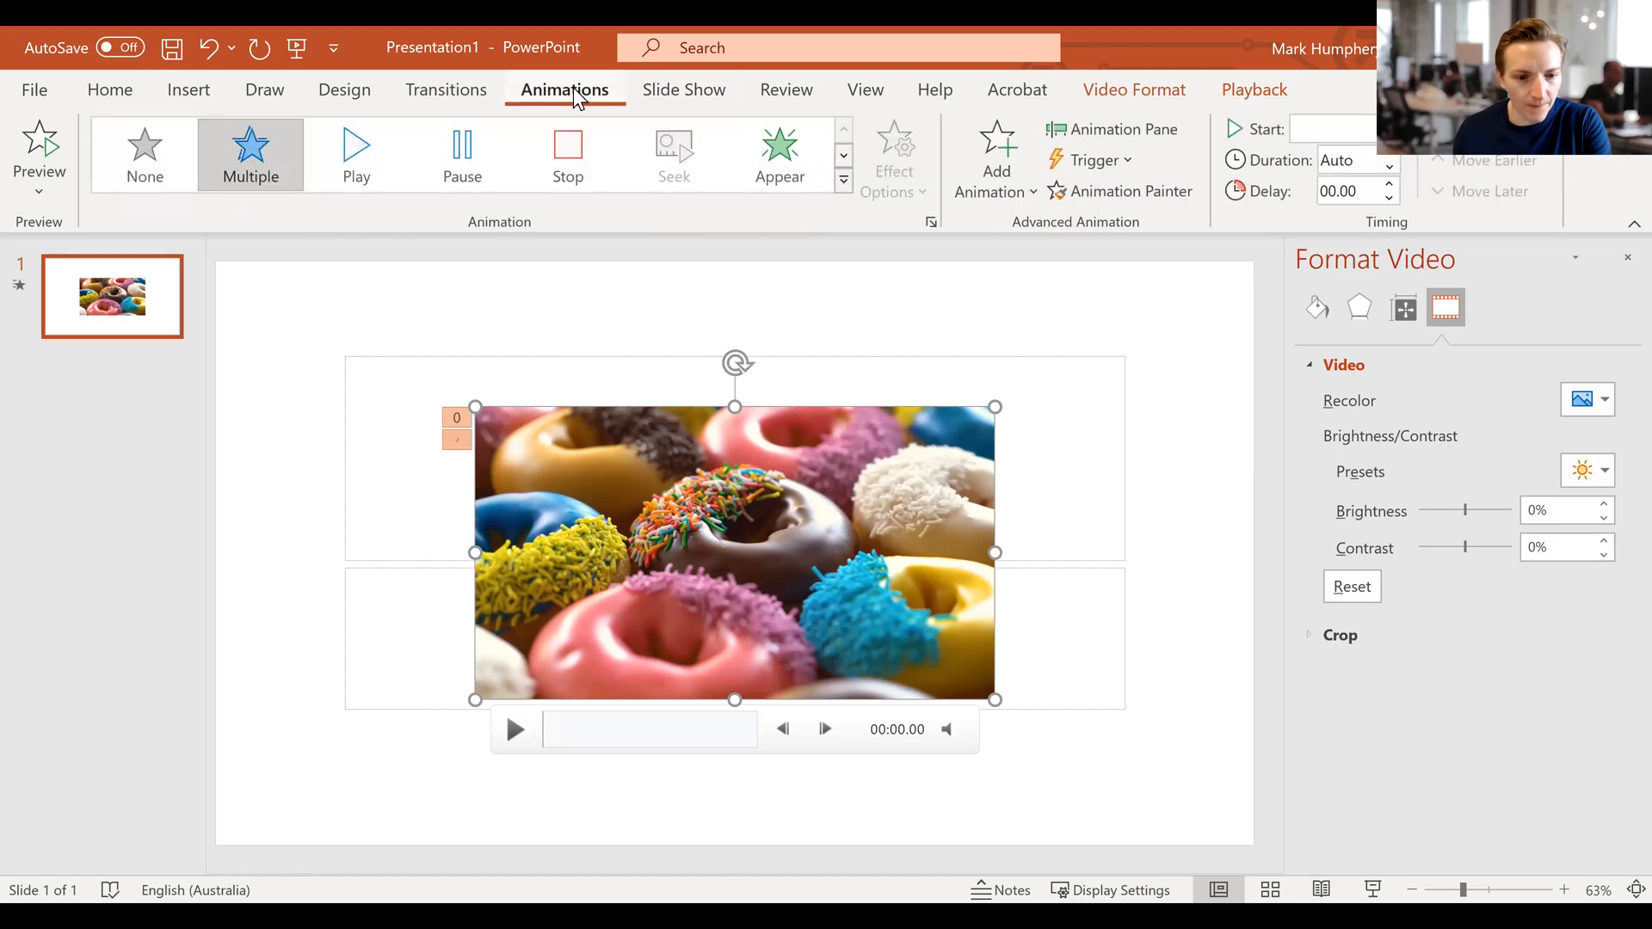
left_click(356, 155)
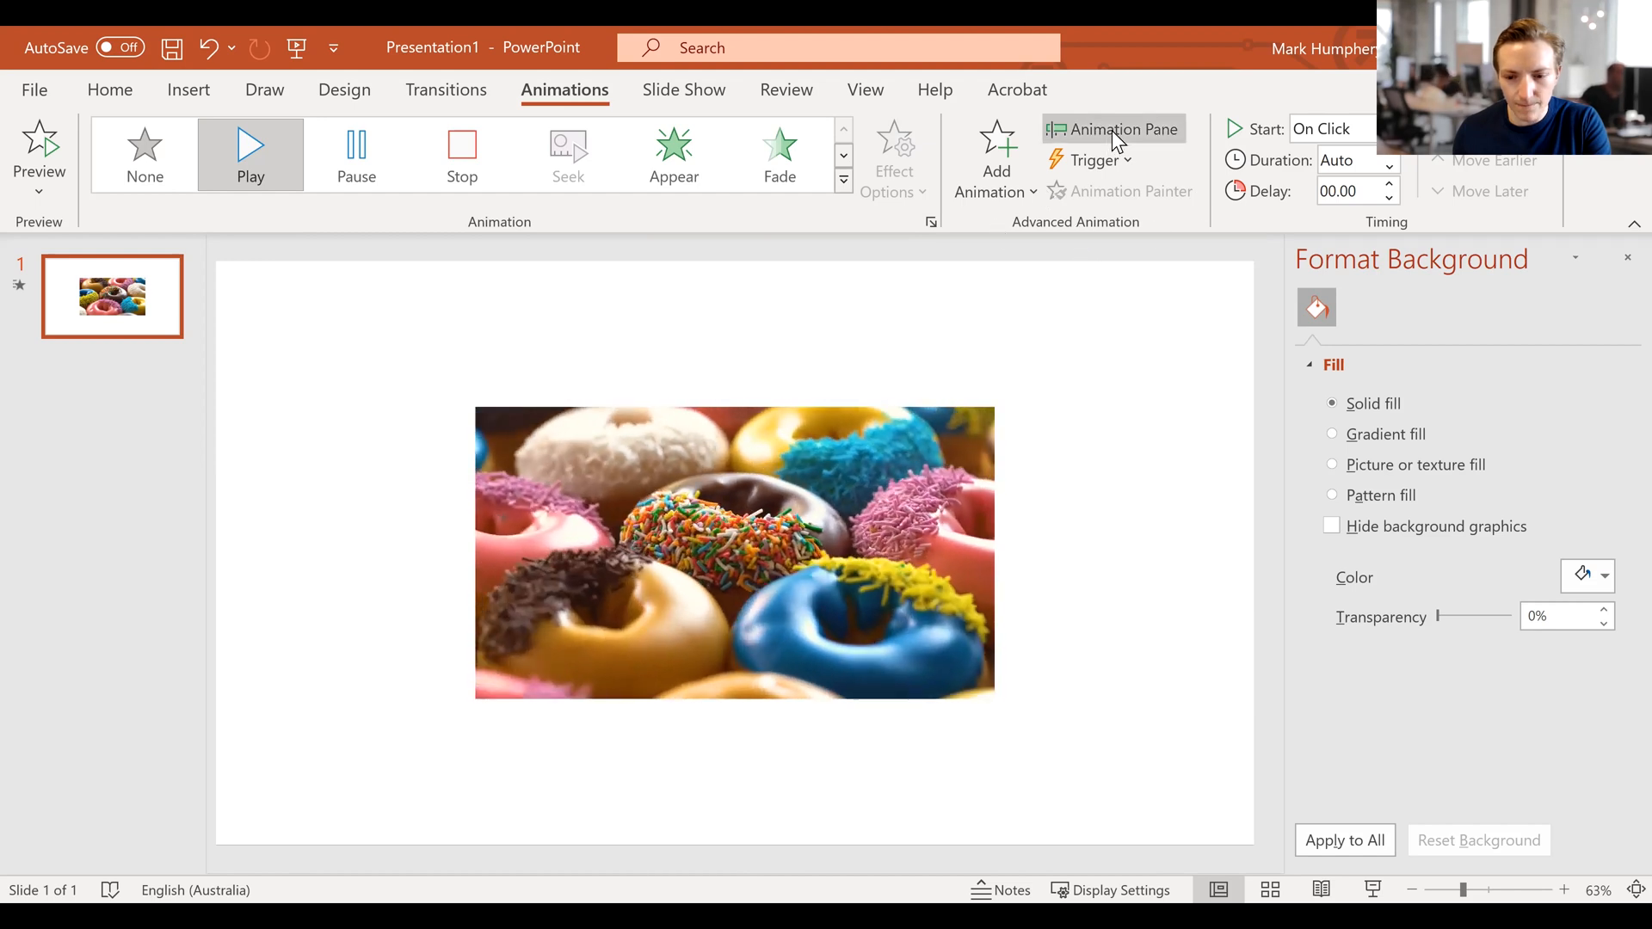
left_click(1112, 128)
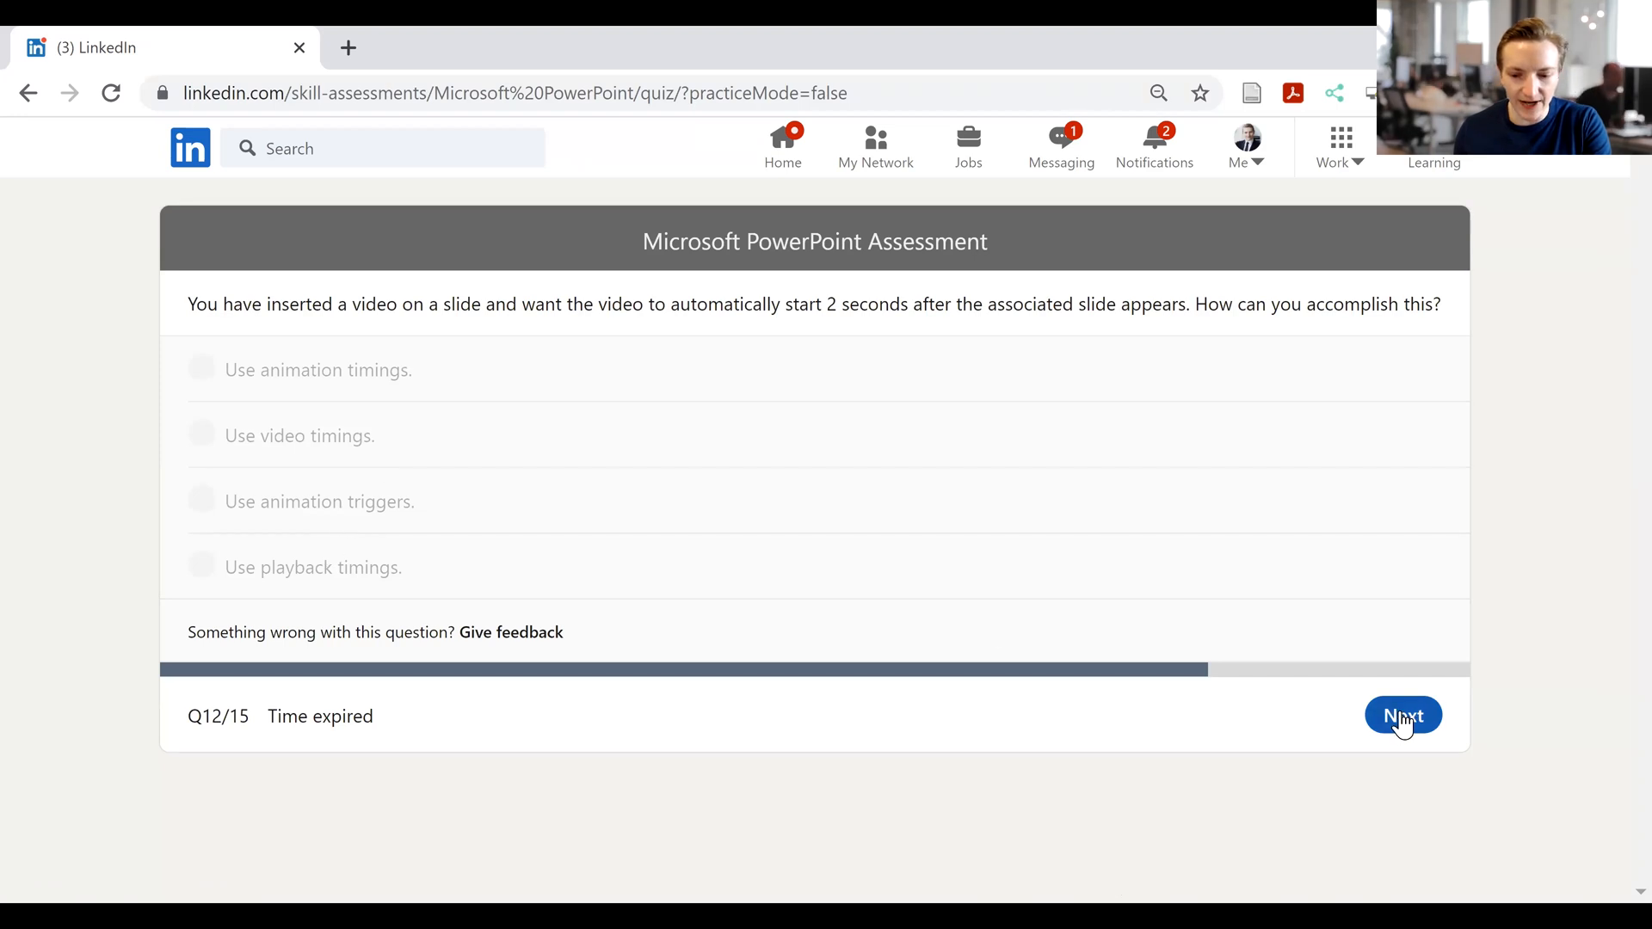
- Skip expired question 12 and submit 'Remove picture compression' for question 13
left_click(1402, 715)
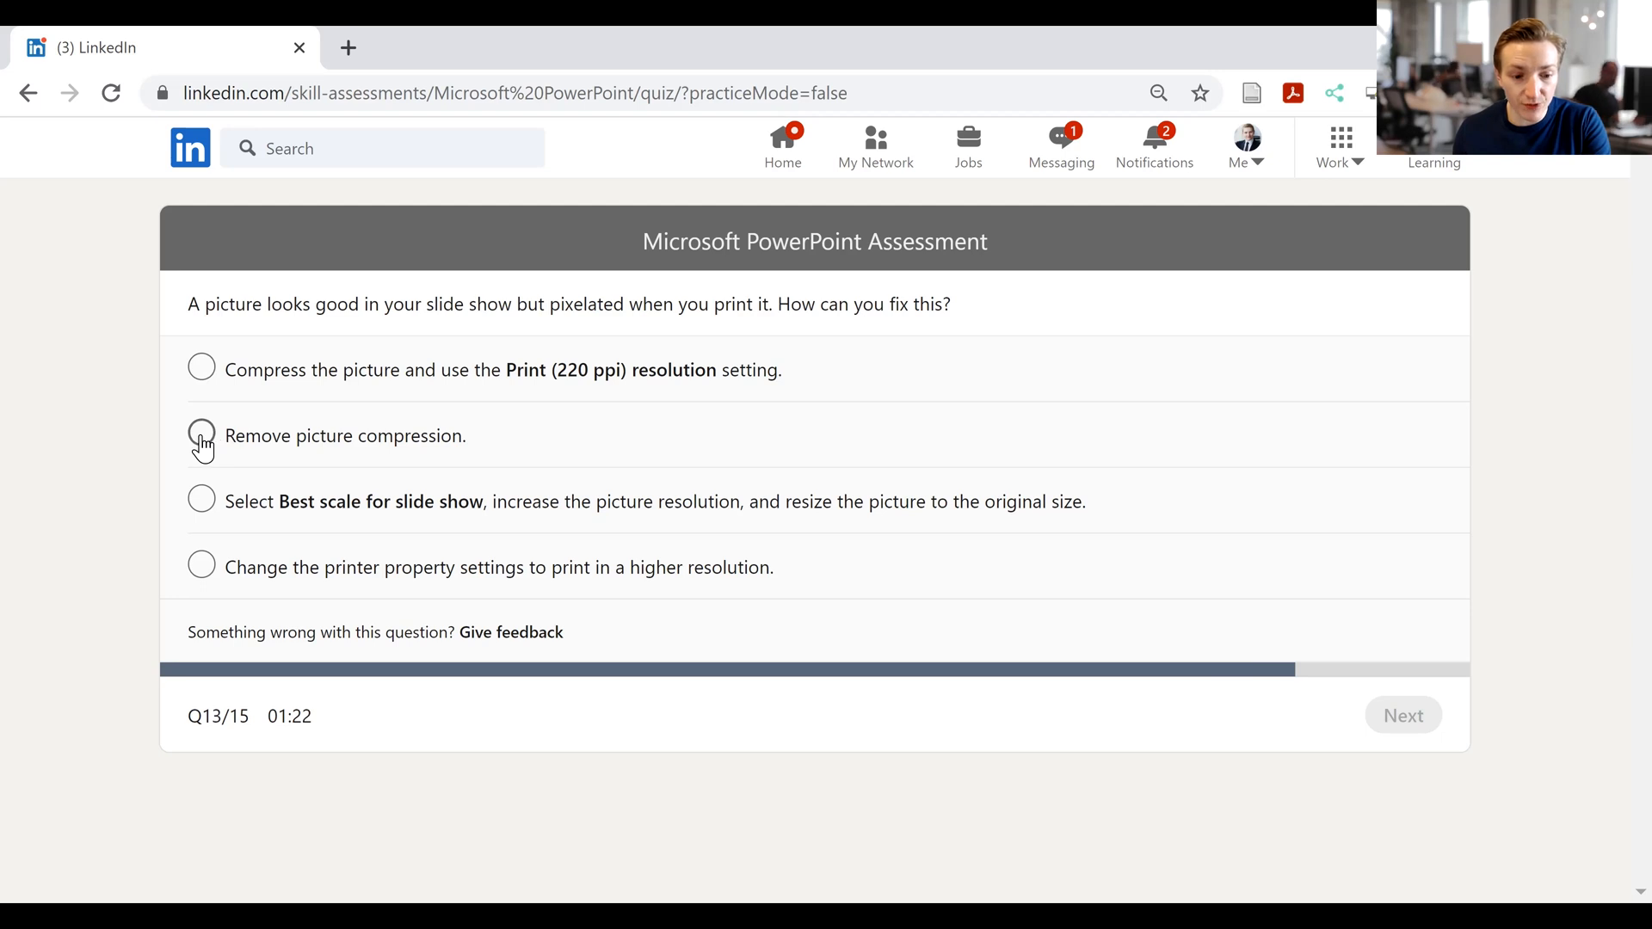
left_click(202, 436)
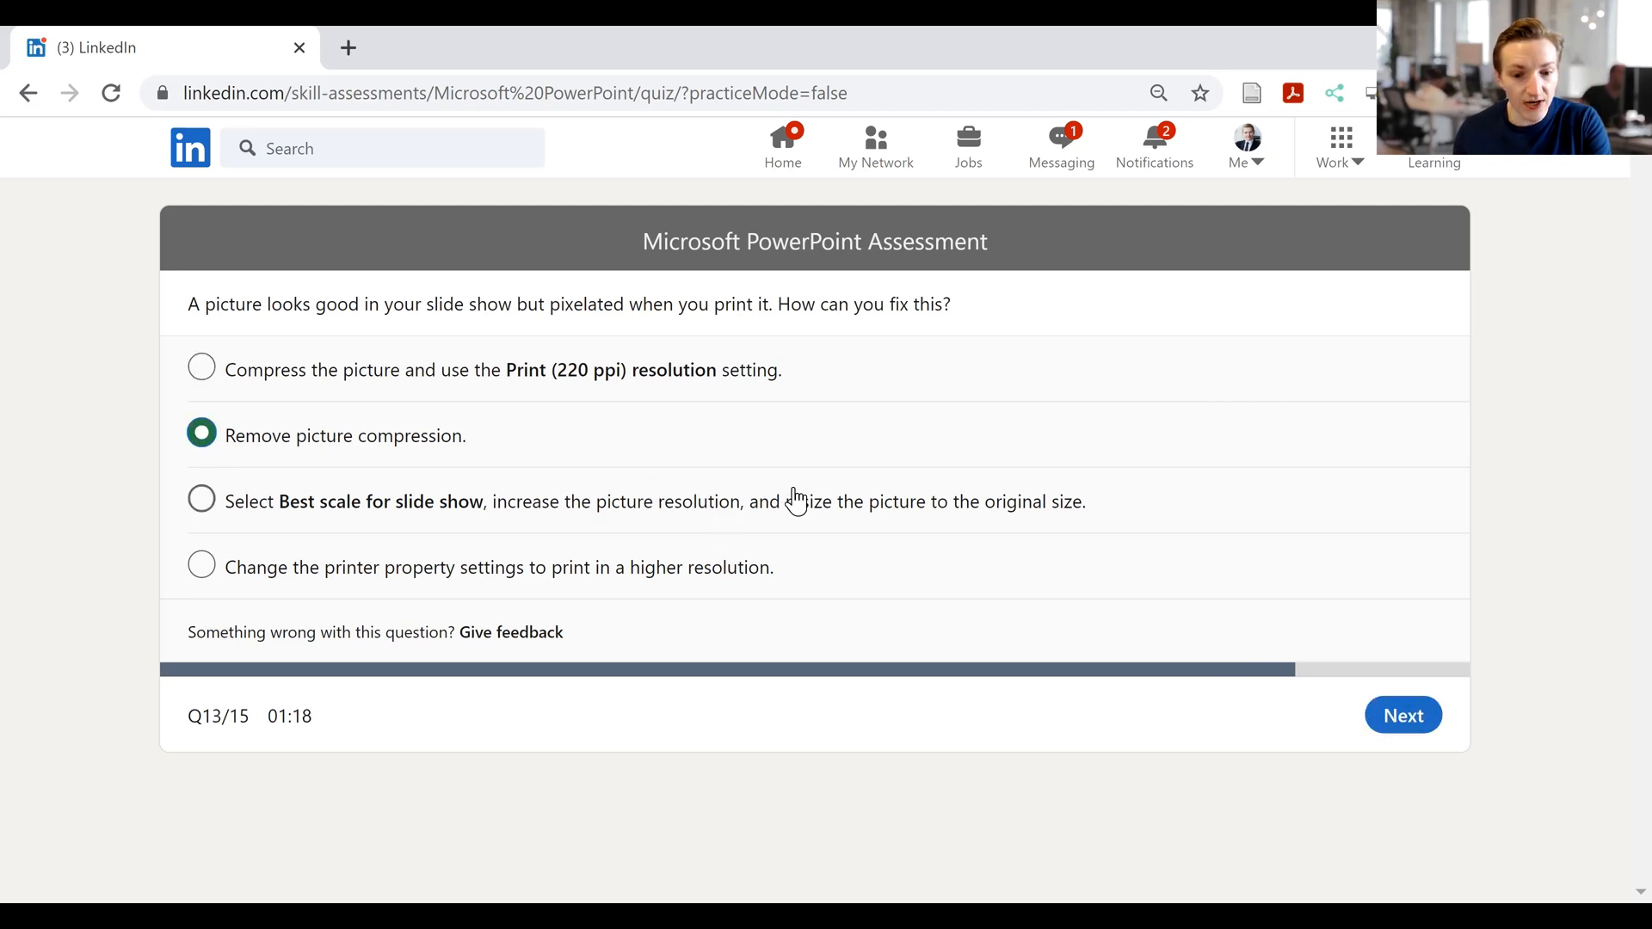
mouse_move(952, 567)
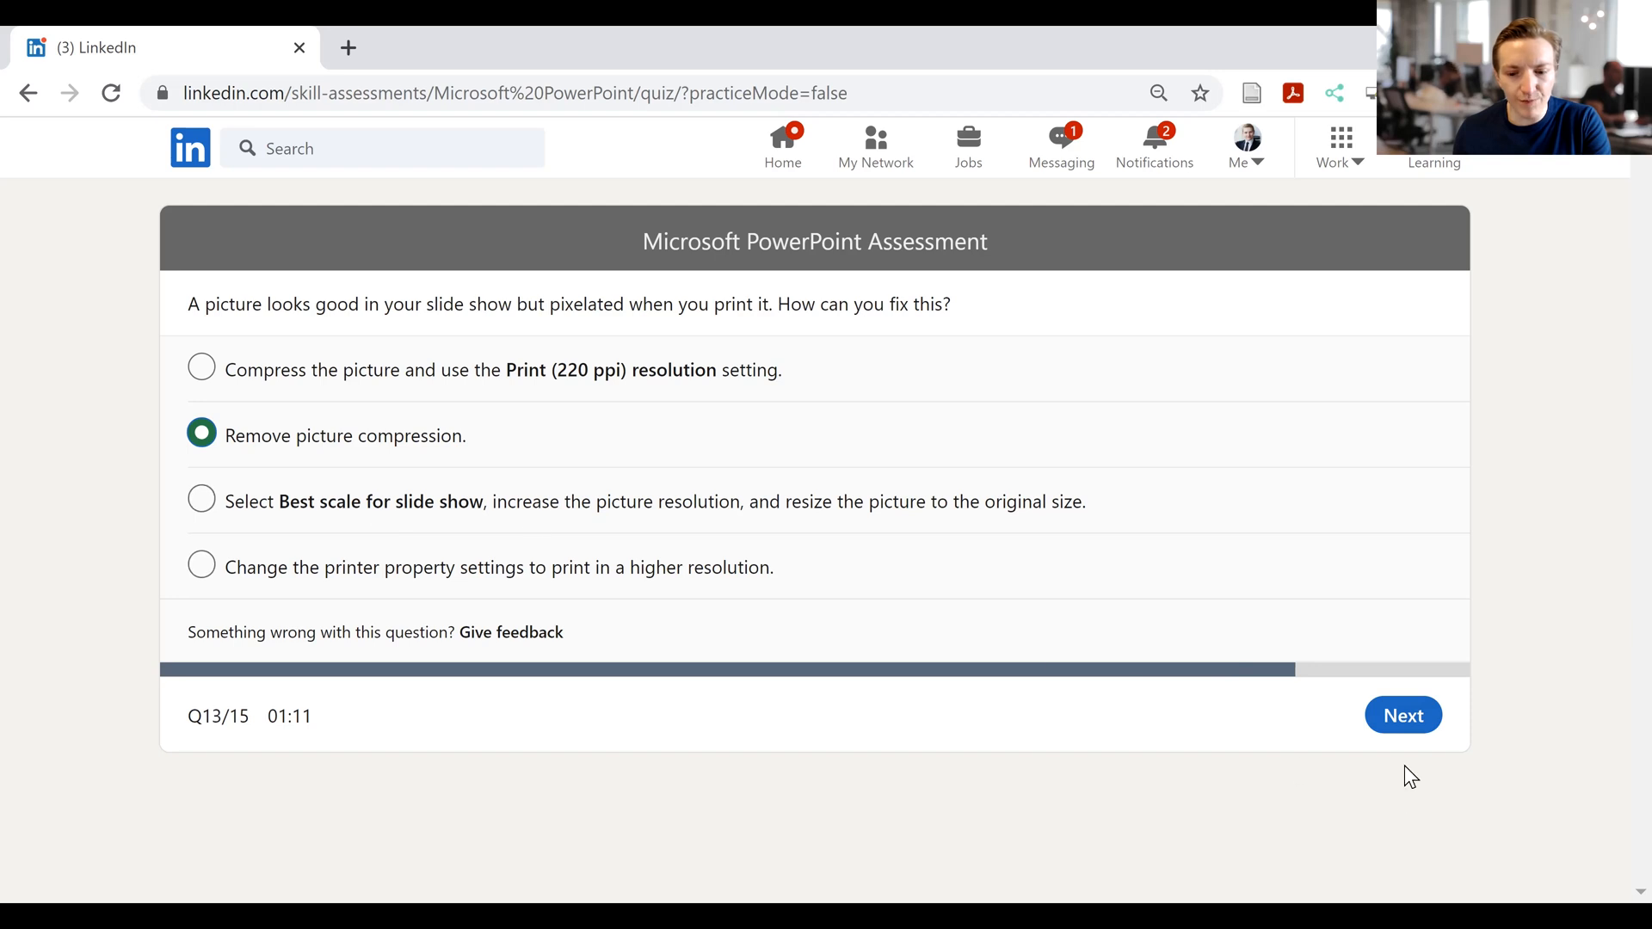
left_click(1402, 715)
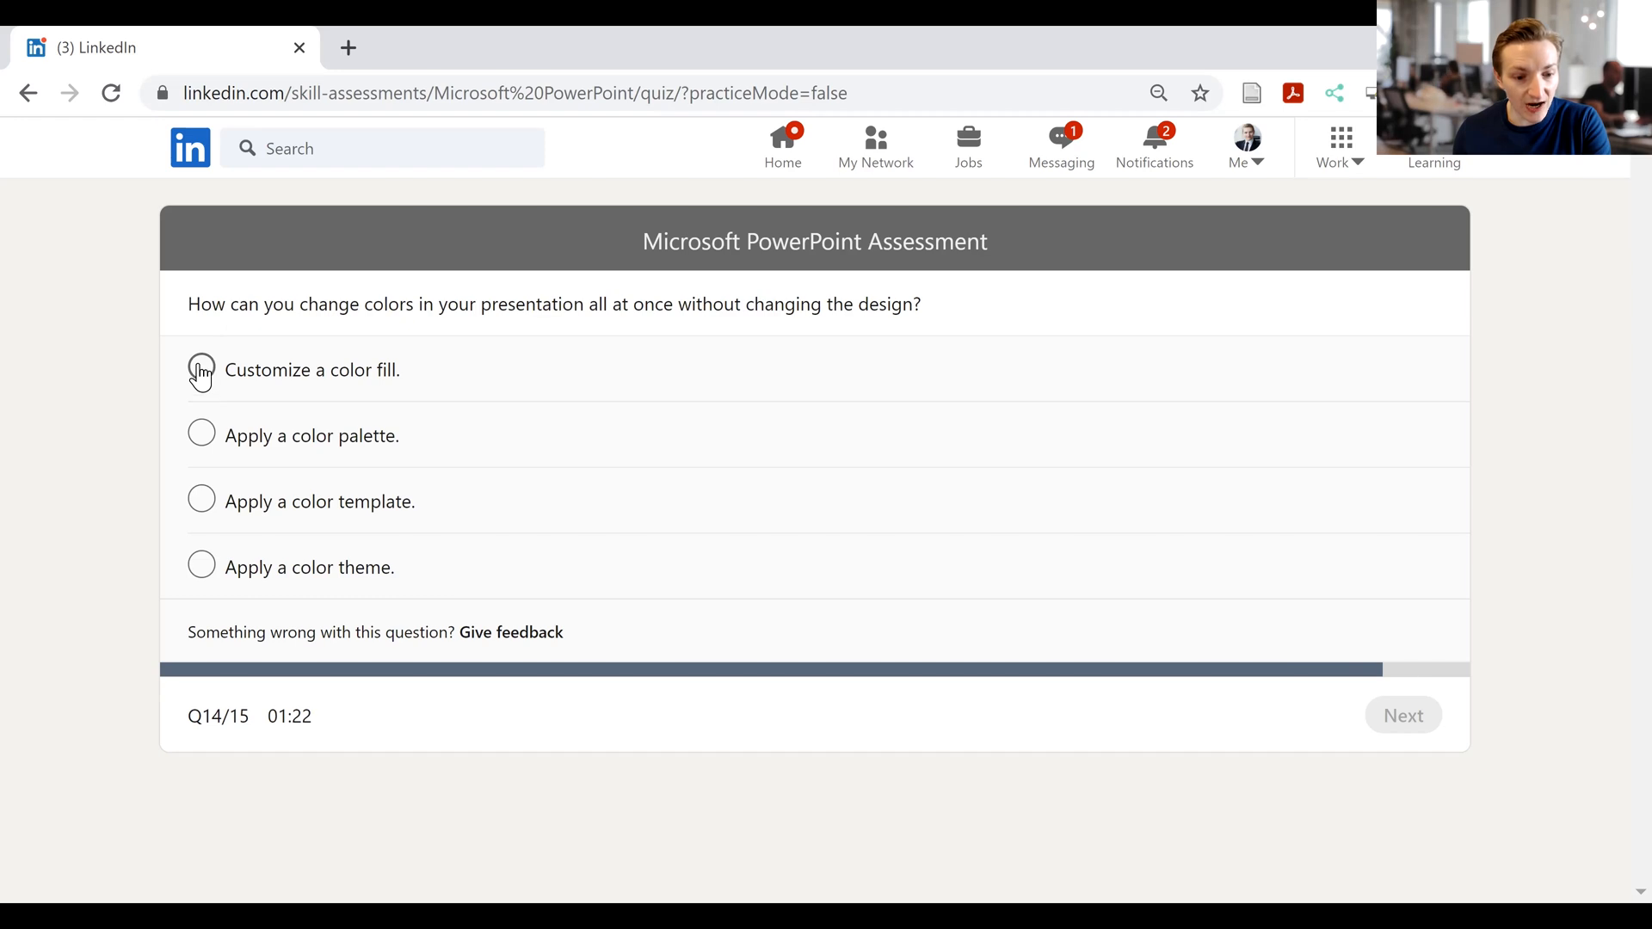
mouse_move(201, 436)
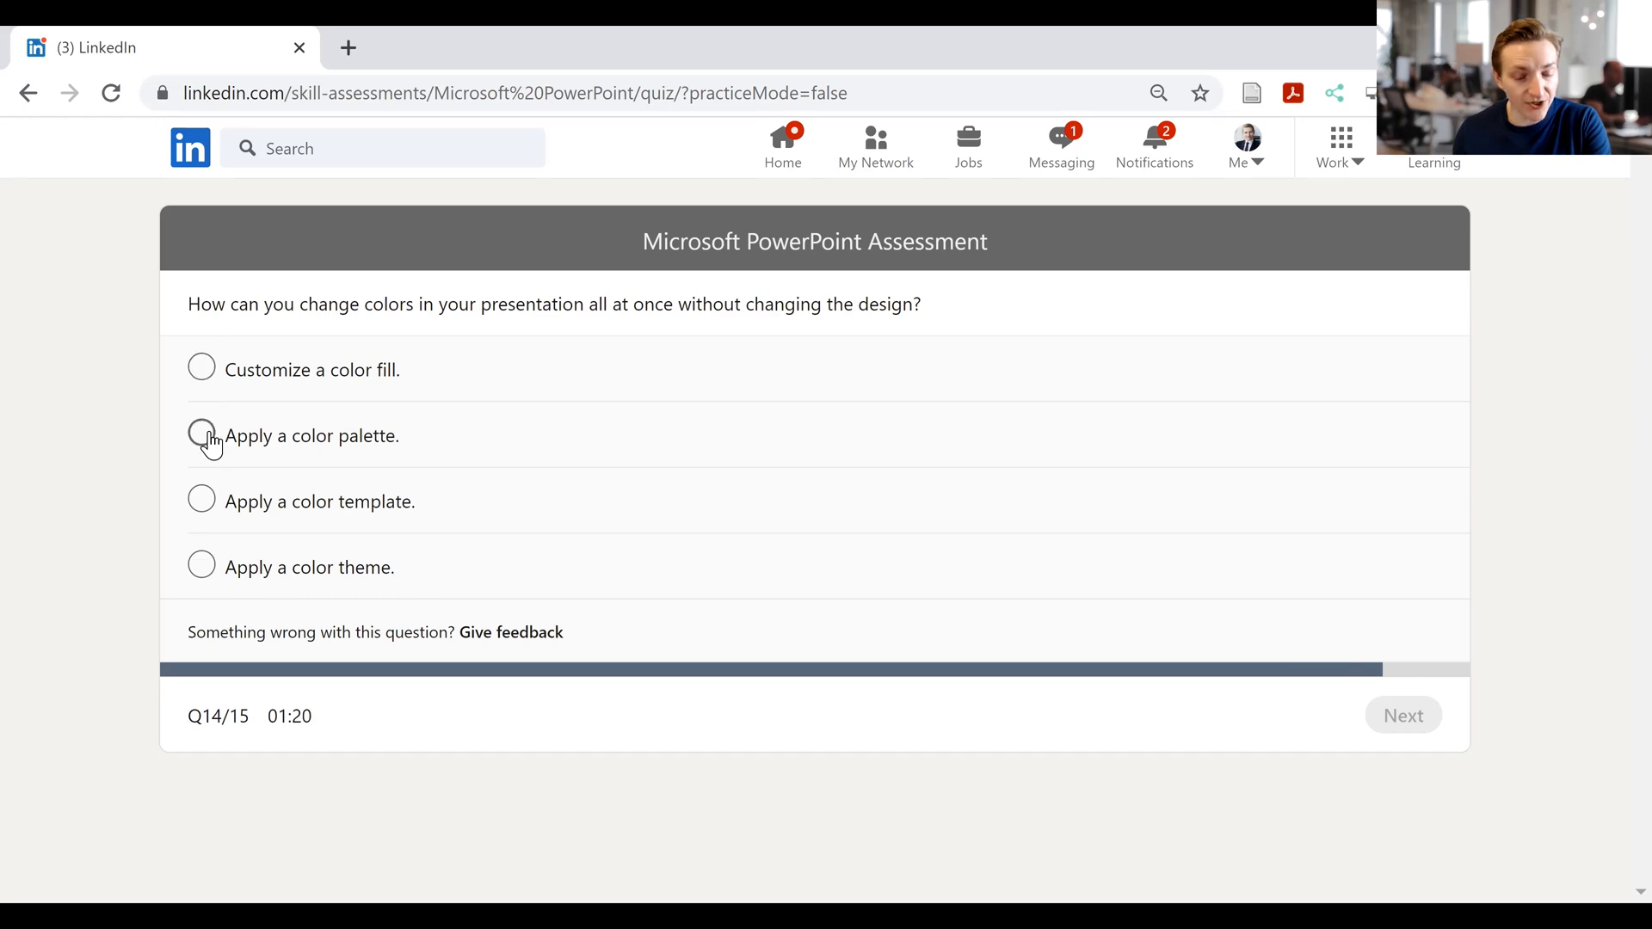
mouse_move(247, 556)
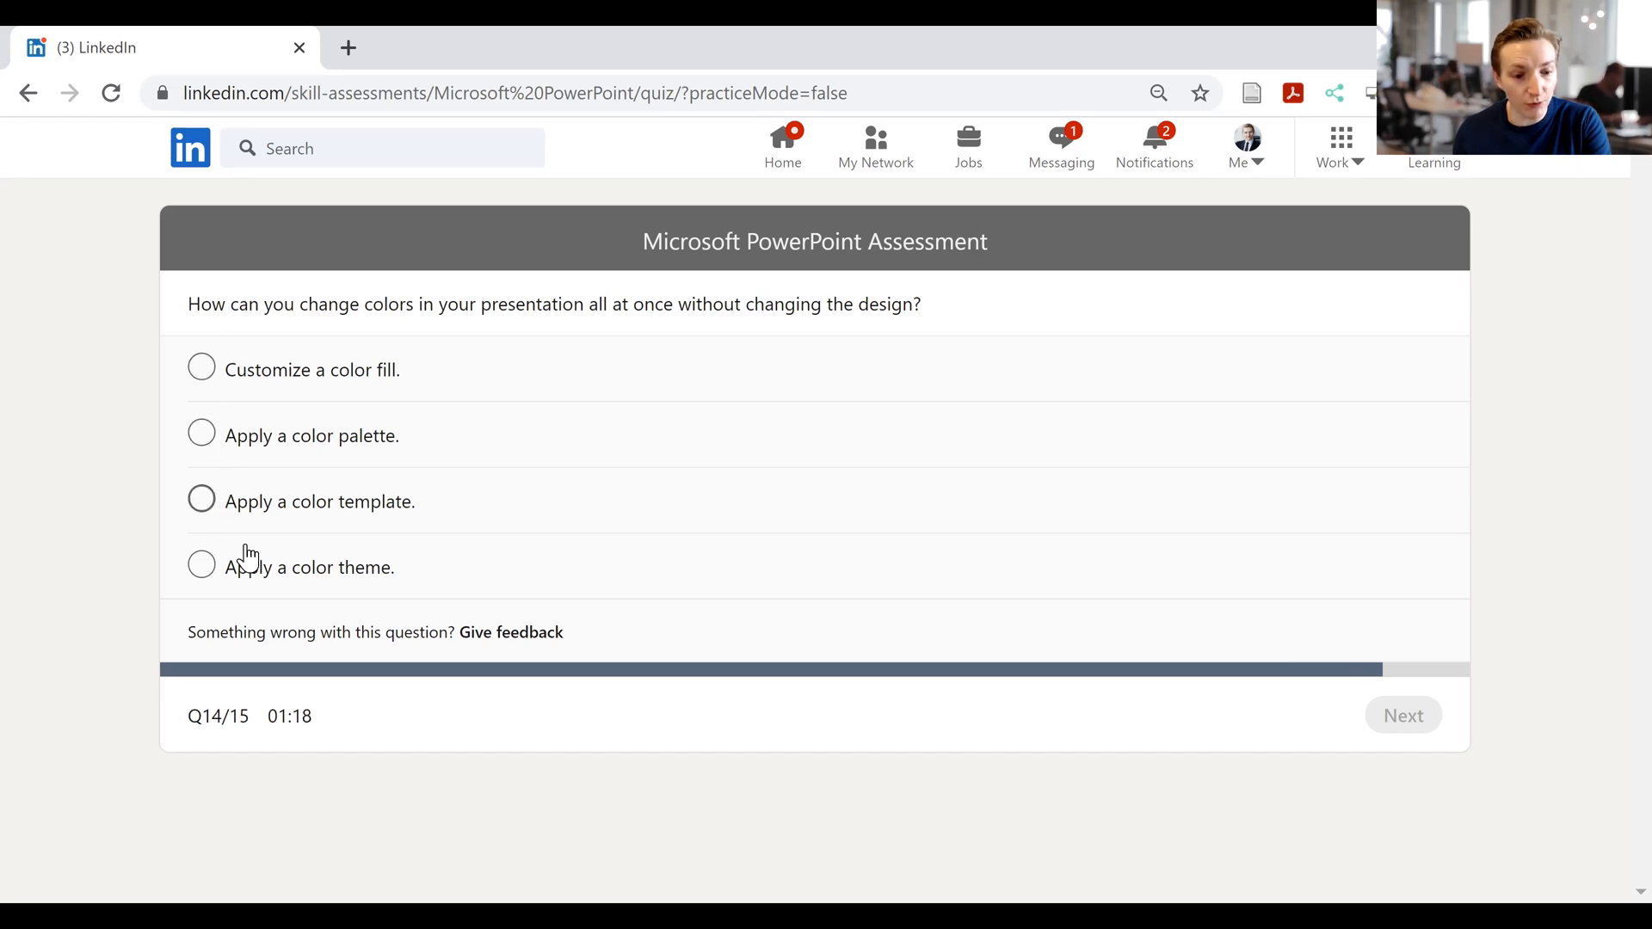
mouse_move(858, 276)
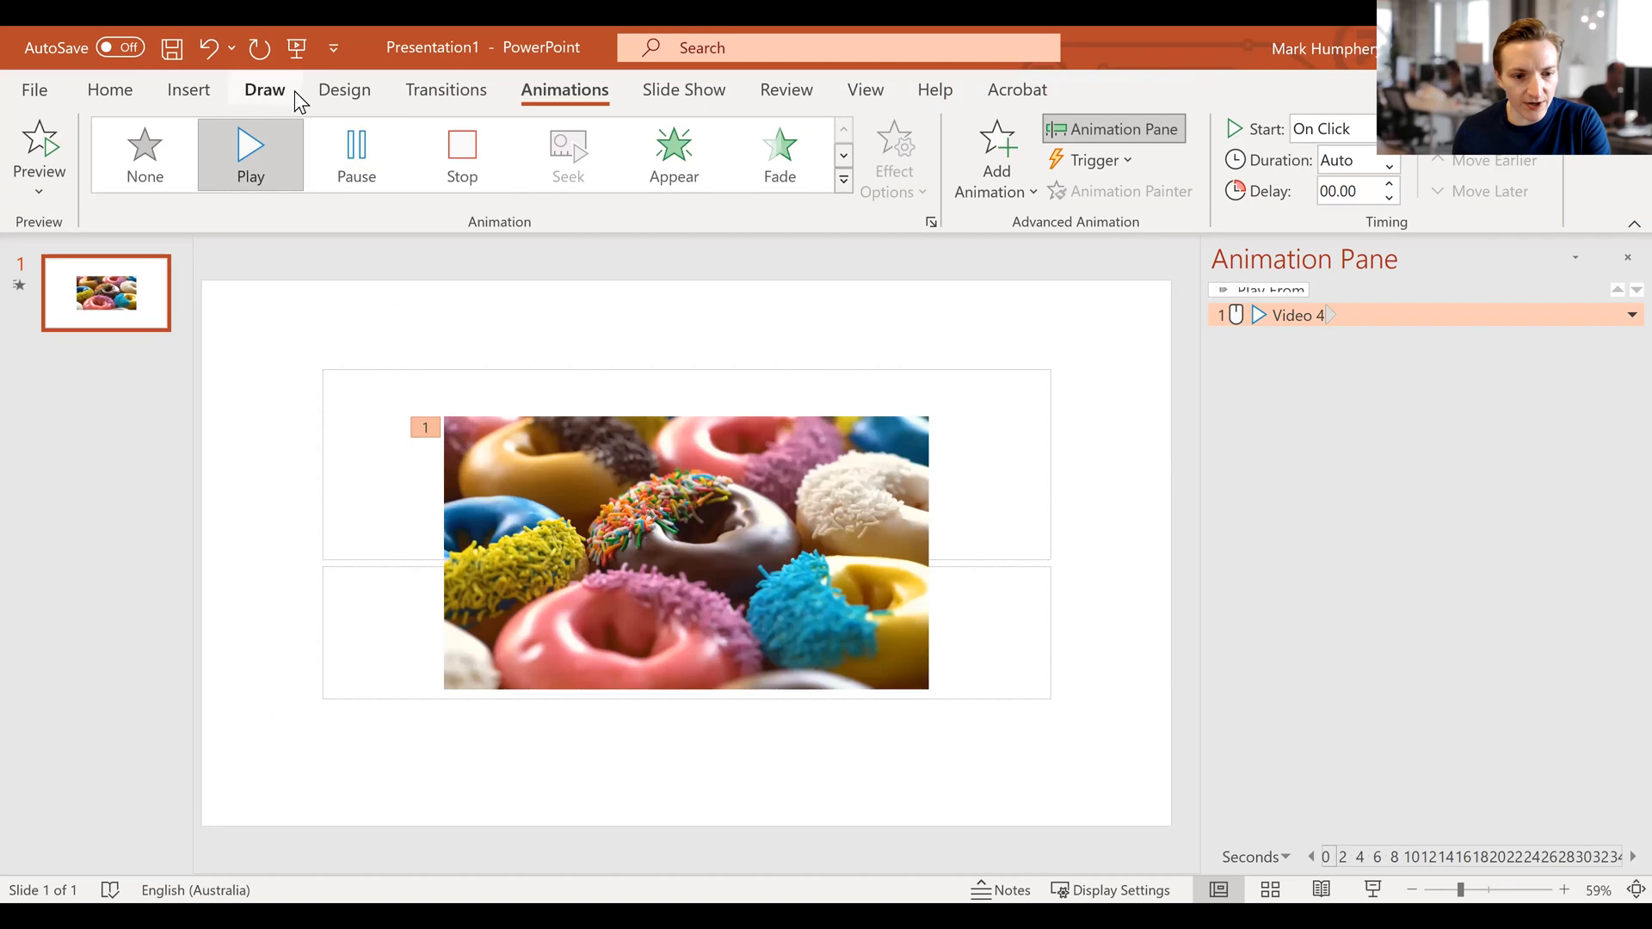
- Preview Design theme color palettes and show apply options for Blue II
left_click(343, 90)
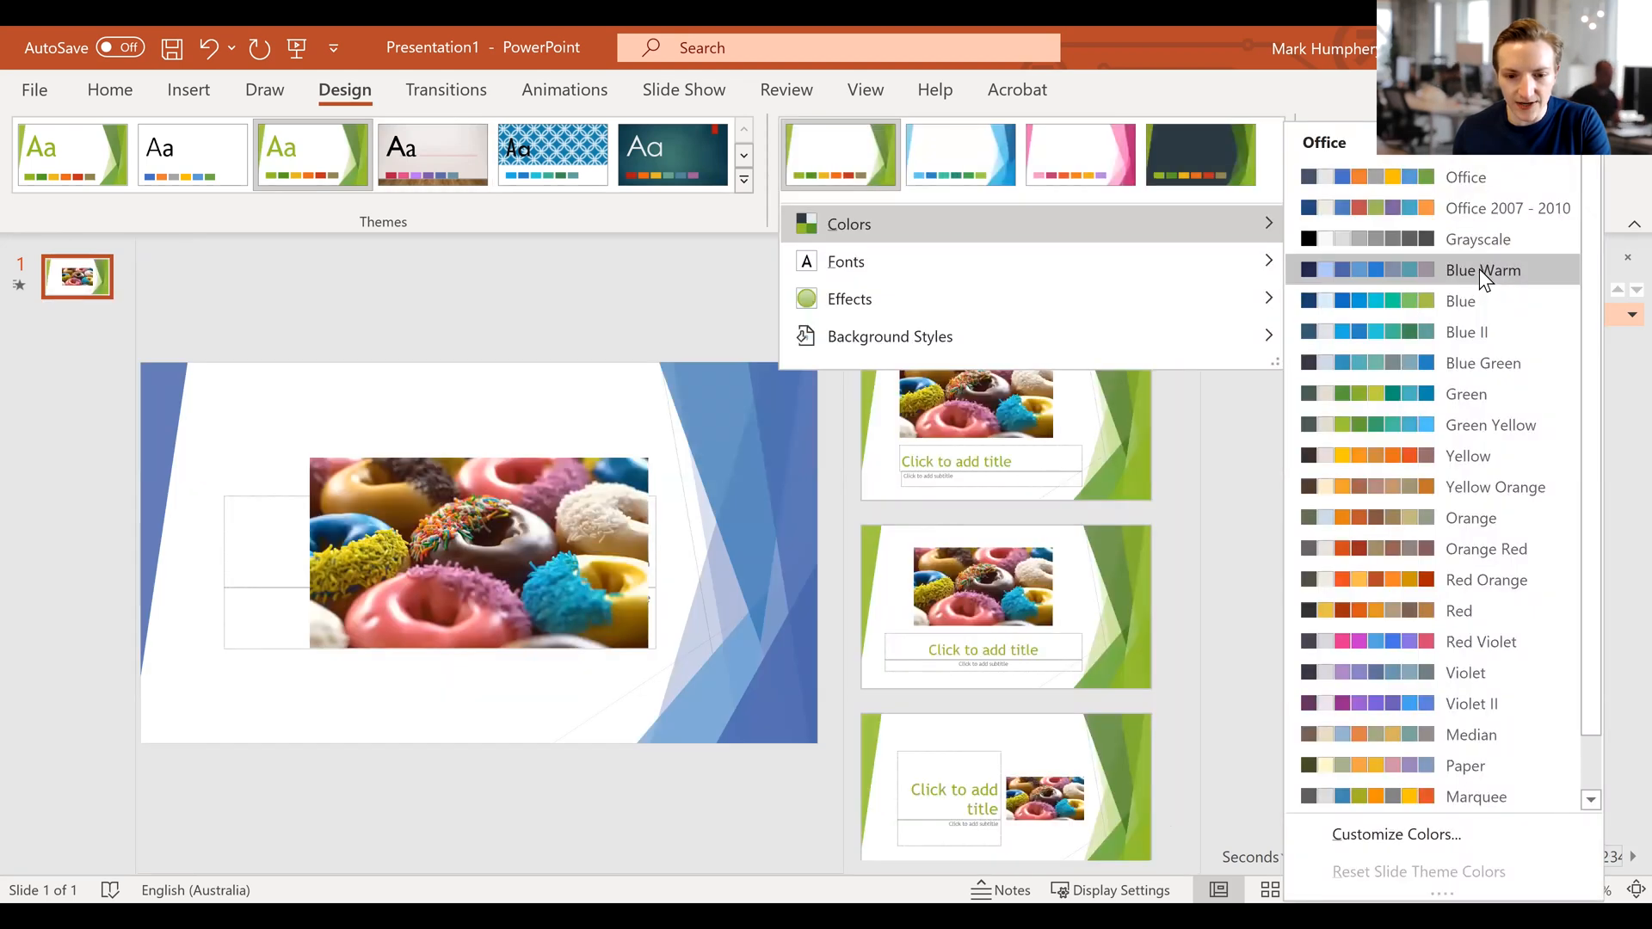
left_click(1465, 332)
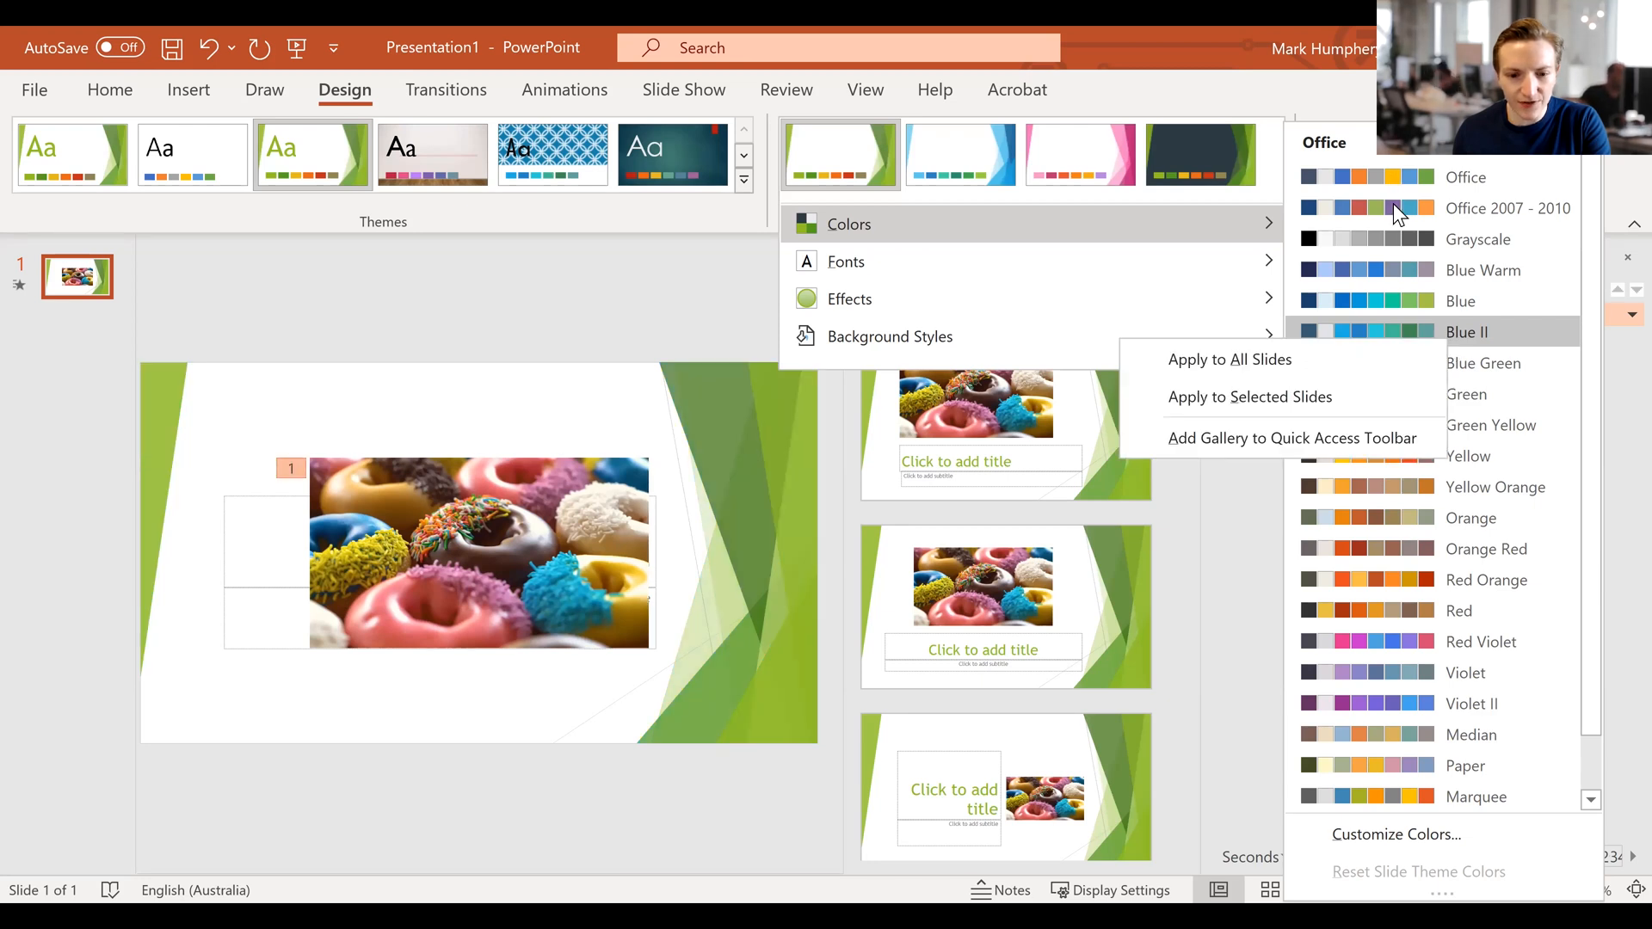
mouse_move(450, 292)
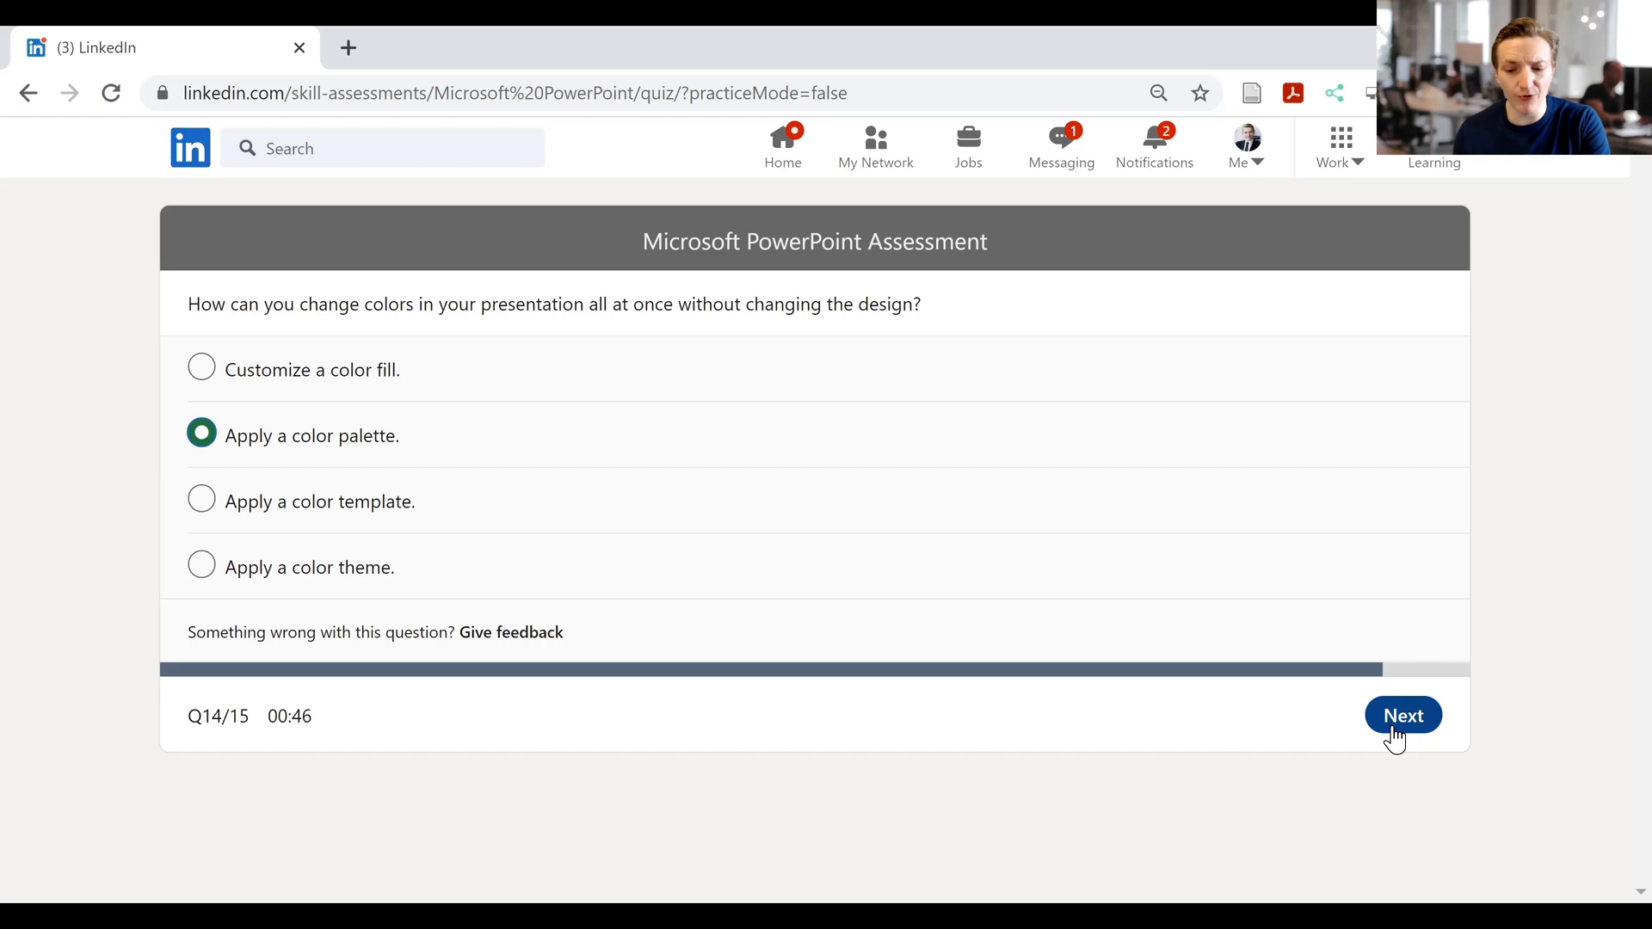
- Submit 'Apply a color palette' for question 14 and choose 'Automatic' for question 15
left_click(1402, 715)
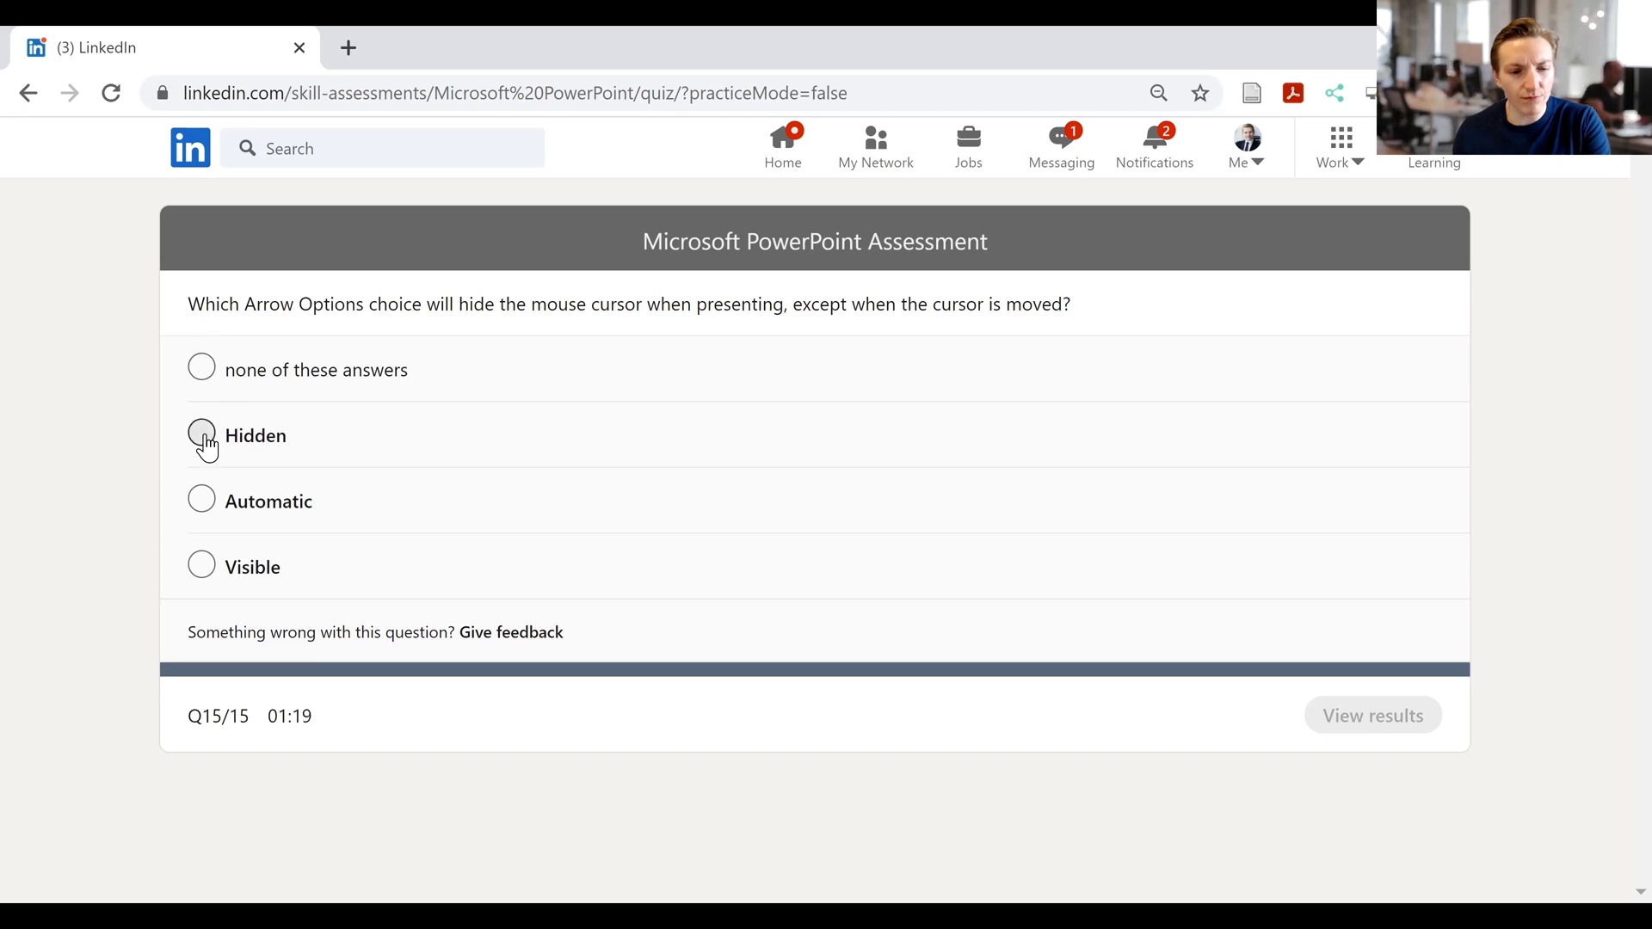
left_click(200, 499)
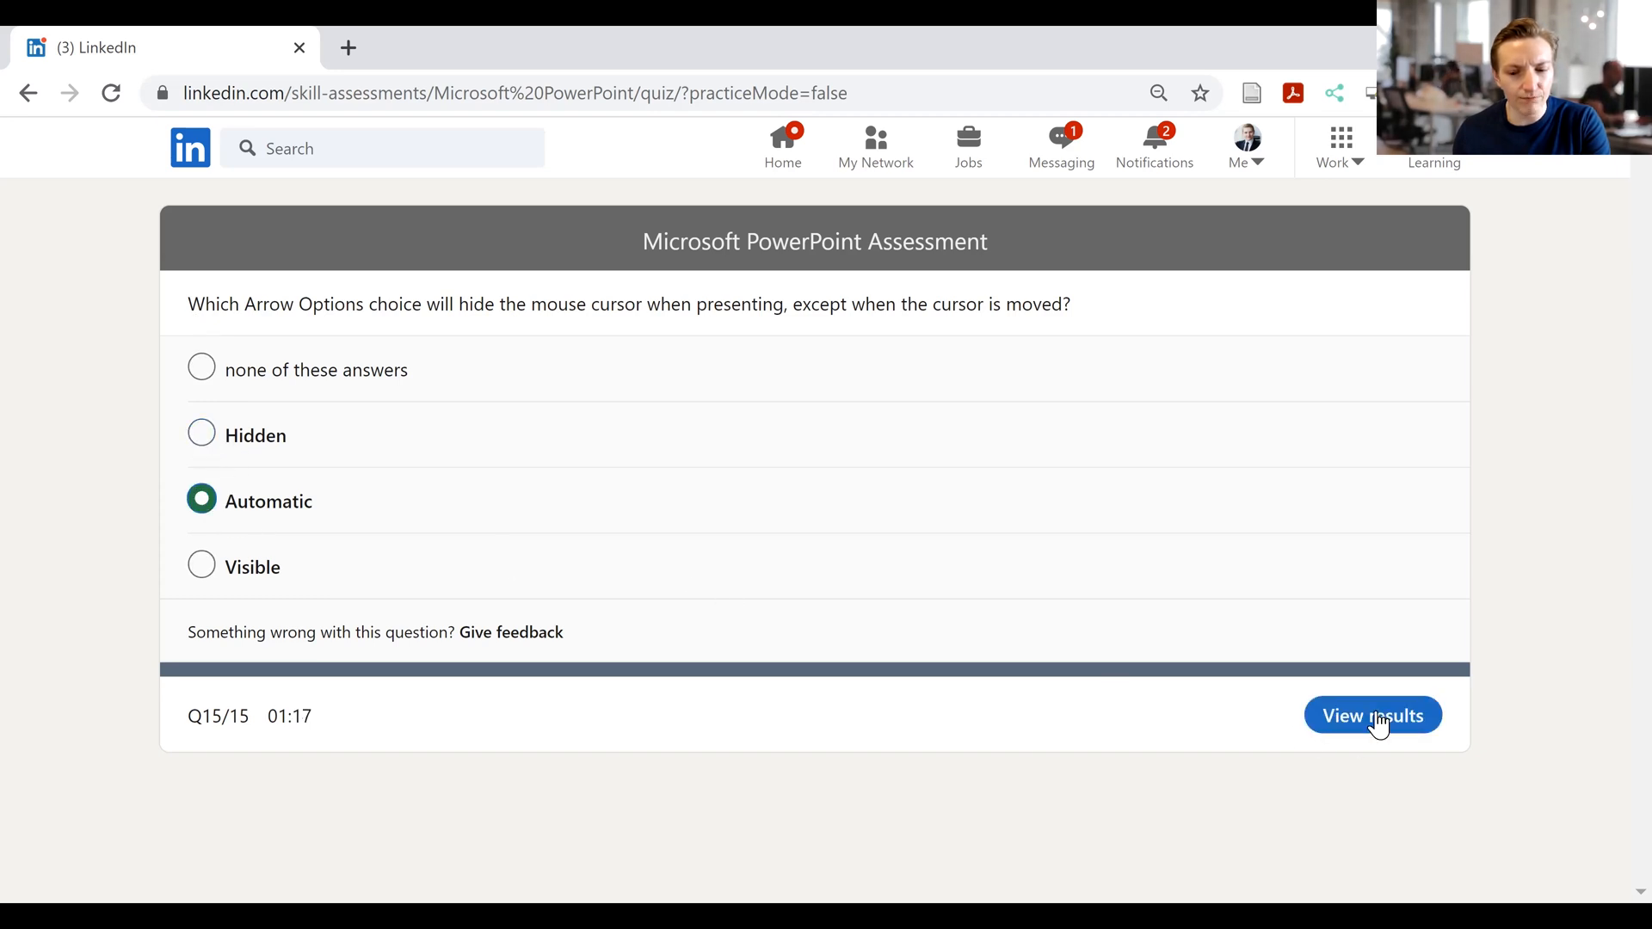
- View the results showing the earned PowerPoint badge and top-15% score, scrolling to recommendations
left_click(1373, 714)
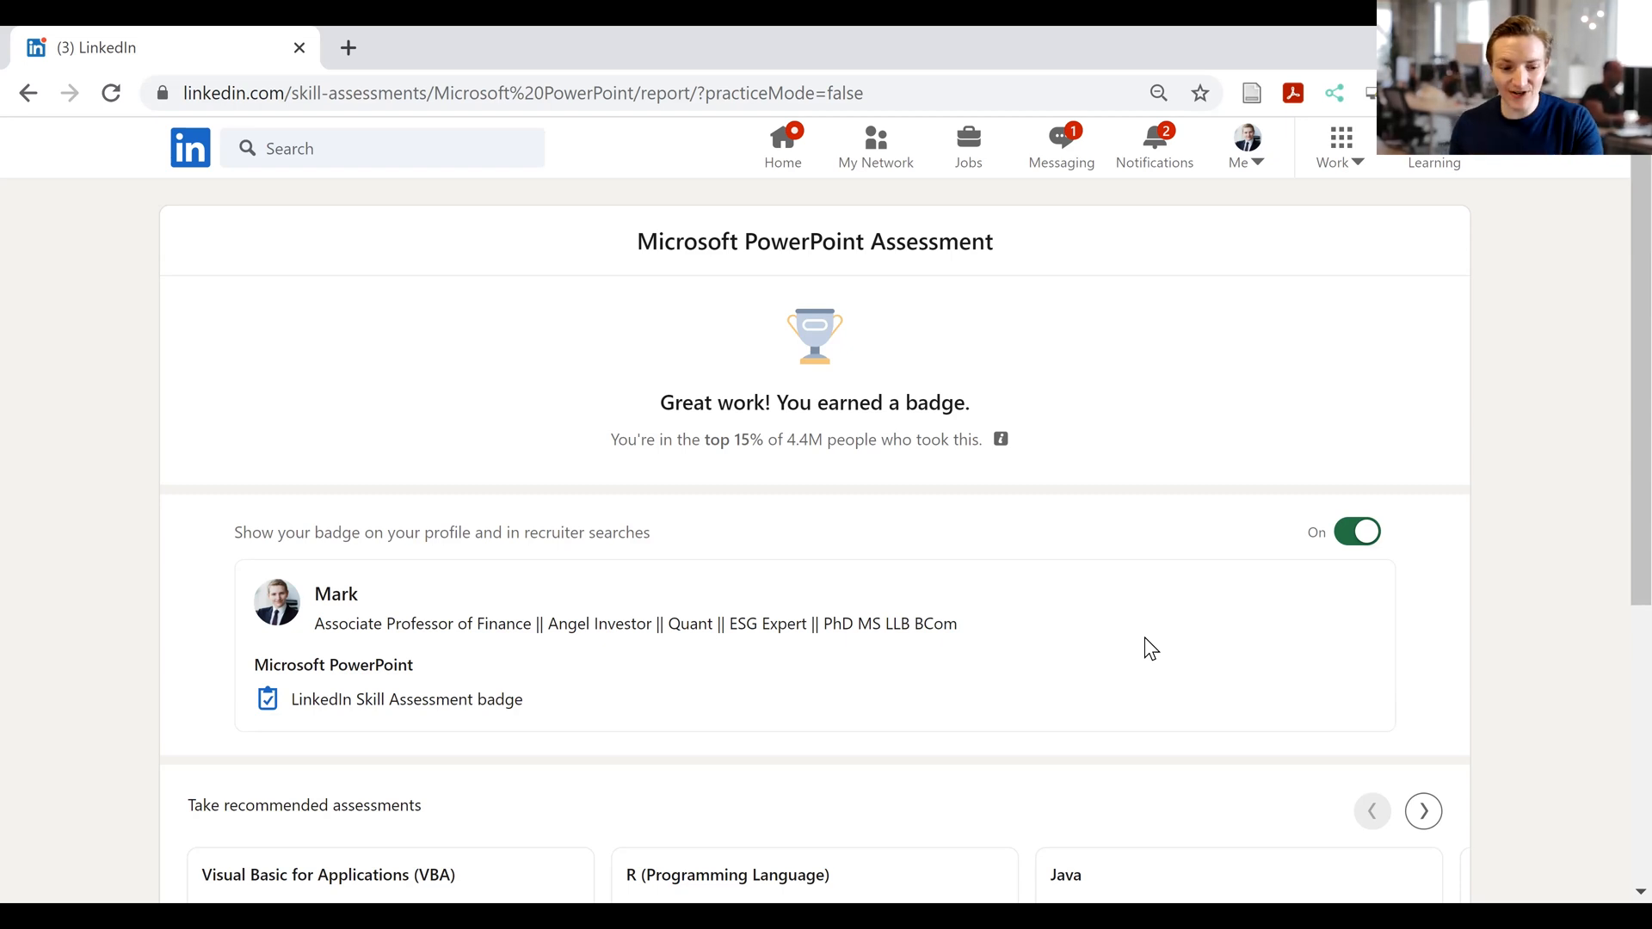
scroll("down", 3)
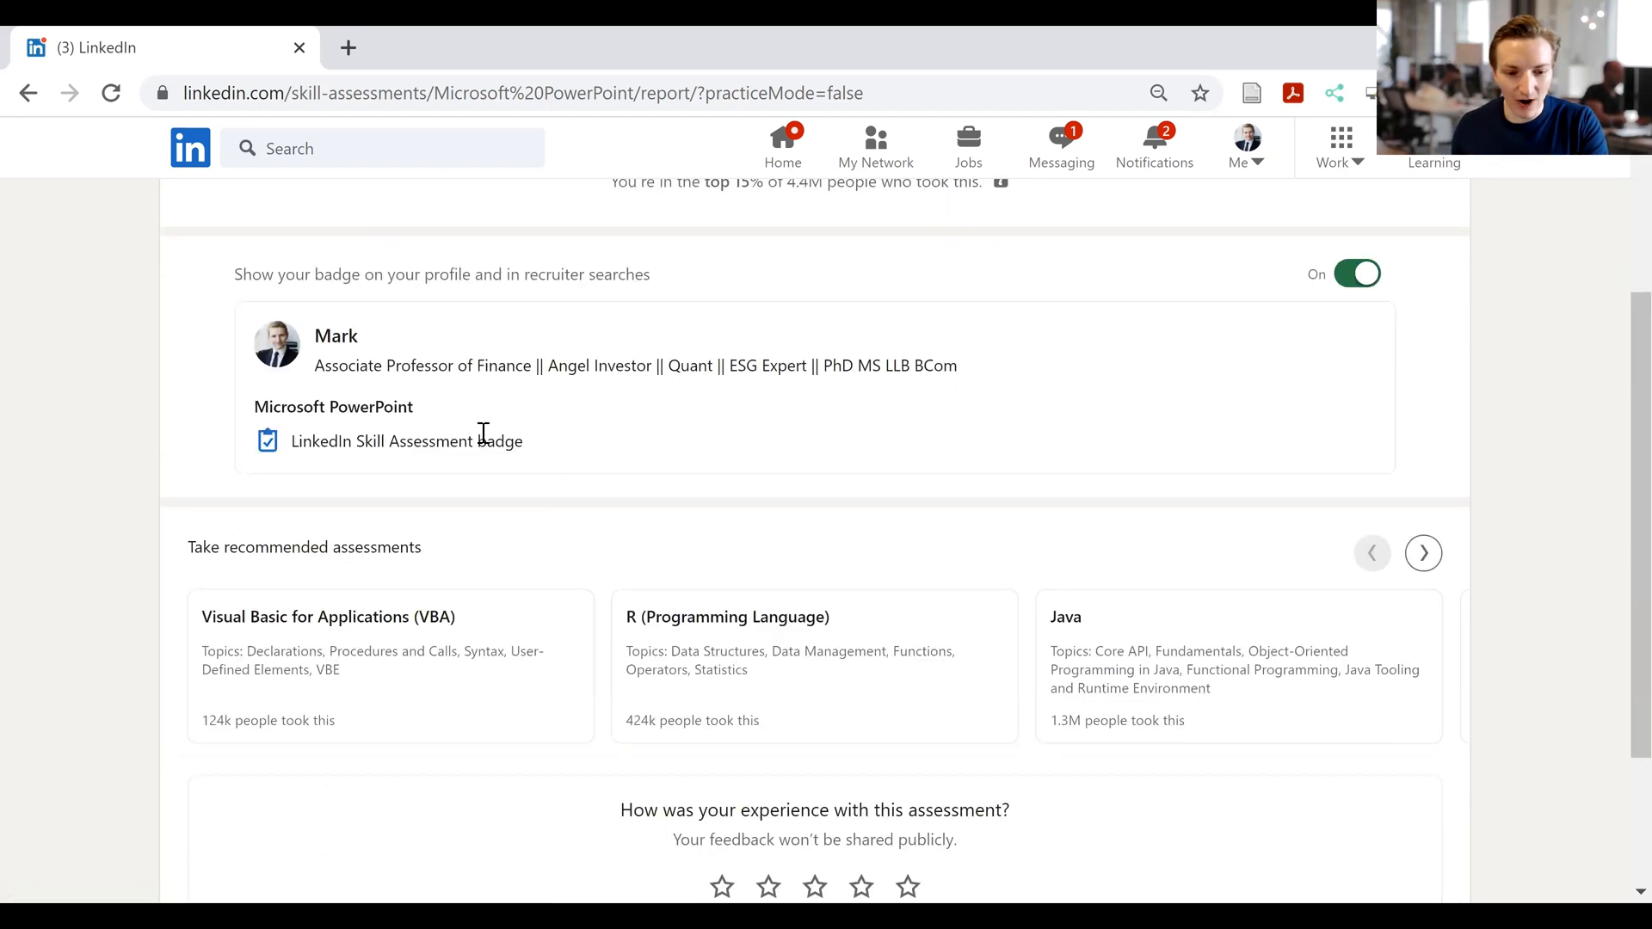
scroll("down", 3)
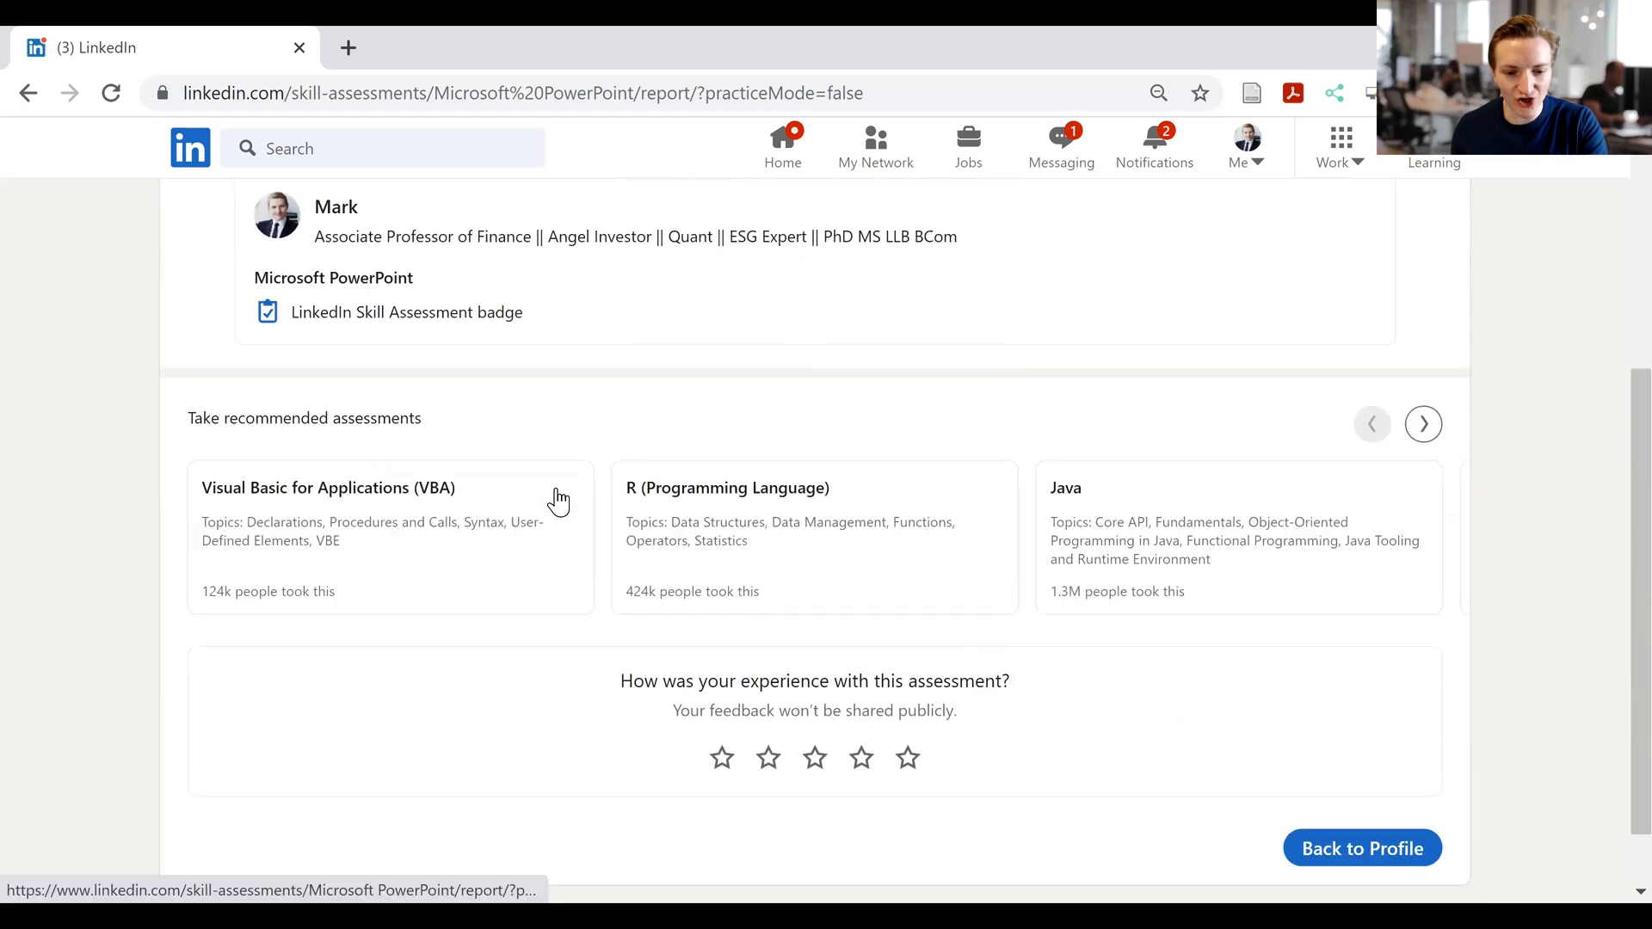
mouse_move(665, 544)
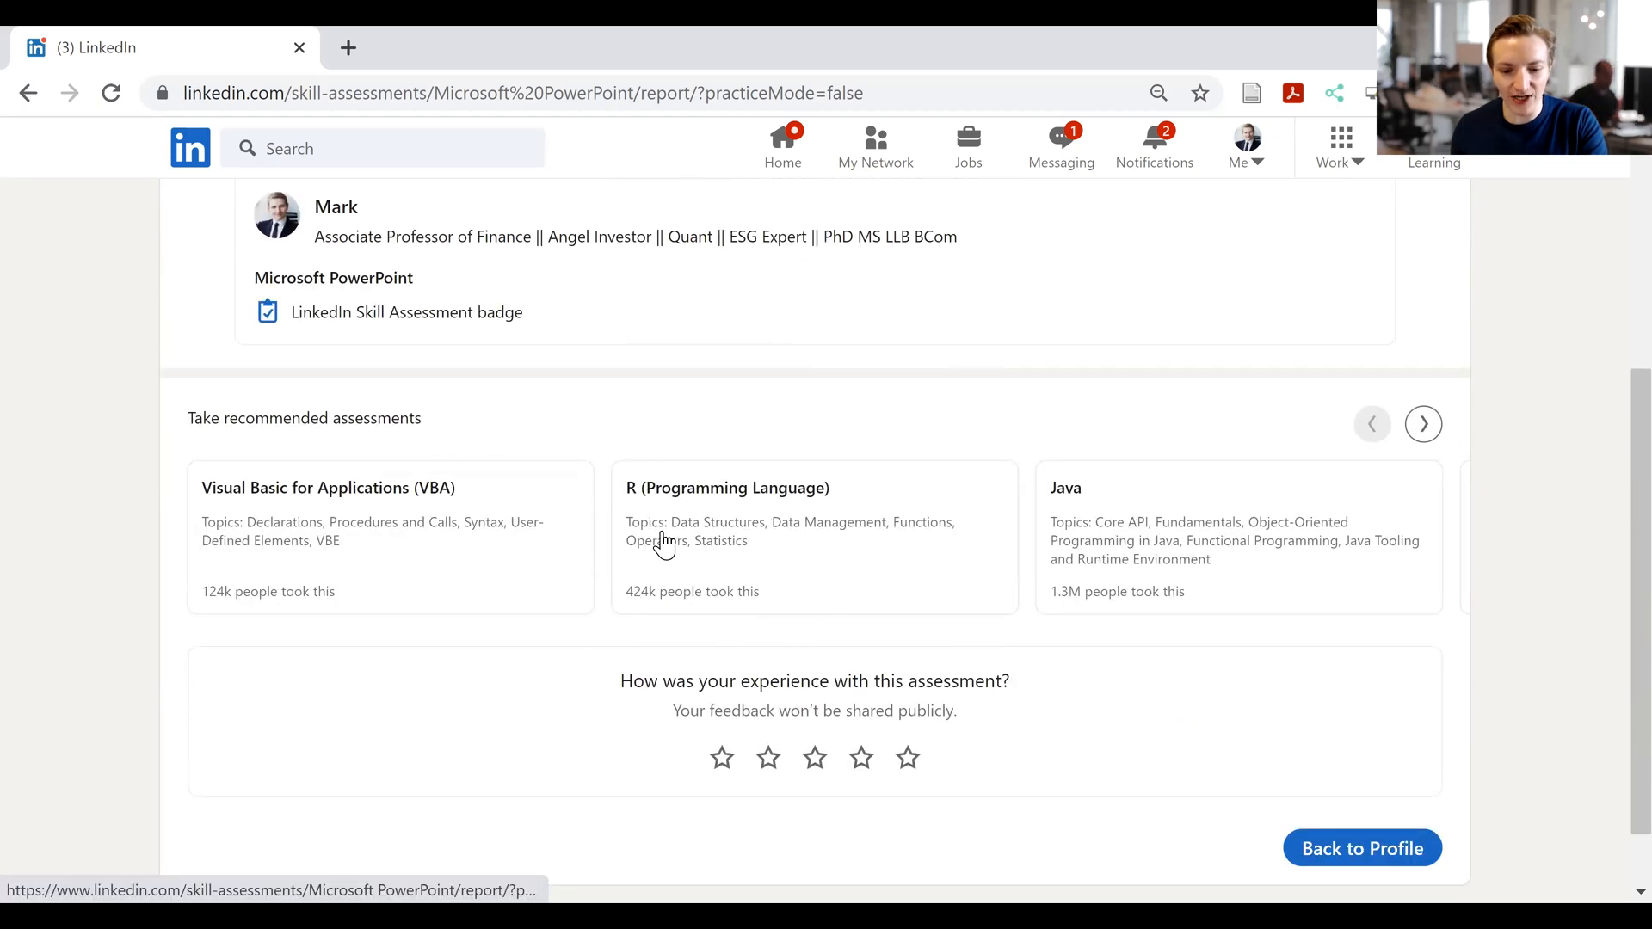
mouse_move(843, 158)
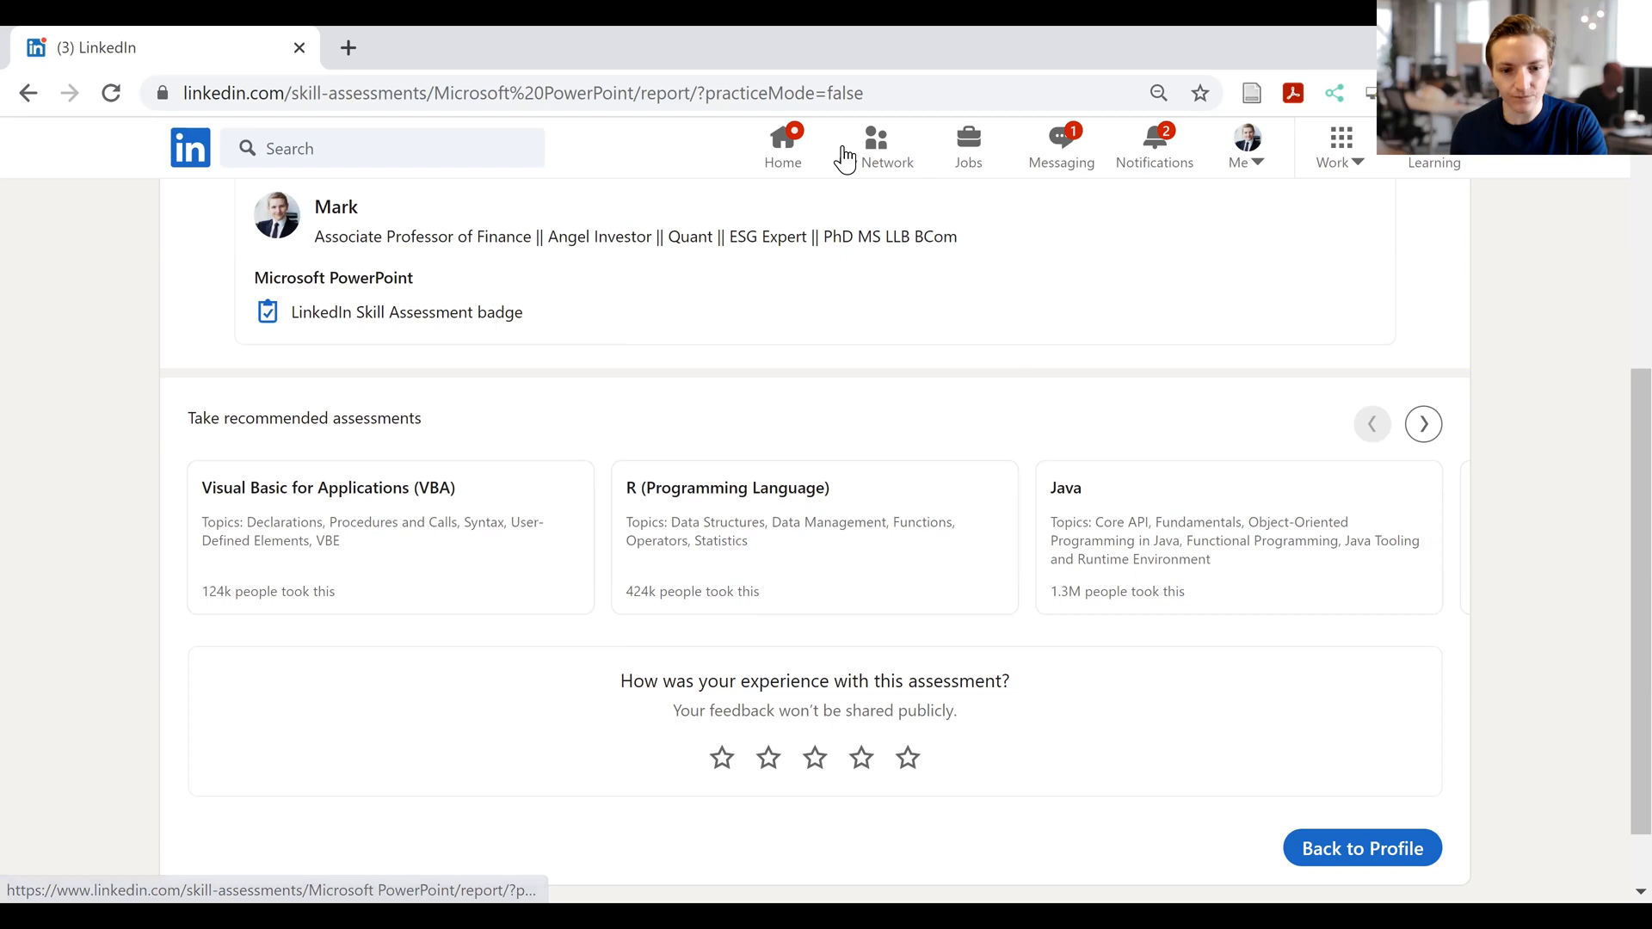